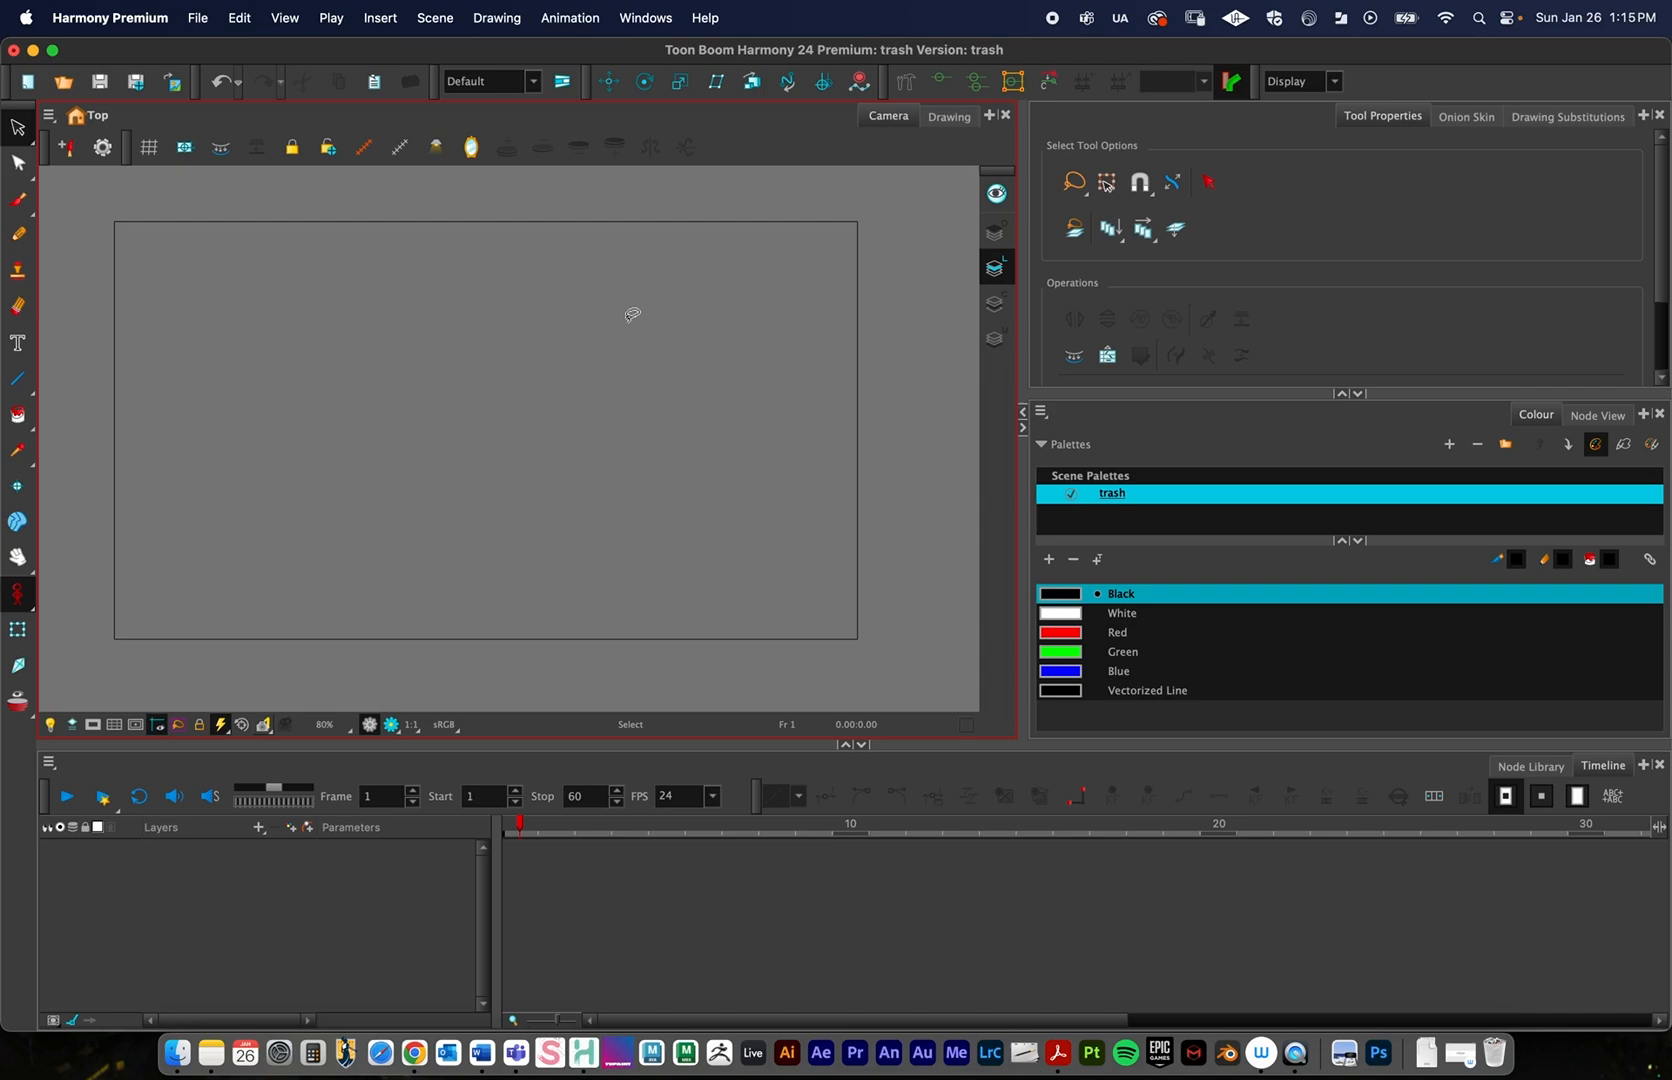
{"action": "mouse_move", "coordinate": [304, 822]}
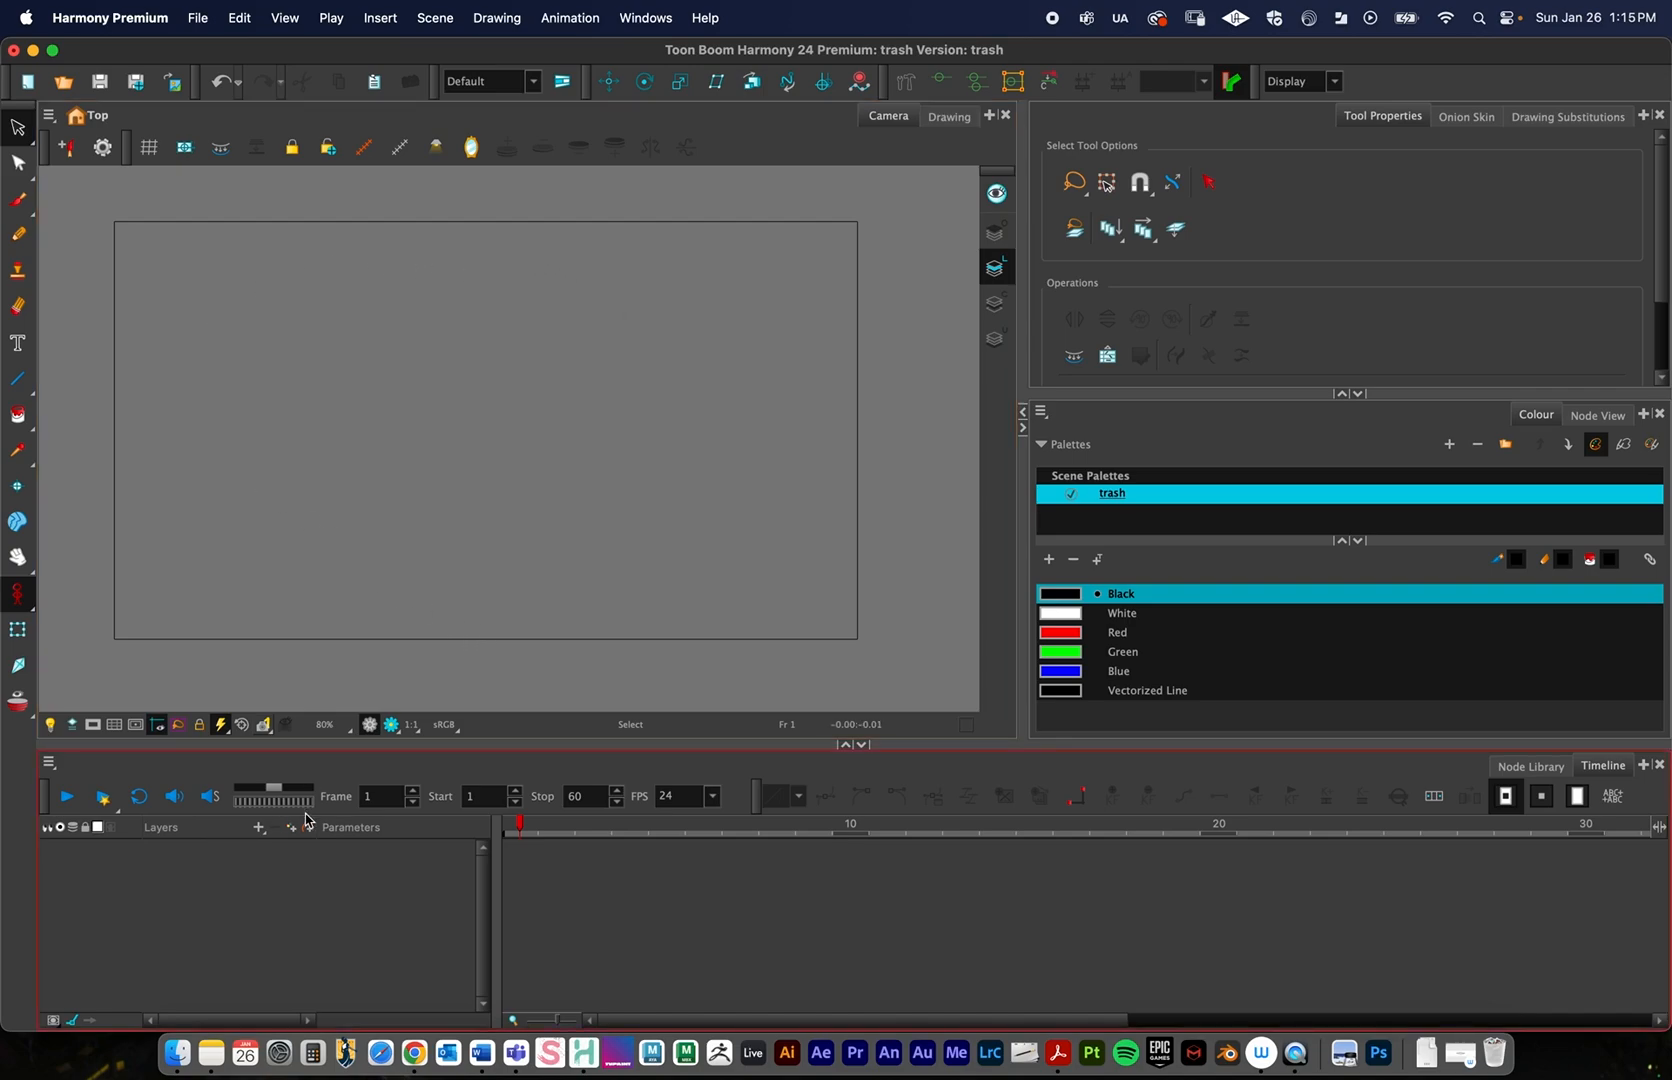
Add a new vector Drawing layer from the Timeline's Add Layer list with default settings
{"action": "left_click", "coordinate": [260, 828]}
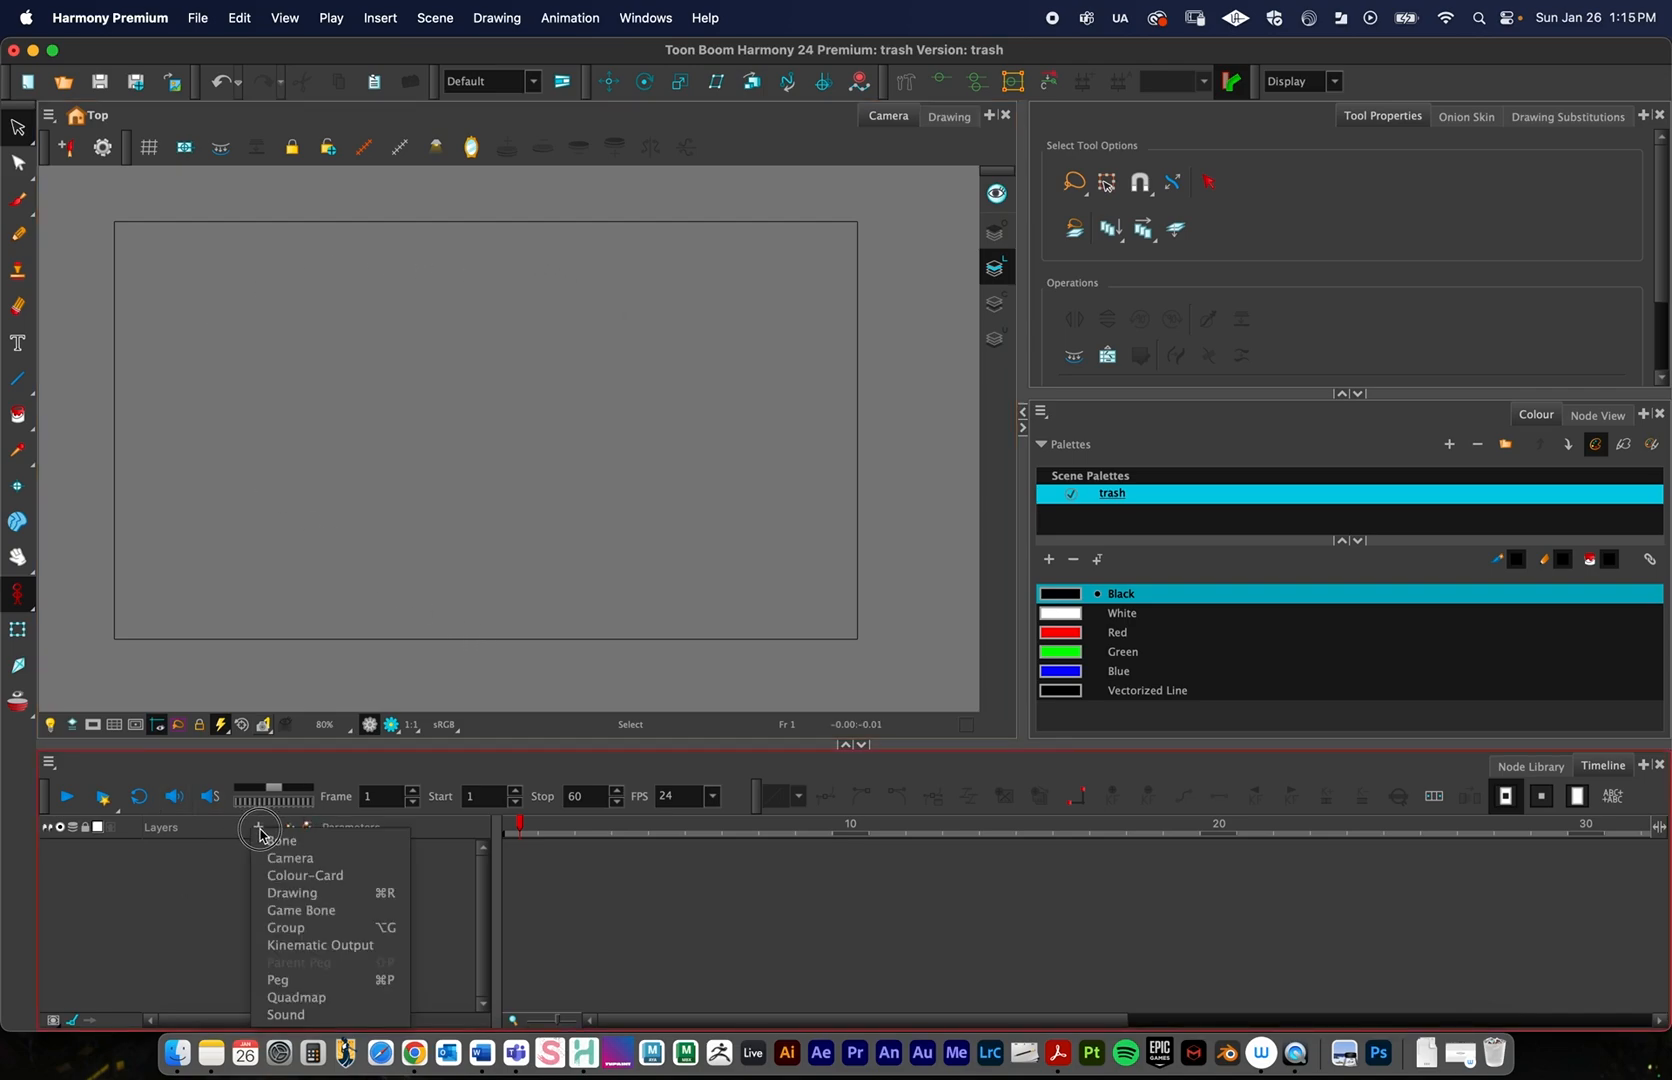
{"action": "left_click", "coordinate": [294, 906]}
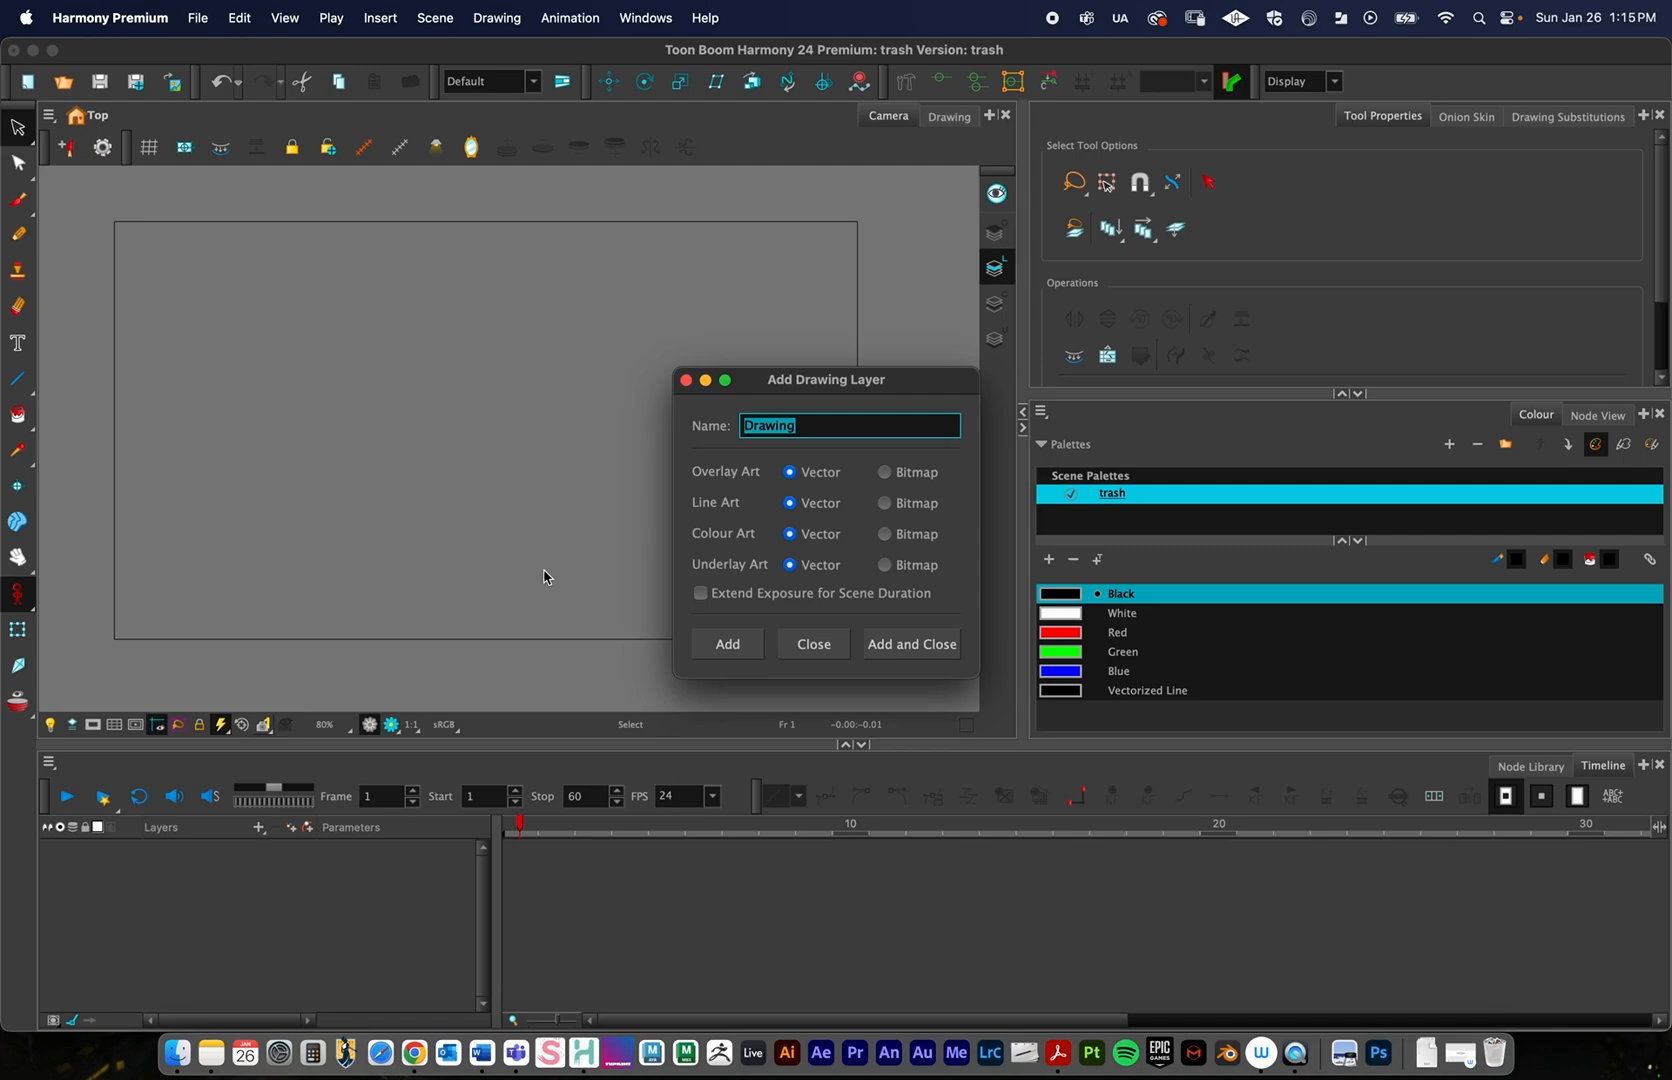
{"action": "mouse_move", "coordinate": [888, 502]}
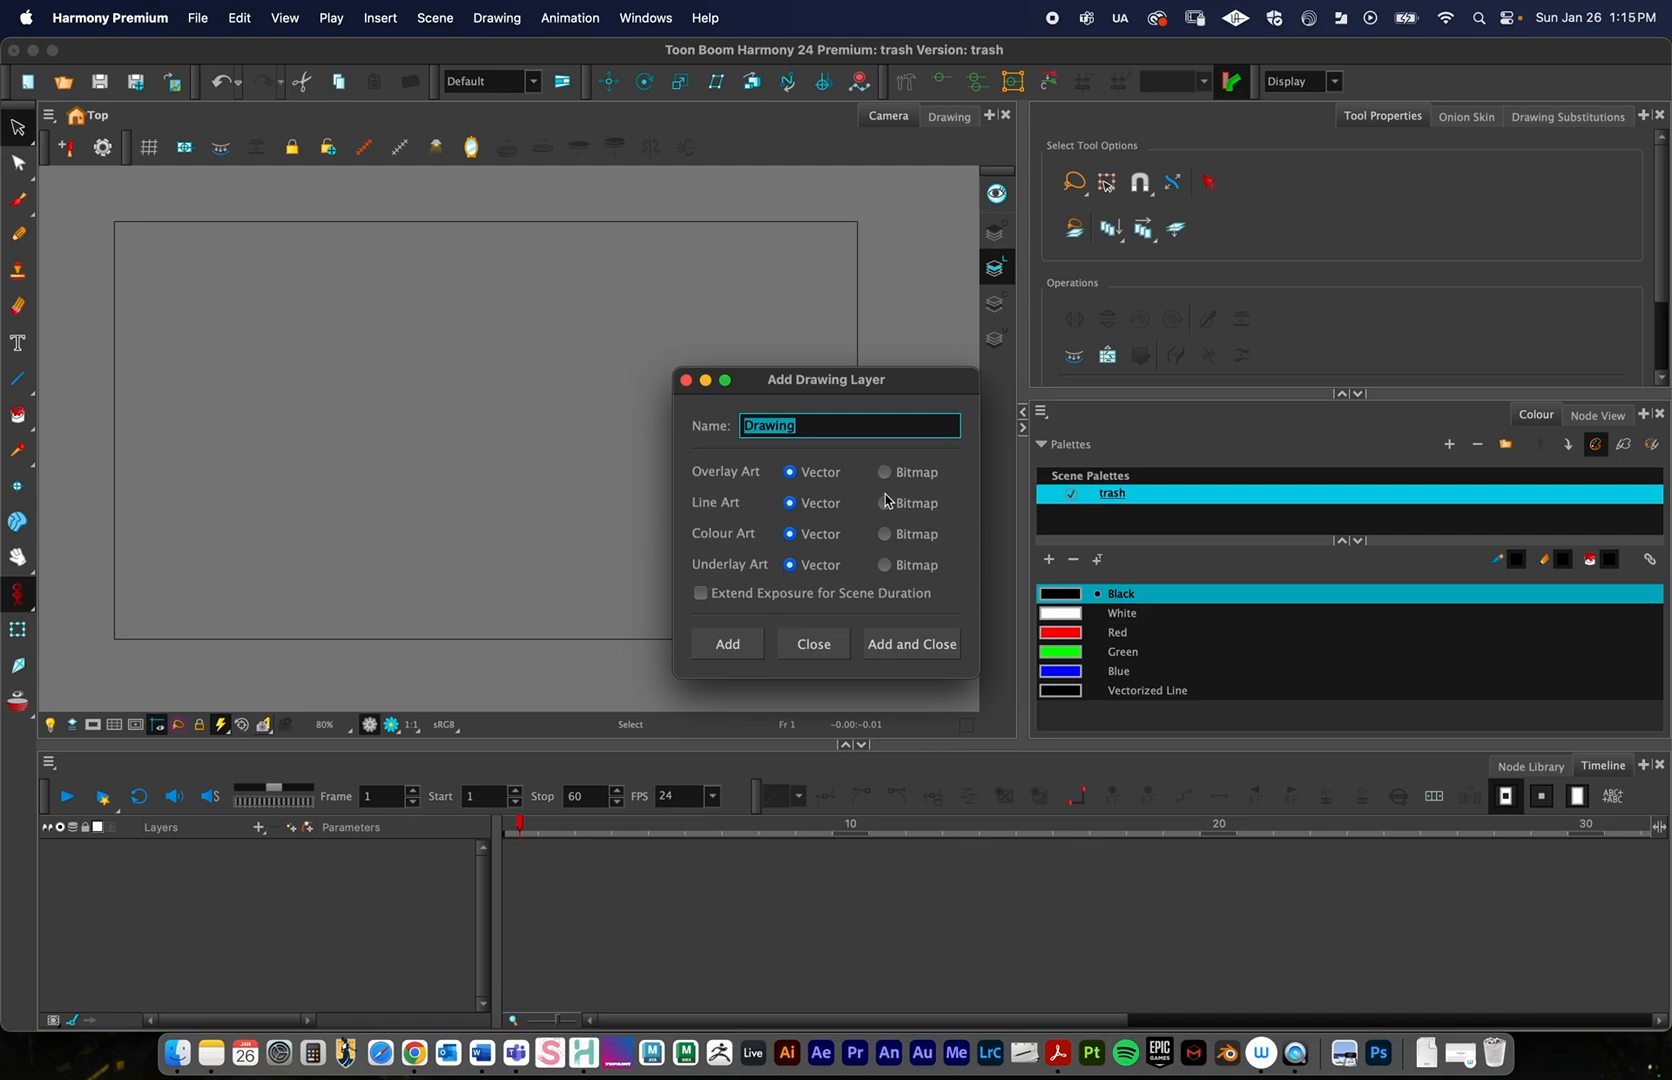
{"action": "left_click", "coordinate": [910, 644]}
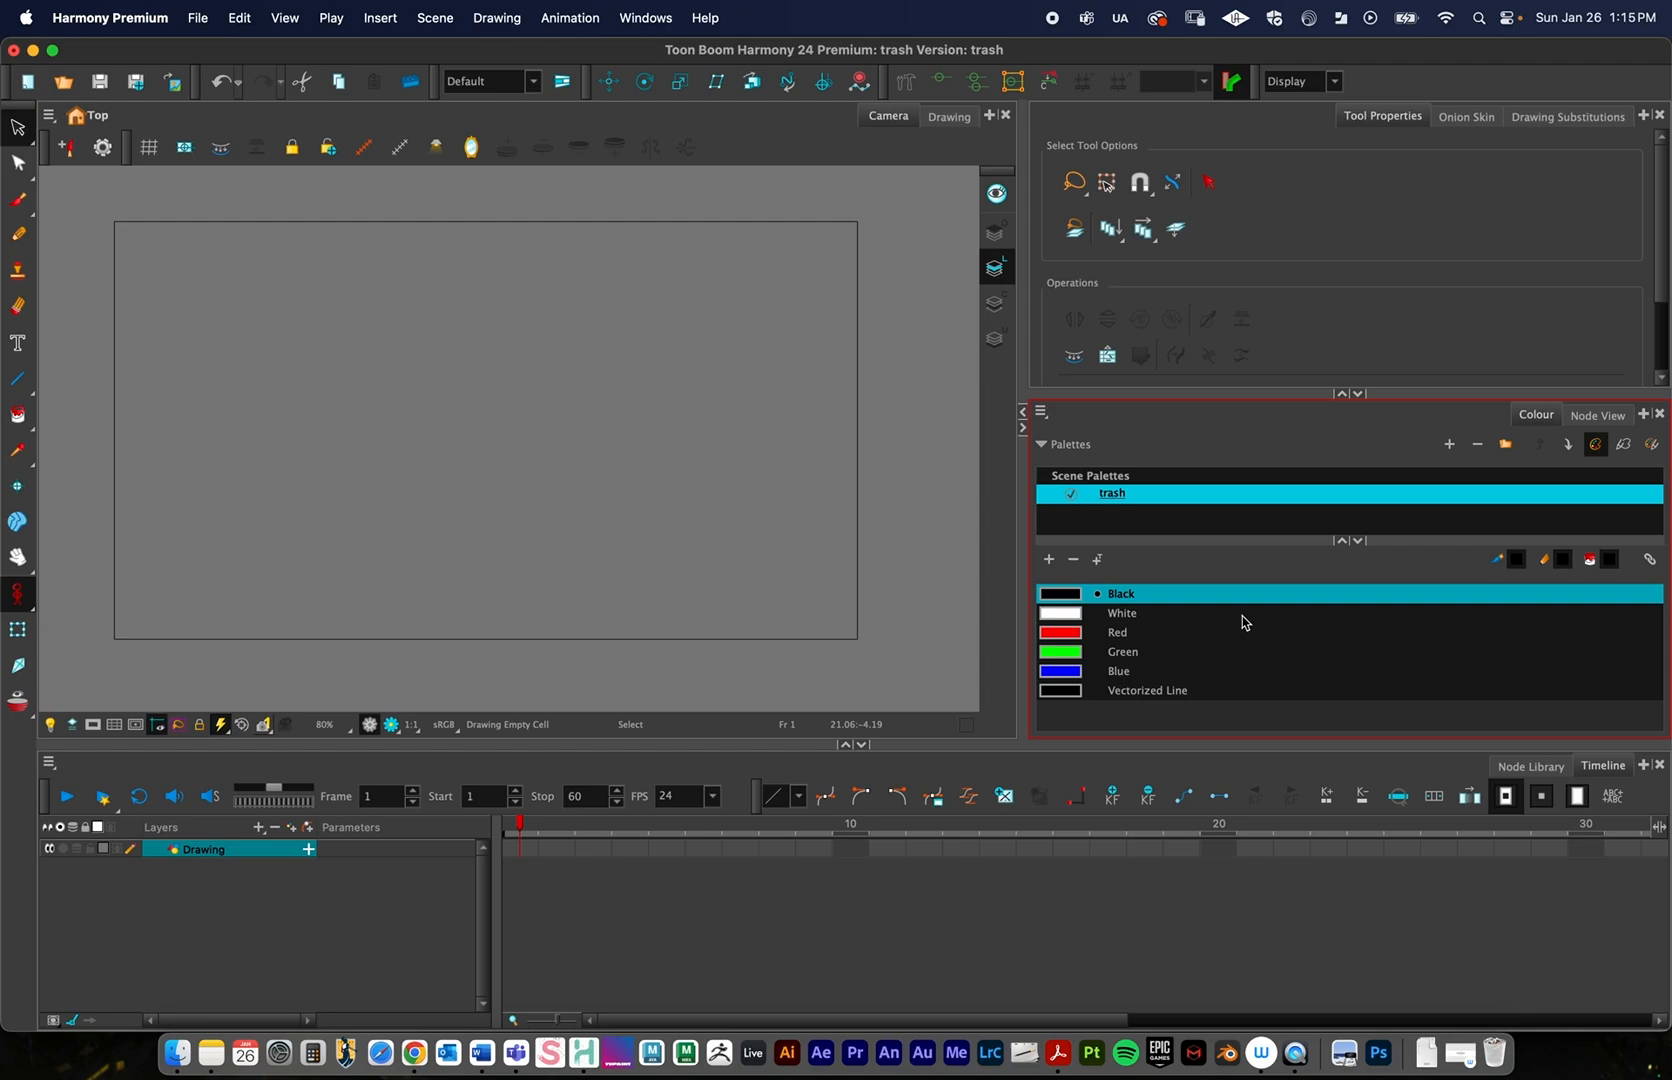
{"action": "mouse_move", "coordinate": [1518, 408]}
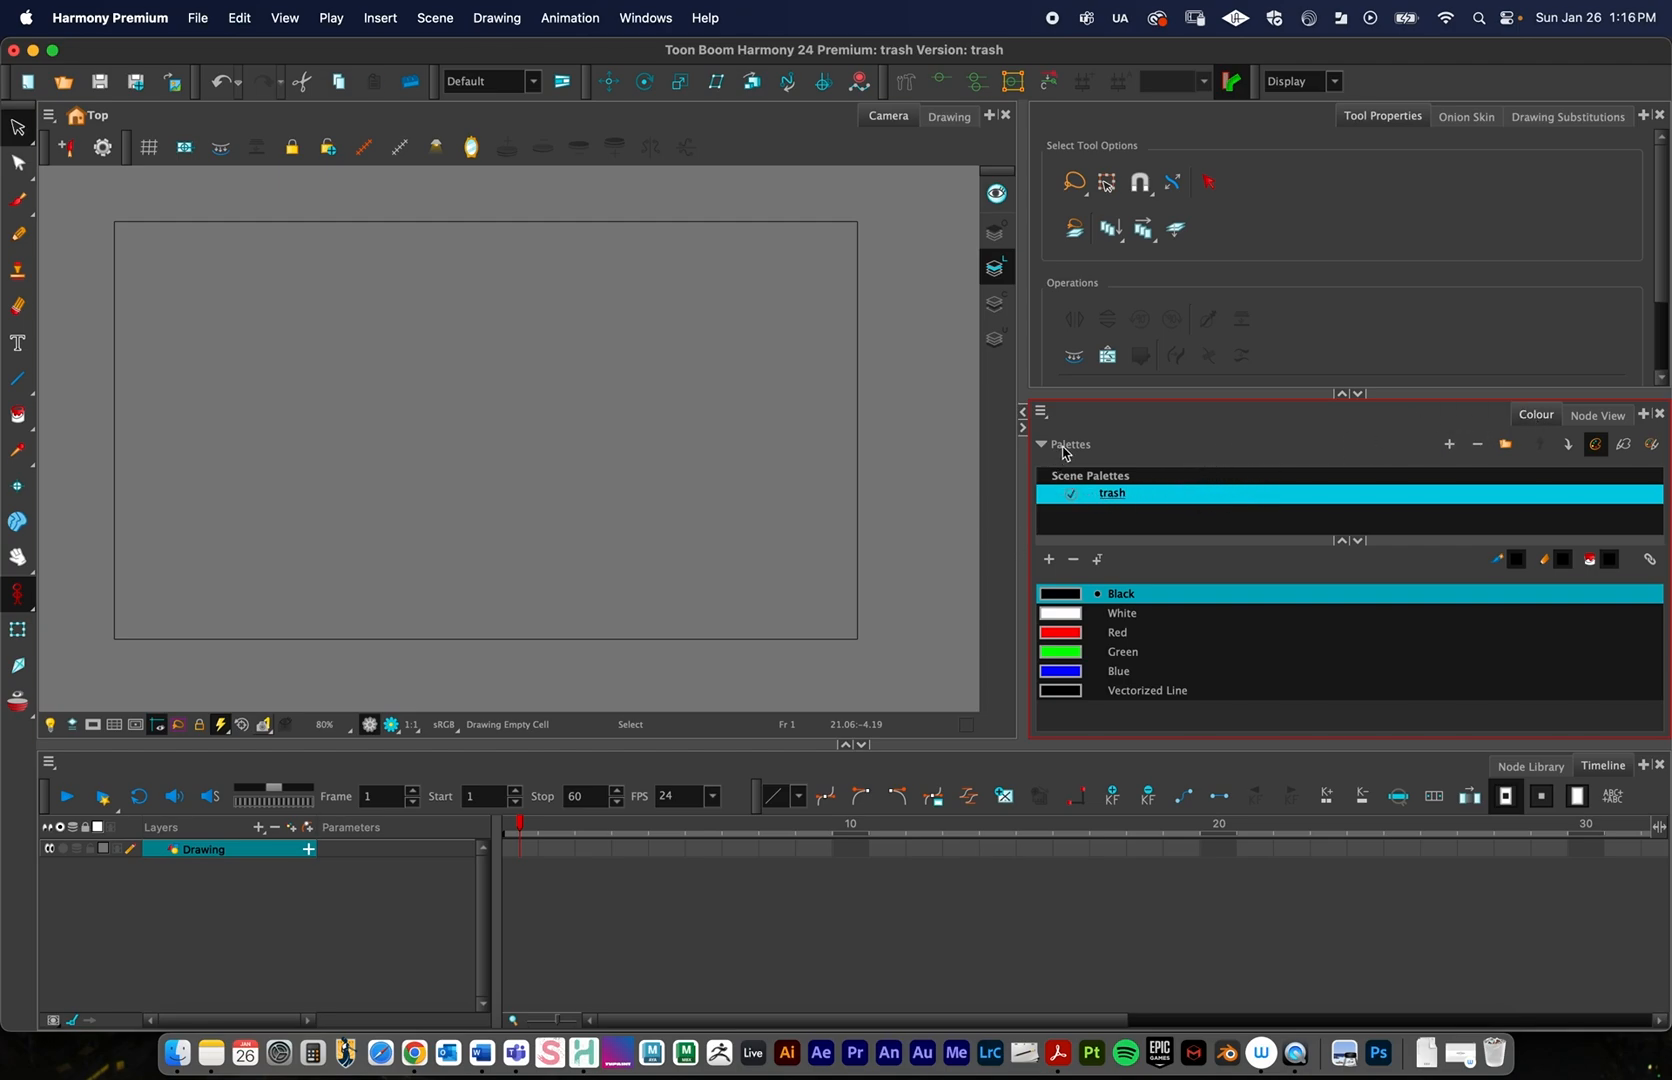
{"action": "mouse_move", "coordinate": [1358, 474]}
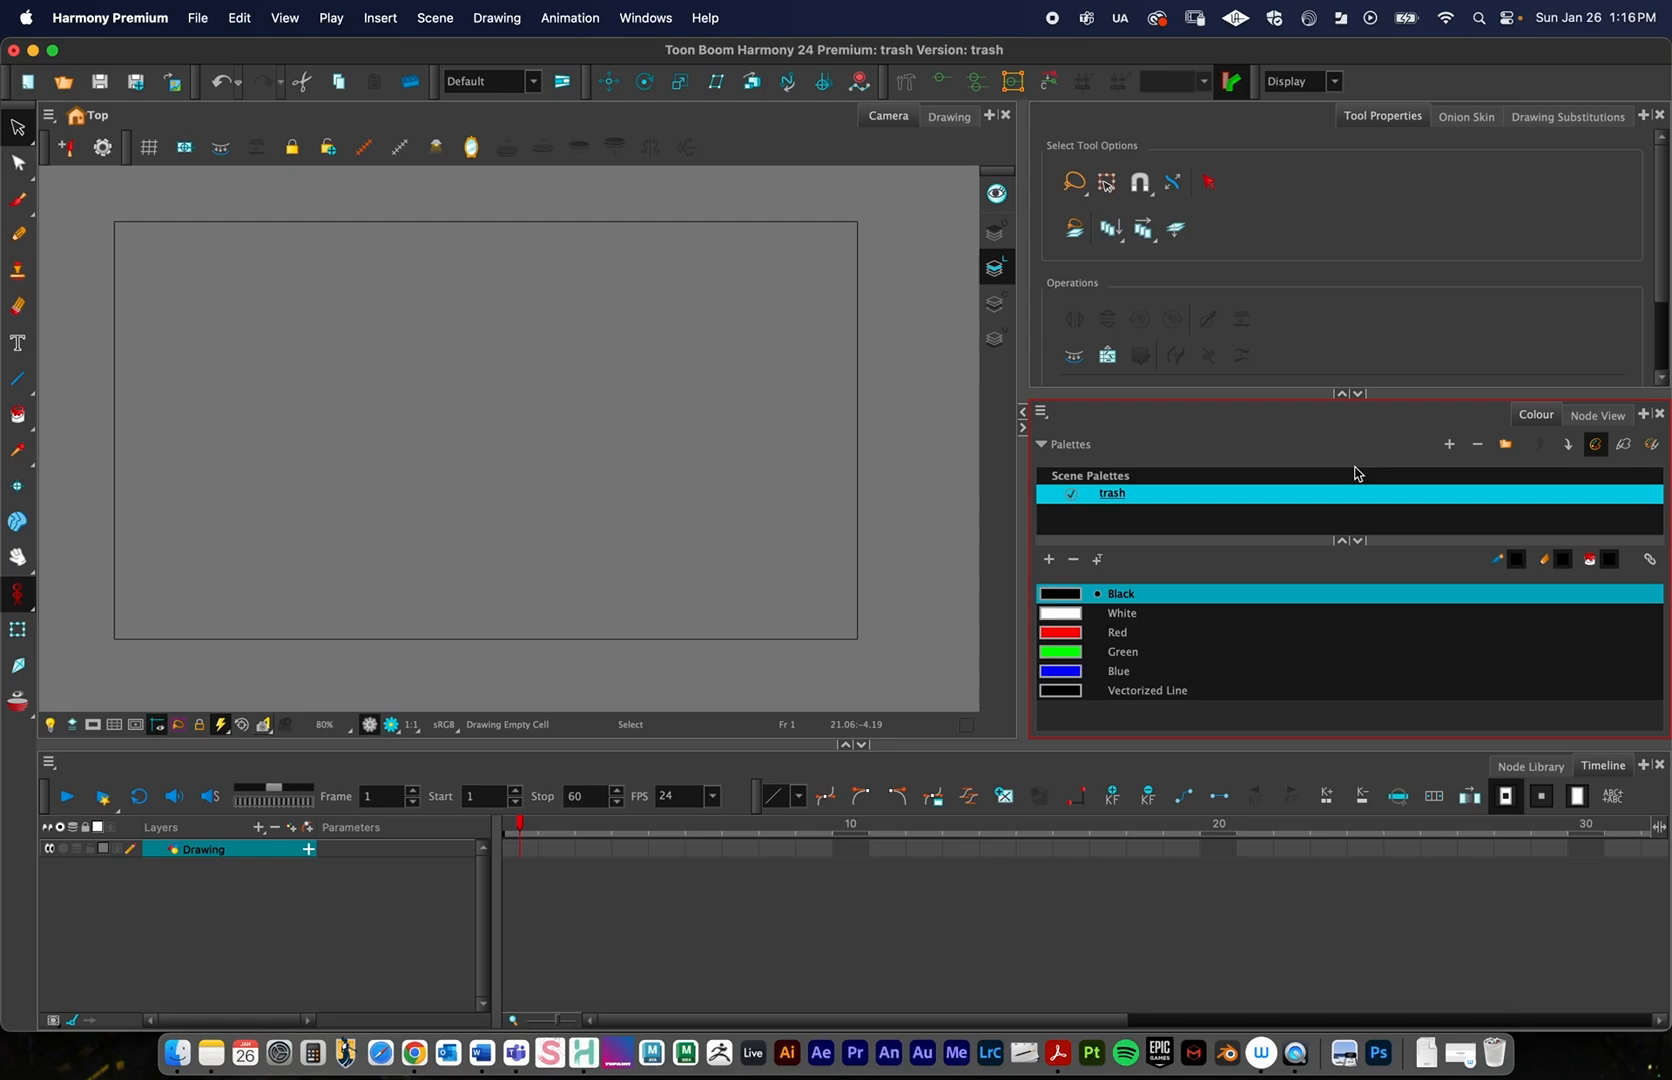
{"action": "mouse_move", "coordinate": [1122, 460]}
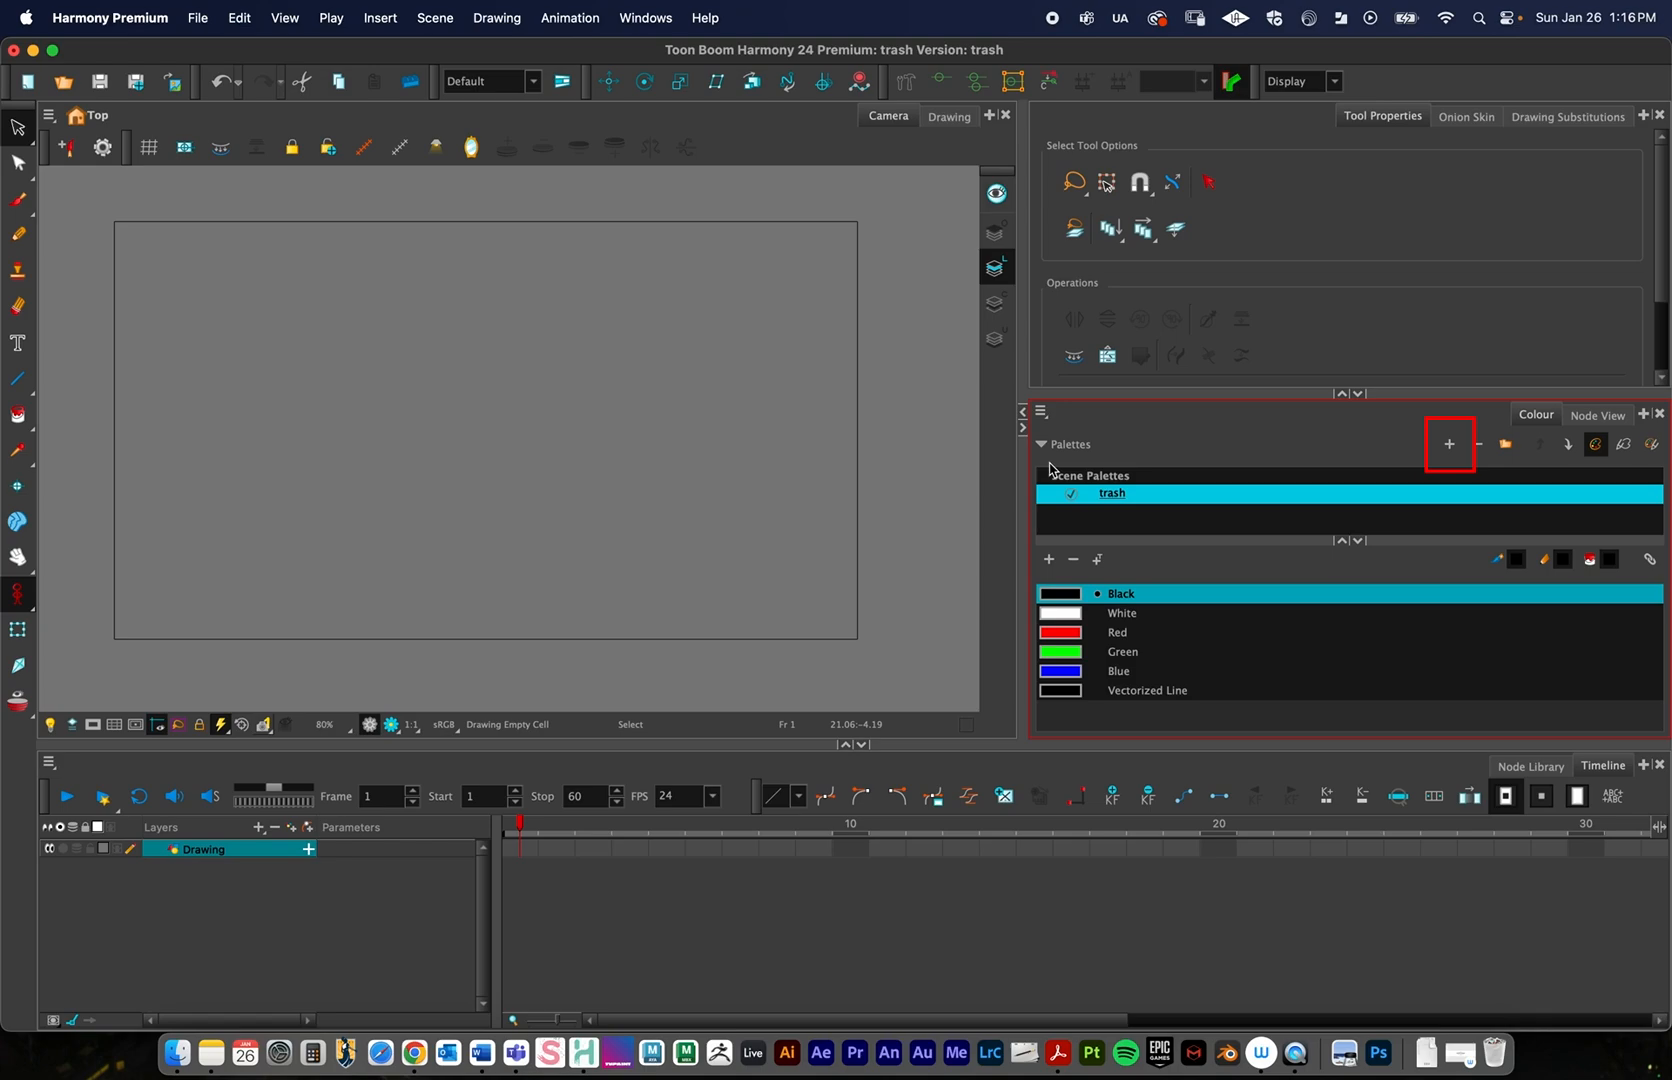
Create a Colour palette named New holding a single Default colour
{"action": "left_click", "coordinate": [1450, 444]}
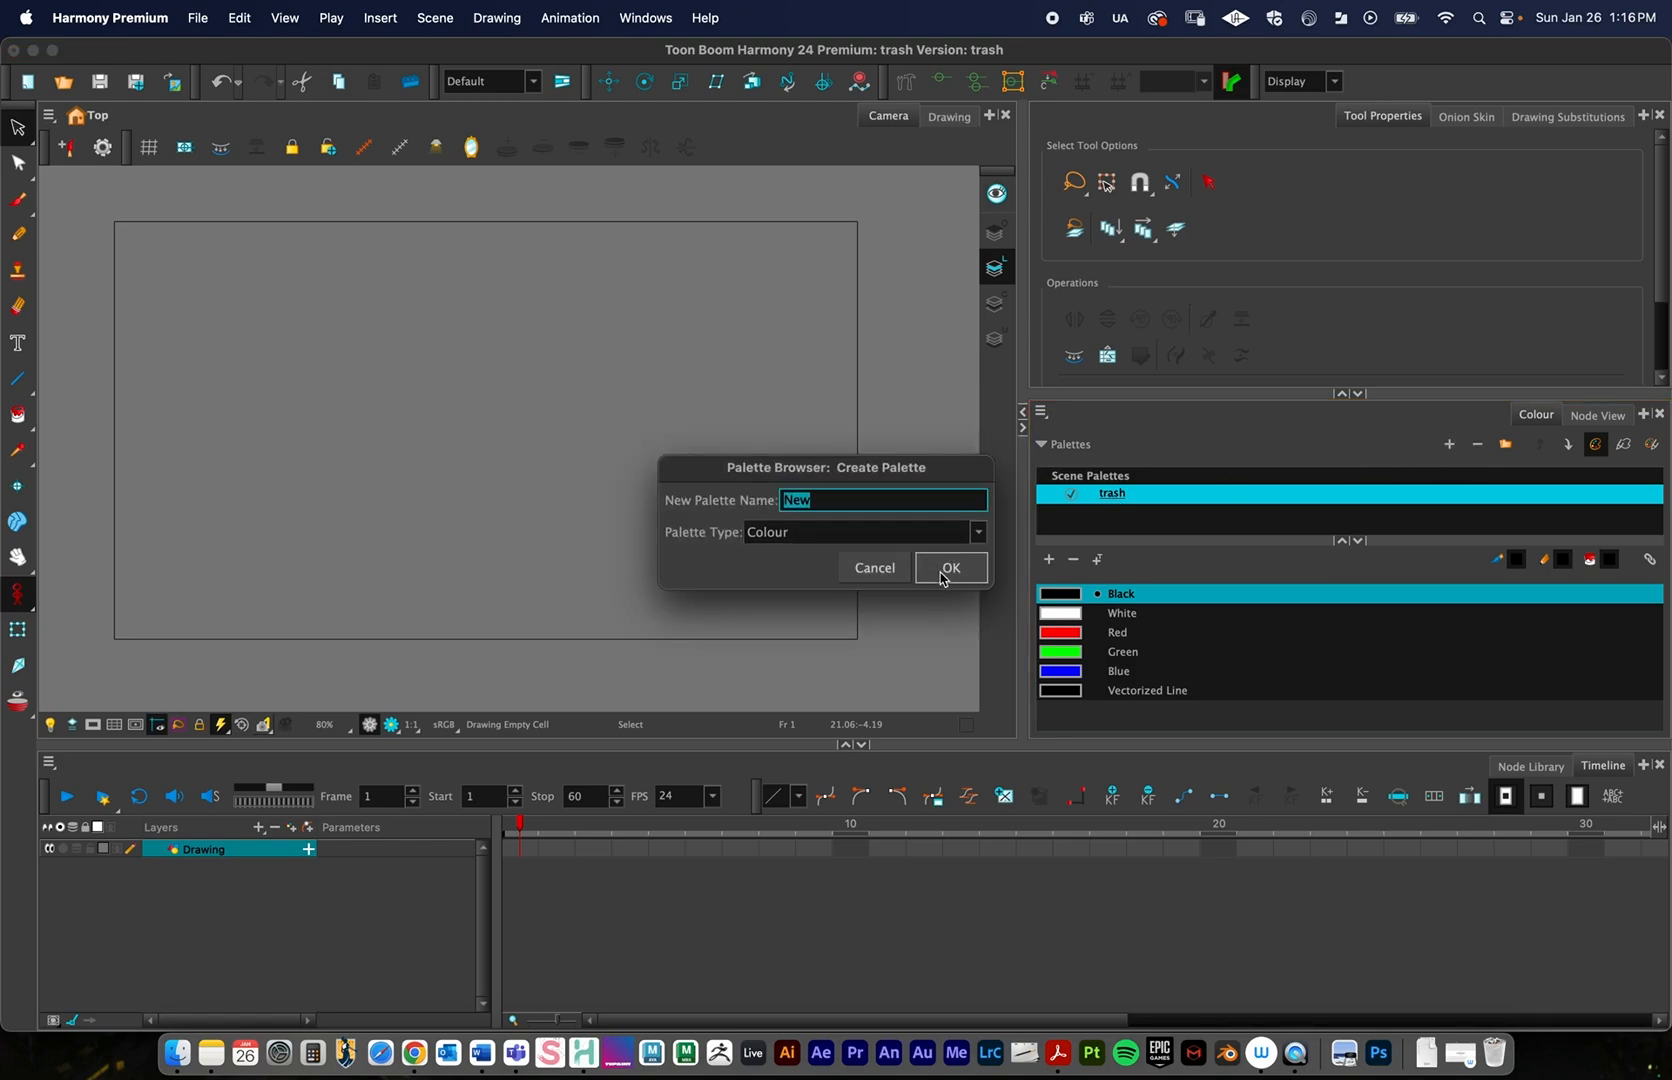
{"action": "left_click", "coordinate": [948, 568]}
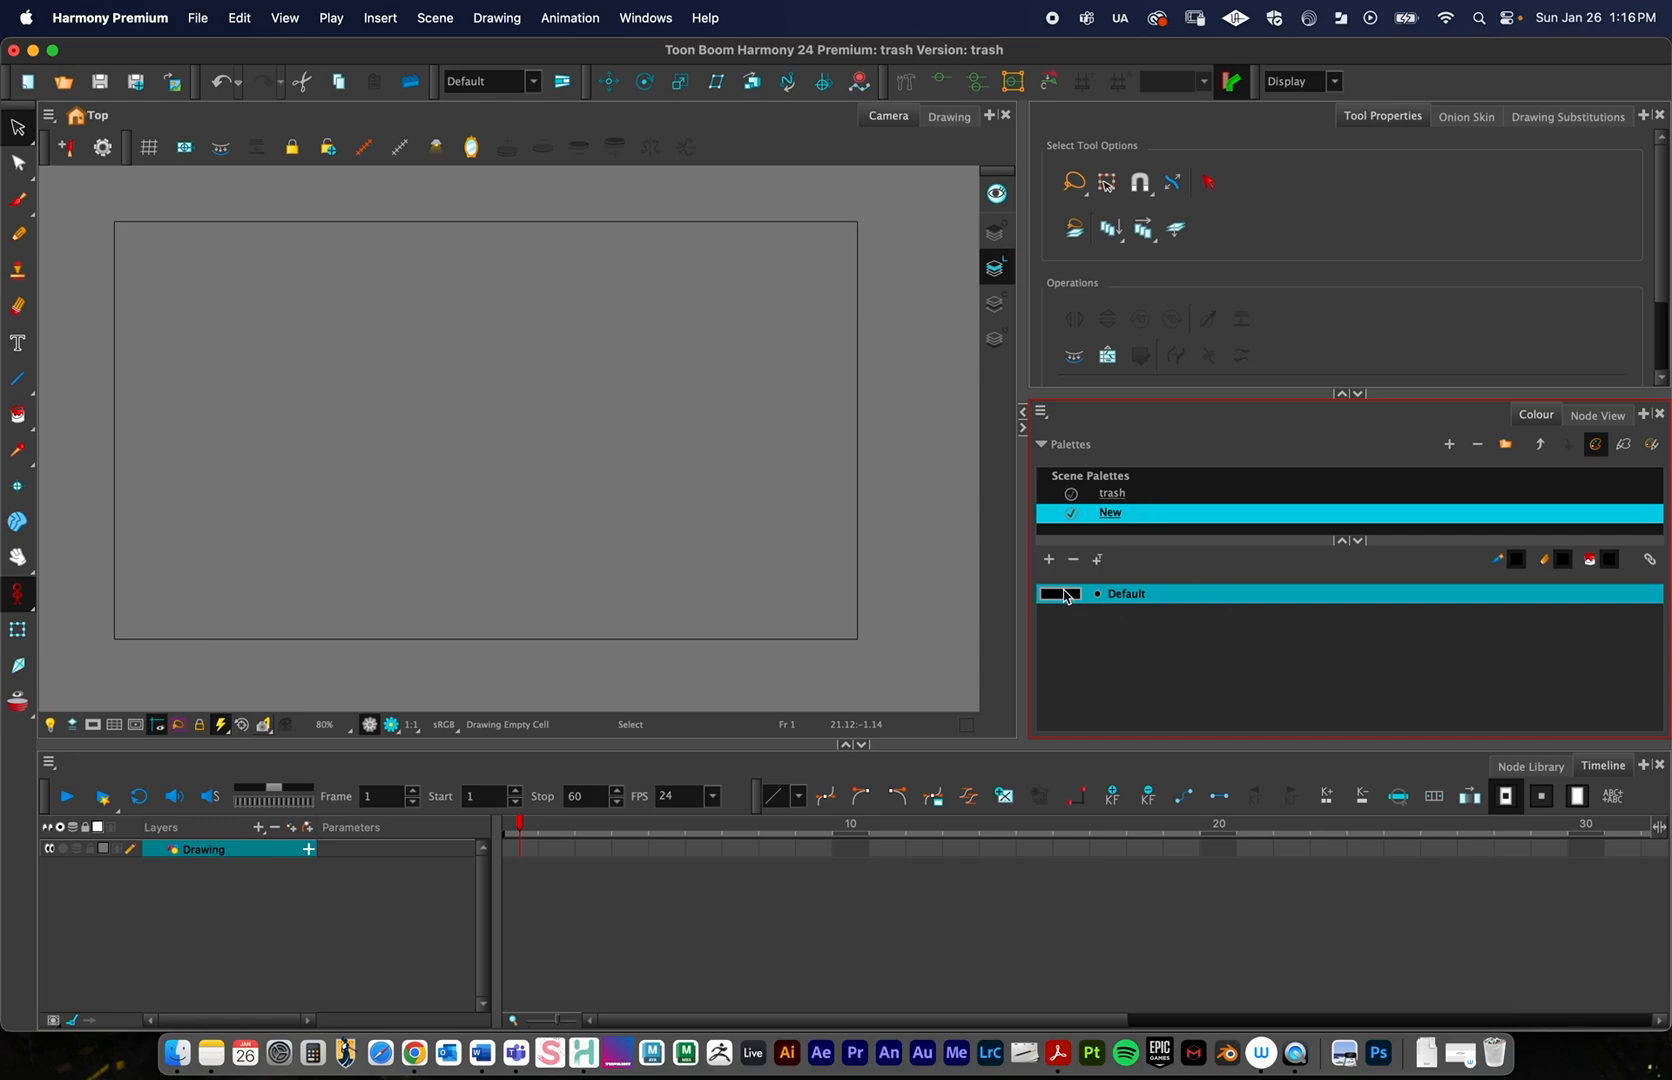
{"action": "double_click", "coordinate": [1060, 594]}
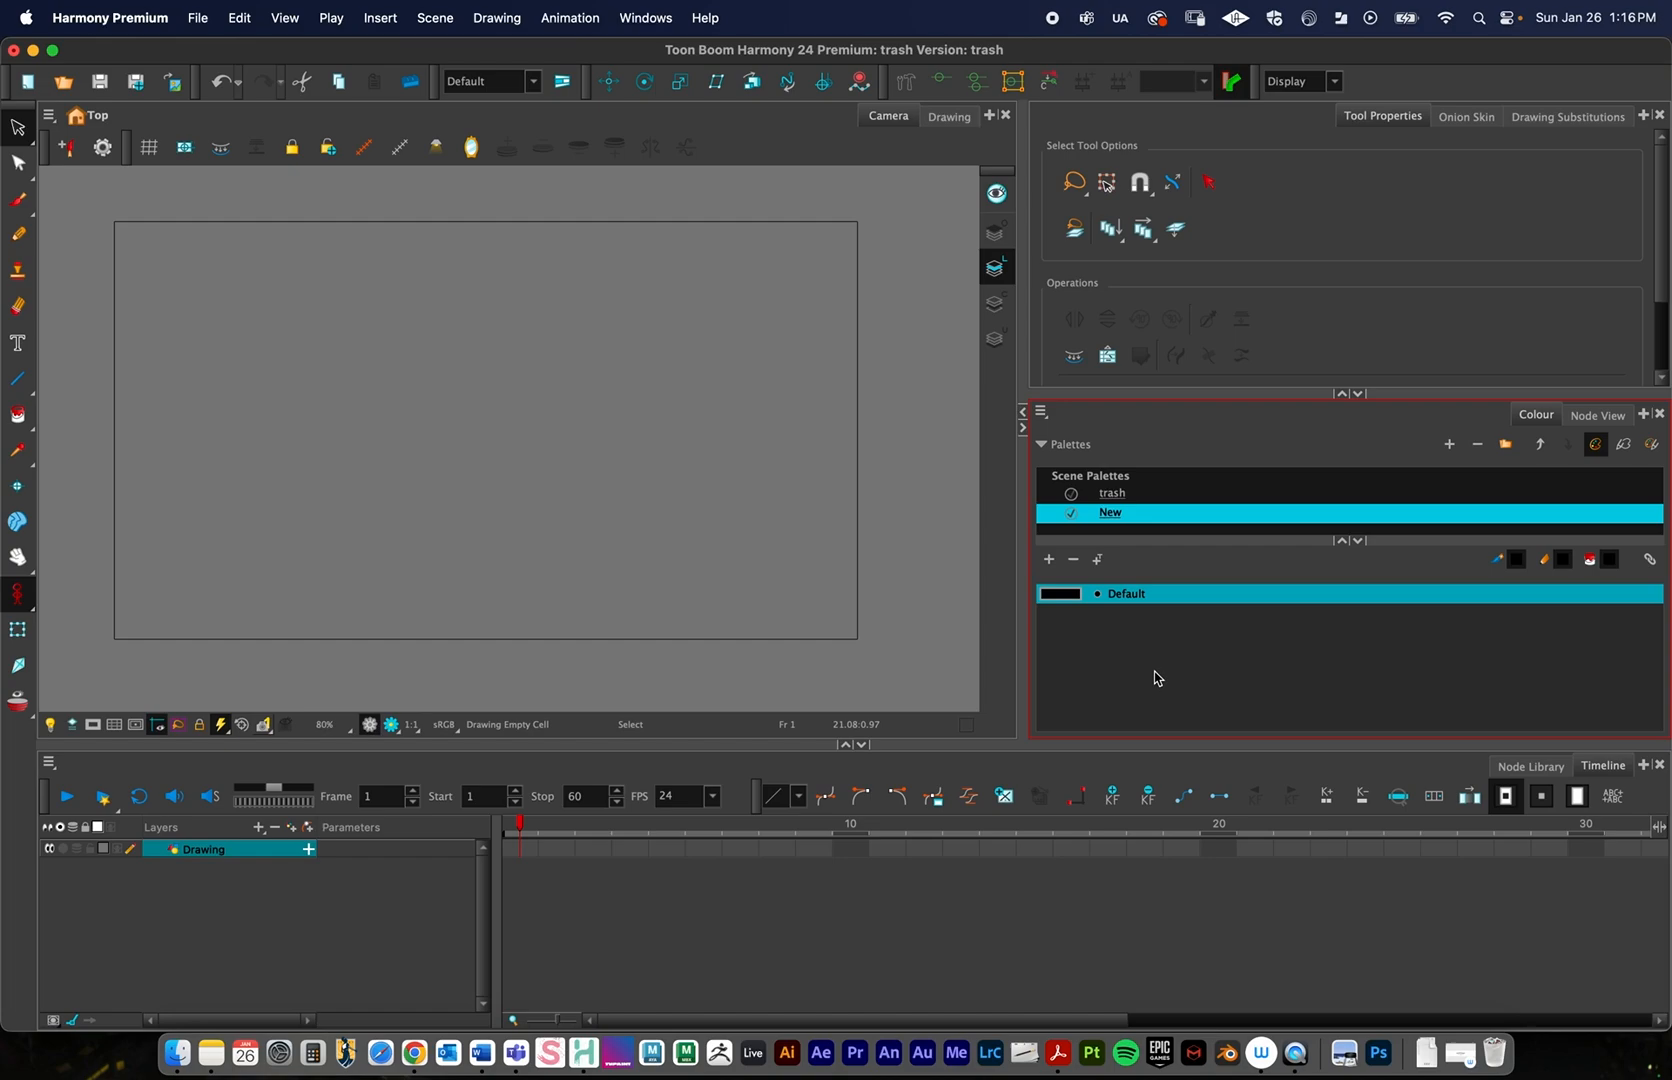
{"action": "mouse_move", "coordinate": [1092, 494]}
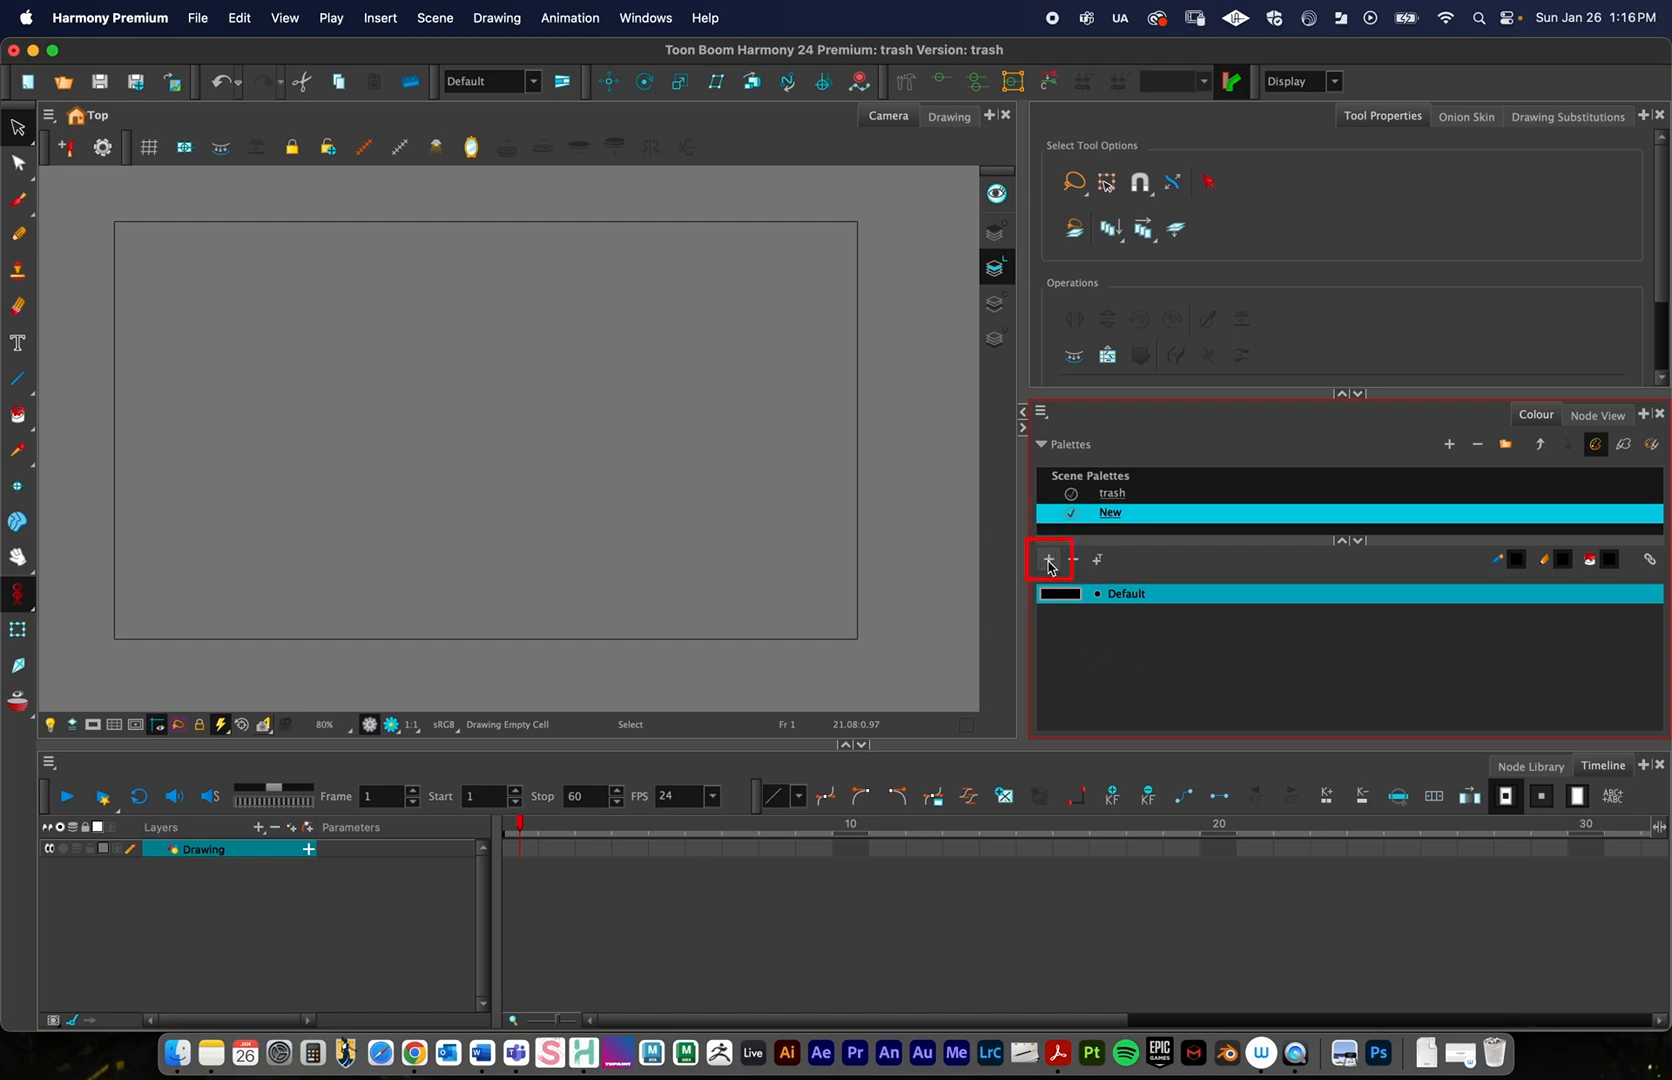
Add colour swatch New 2 to the palette and set it to Gradient in the Colour Picker
{"action": "left_click", "coordinate": [1046, 560]}
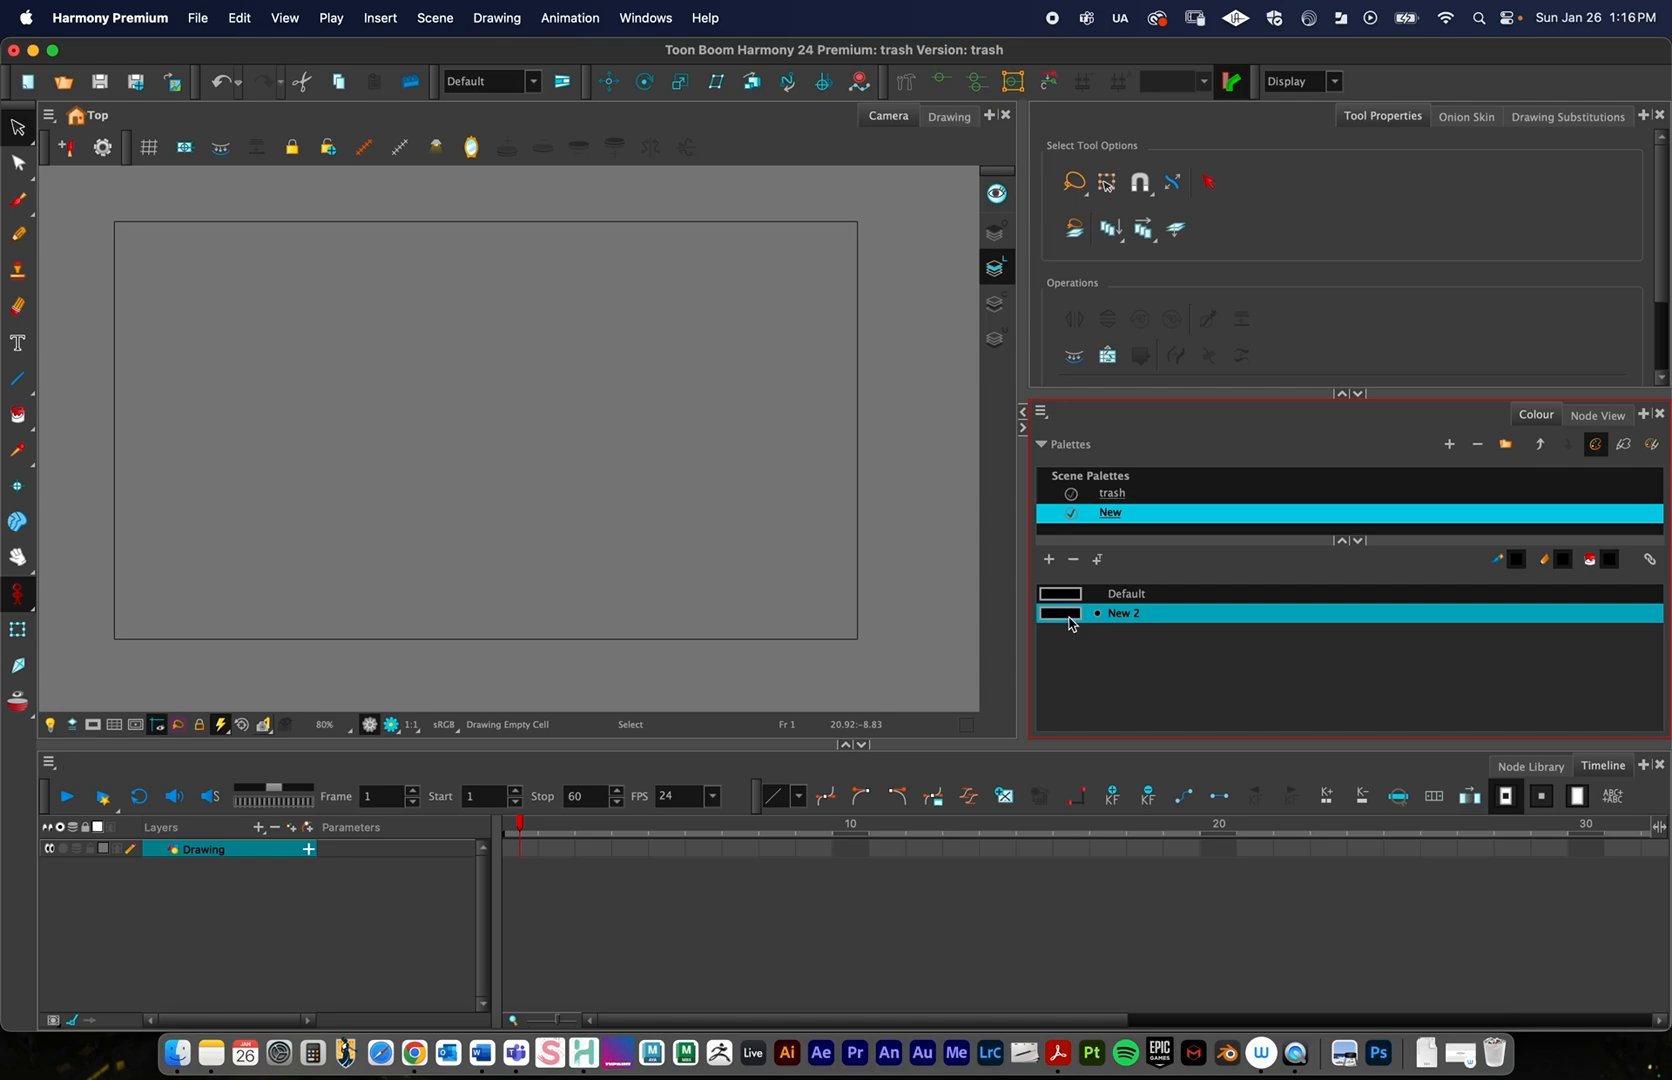
{"action": "double_click", "coordinate": [1060, 614]}
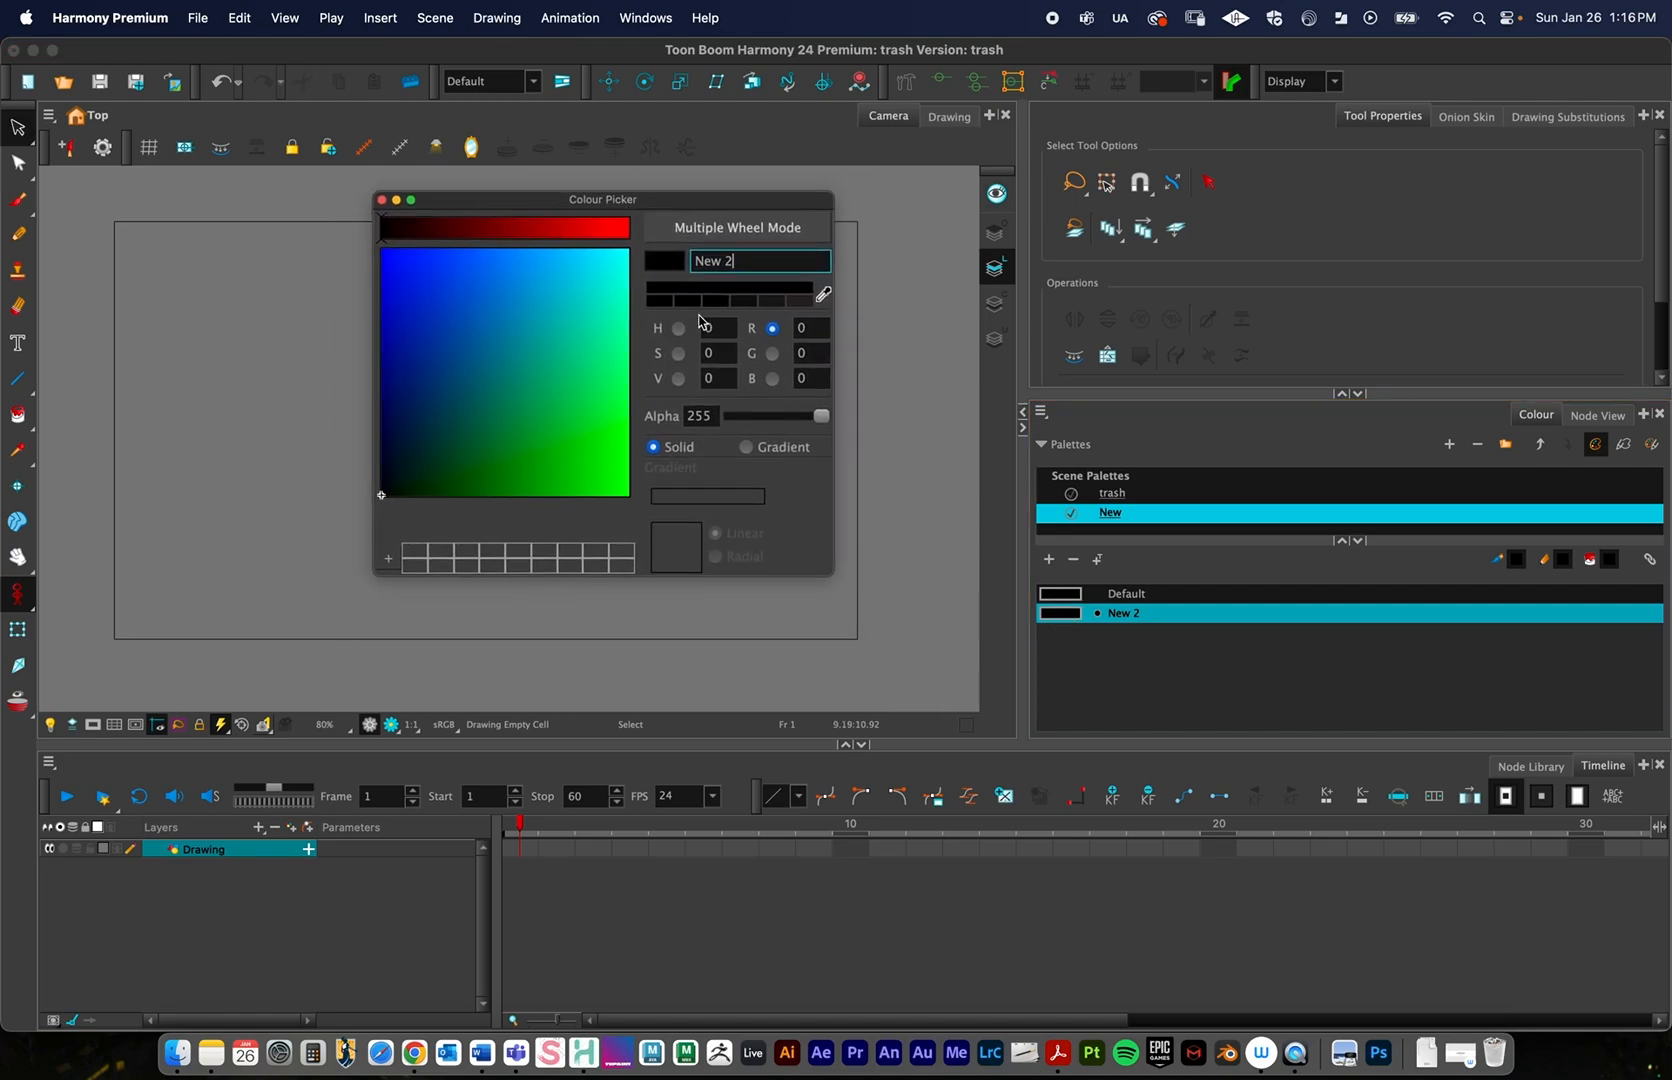
{"action": "mouse_move", "coordinate": [682, 212]}
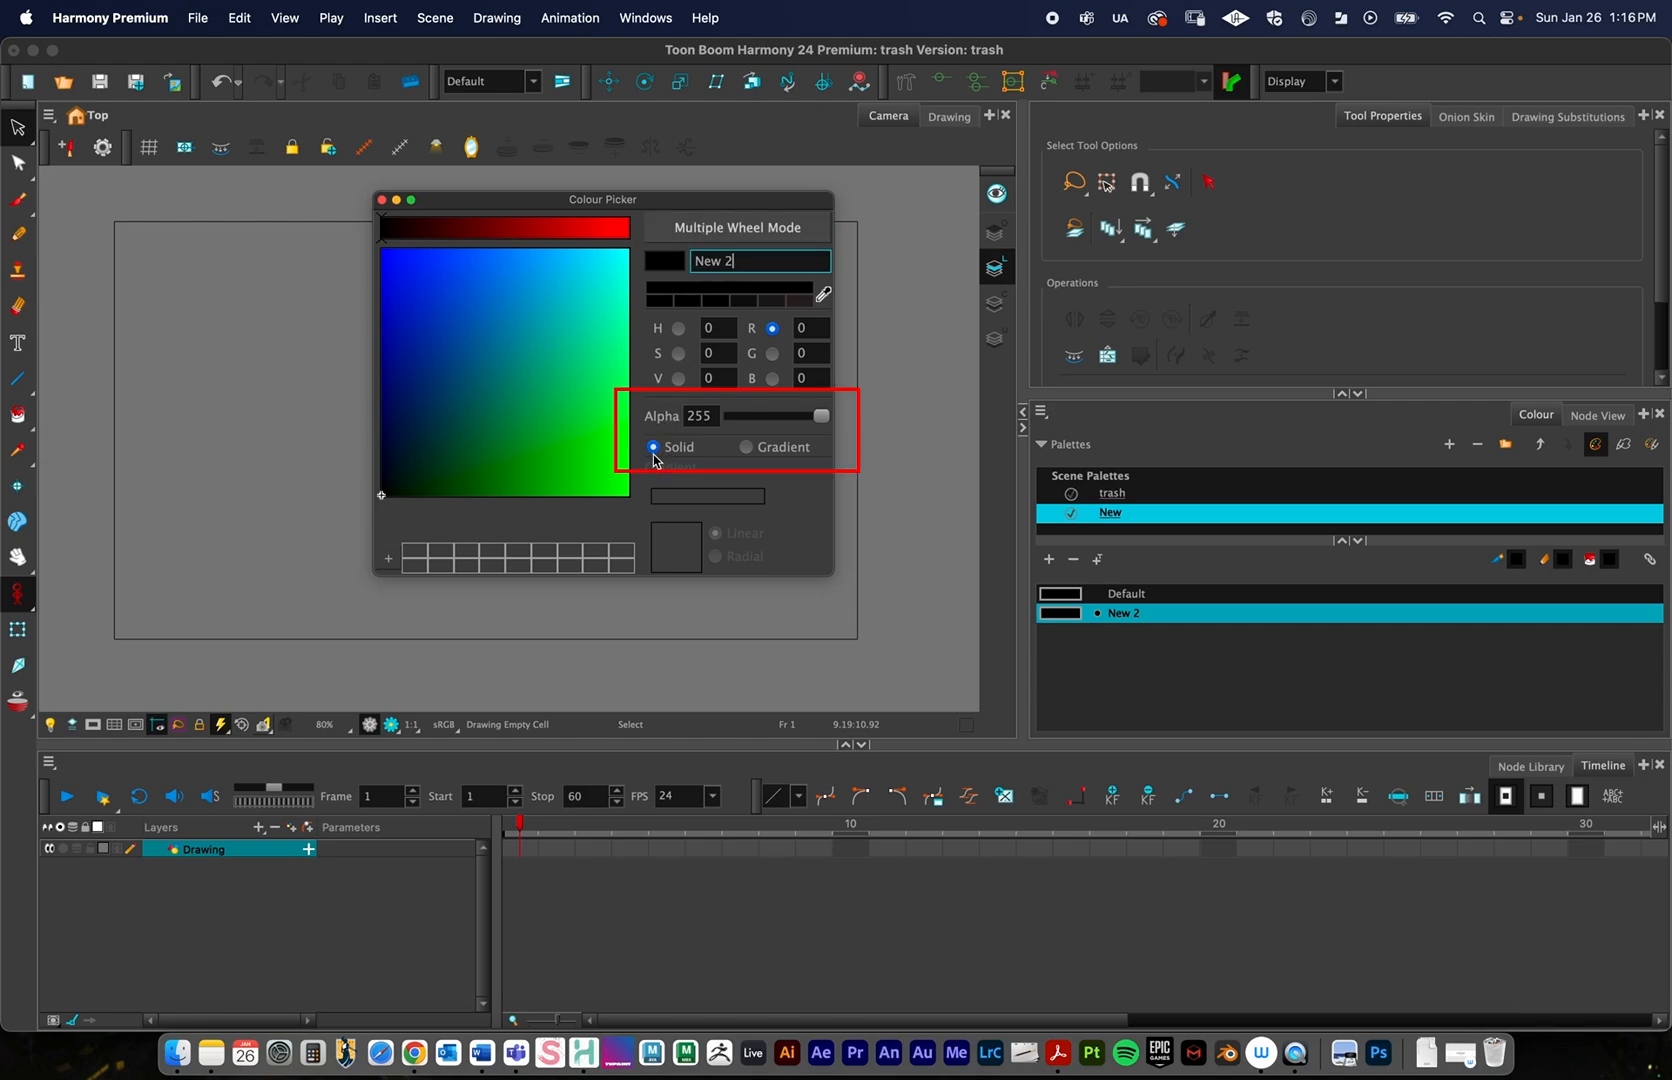
{"action": "mouse_move", "coordinate": [758, 464]}
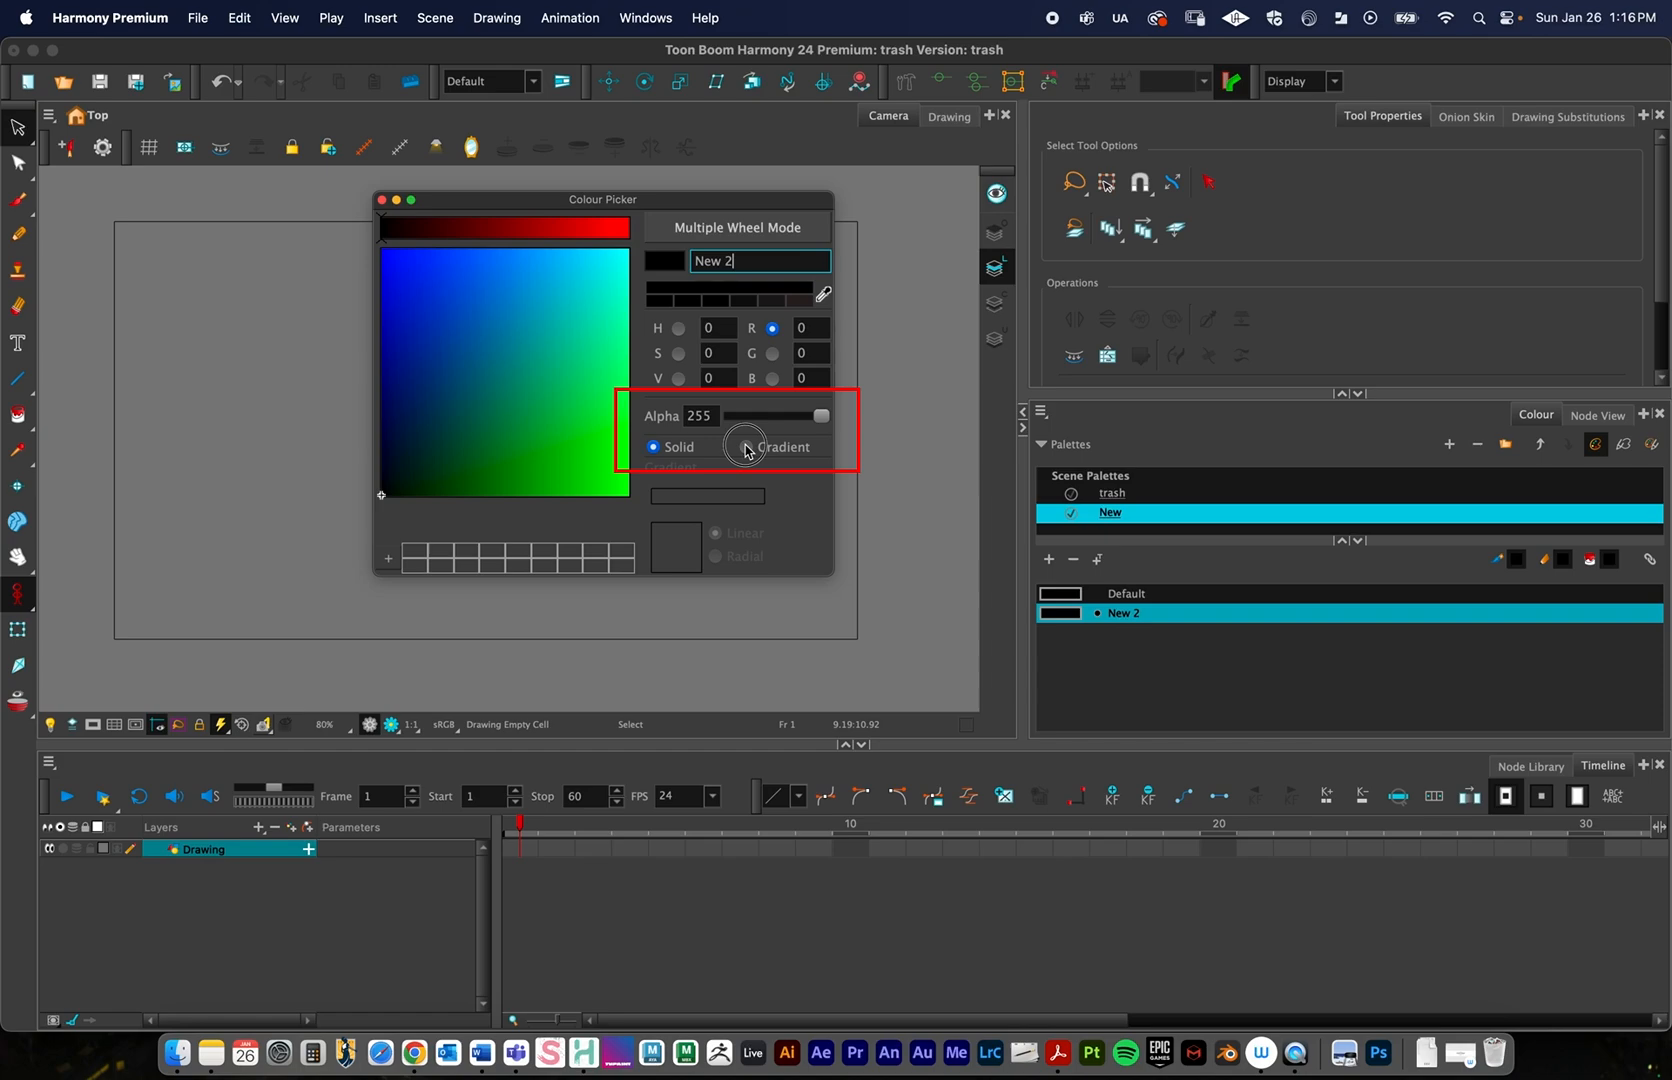
{"action": "left_click", "coordinate": [746, 446]}
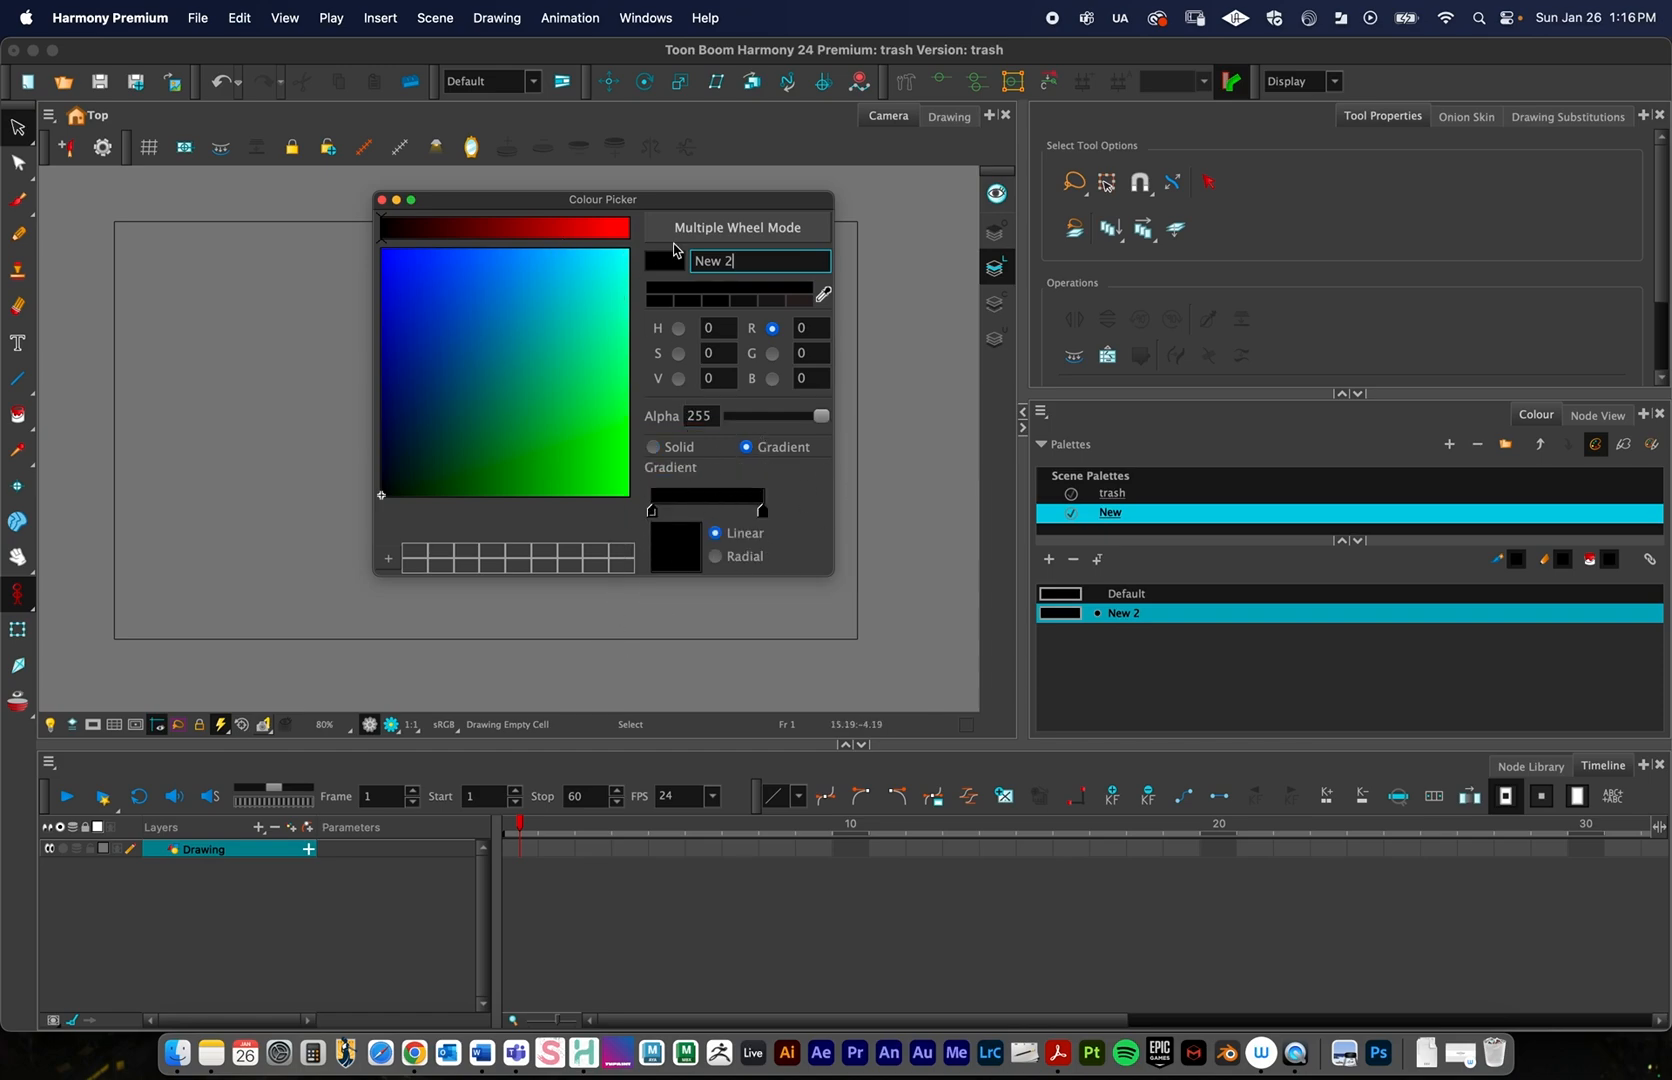
{"action": "mouse_move", "coordinate": [704, 228]}
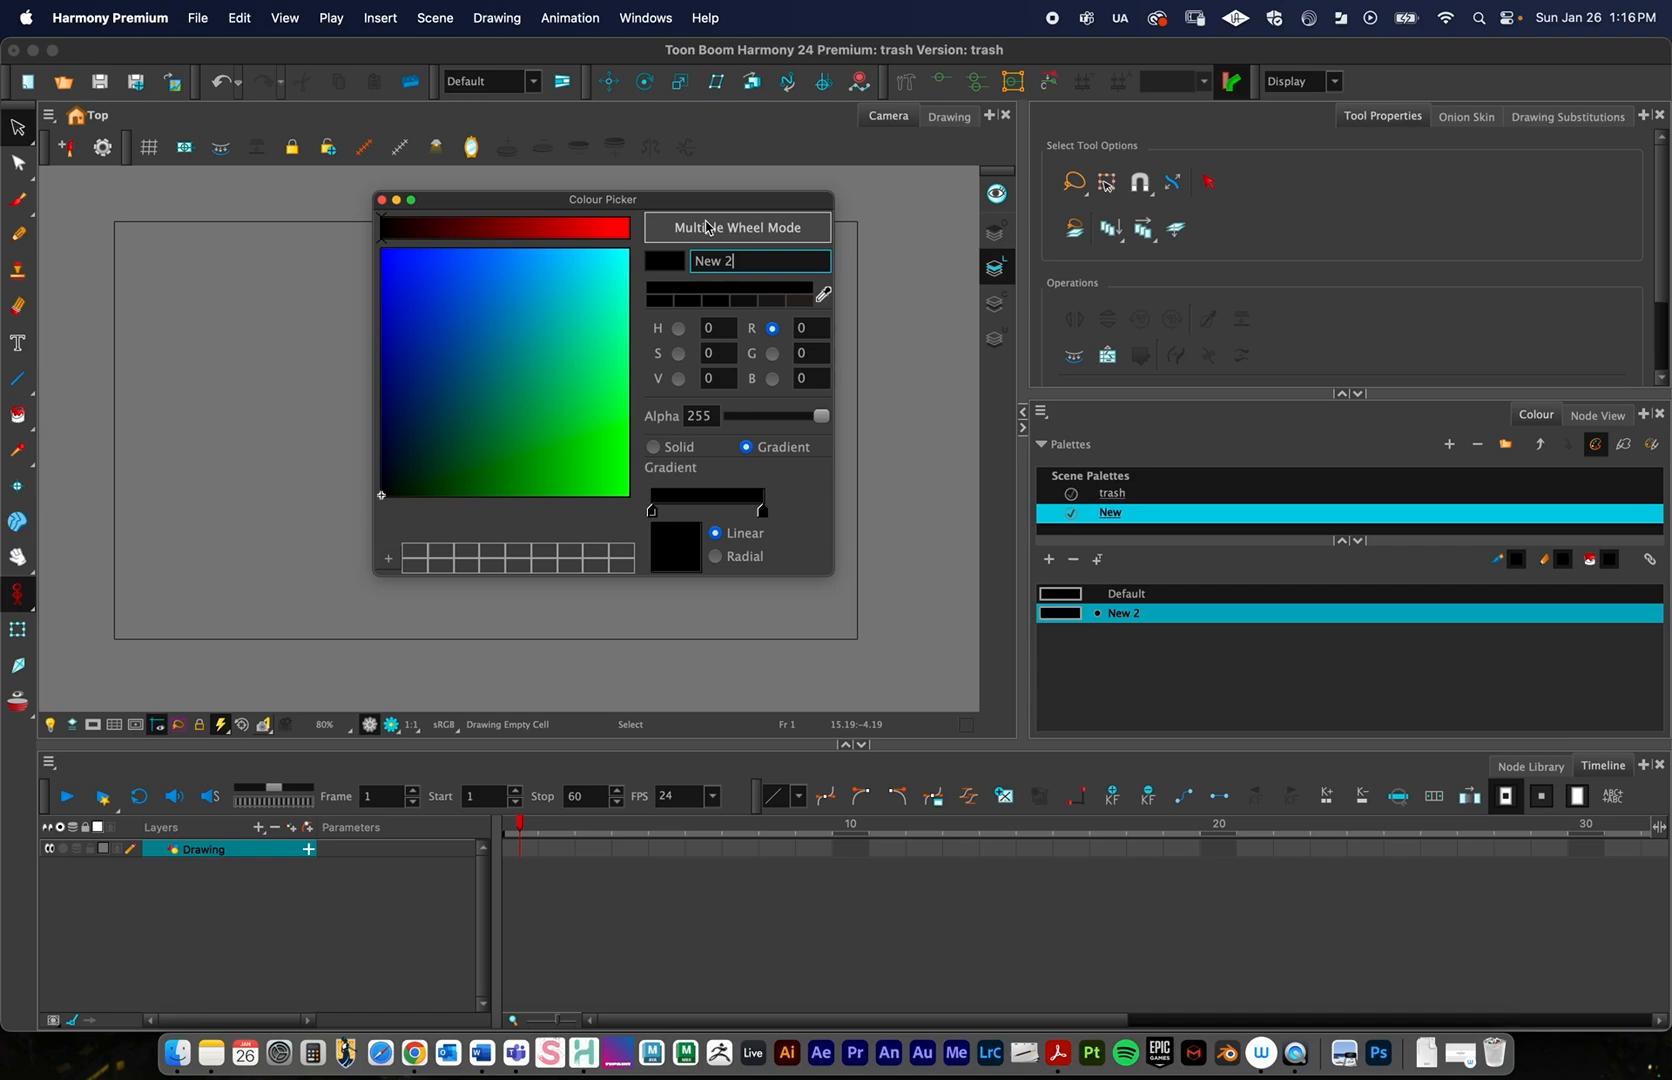
In Multiple Wheel Mode, set the gradient's left end to red and right end to cyan
{"action": "left_click", "coordinate": [736, 228]}
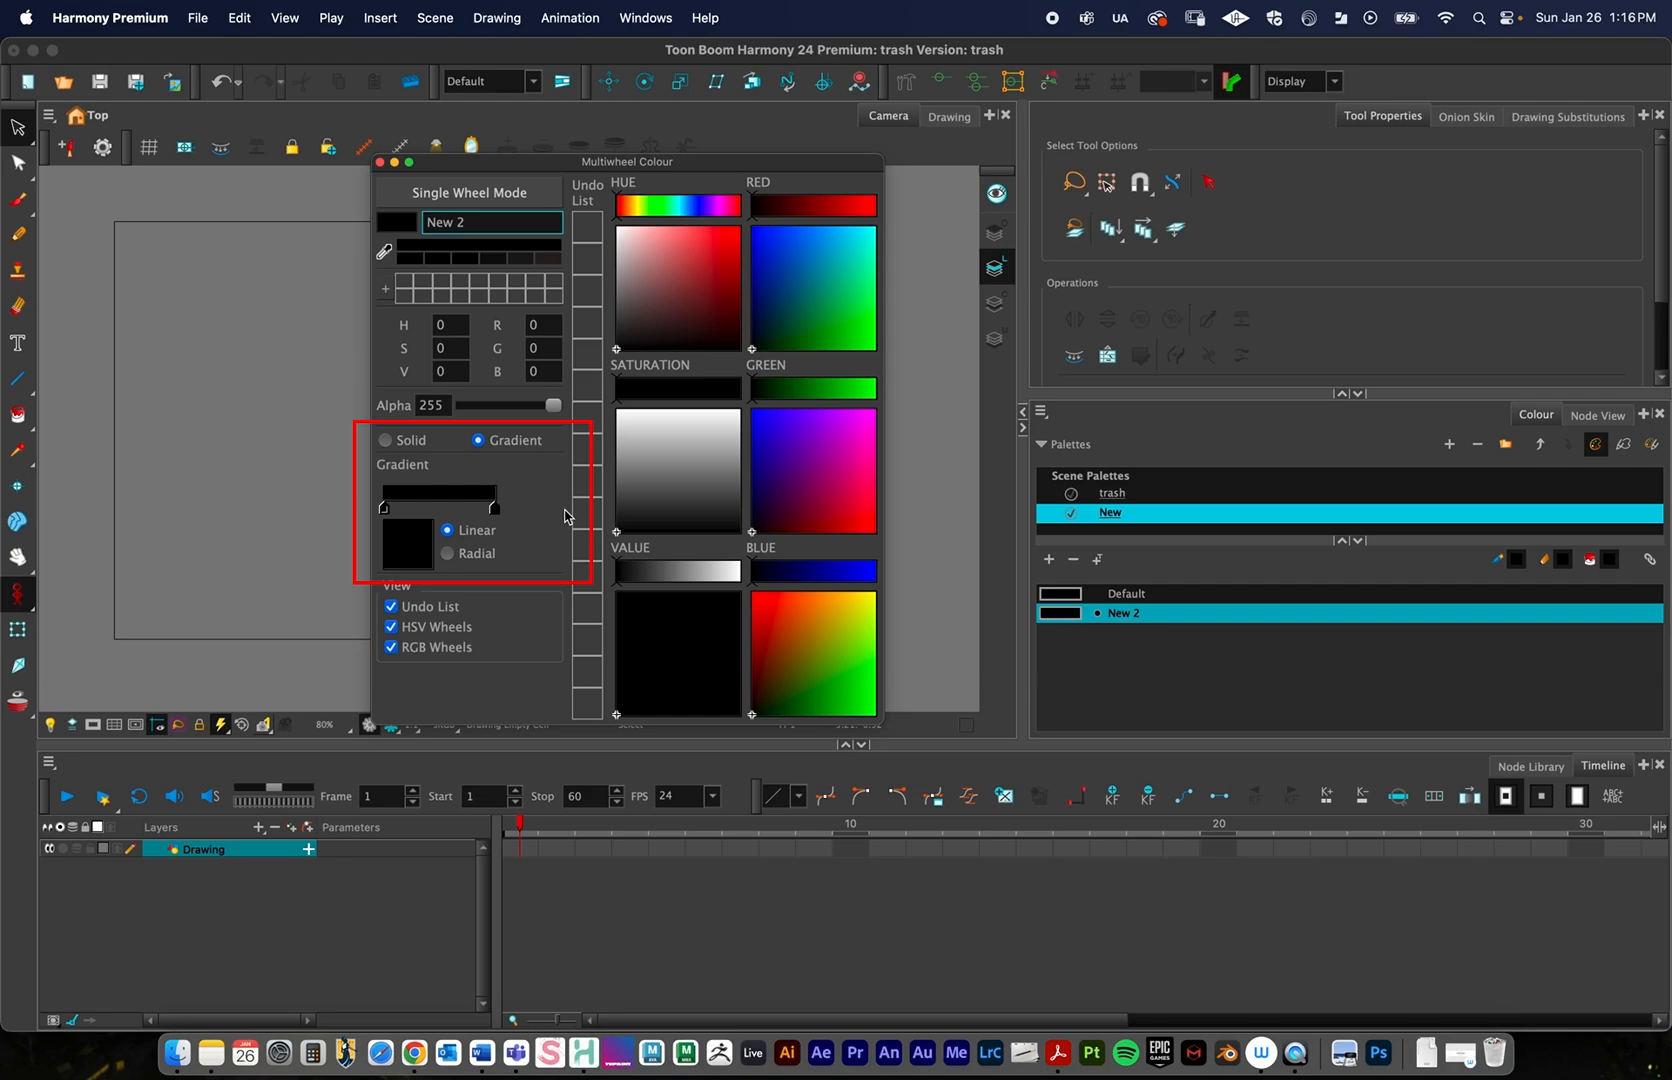
{"action": "mouse_move", "coordinate": [416, 502]}
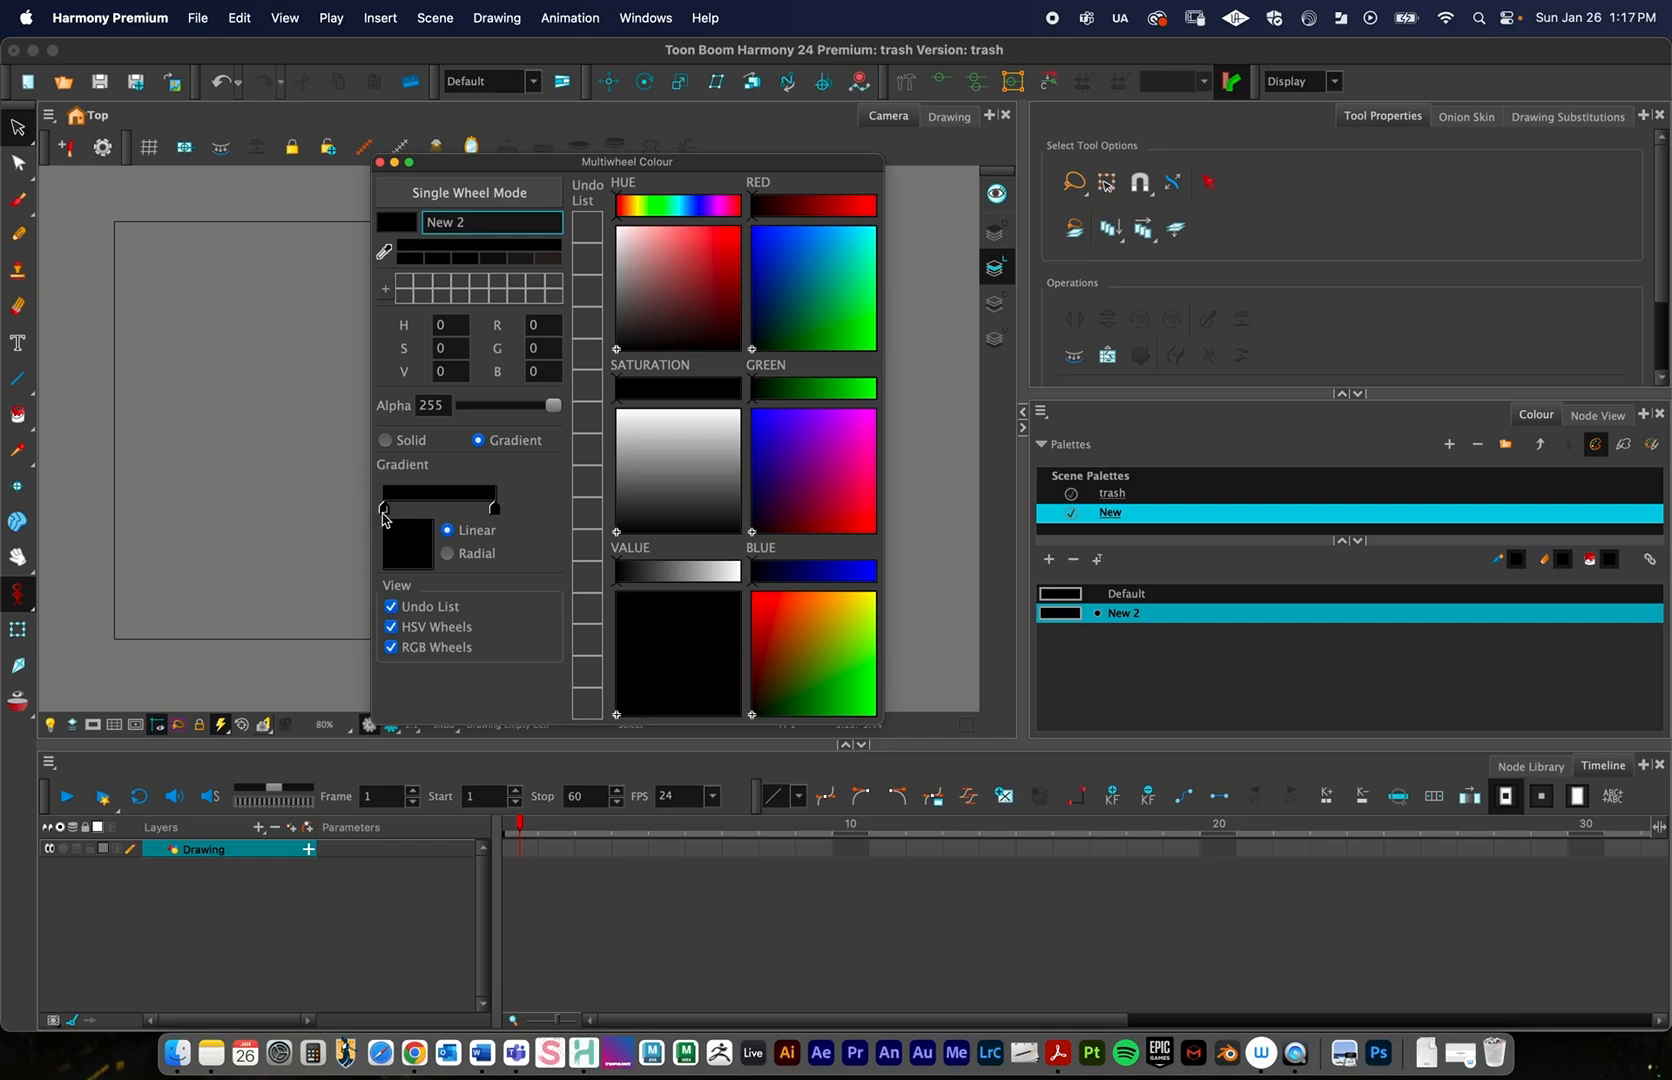
{"action": "mouse_move", "coordinate": [516, 422]}
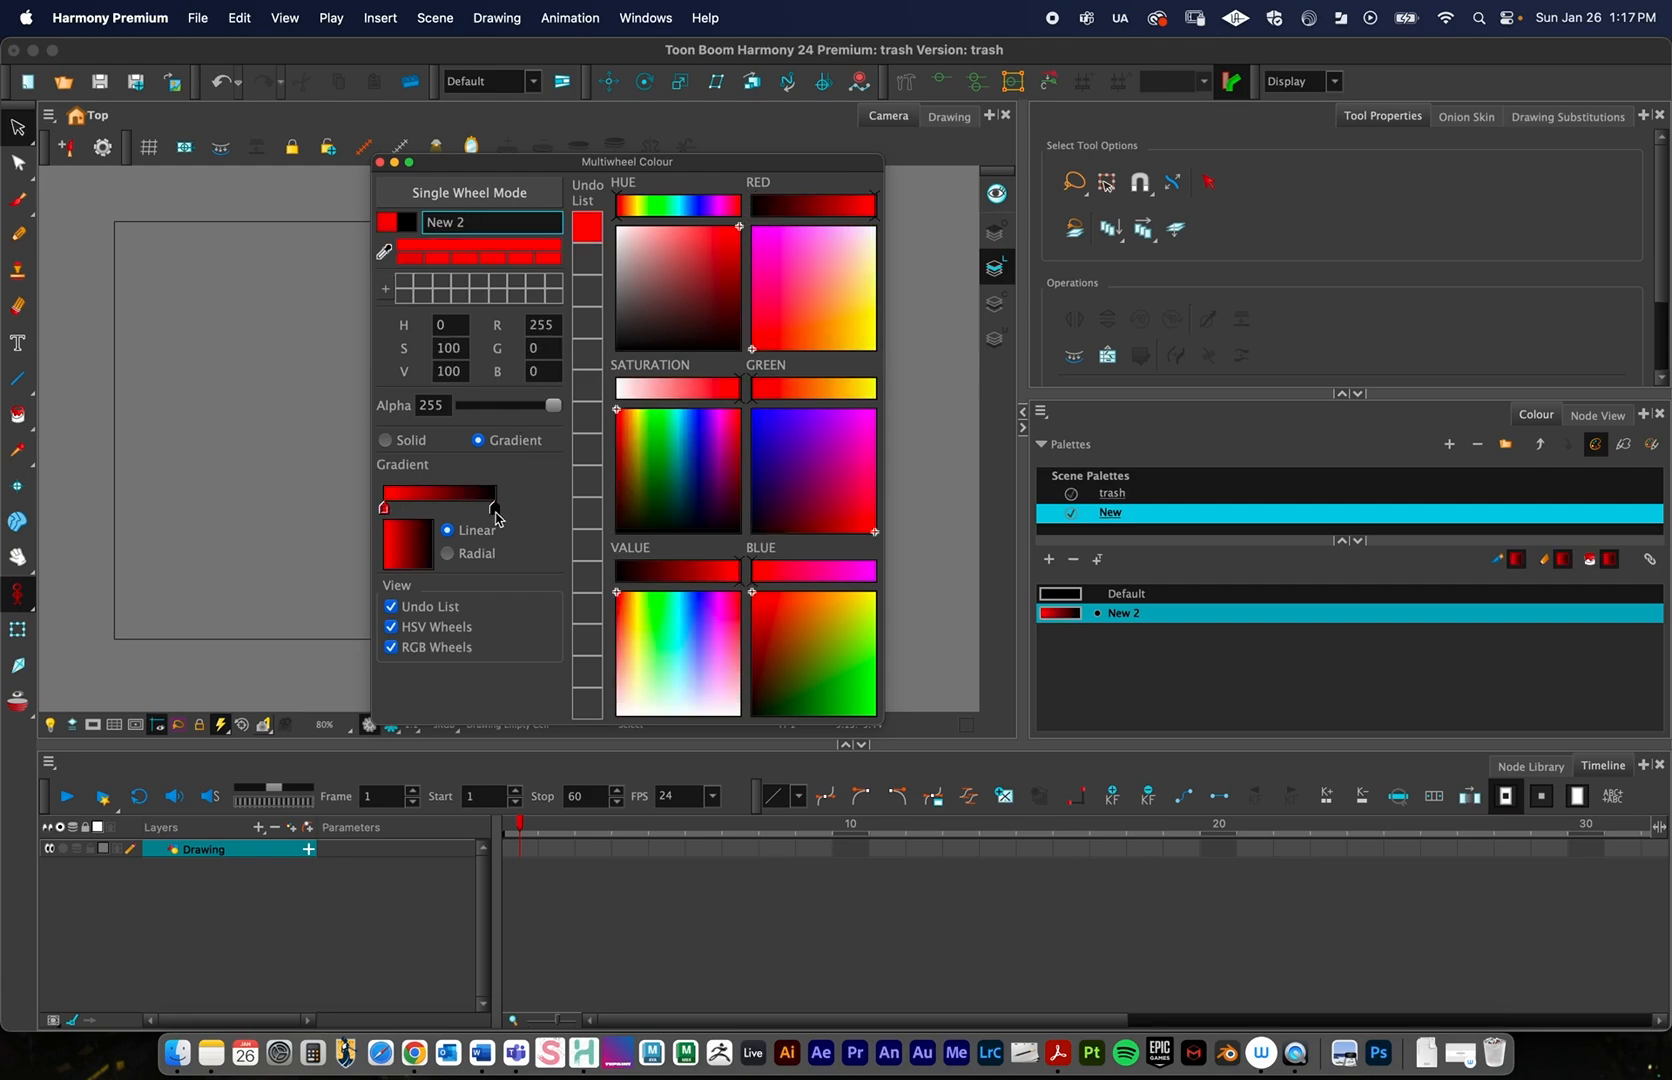
{"action": "left_click", "coordinate": [854, 360]}
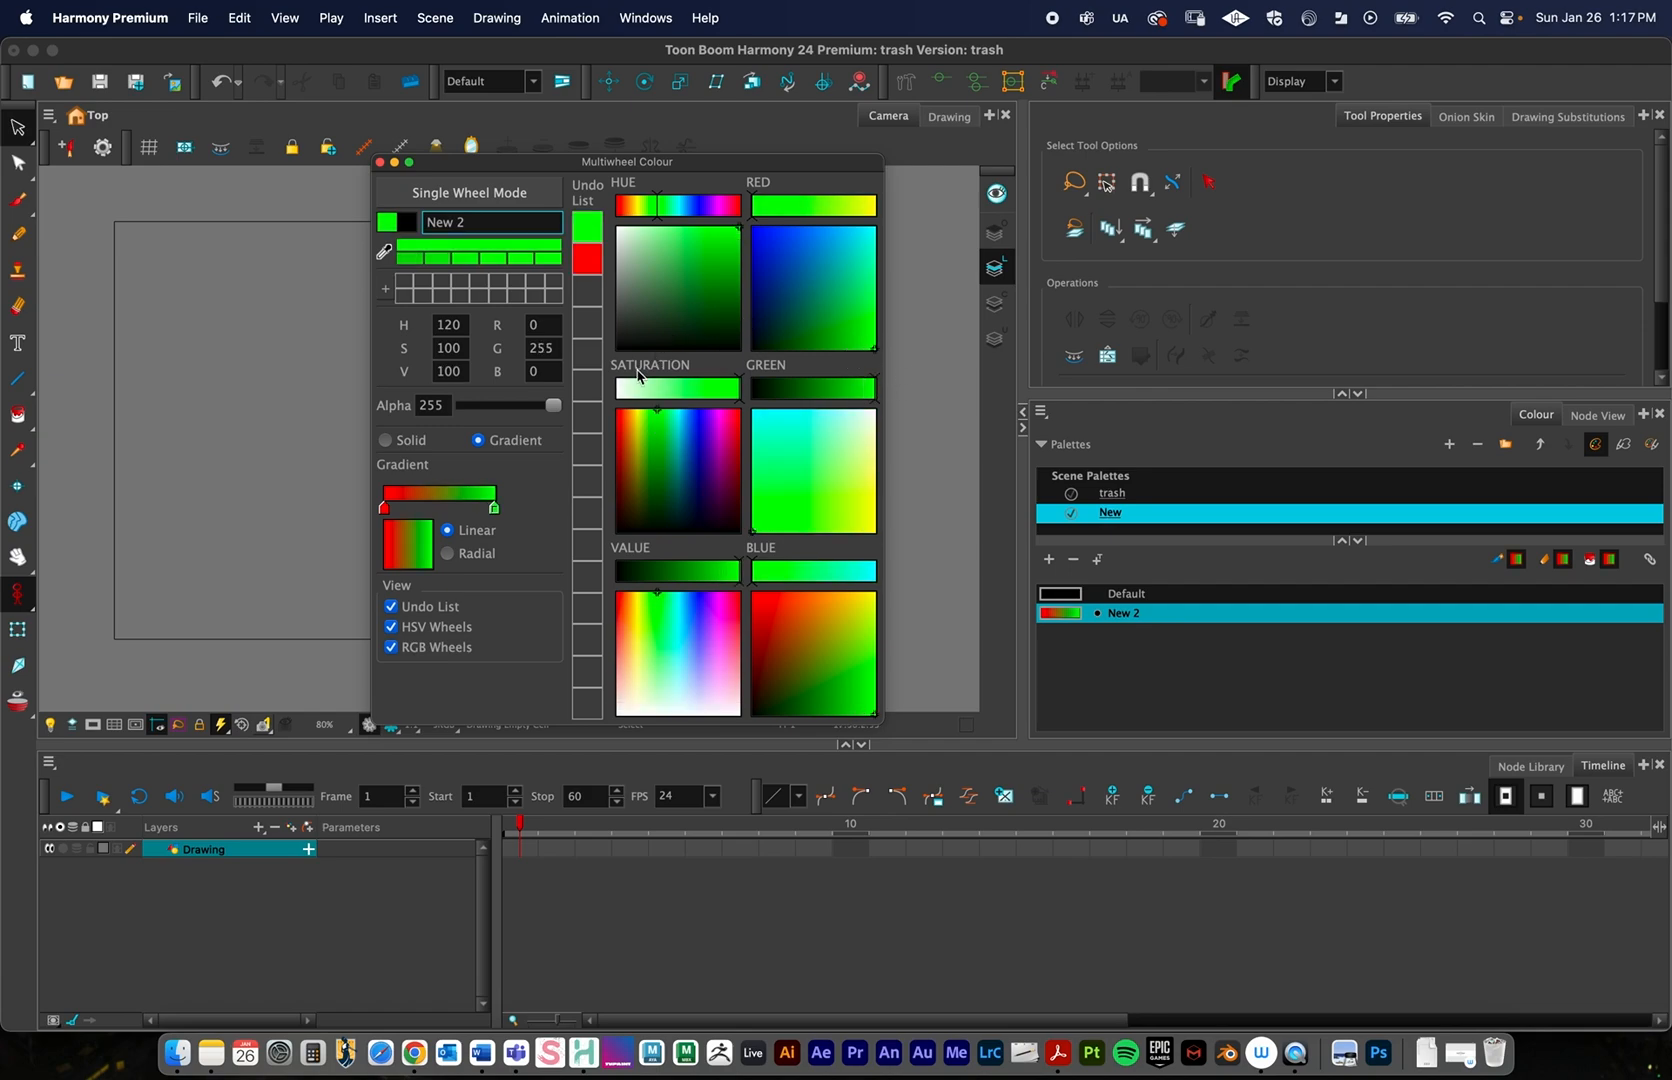
{"action": "left_click", "coordinate": [674, 204]}
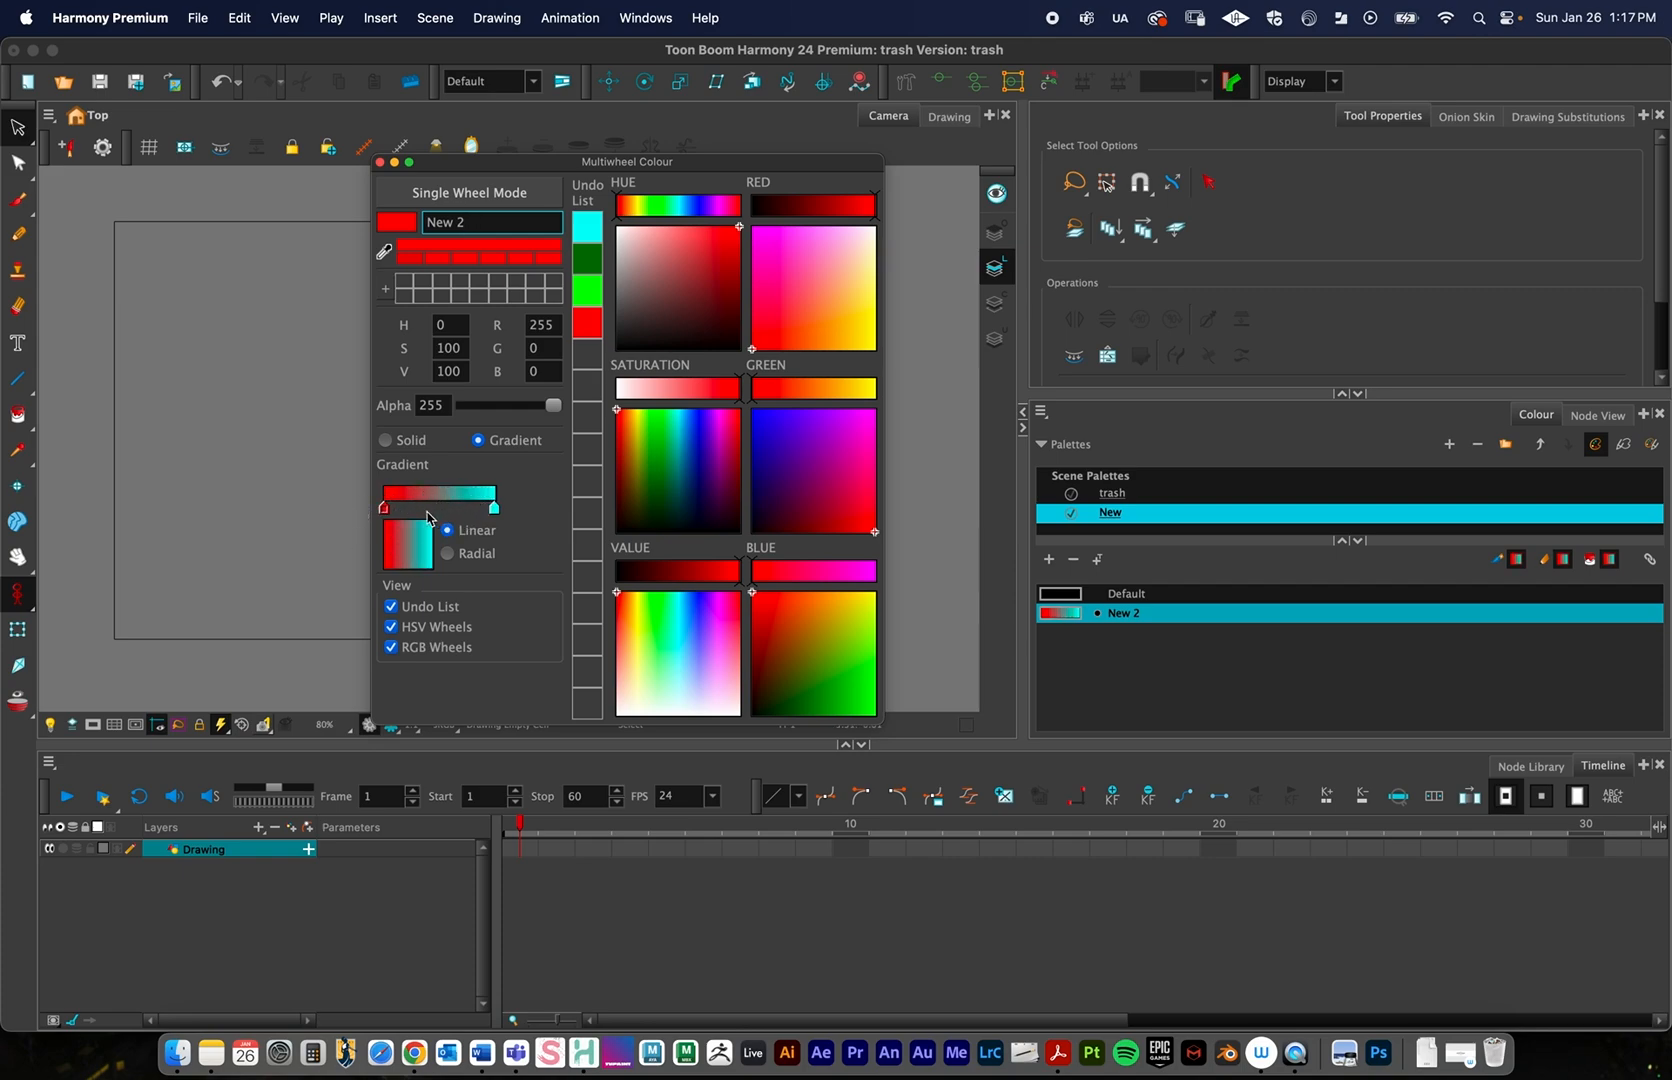
{"action": "mouse_move", "coordinate": [444, 520]}
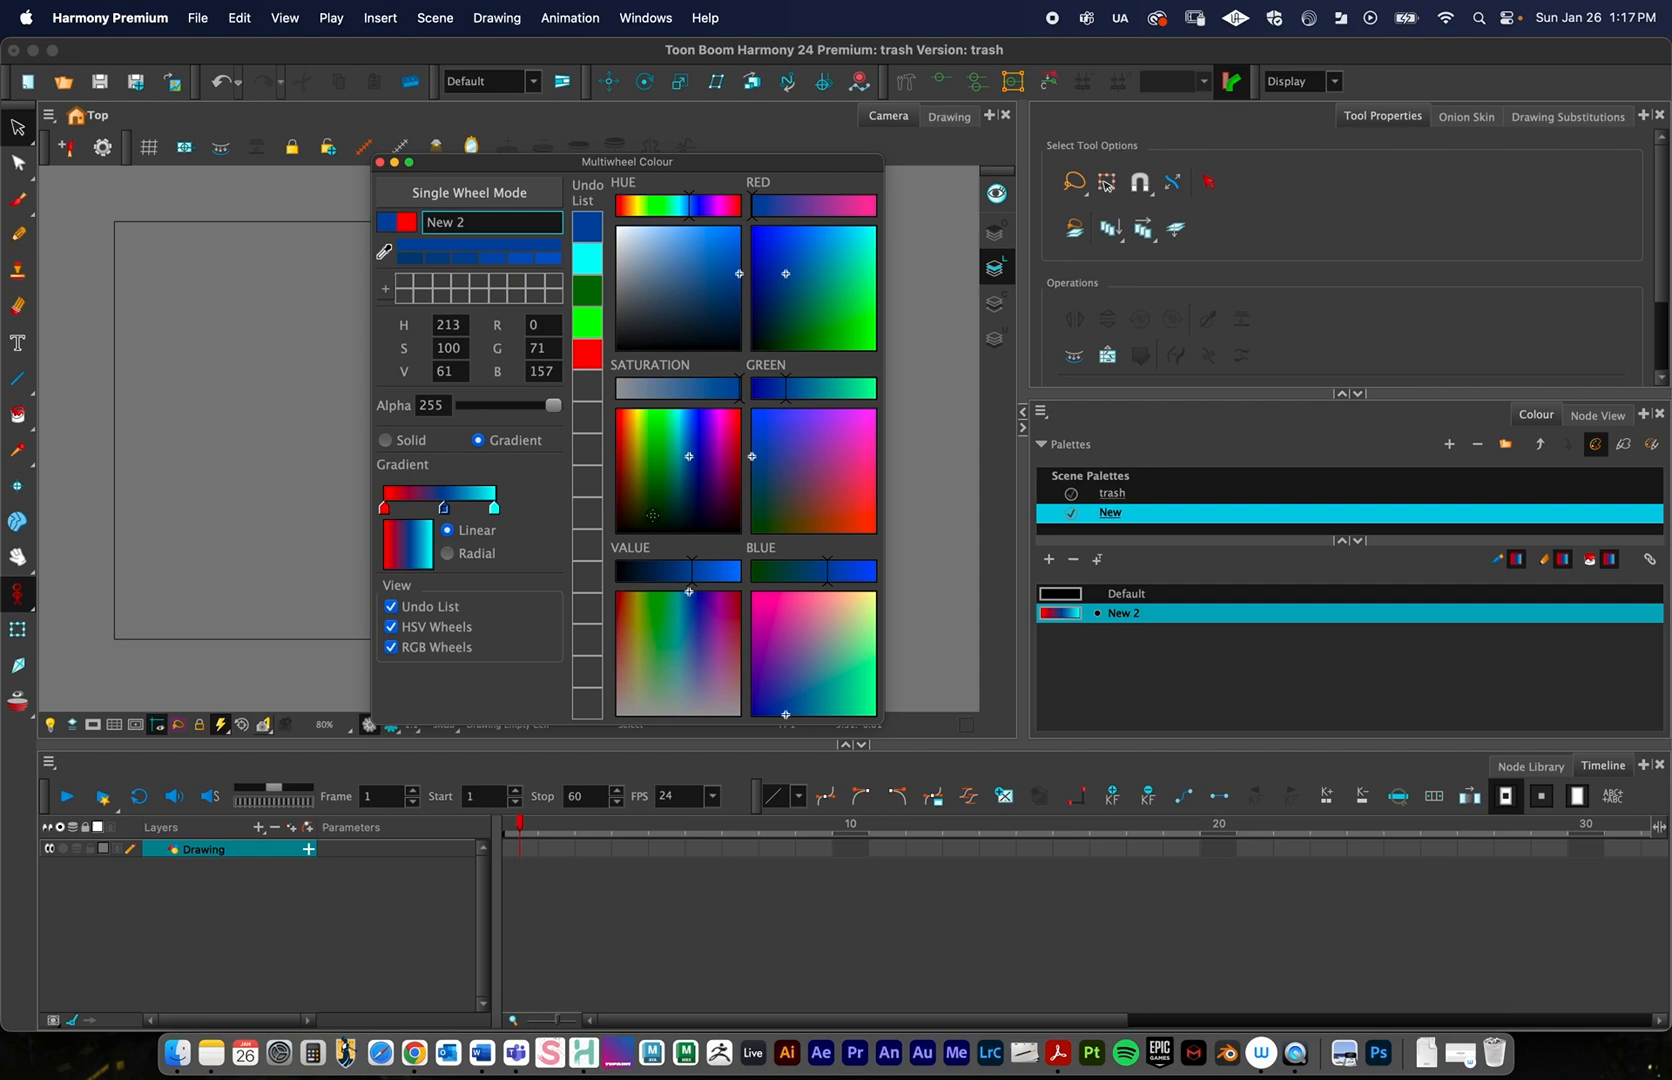
Try a middle colour stop, discard it, and keep New 2 a two-stop linear red-to-cyan gradient
{"action": "left_click", "coordinate": [628, 592]}
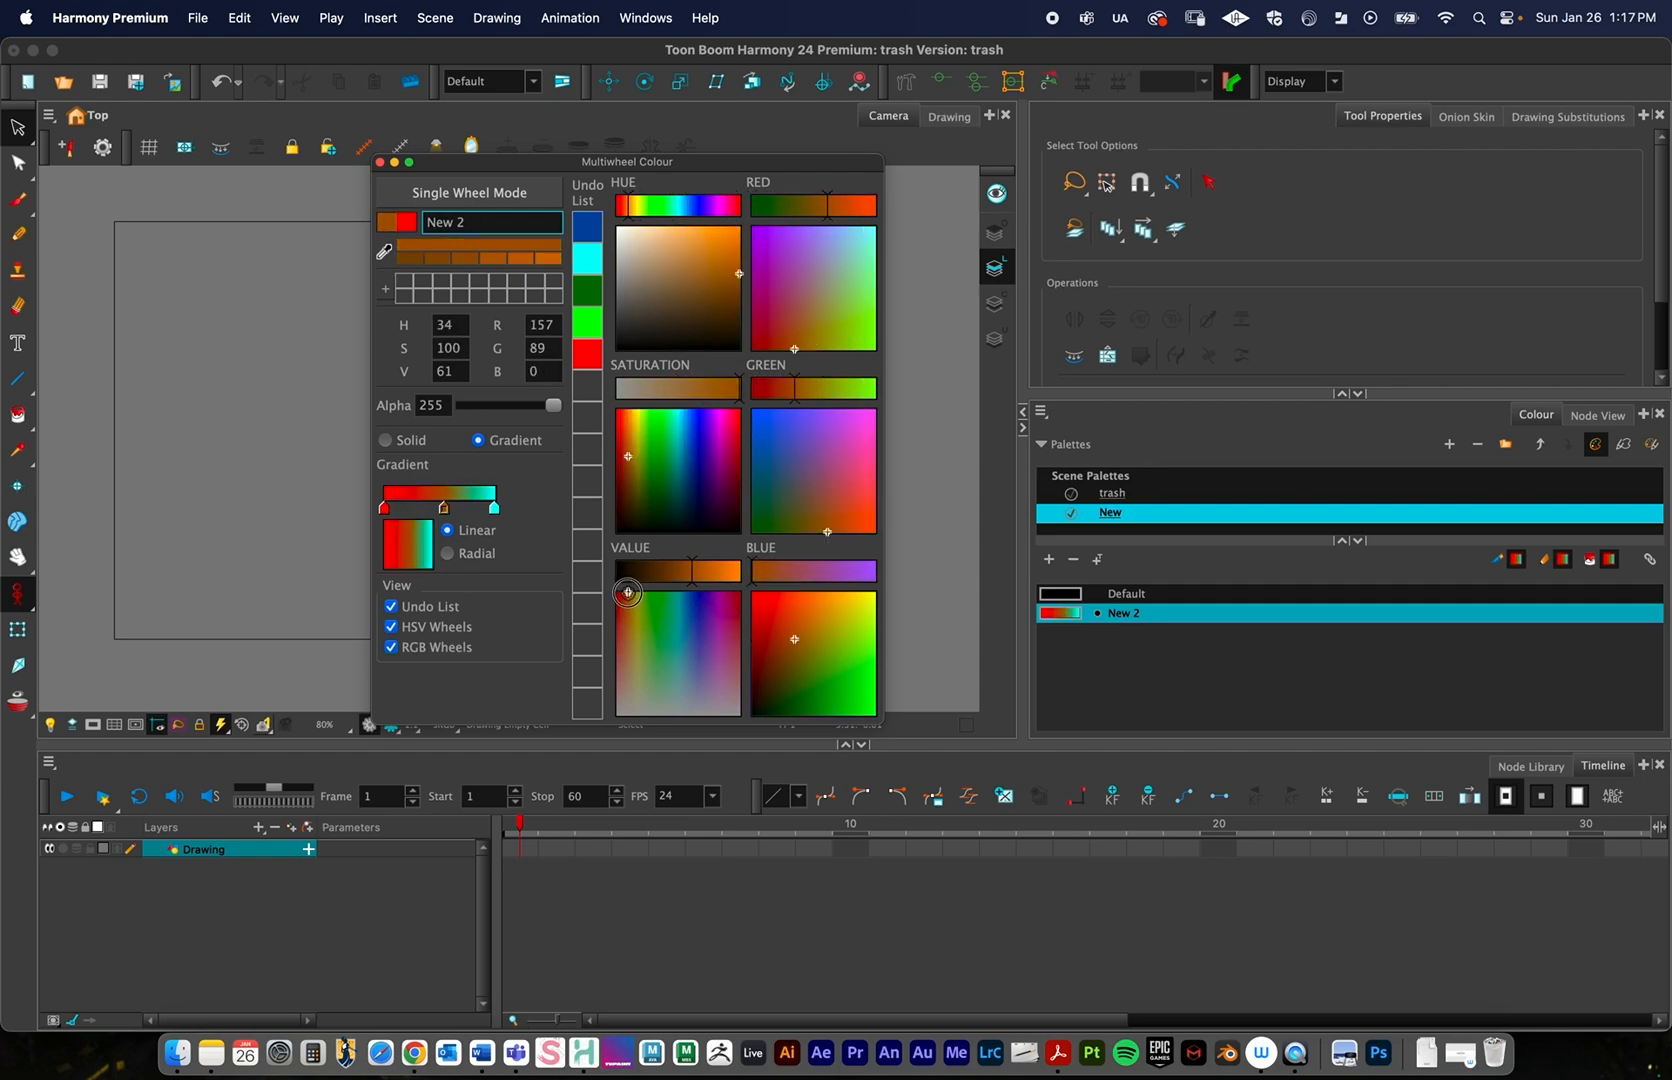
{"action": "left_click", "coordinate": [628, 592]}
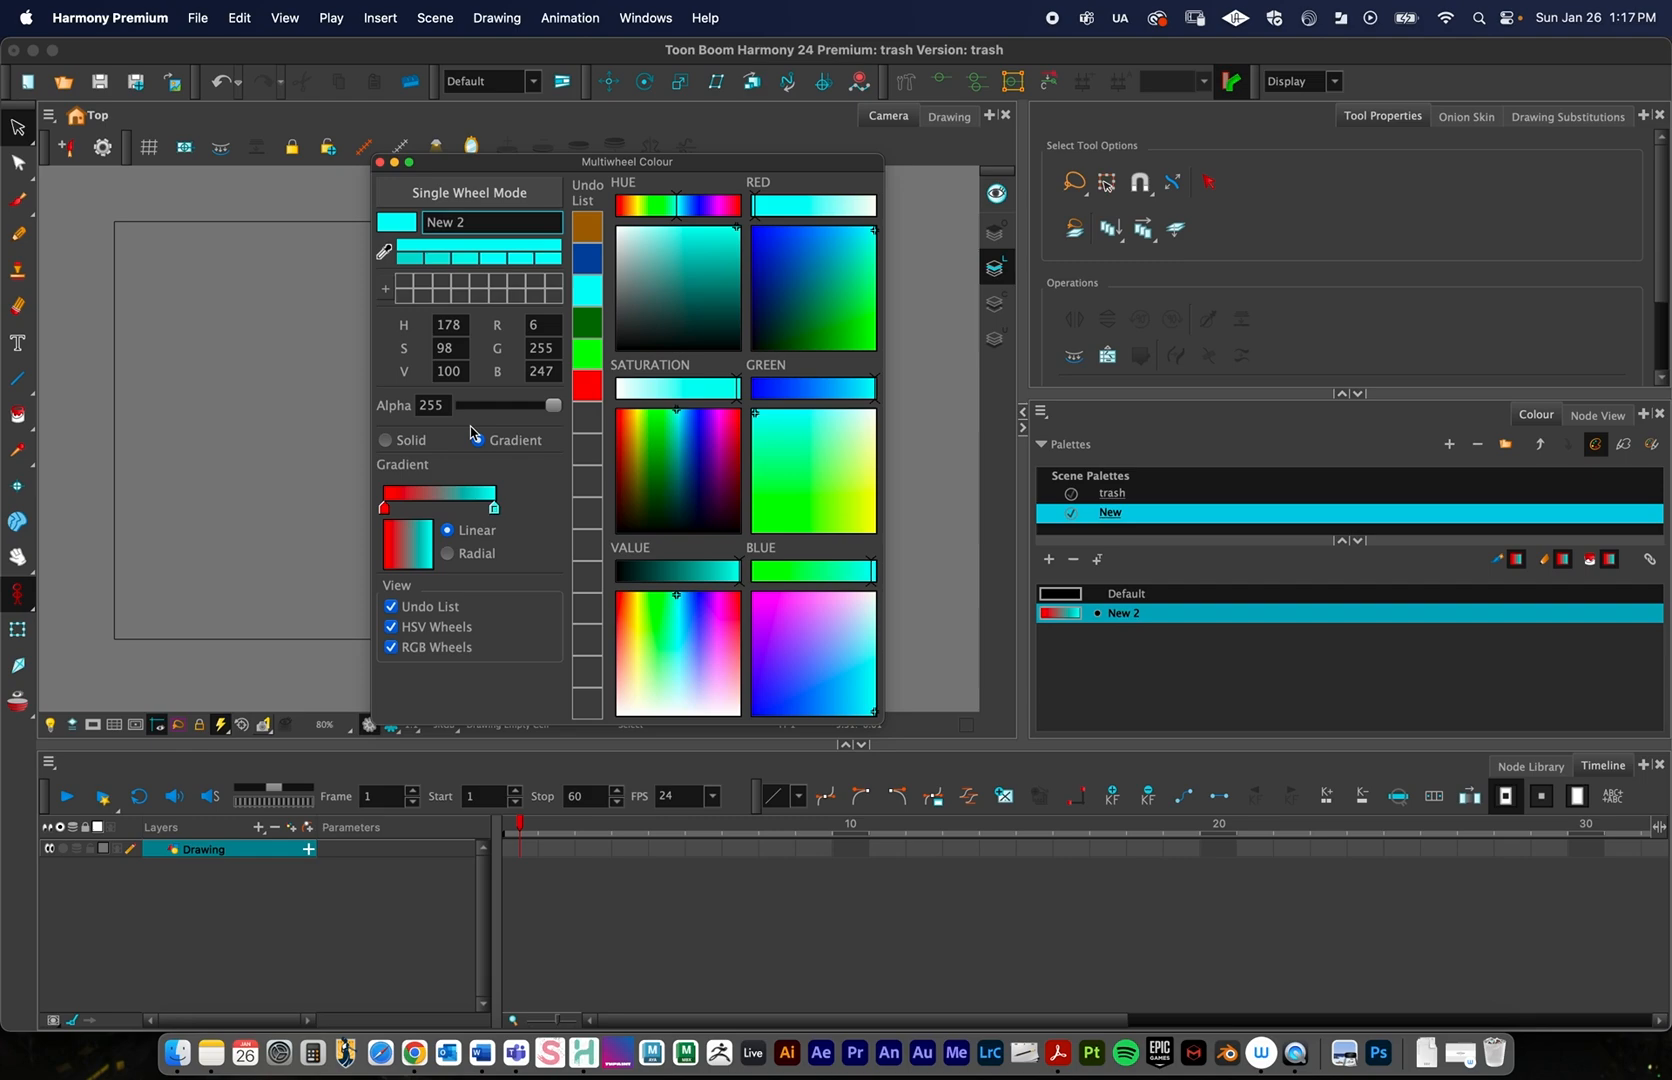
{"action": "left_click", "coordinate": [478, 440]}
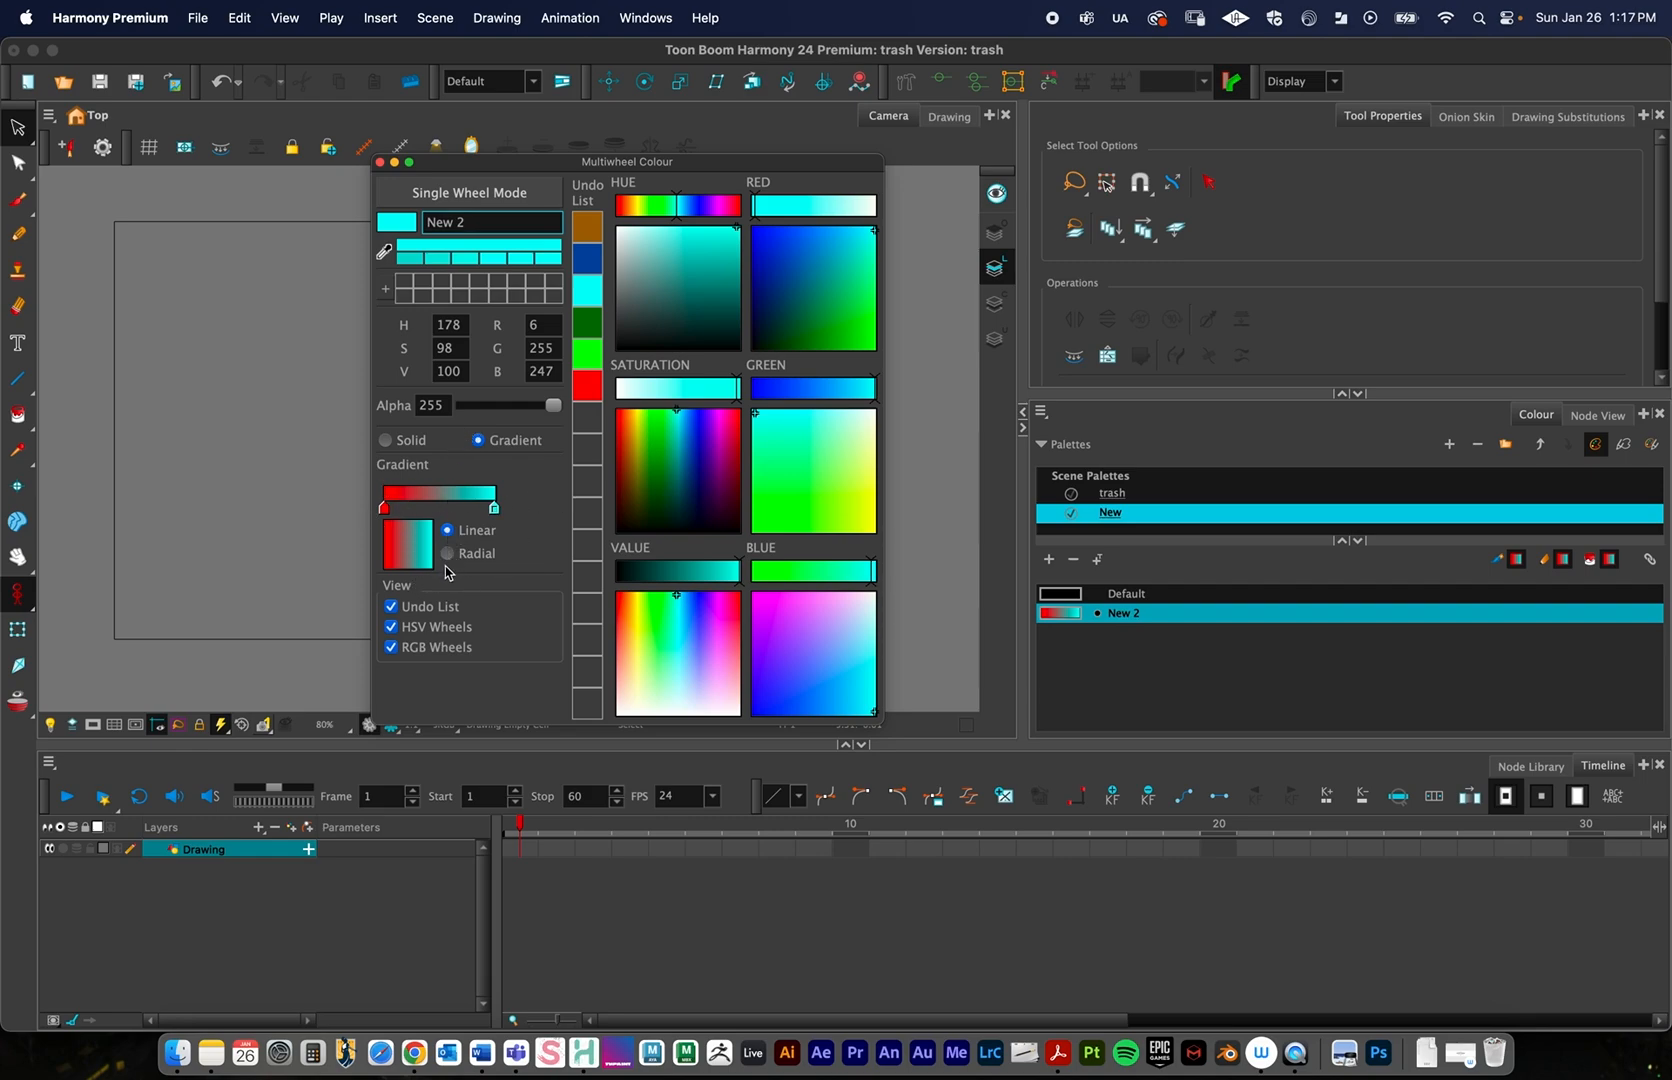
{"action": "mouse_move", "coordinate": [448, 546]}
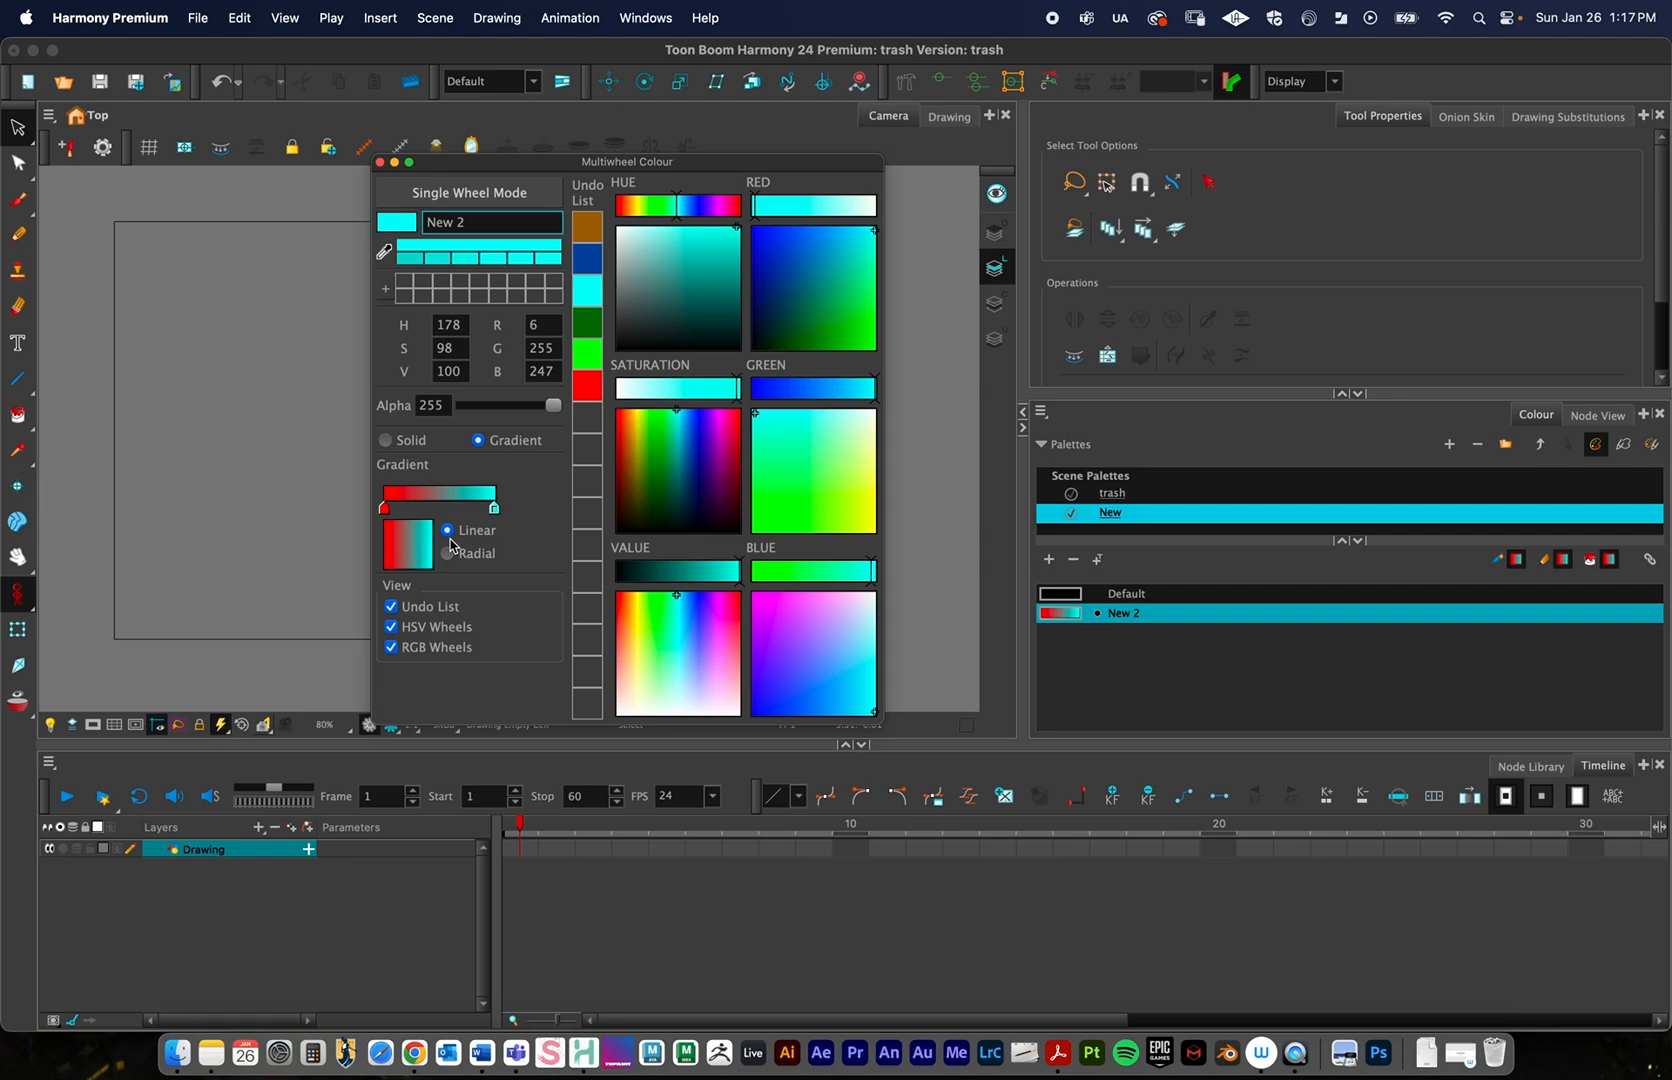
{"action": "mouse_move", "coordinate": [446, 556]}
{"action": "type", "text": "Gradient"}
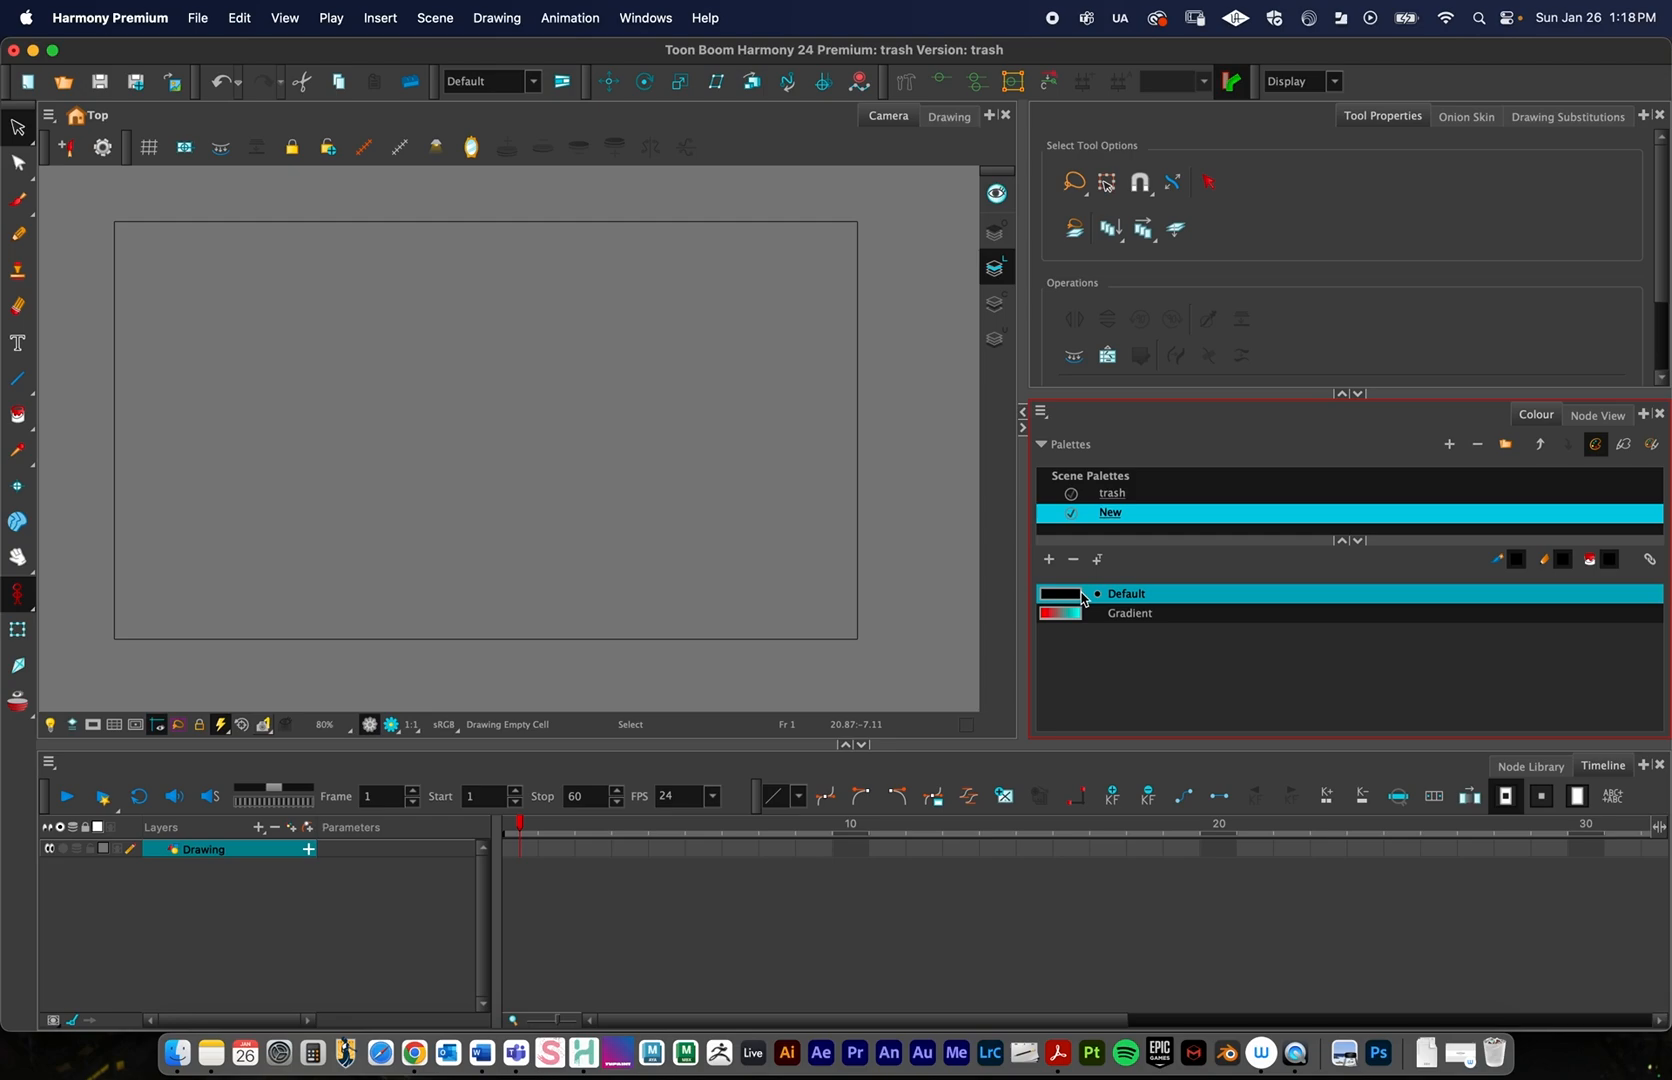
Draw a tall rectangle with the Rectangle tool, then a circle with the Ellipse tool
{"action": "left_click", "coordinate": [18, 236]}
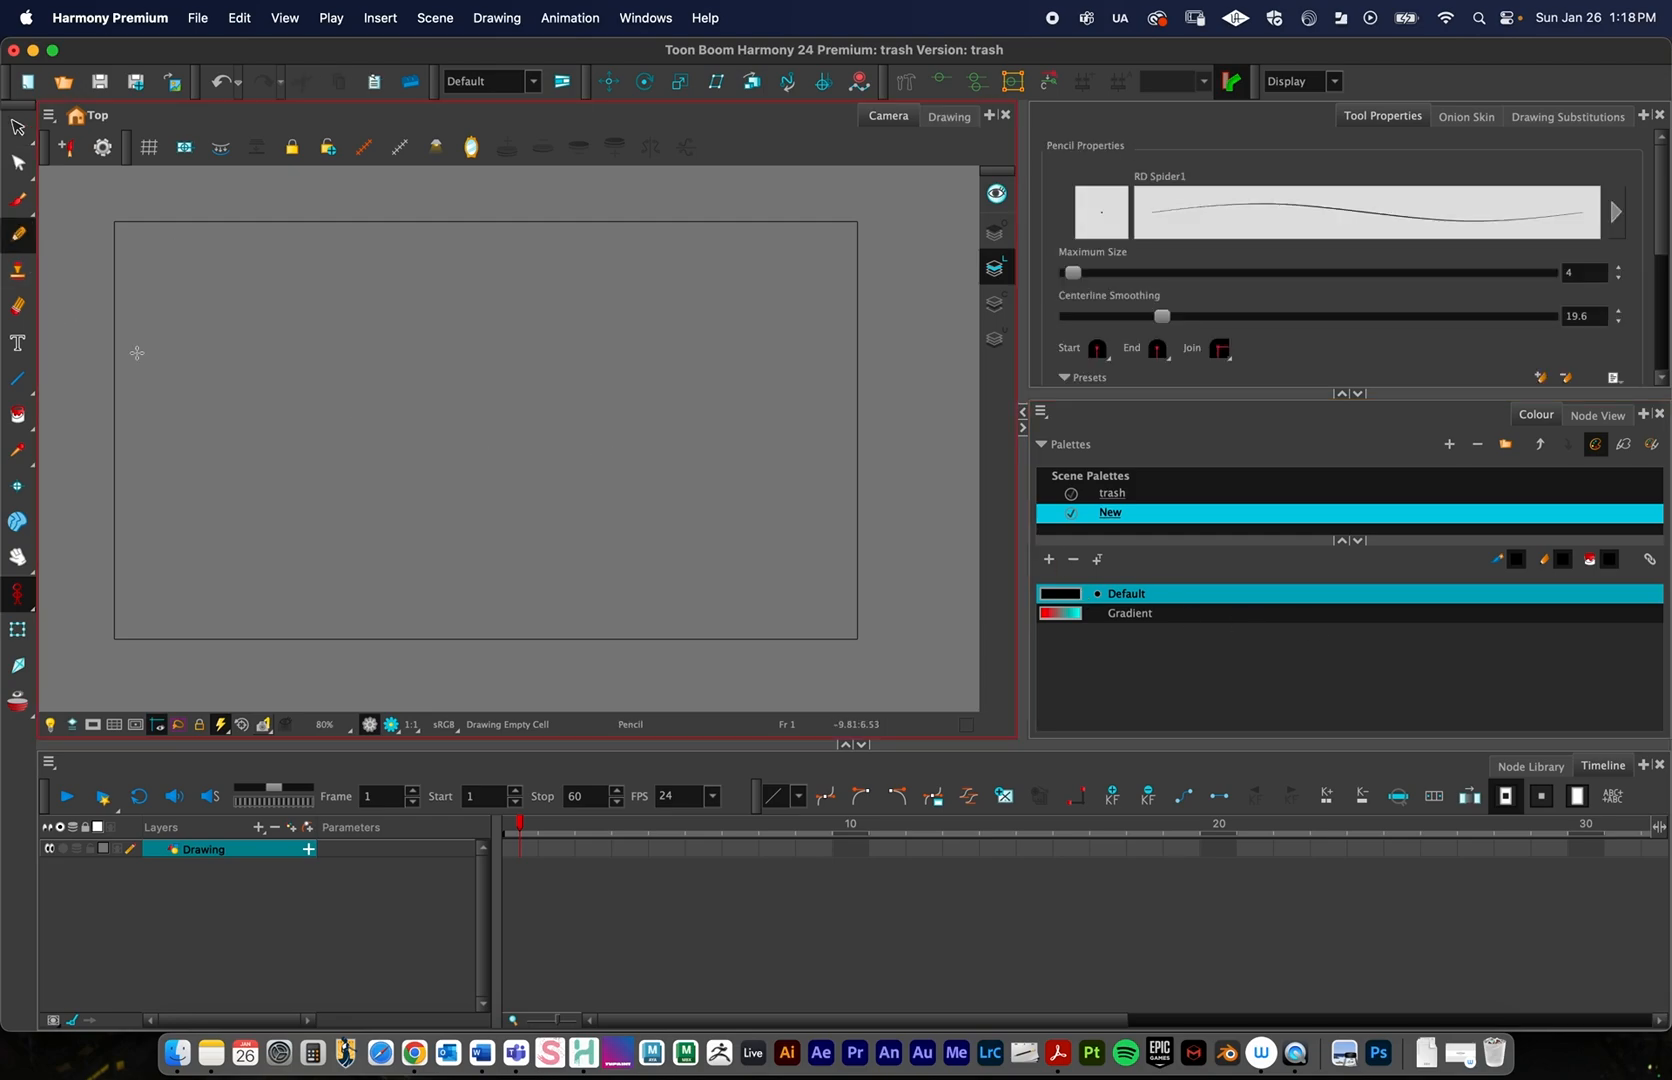
{"action": "left_click", "coordinate": [18, 380]}
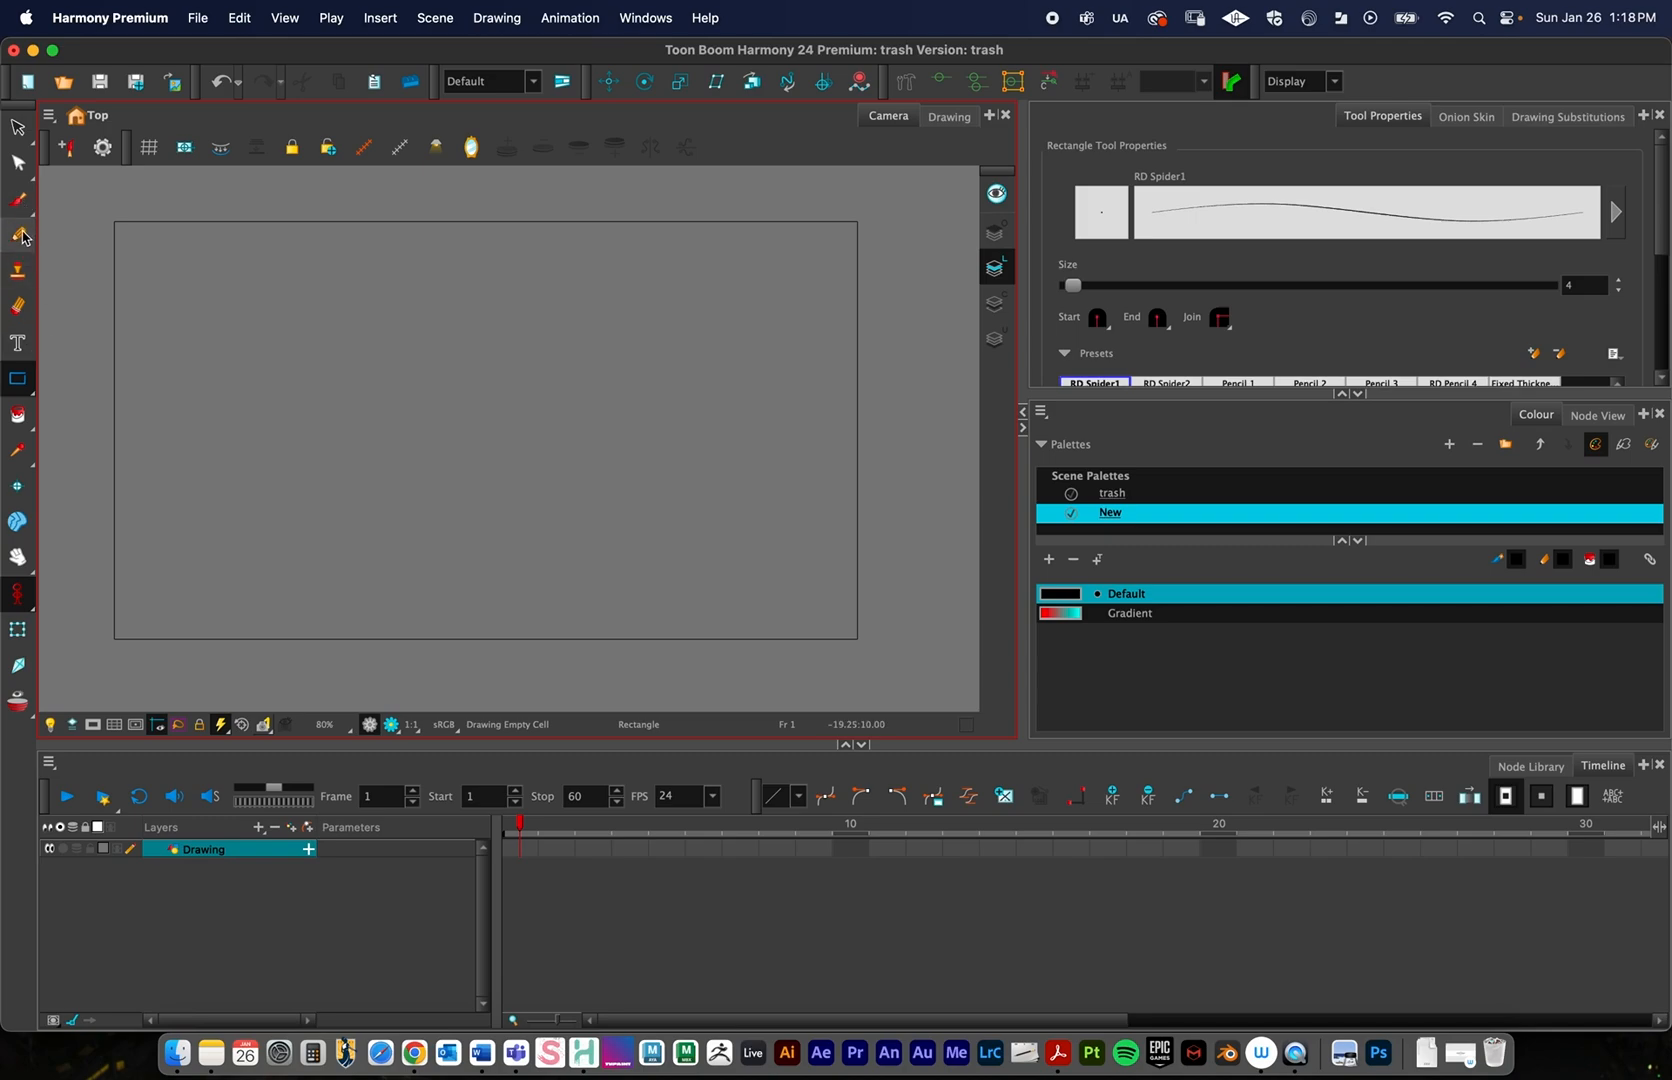
{"action": "left_click", "coordinate": [18, 382]}
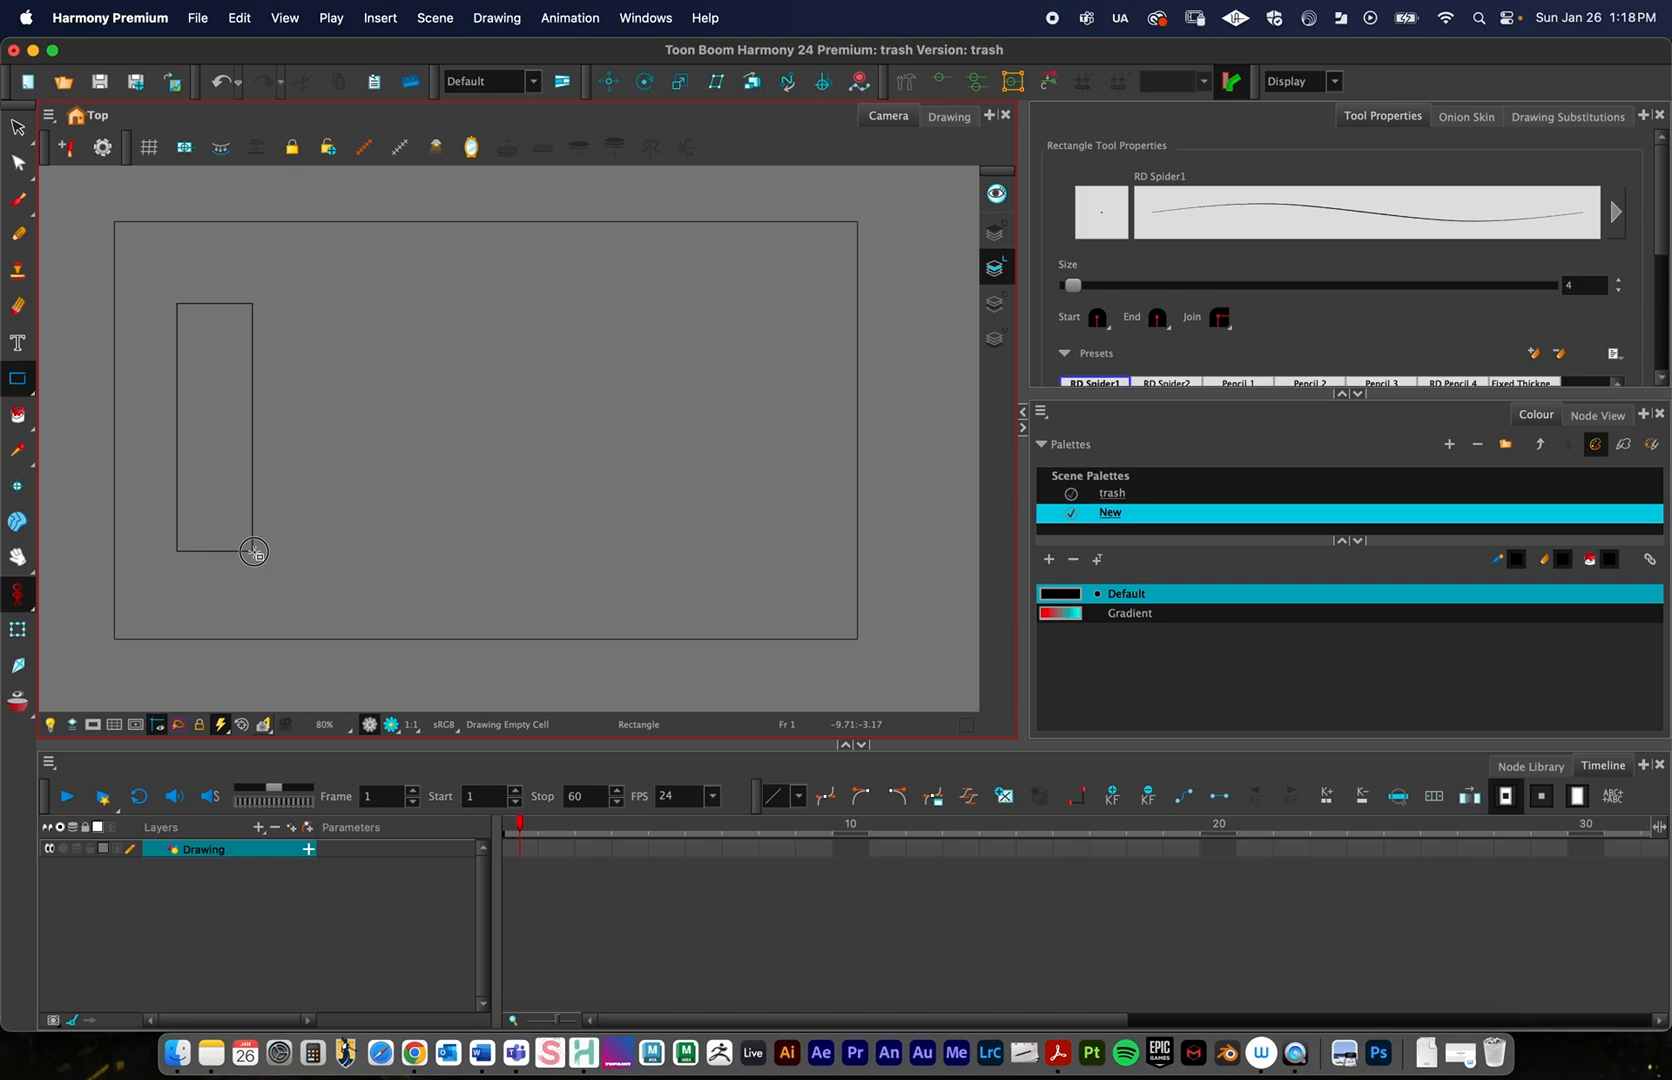
{"action": "left_click", "coordinate": [16, 380]}
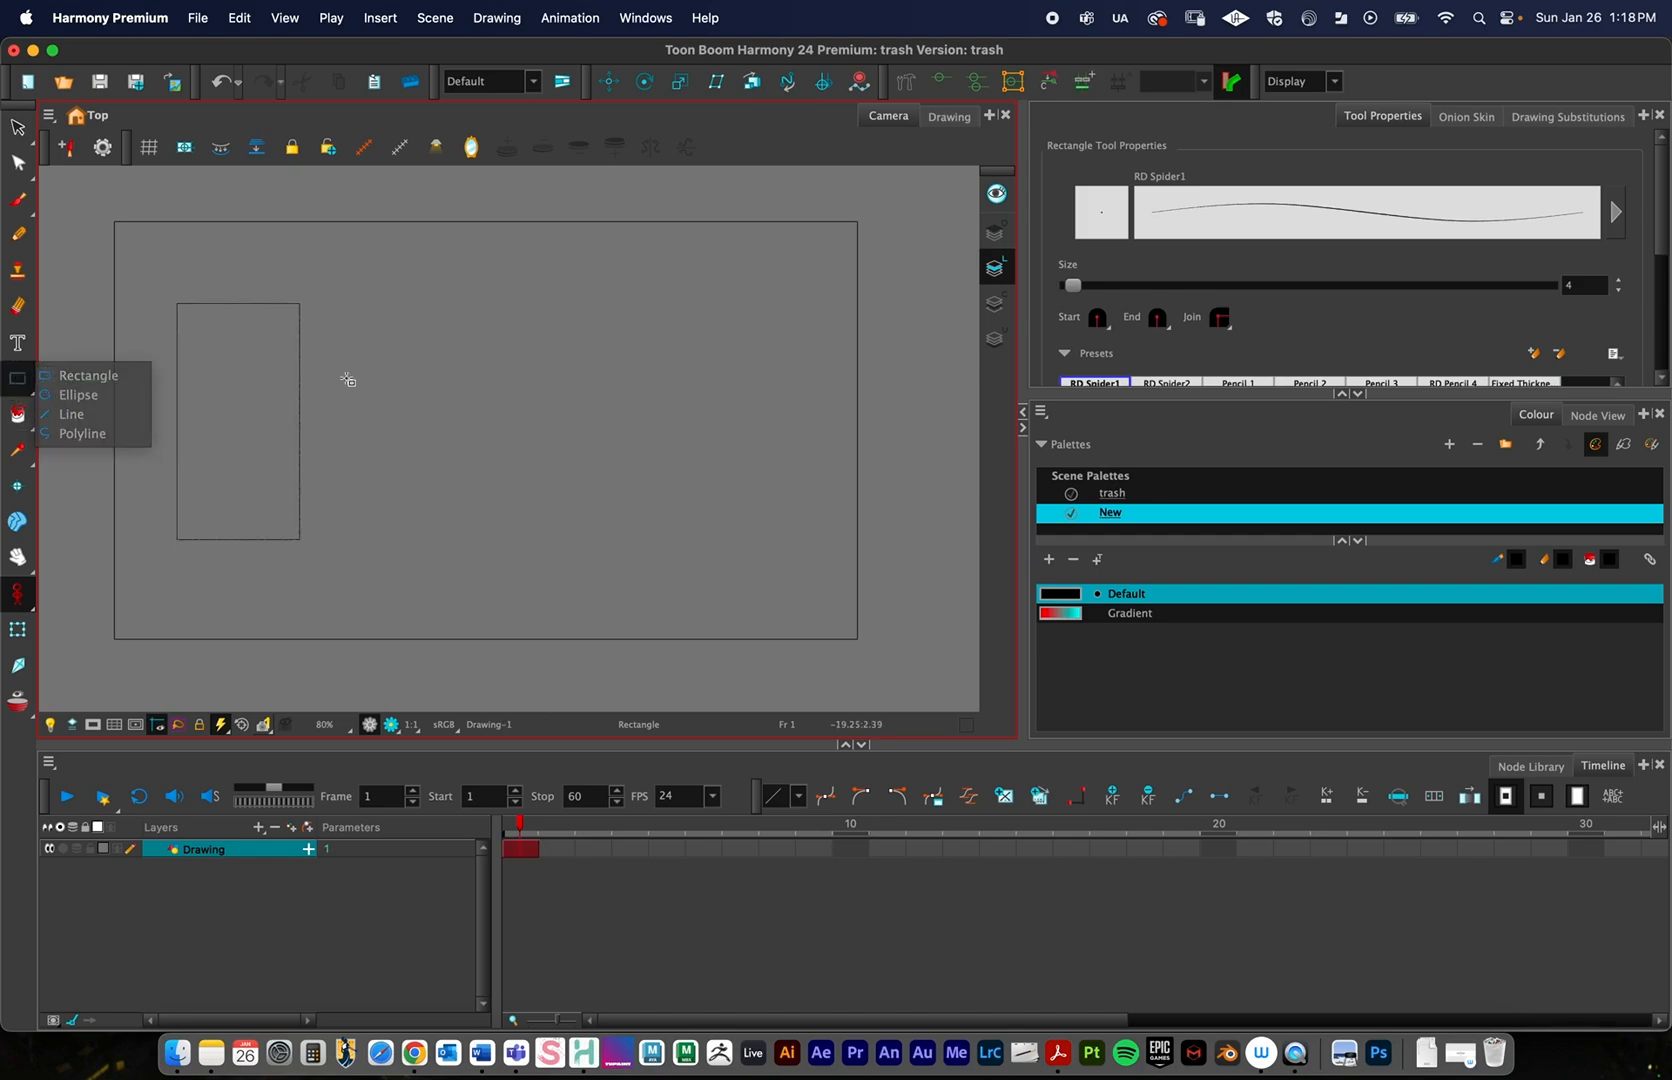
{"action": "left_click", "coordinate": [78, 394]}
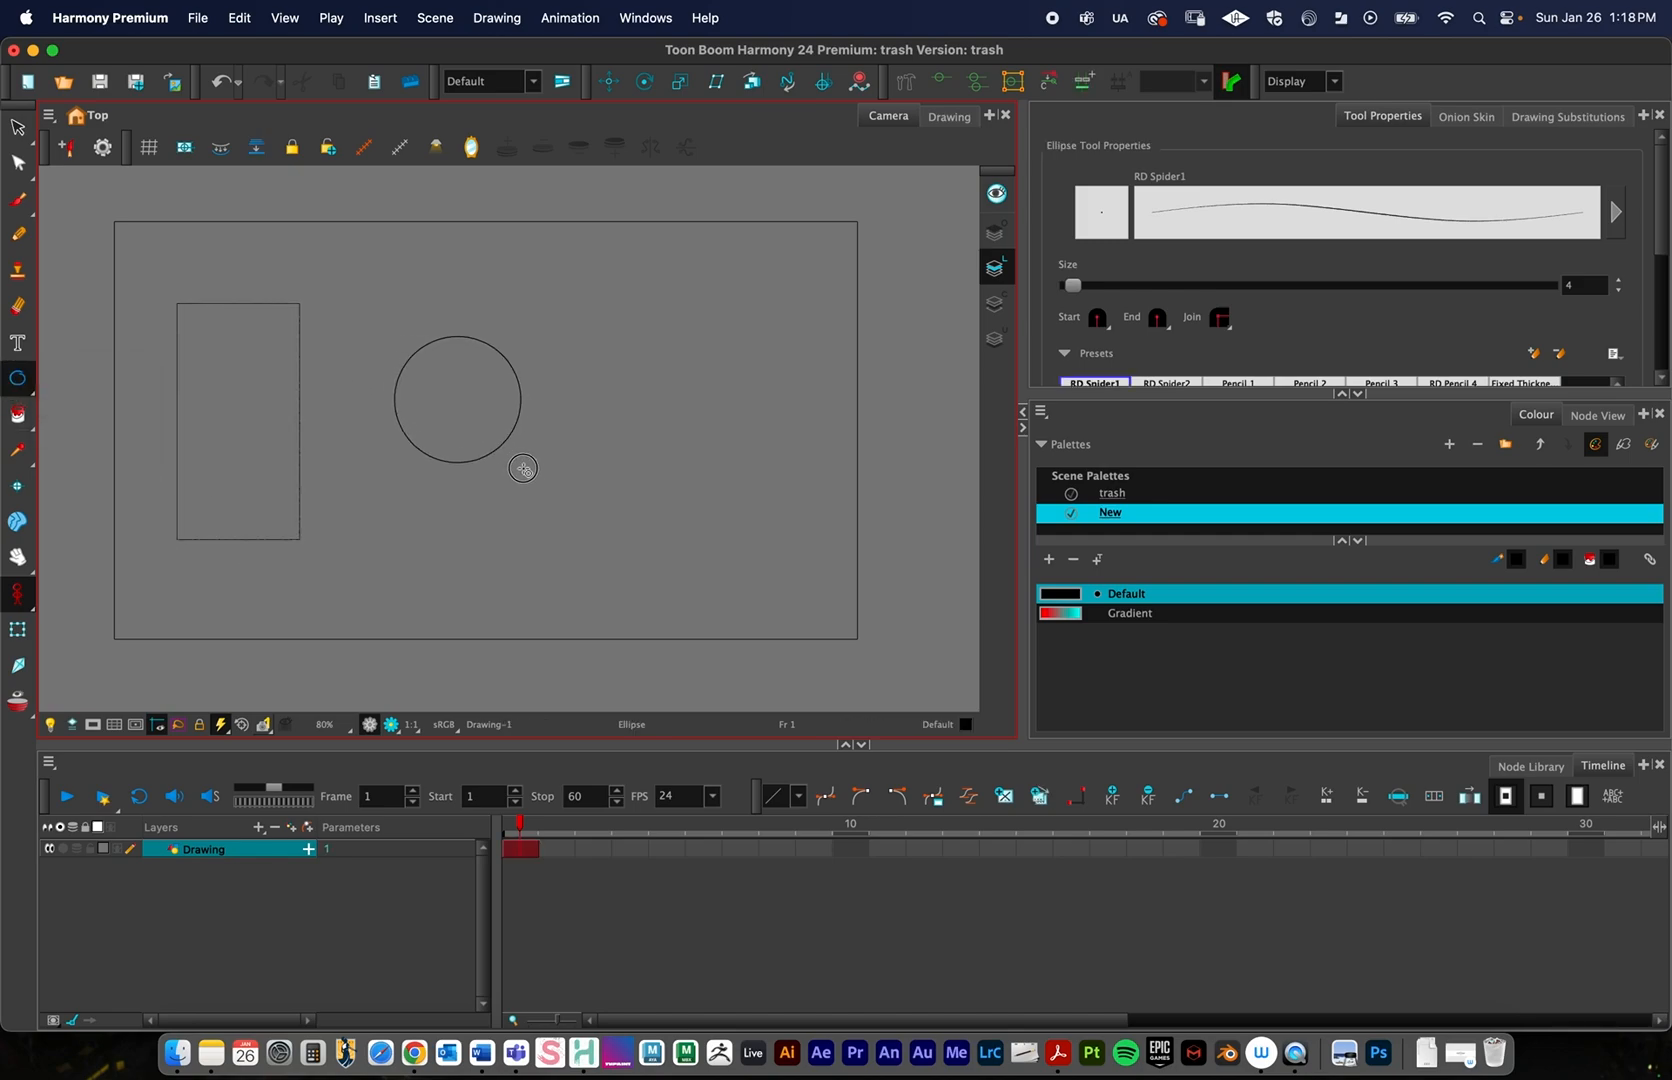
With the Line tool, draw the triangle's two sides and curved base, zooming into its corner
{"action": "left_click", "coordinate": [16, 384]}
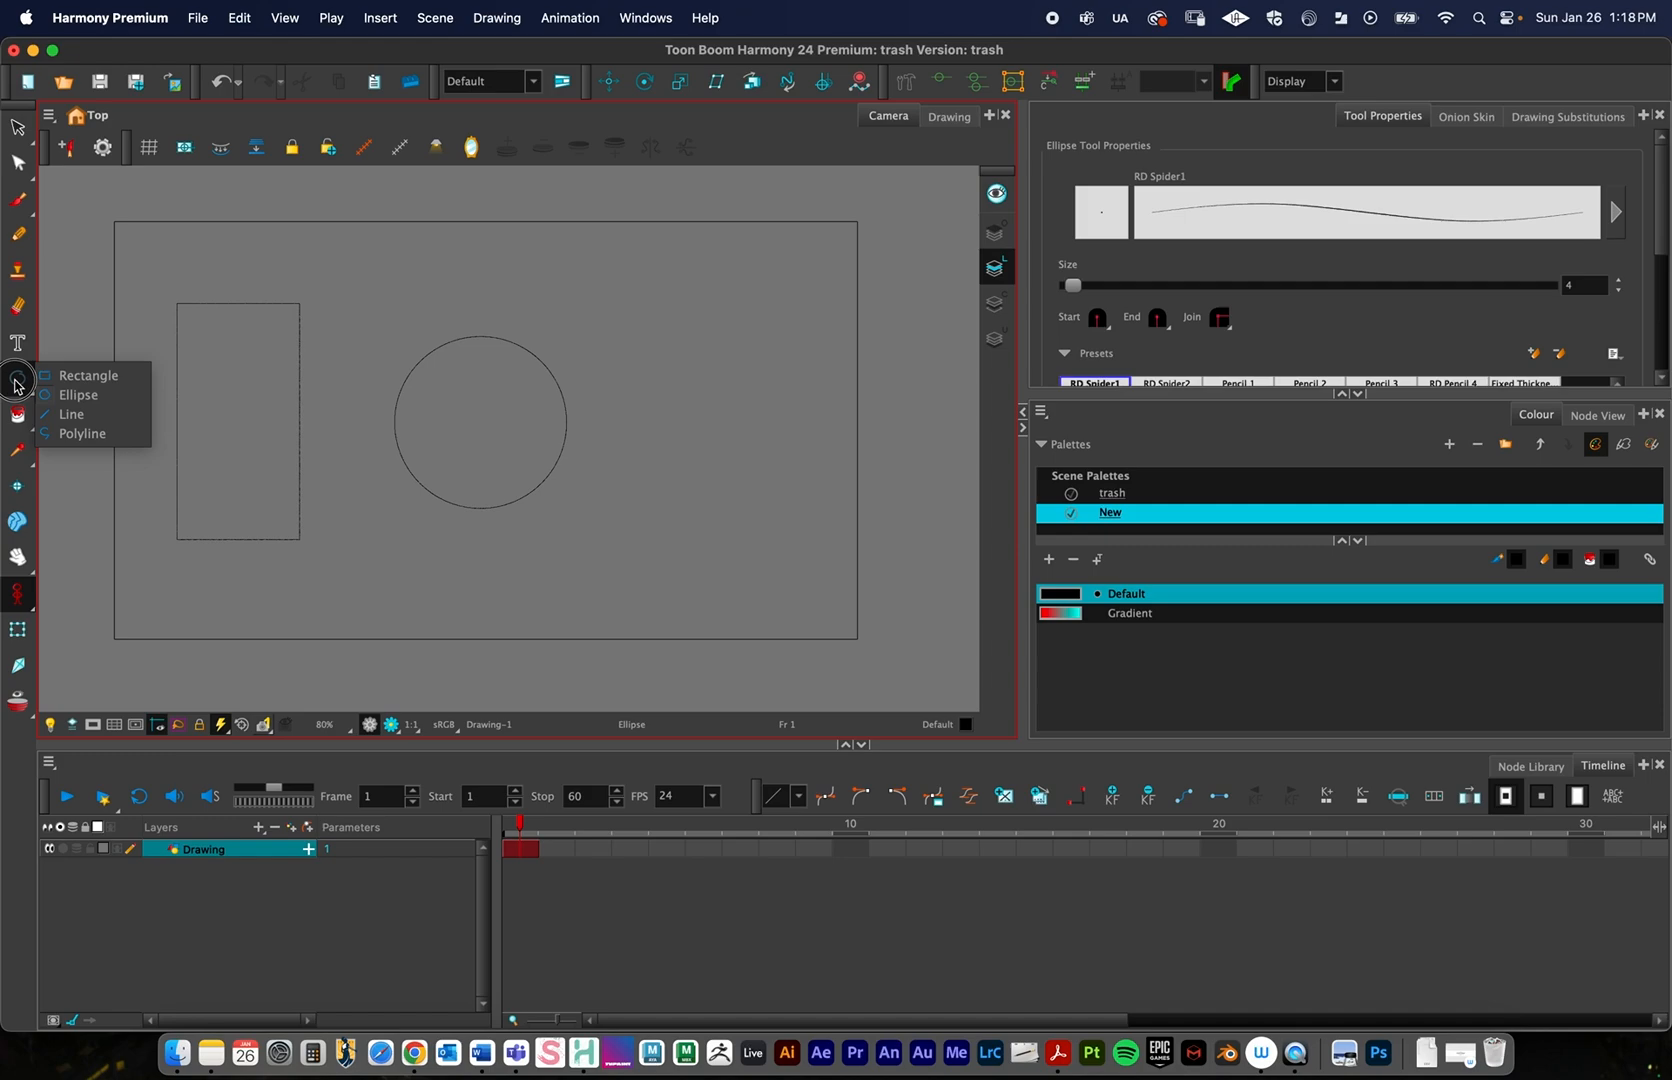
{"action": "left_click", "coordinate": [72, 414]}
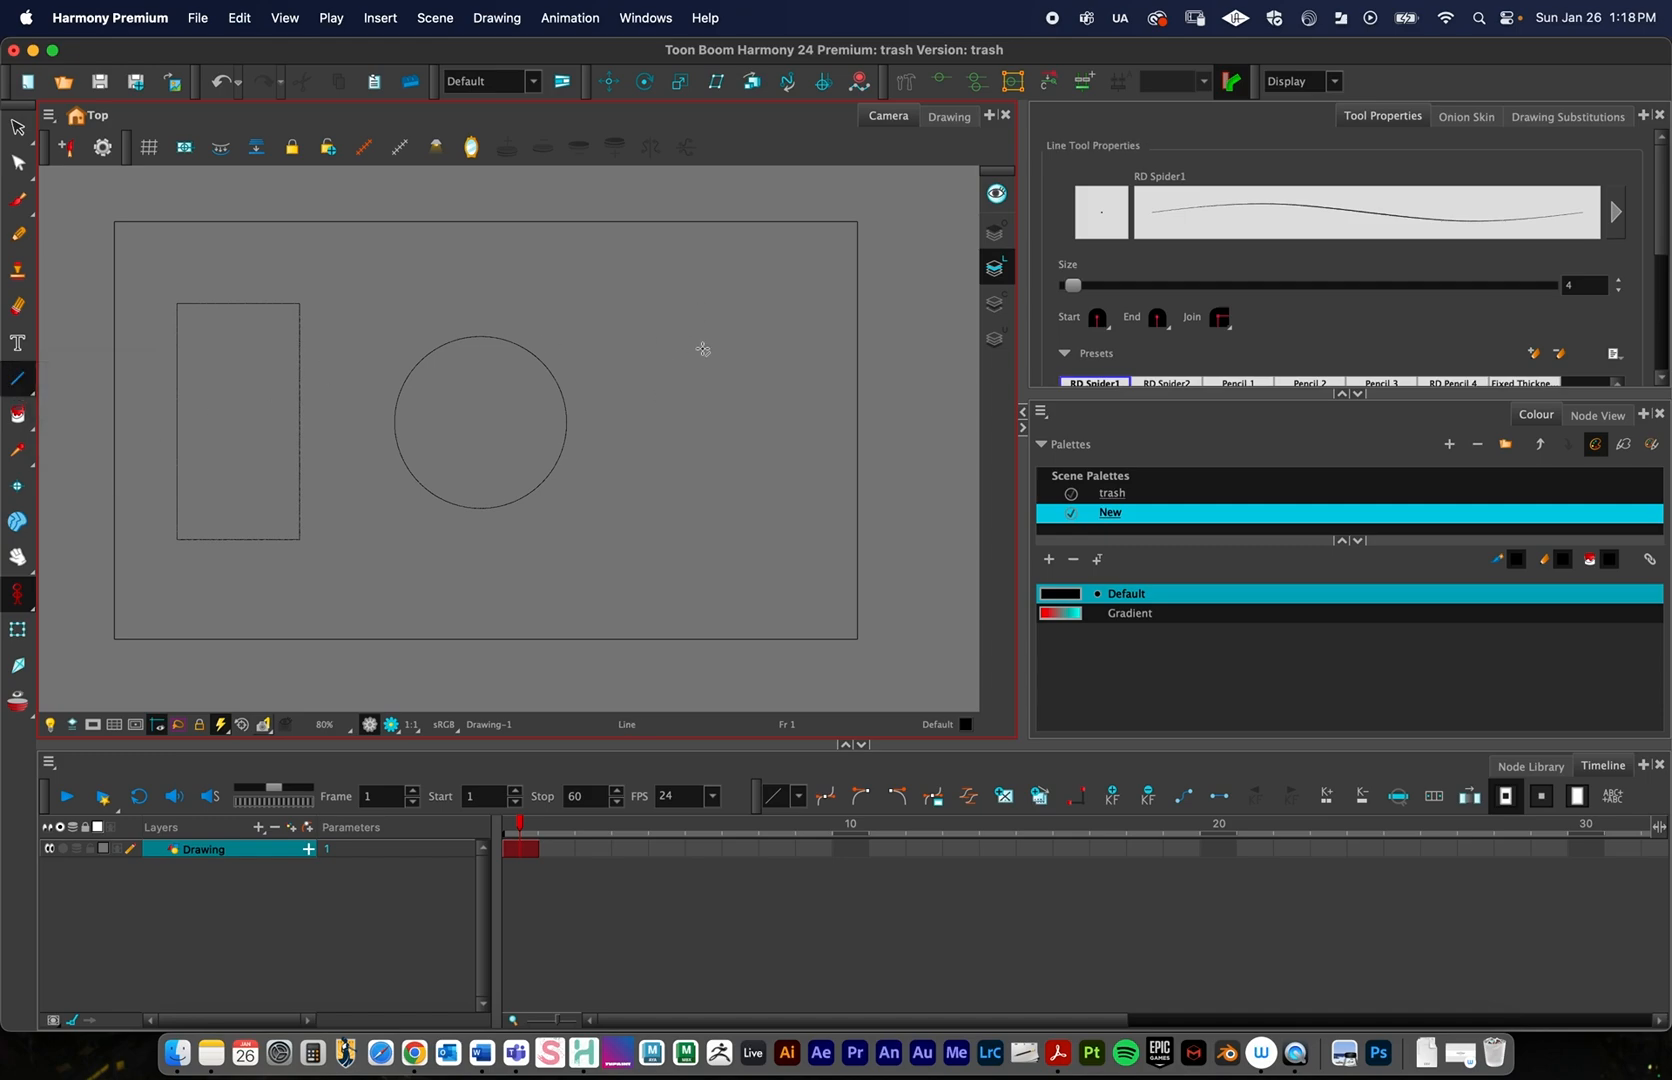
{"action": "mouse_move", "coordinate": [600, 508]}
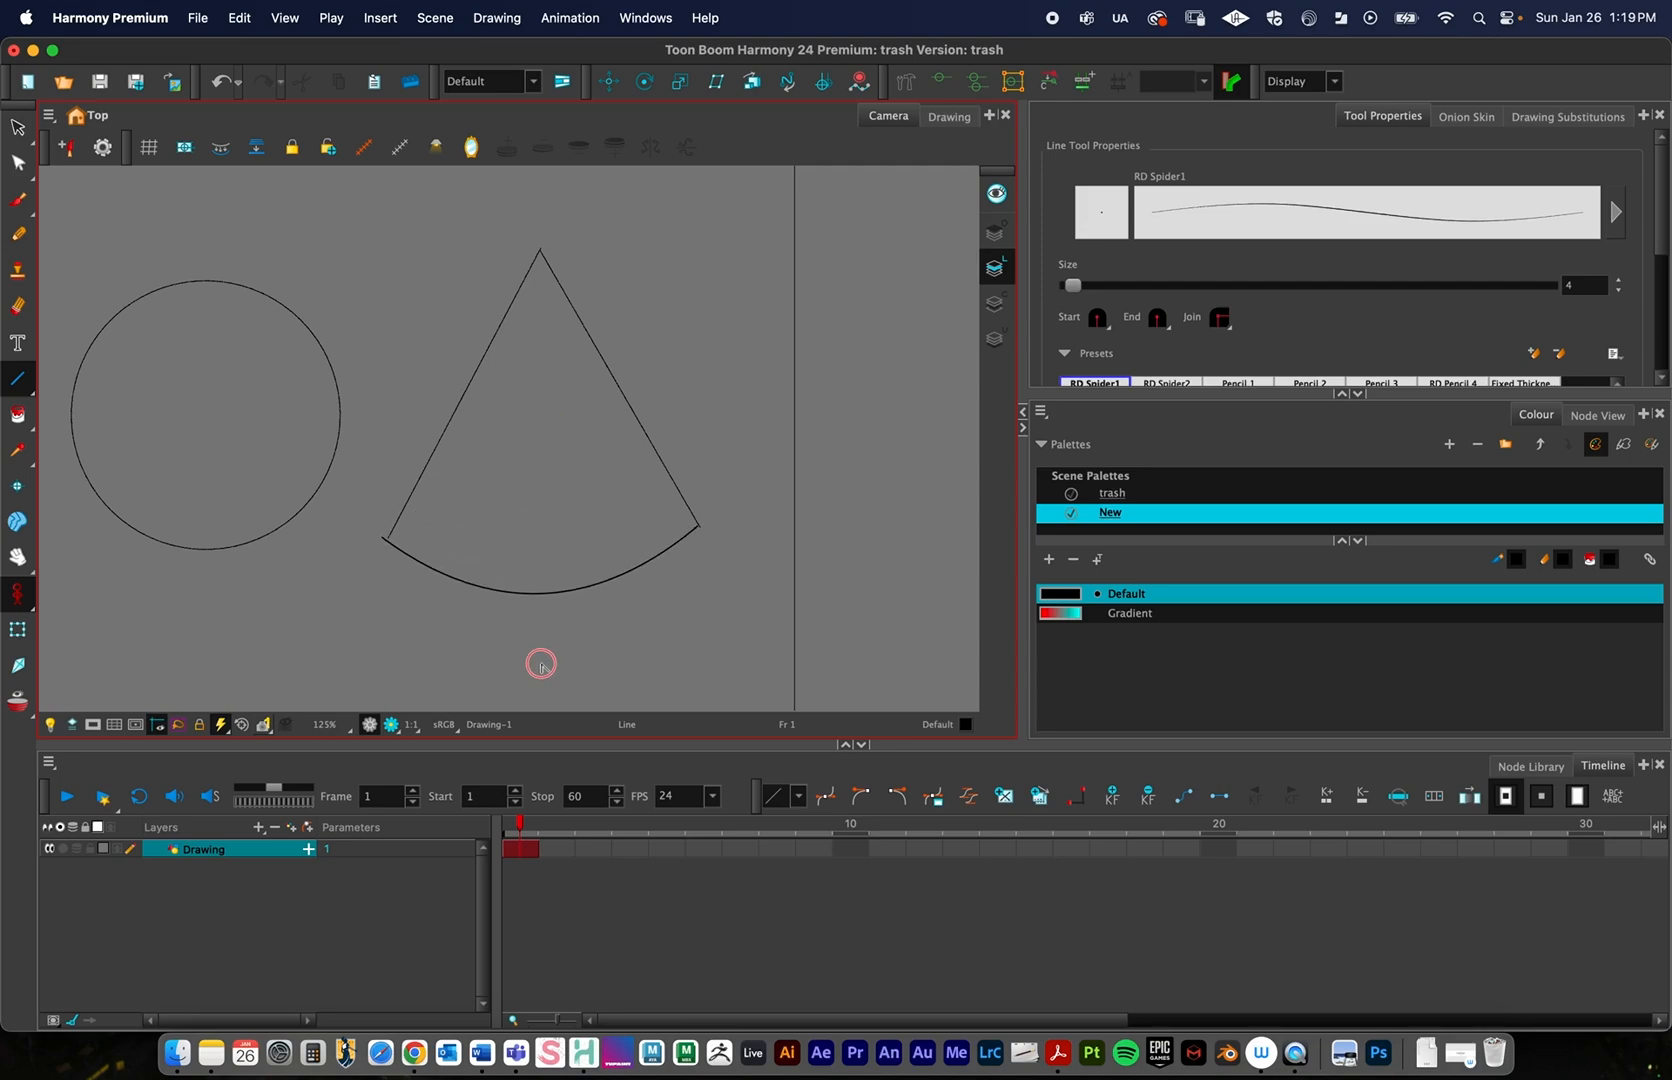
{"action": "scroll", "scroll_direction": "up", "scroll_amount": 3}
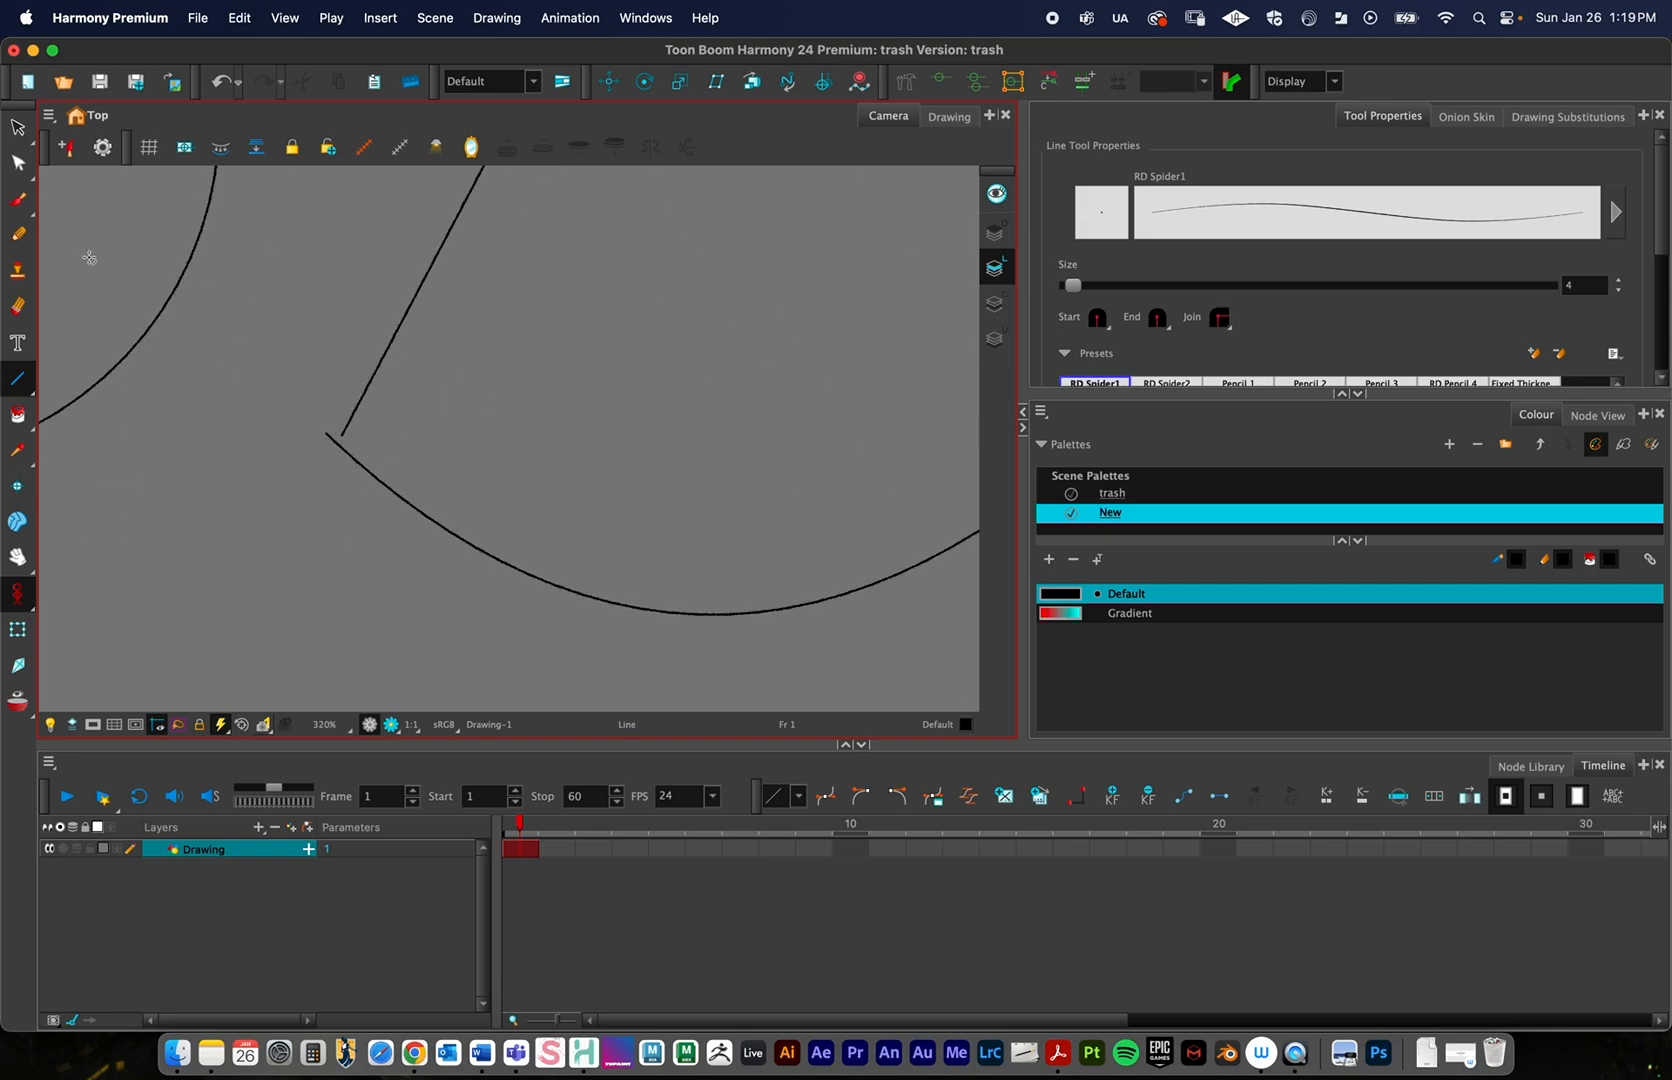
With the Contour Editor, snap the side's endpoint onto the arc to close the wedge outline
{"action": "left_click", "coordinate": [18, 164]}
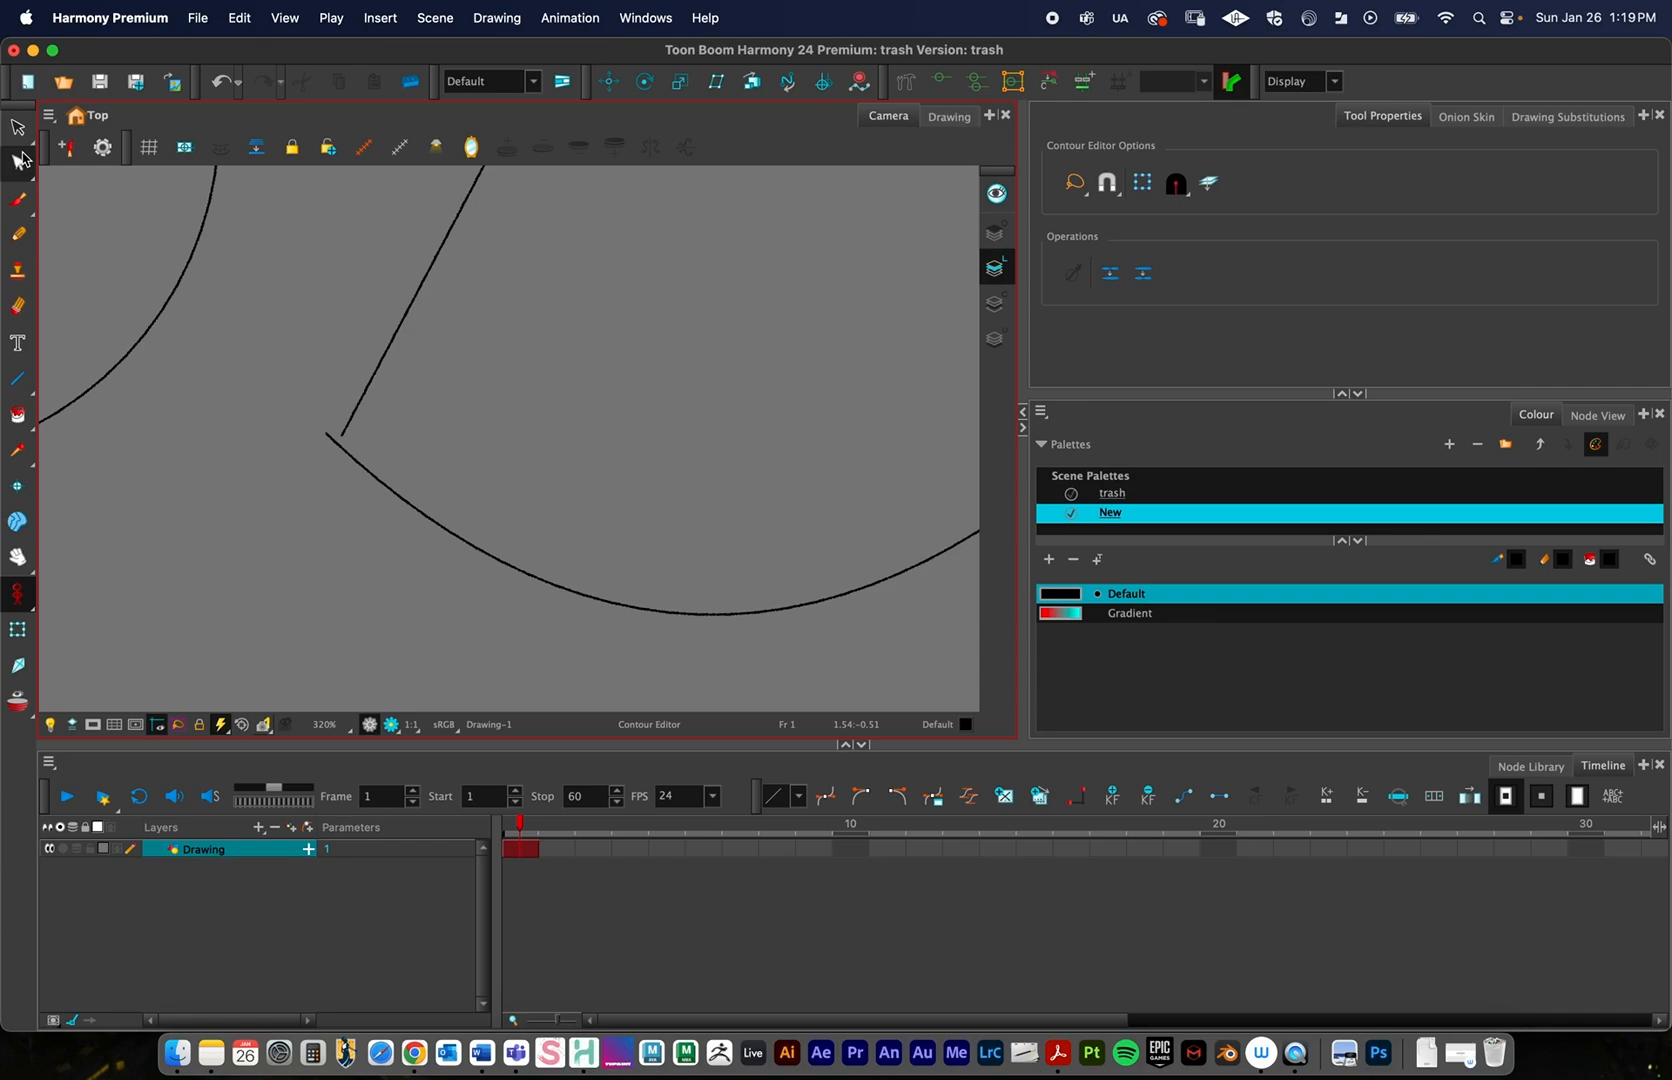
{"action": "mouse_move", "coordinate": [20, 230]}
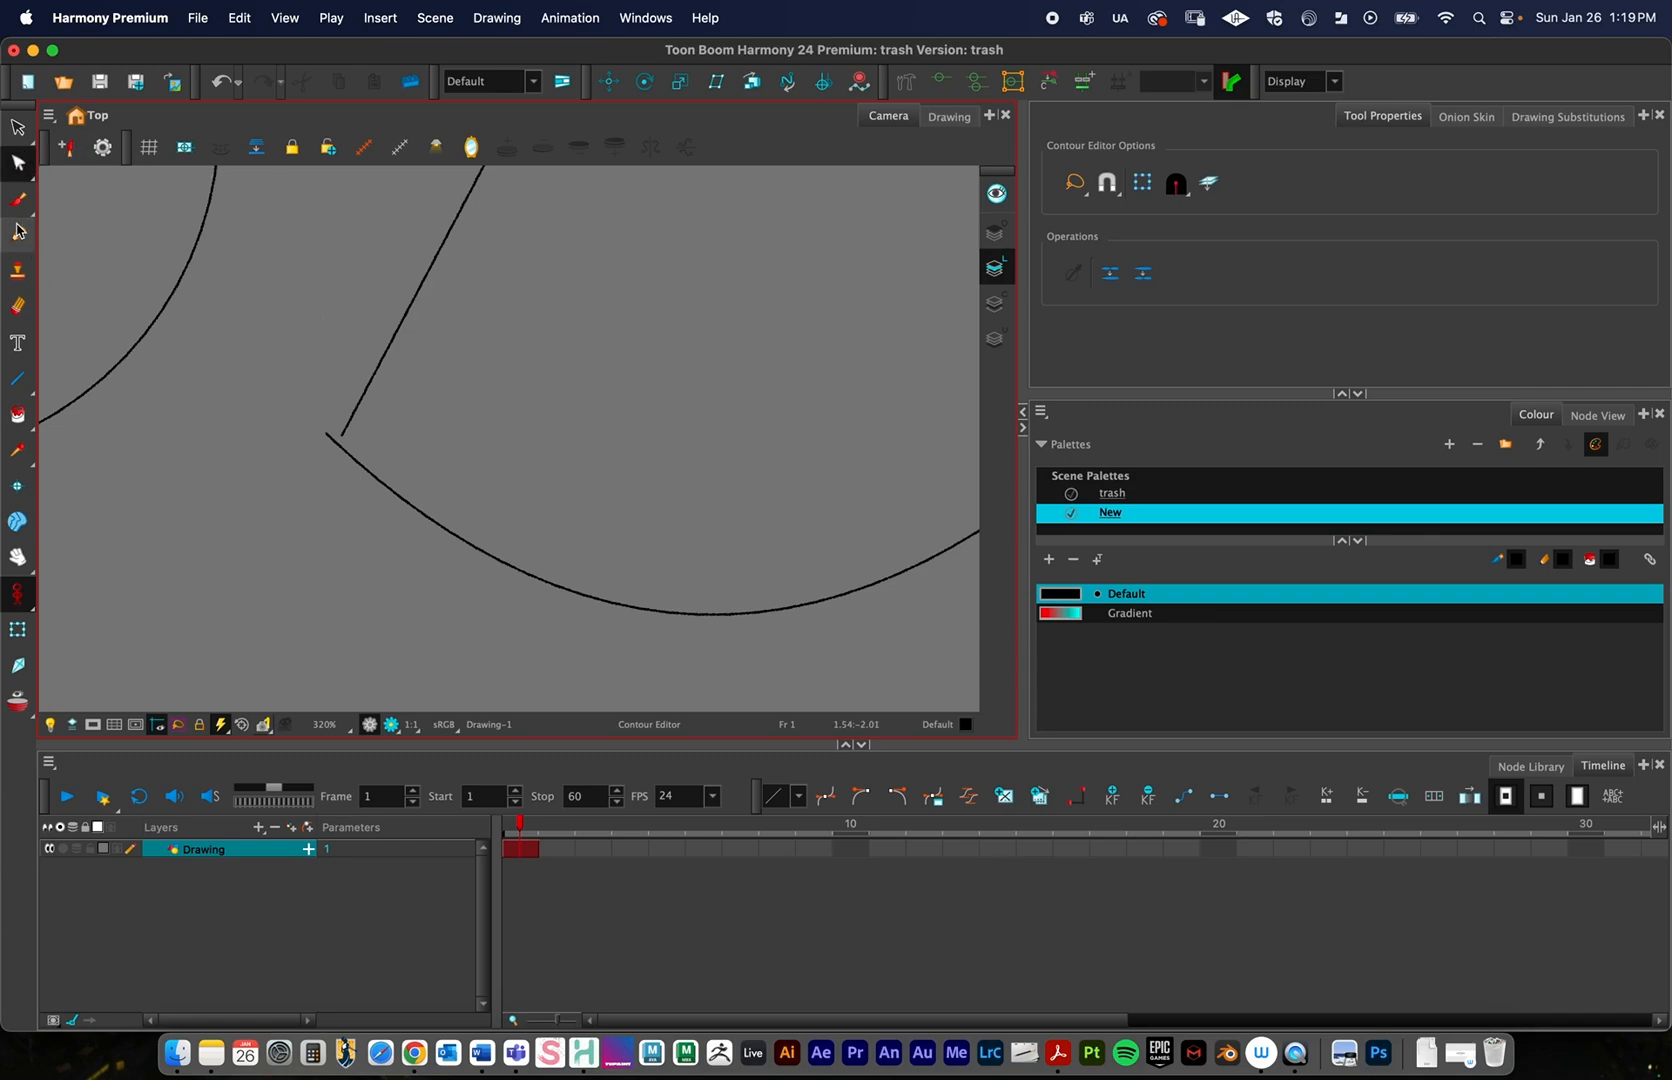
{"action": "mouse_move", "coordinate": [326, 470]}
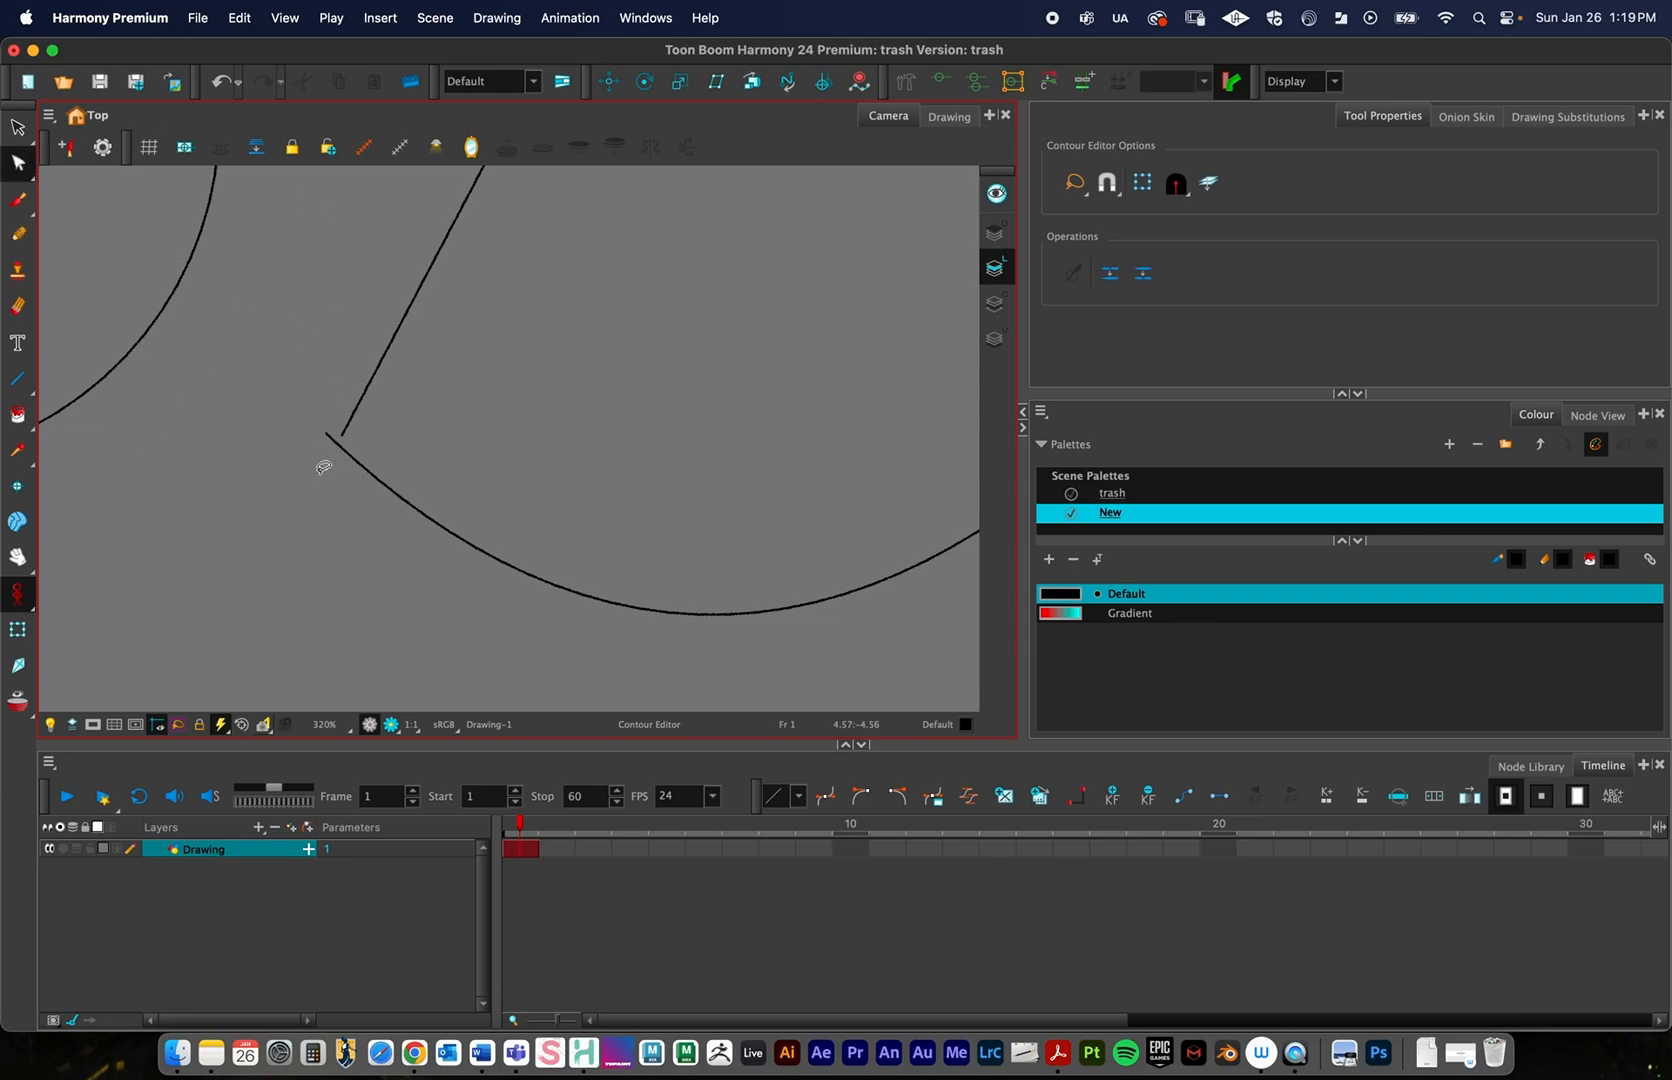
{"action": "left_click", "coordinate": [328, 438]}
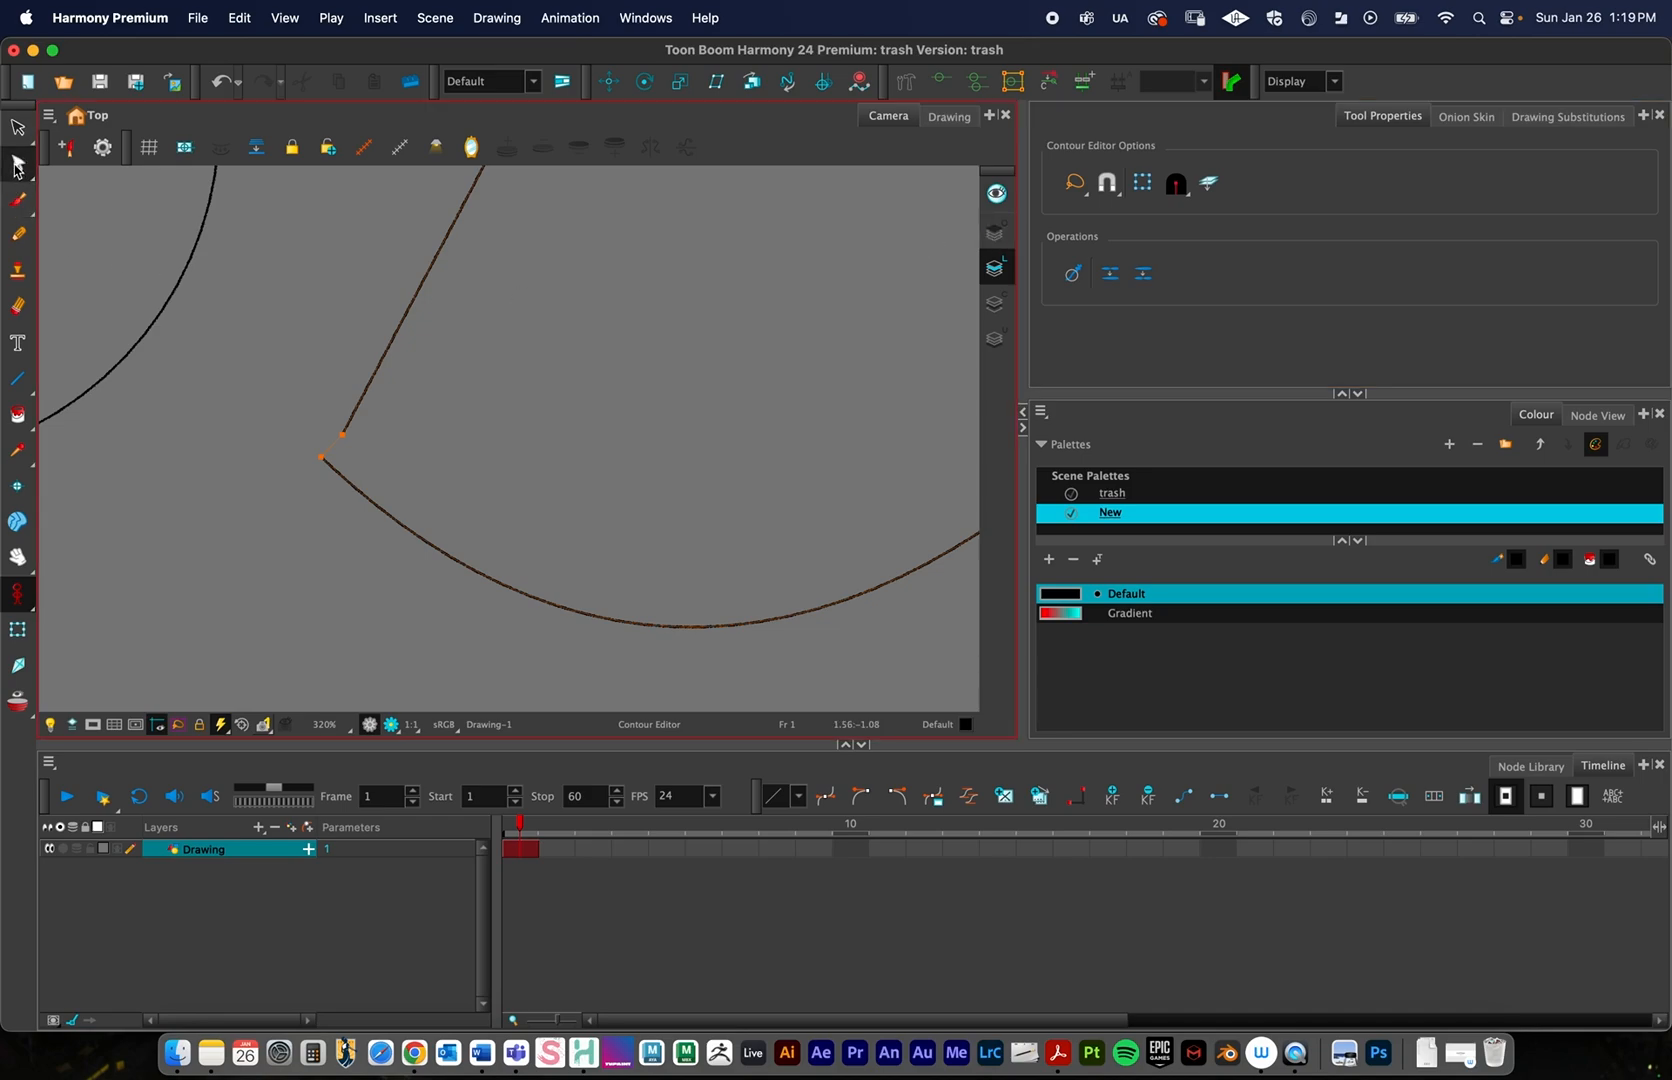
{"action": "left_click", "coordinate": [1106, 182]}
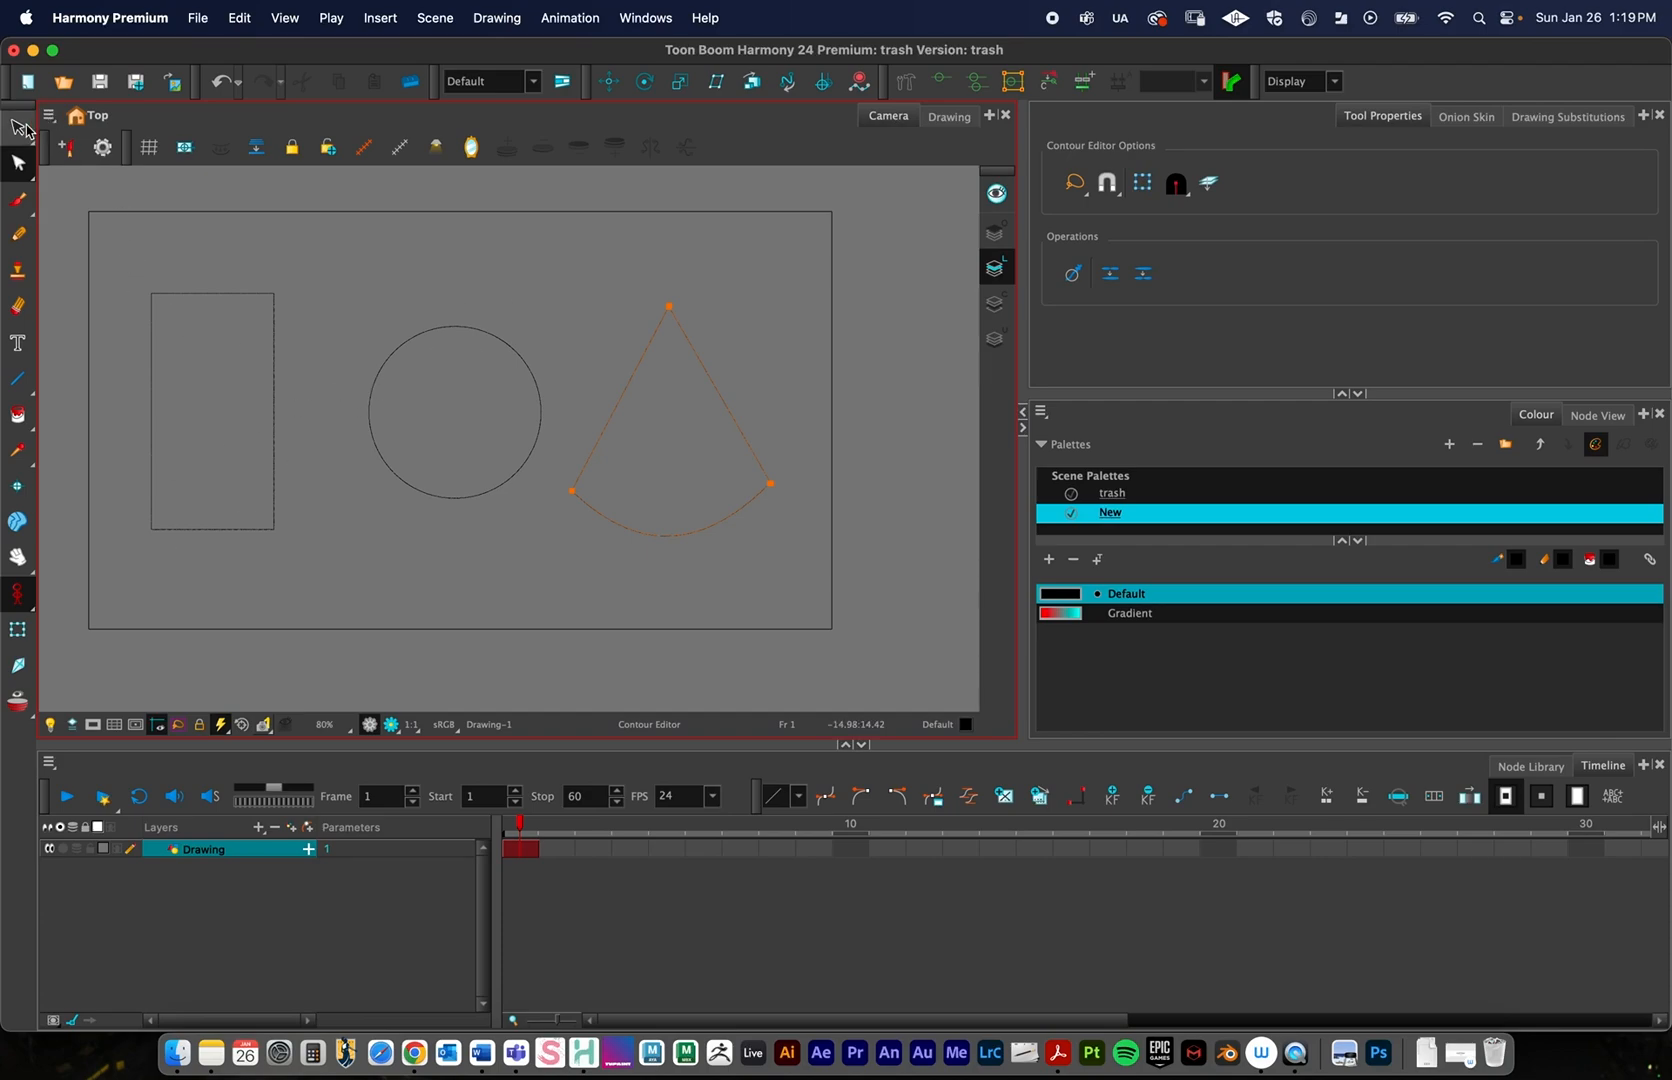
Select the shapes, turn on Show Strokes and make the Gradient swatch the current colour
{"action": "left_click", "coordinate": [18, 126]}
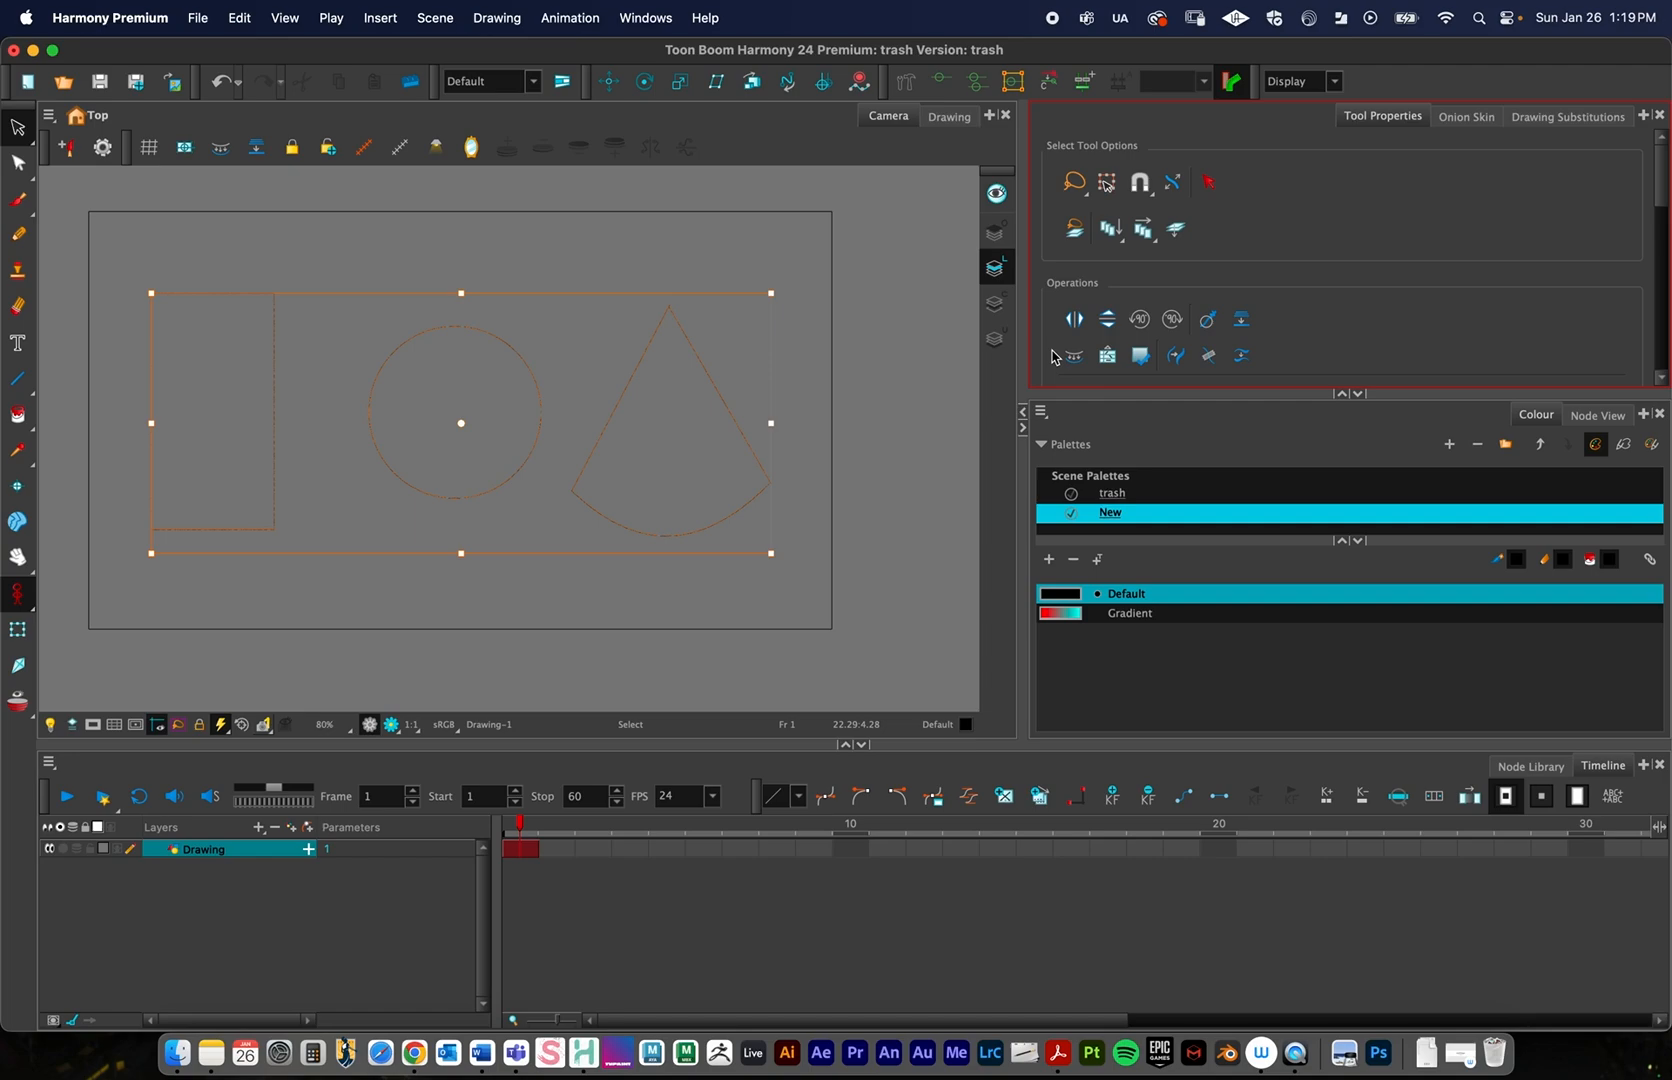
{"action": "left_click", "coordinate": [992, 302]}
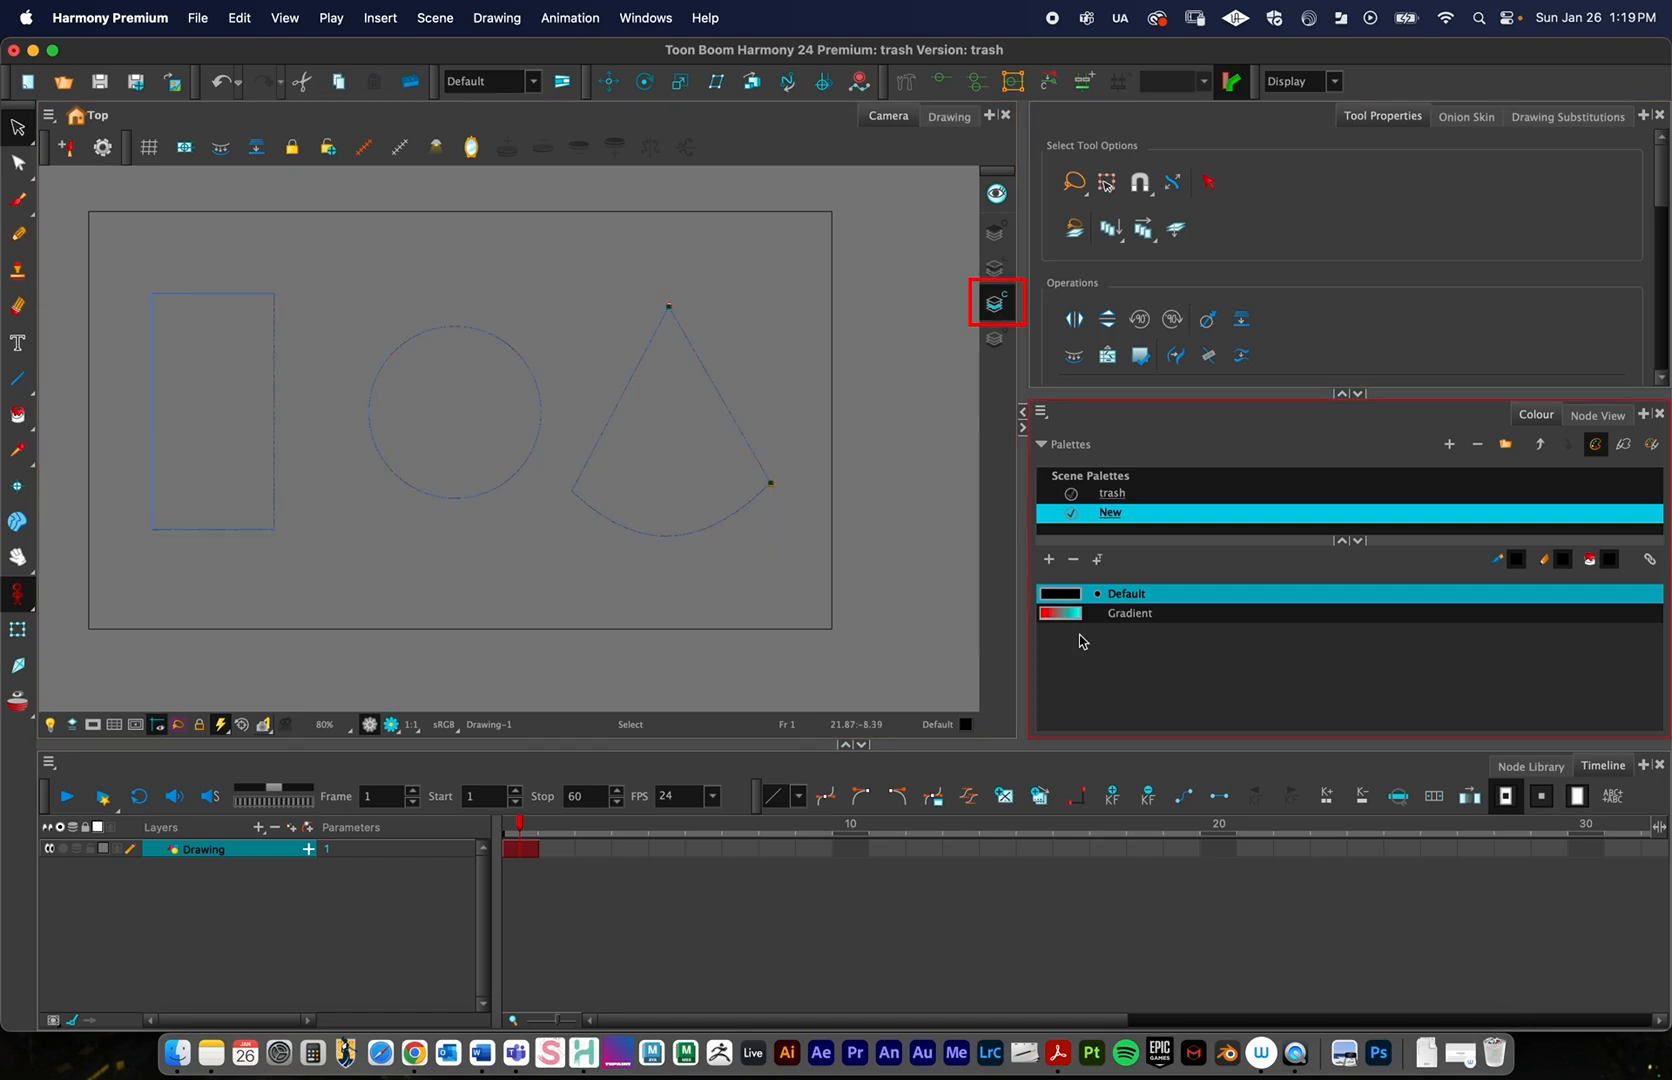
{"action": "left_click", "coordinate": [1128, 614]}
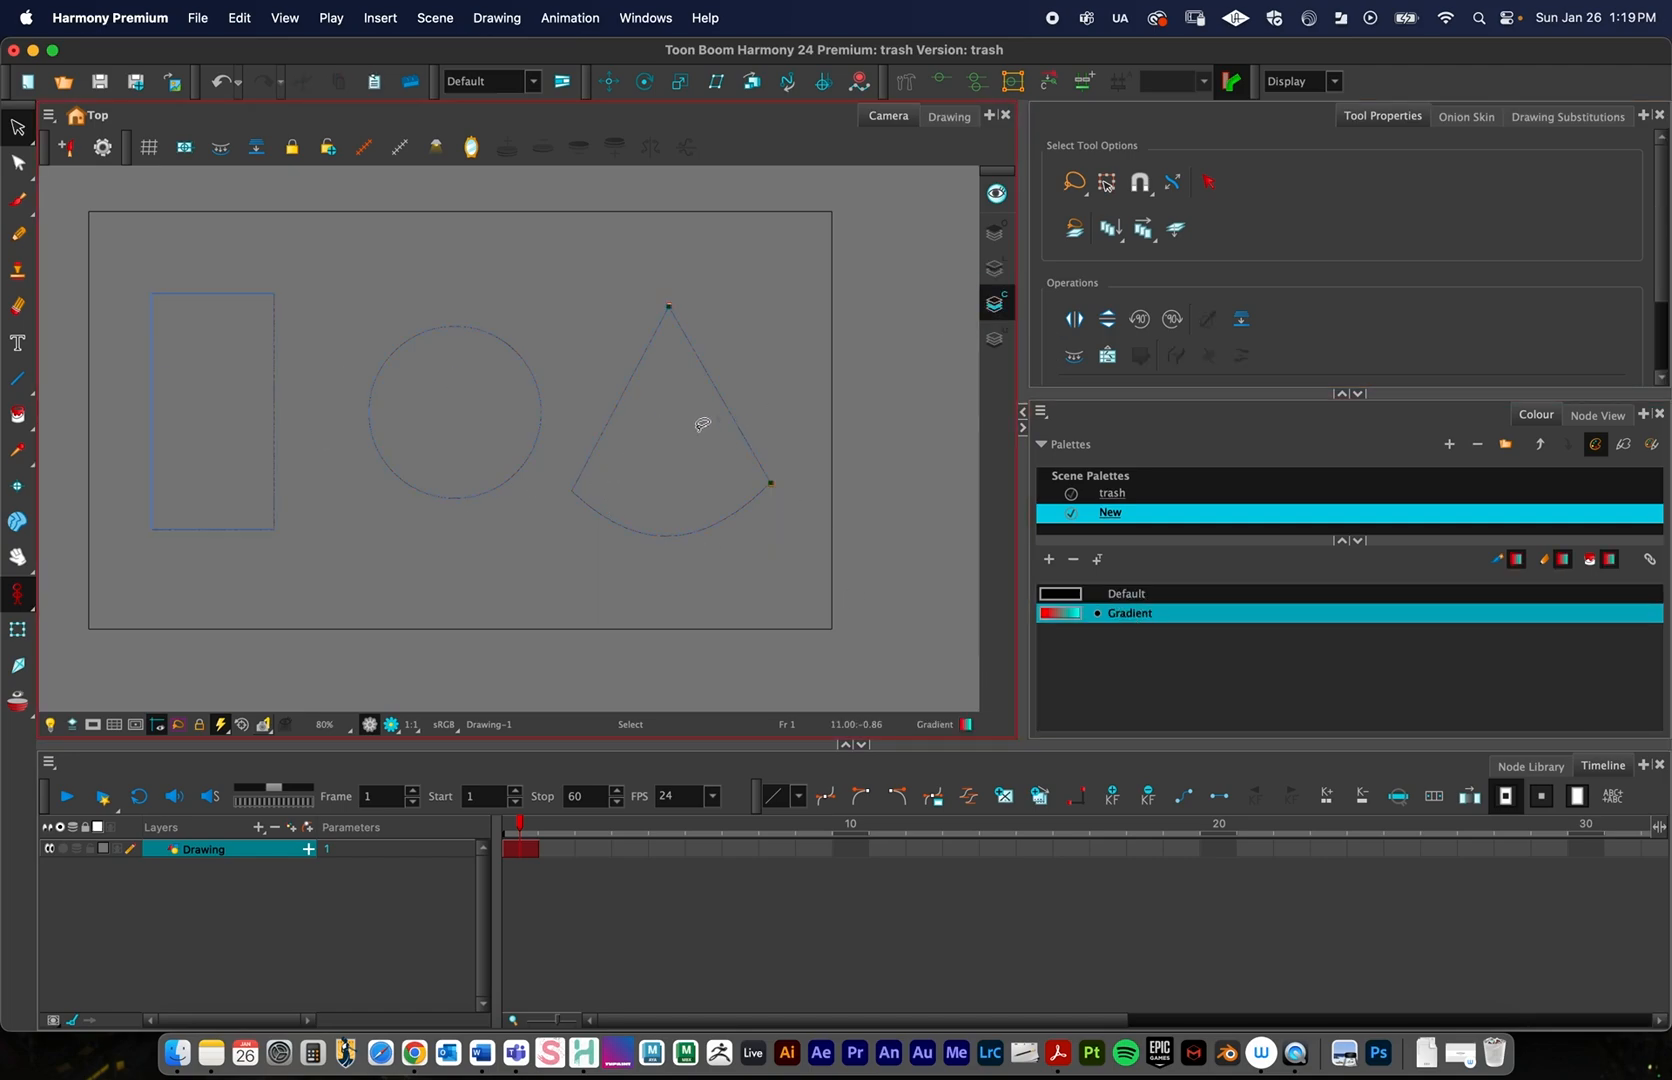
{"action": "mouse_move", "coordinate": [298, 408]}
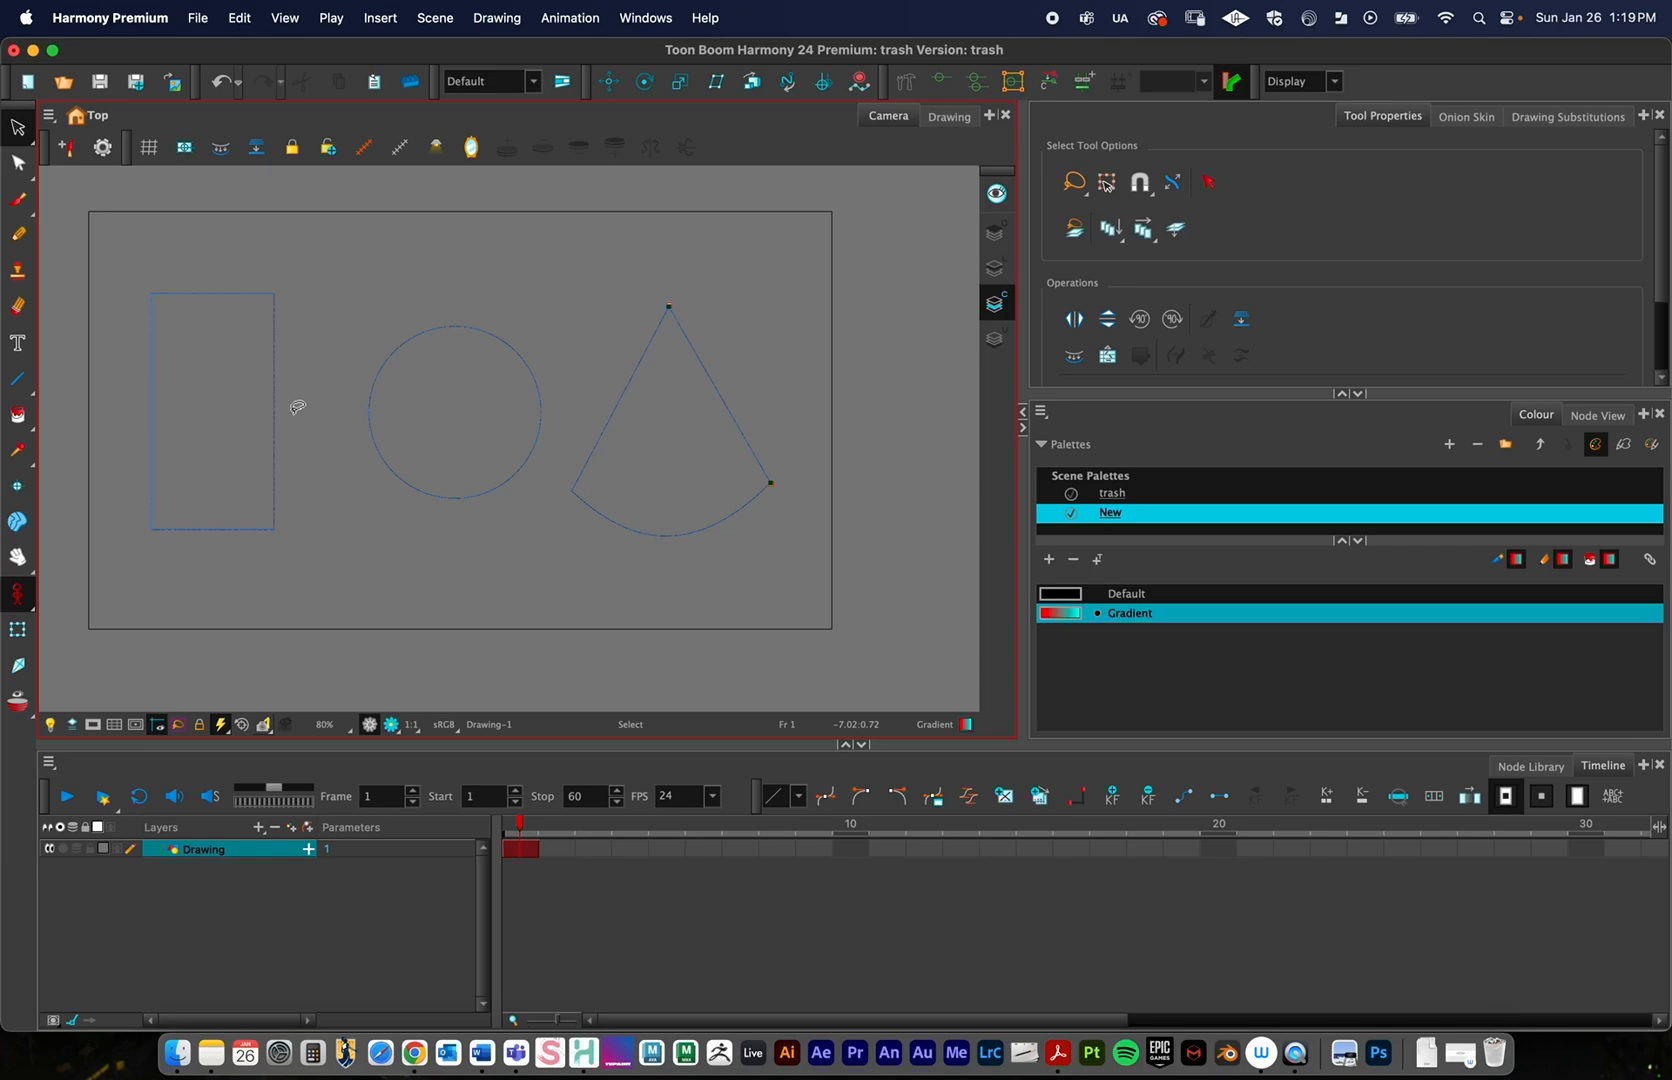
{"action": "mouse_move", "coordinate": [352, 432]}
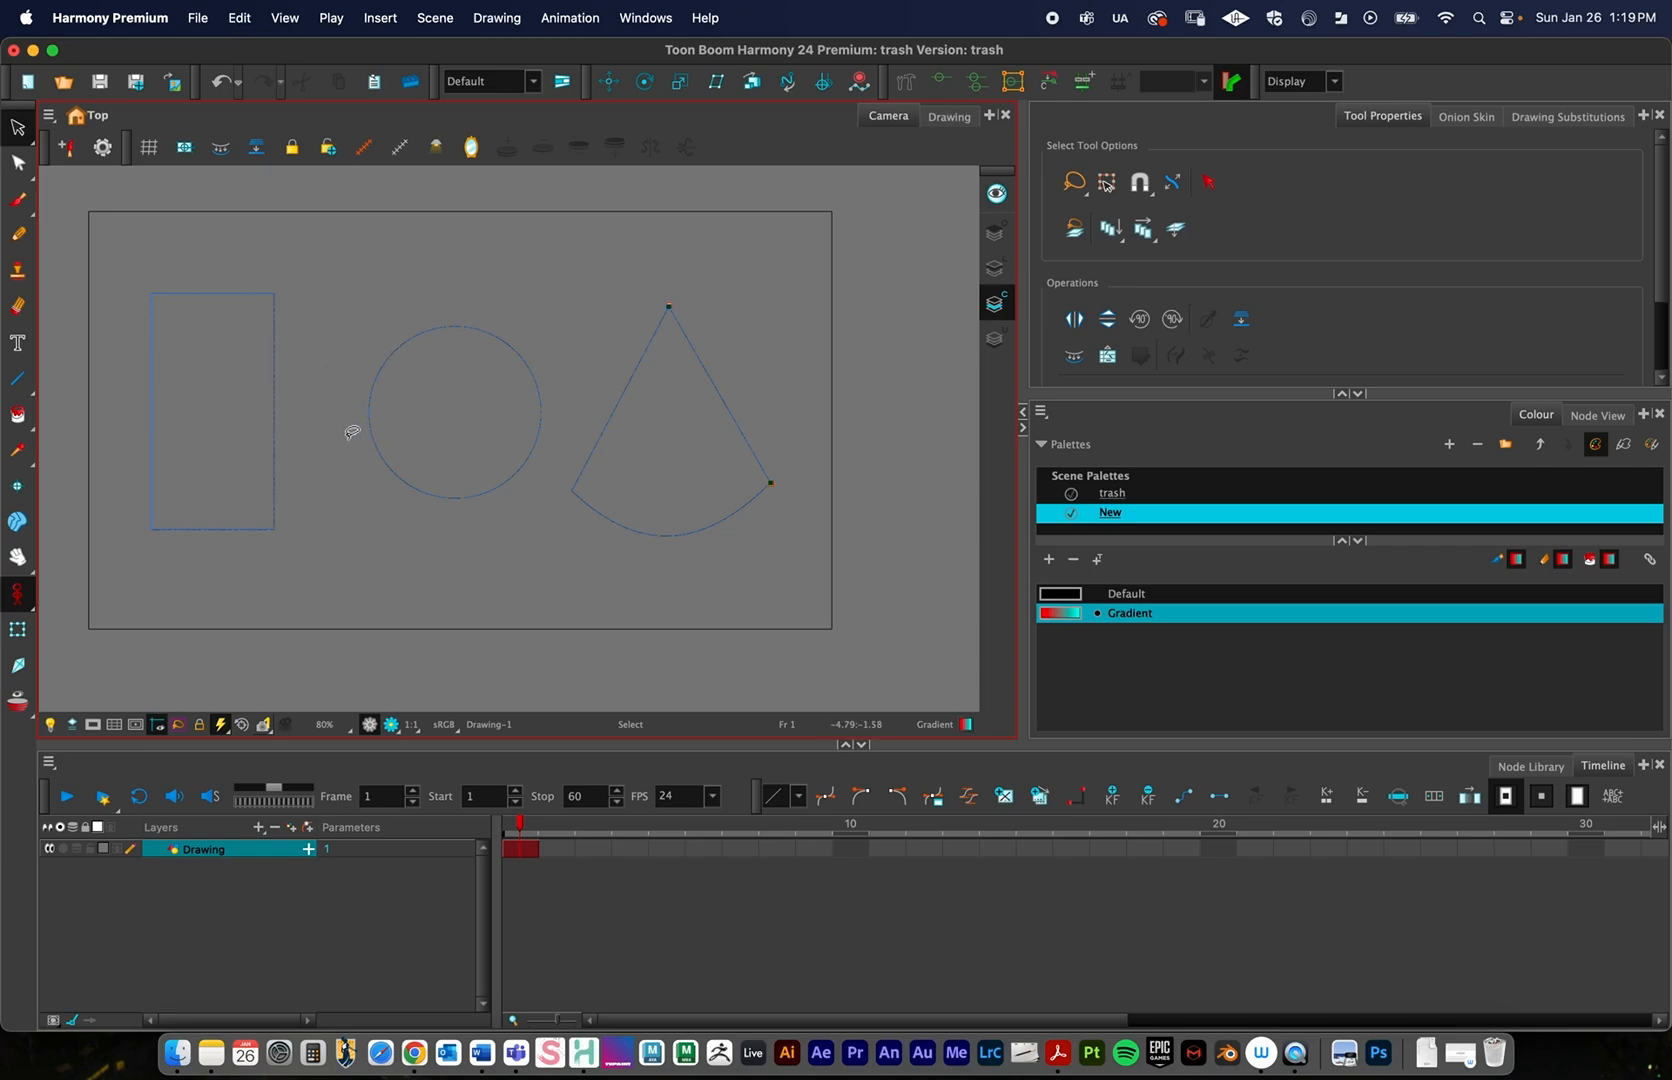
{"action": "mouse_move", "coordinate": [768, 458]}
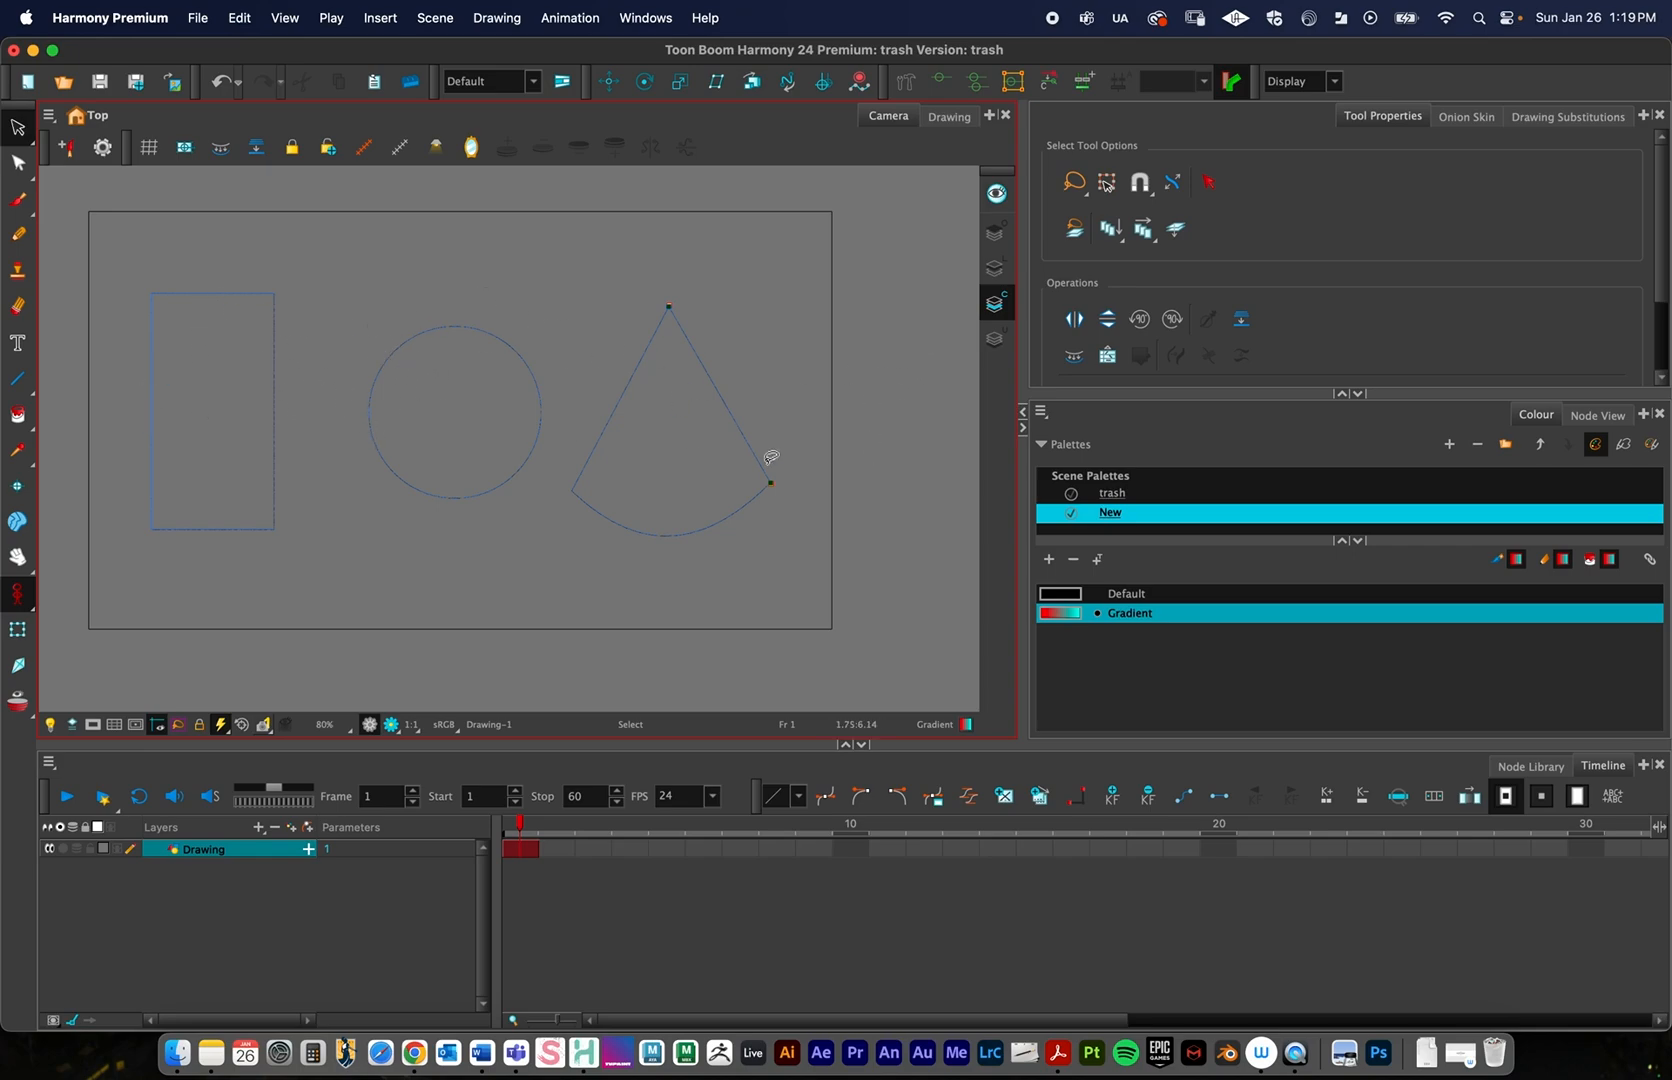
{"action": "mouse_move", "coordinate": [144, 408]}
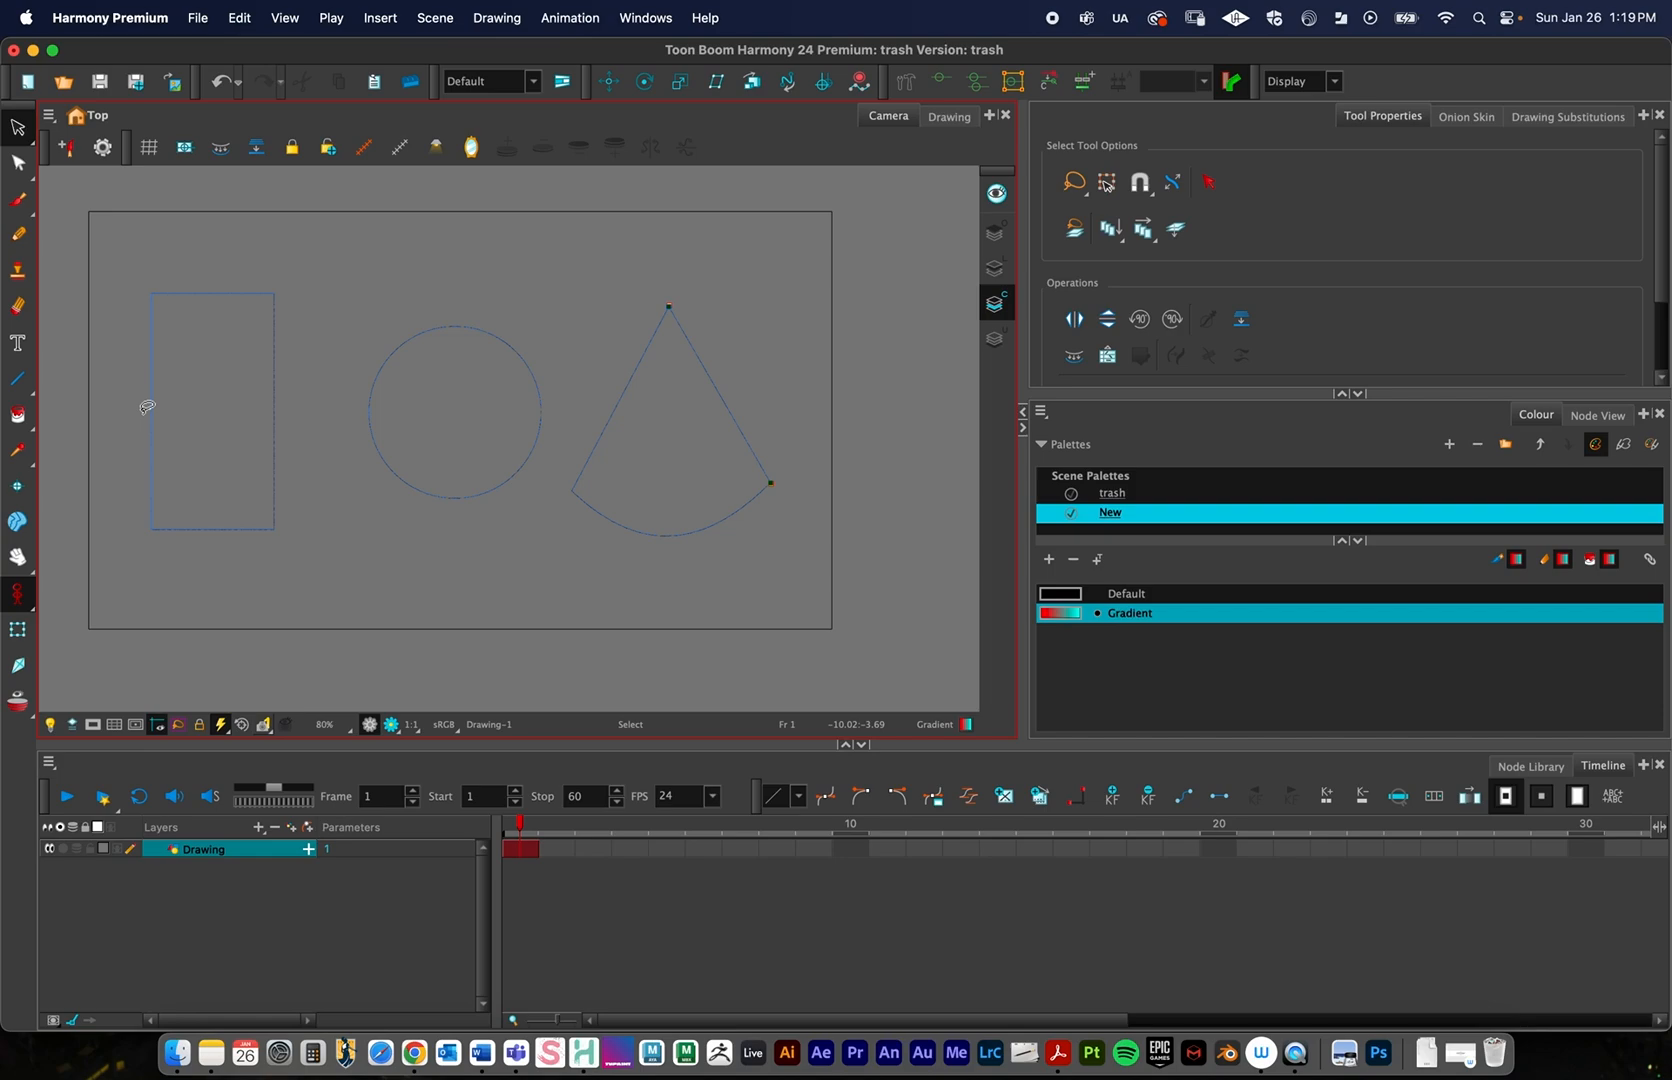
{"action": "left_click", "coordinate": [18, 416]}
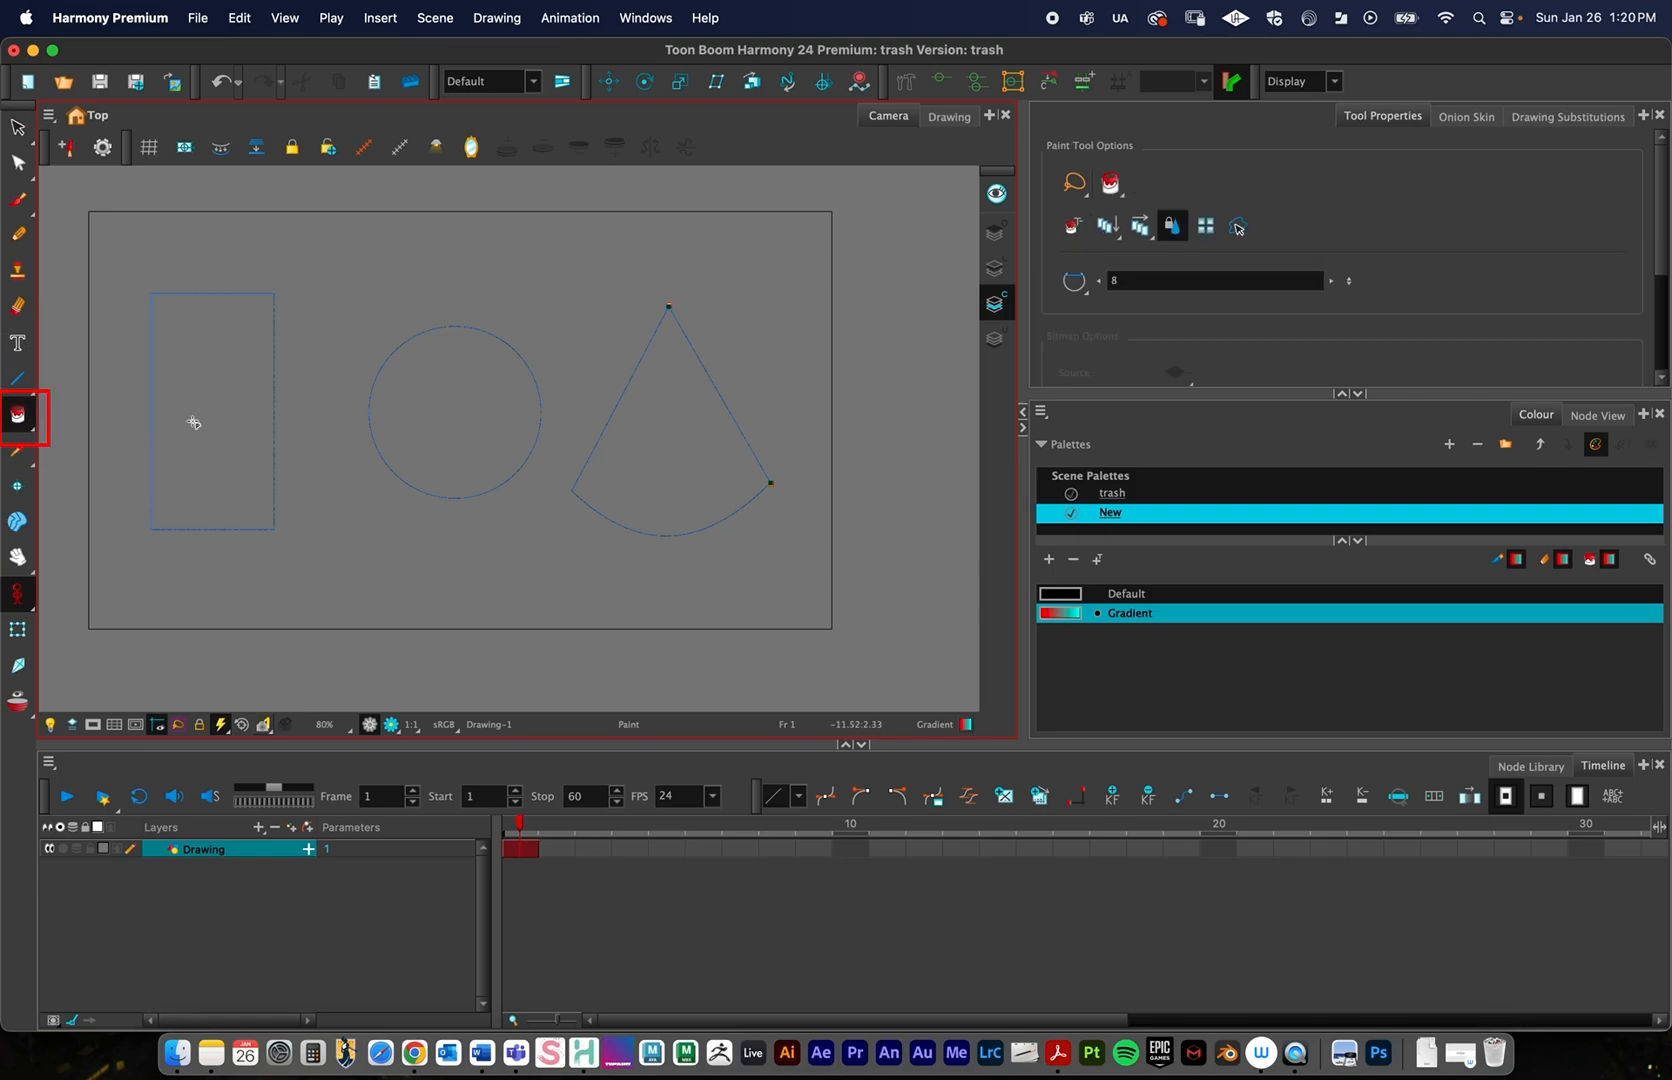
{"action": "left_click", "coordinate": [214, 416]}
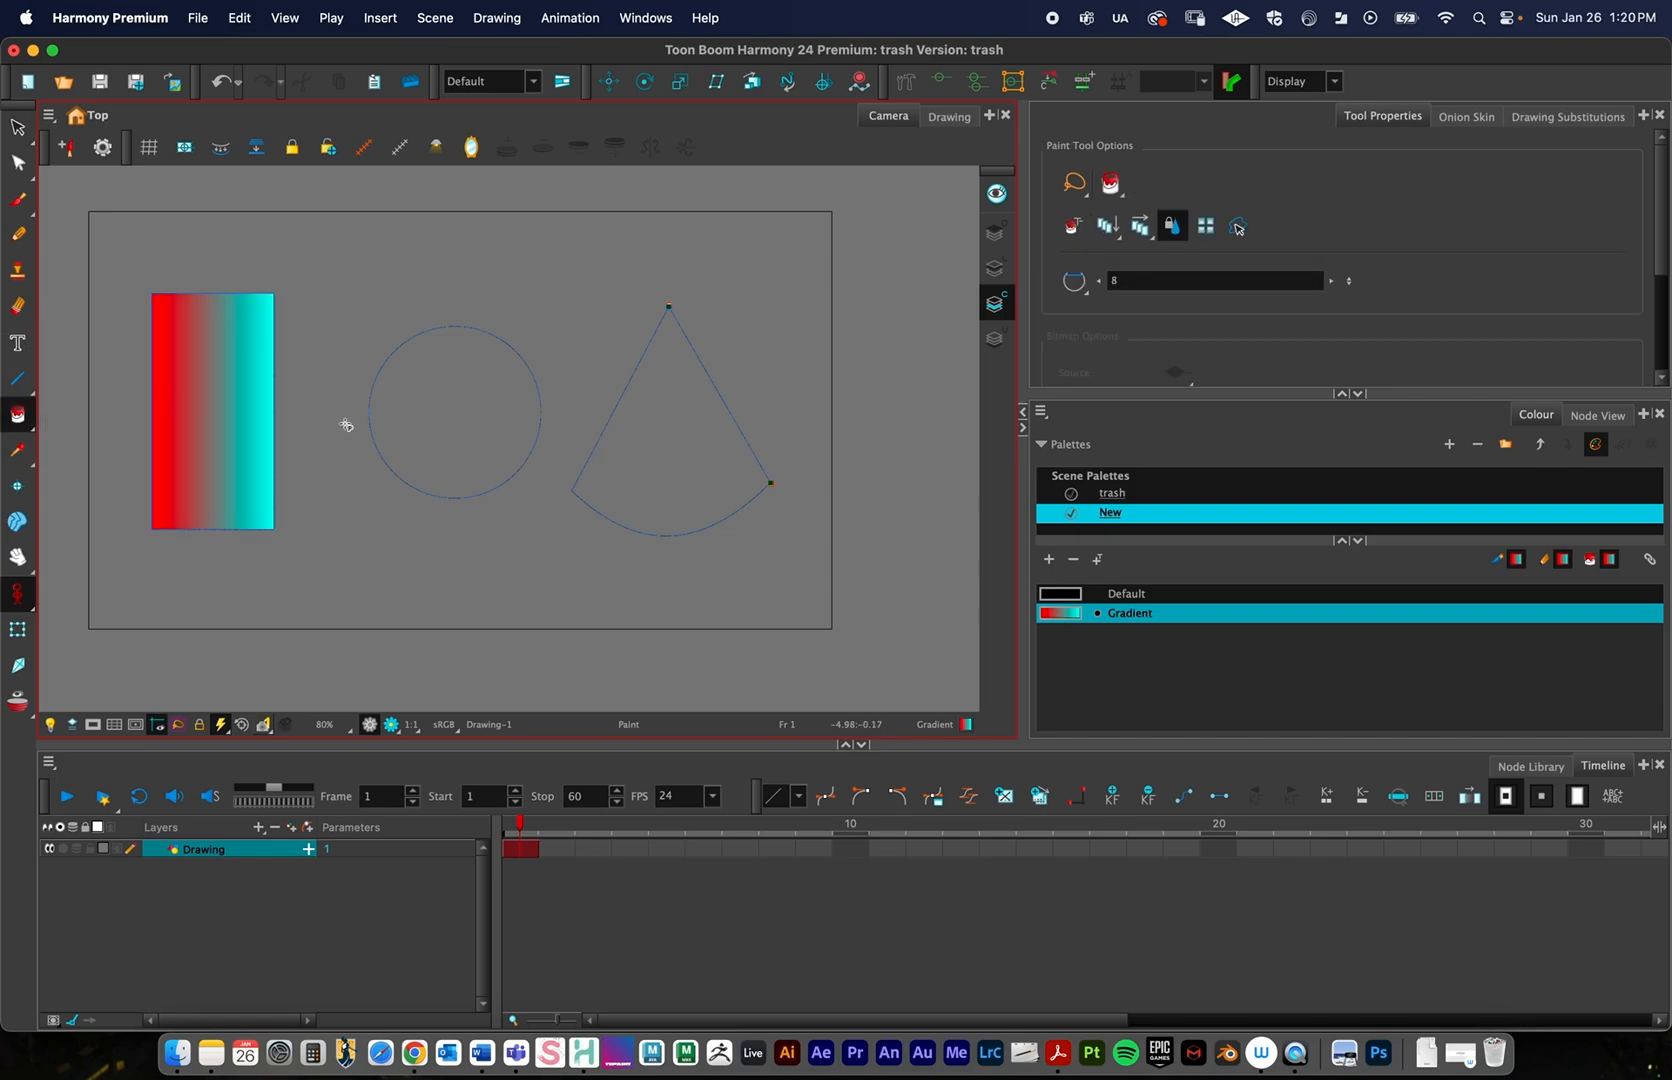
{"action": "mouse_move", "coordinate": [130, 234]}
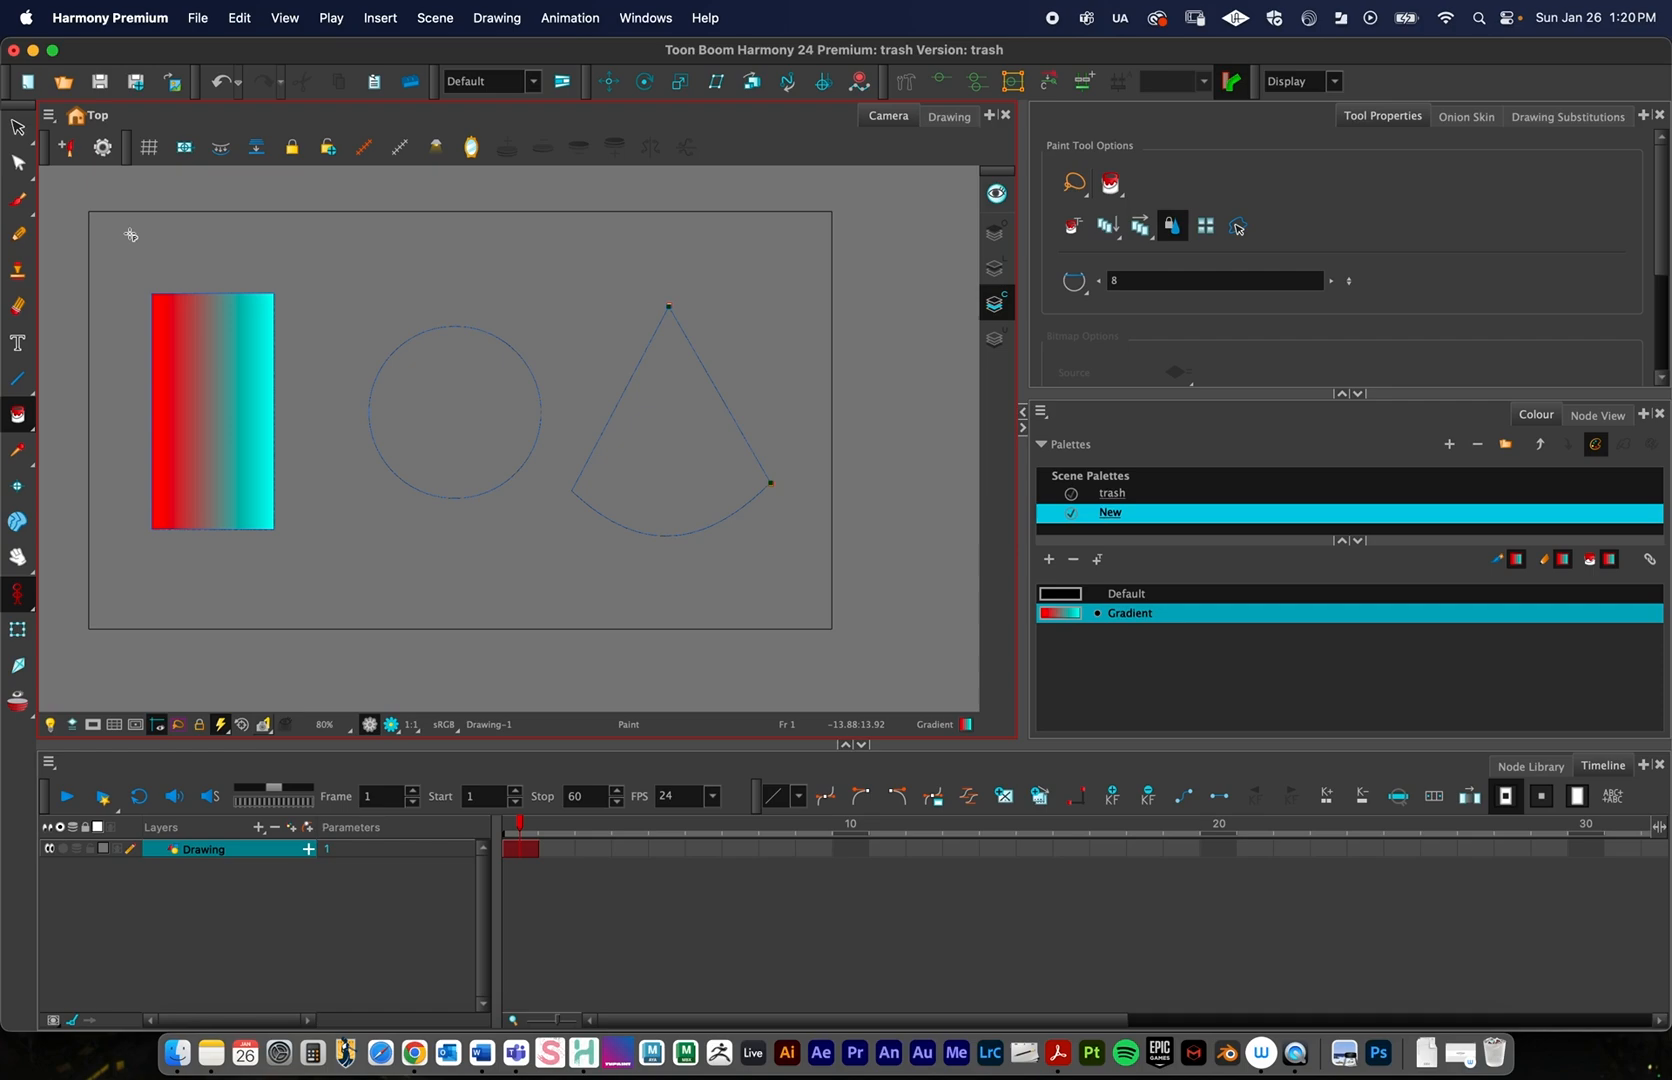
{"action": "mouse_move", "coordinate": [154, 430]}
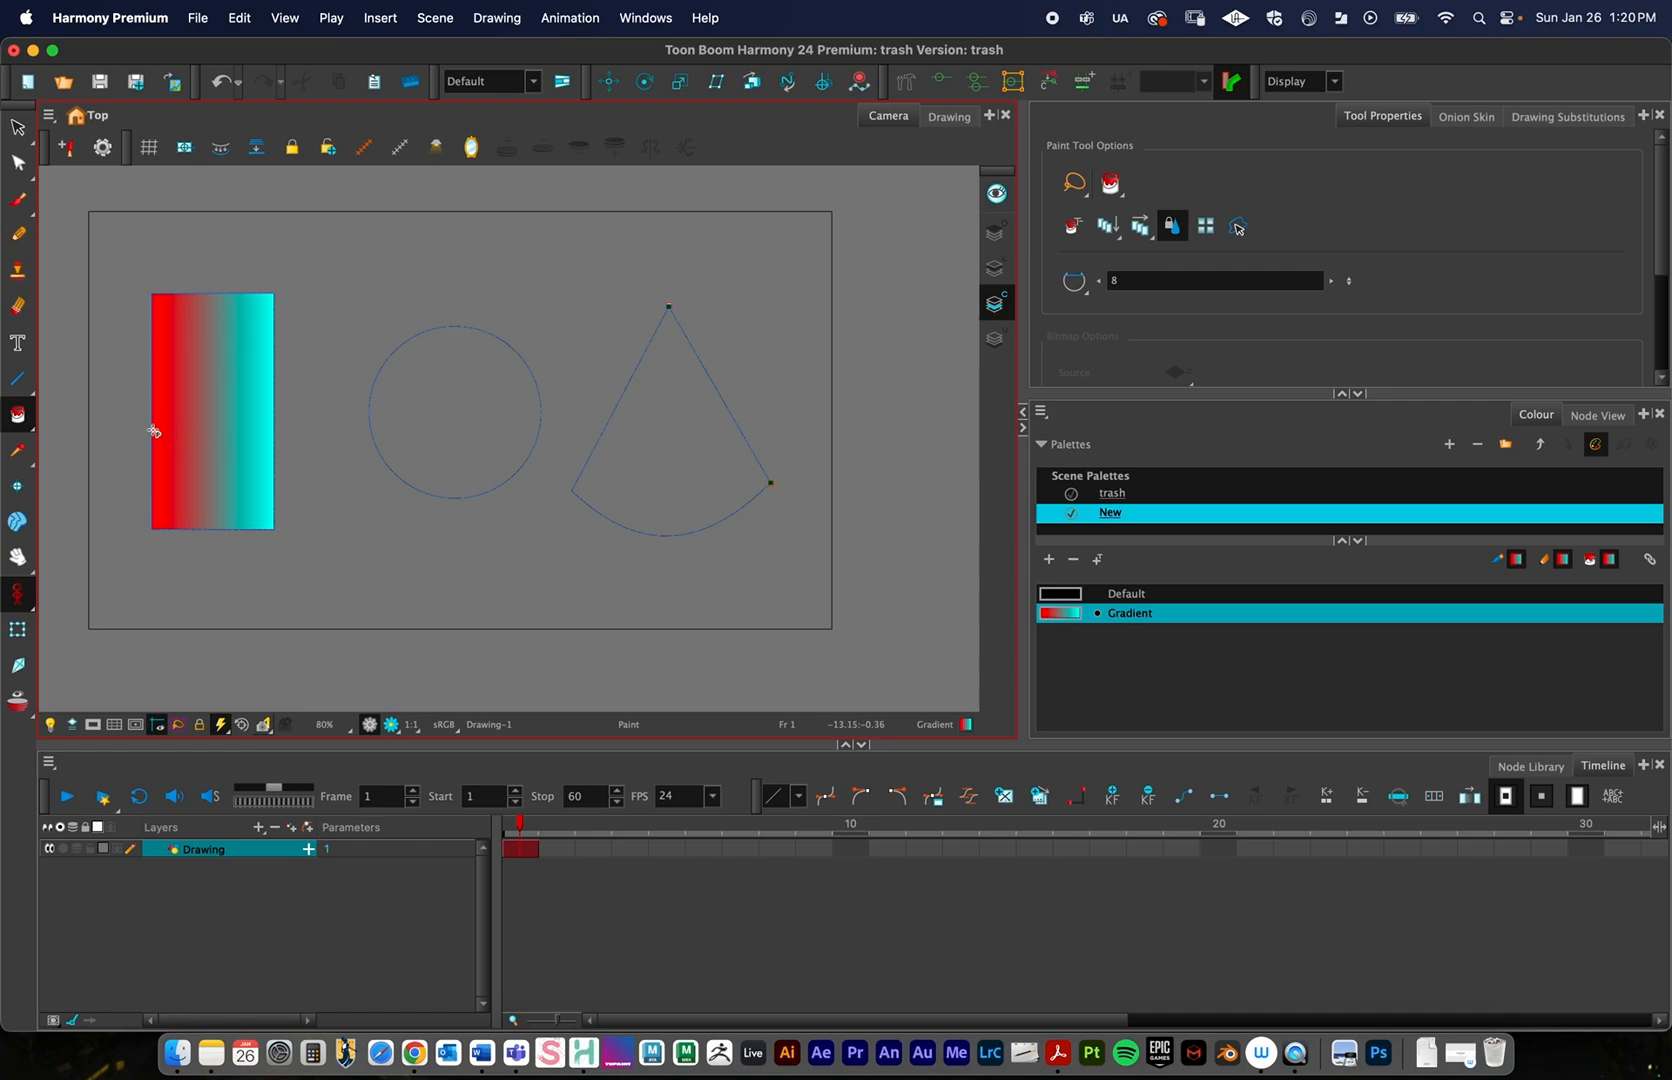
{"action": "mouse_move", "coordinate": [246, 430]}
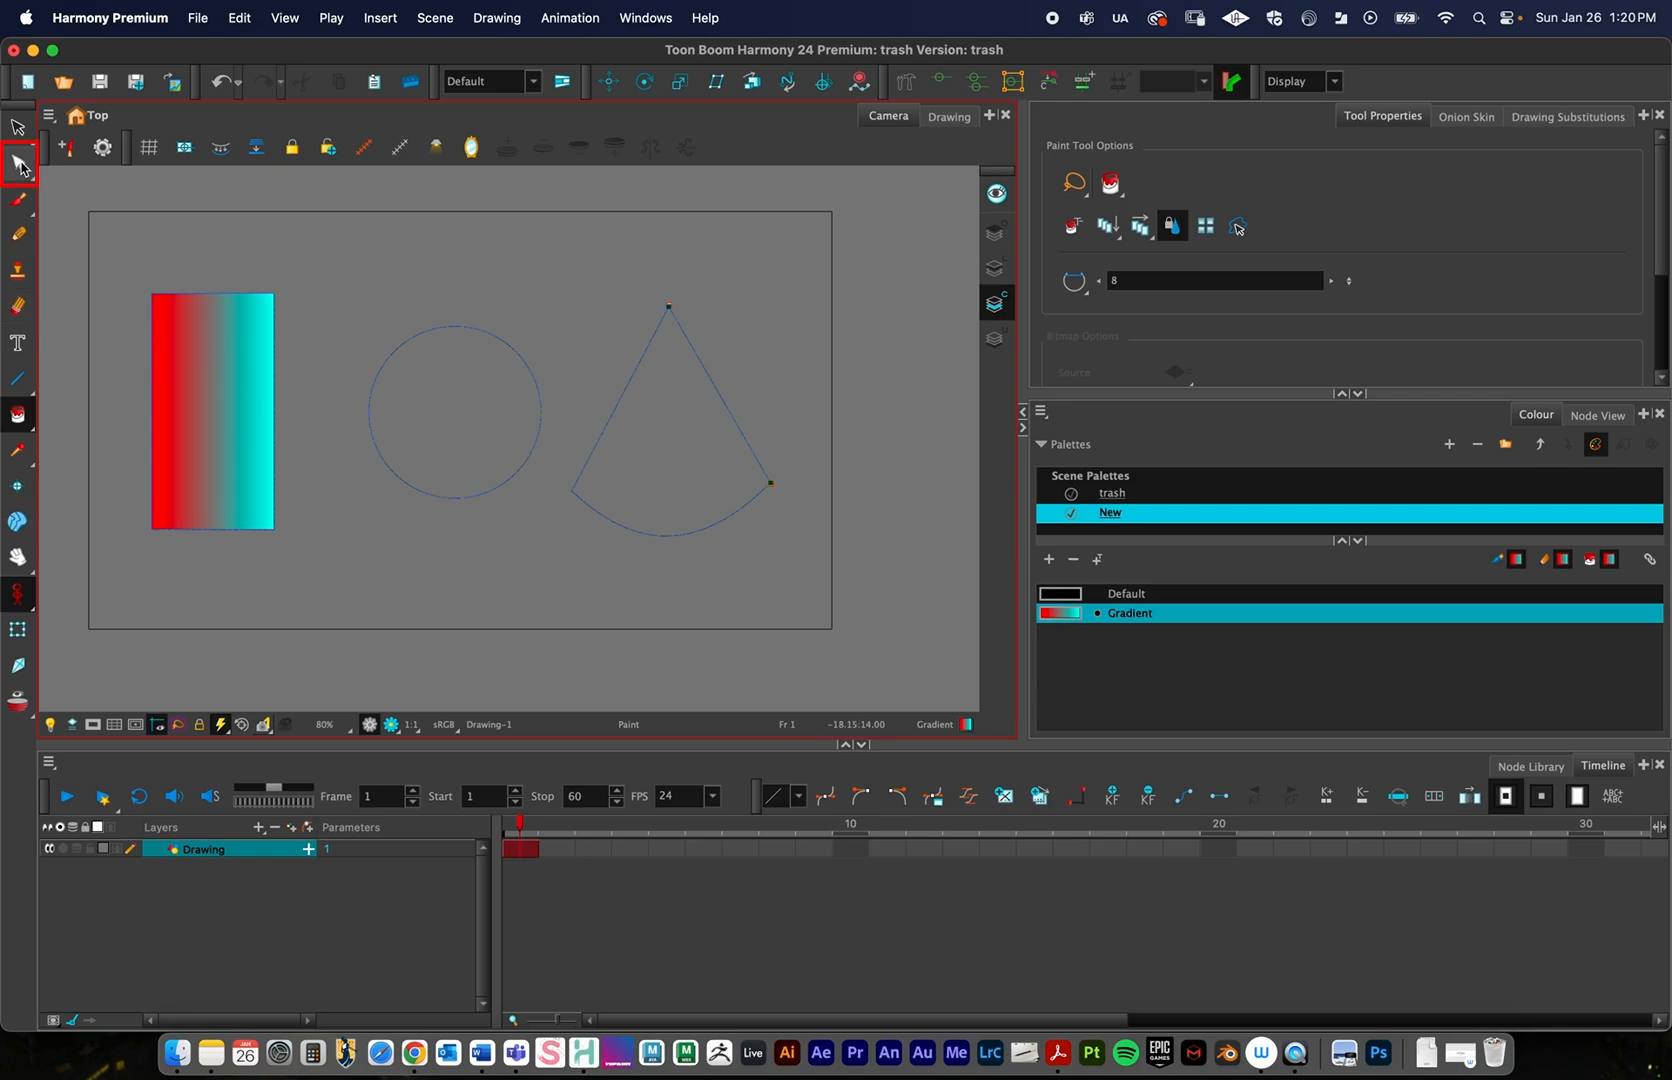
With Edit Gradient/Texture, rotate the rectangle's gradient to red on top, cyan at bottom
{"action": "left_click", "coordinate": [20, 166]}
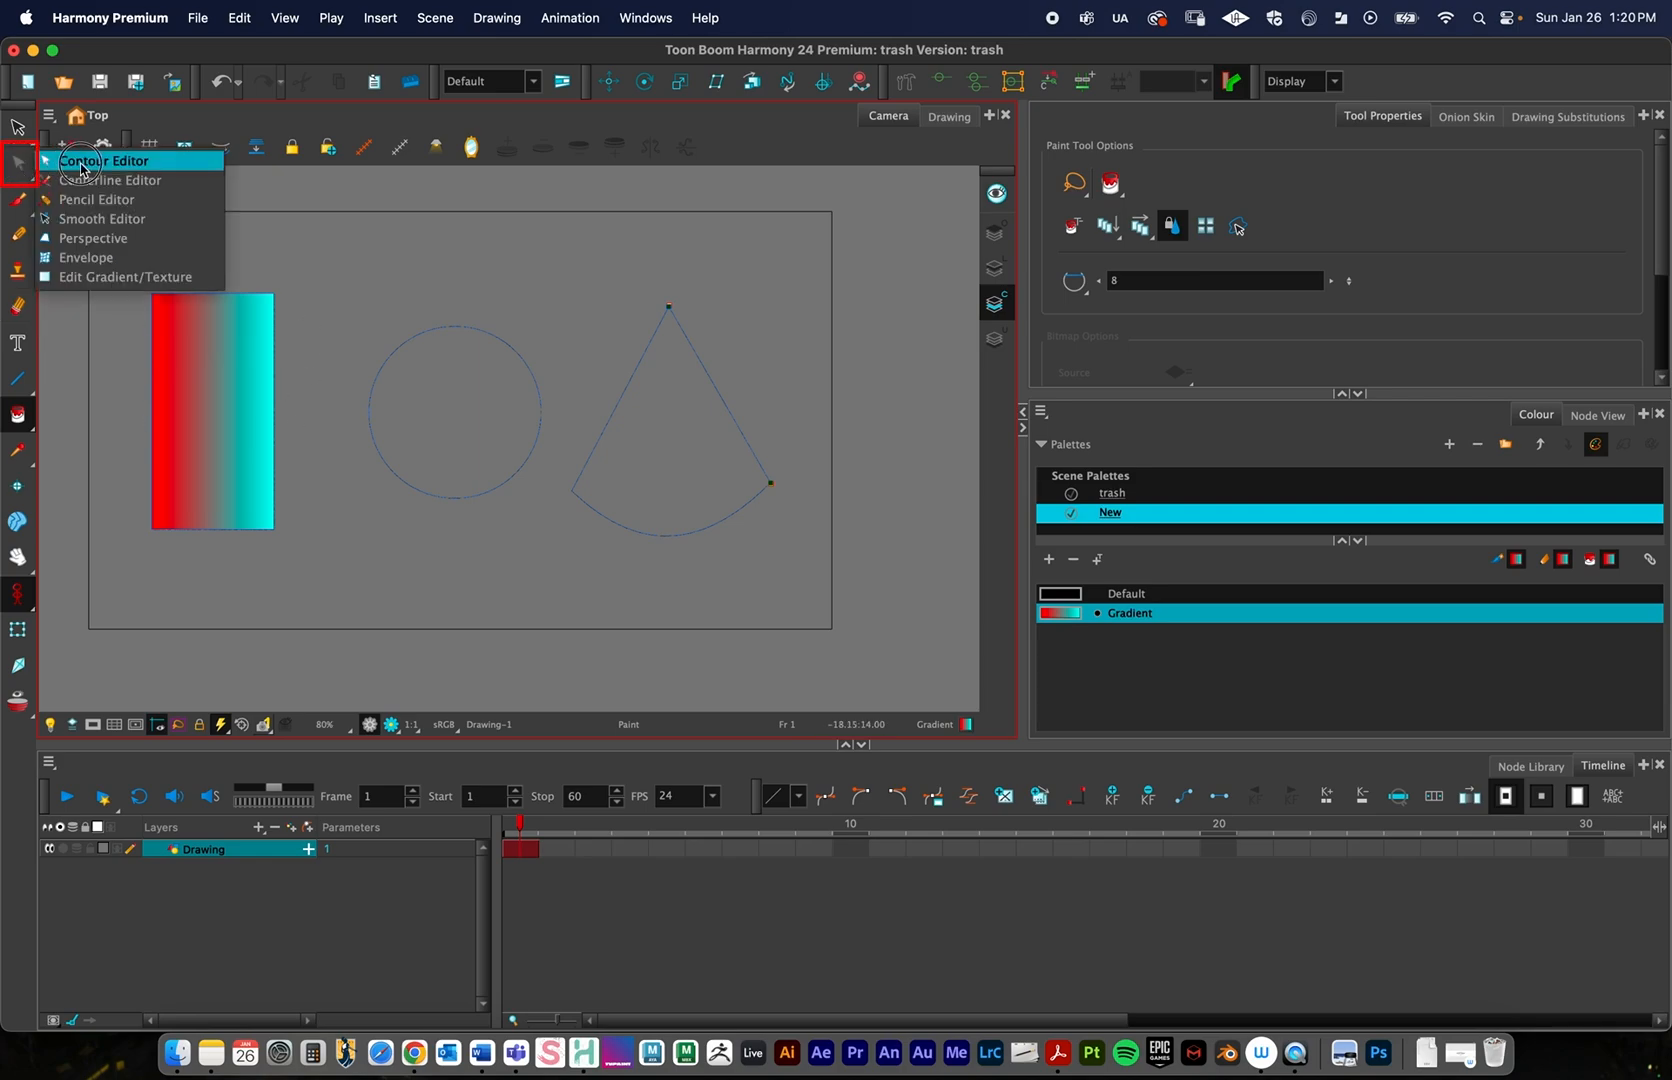
{"action": "mouse_move", "coordinate": [124, 278]}
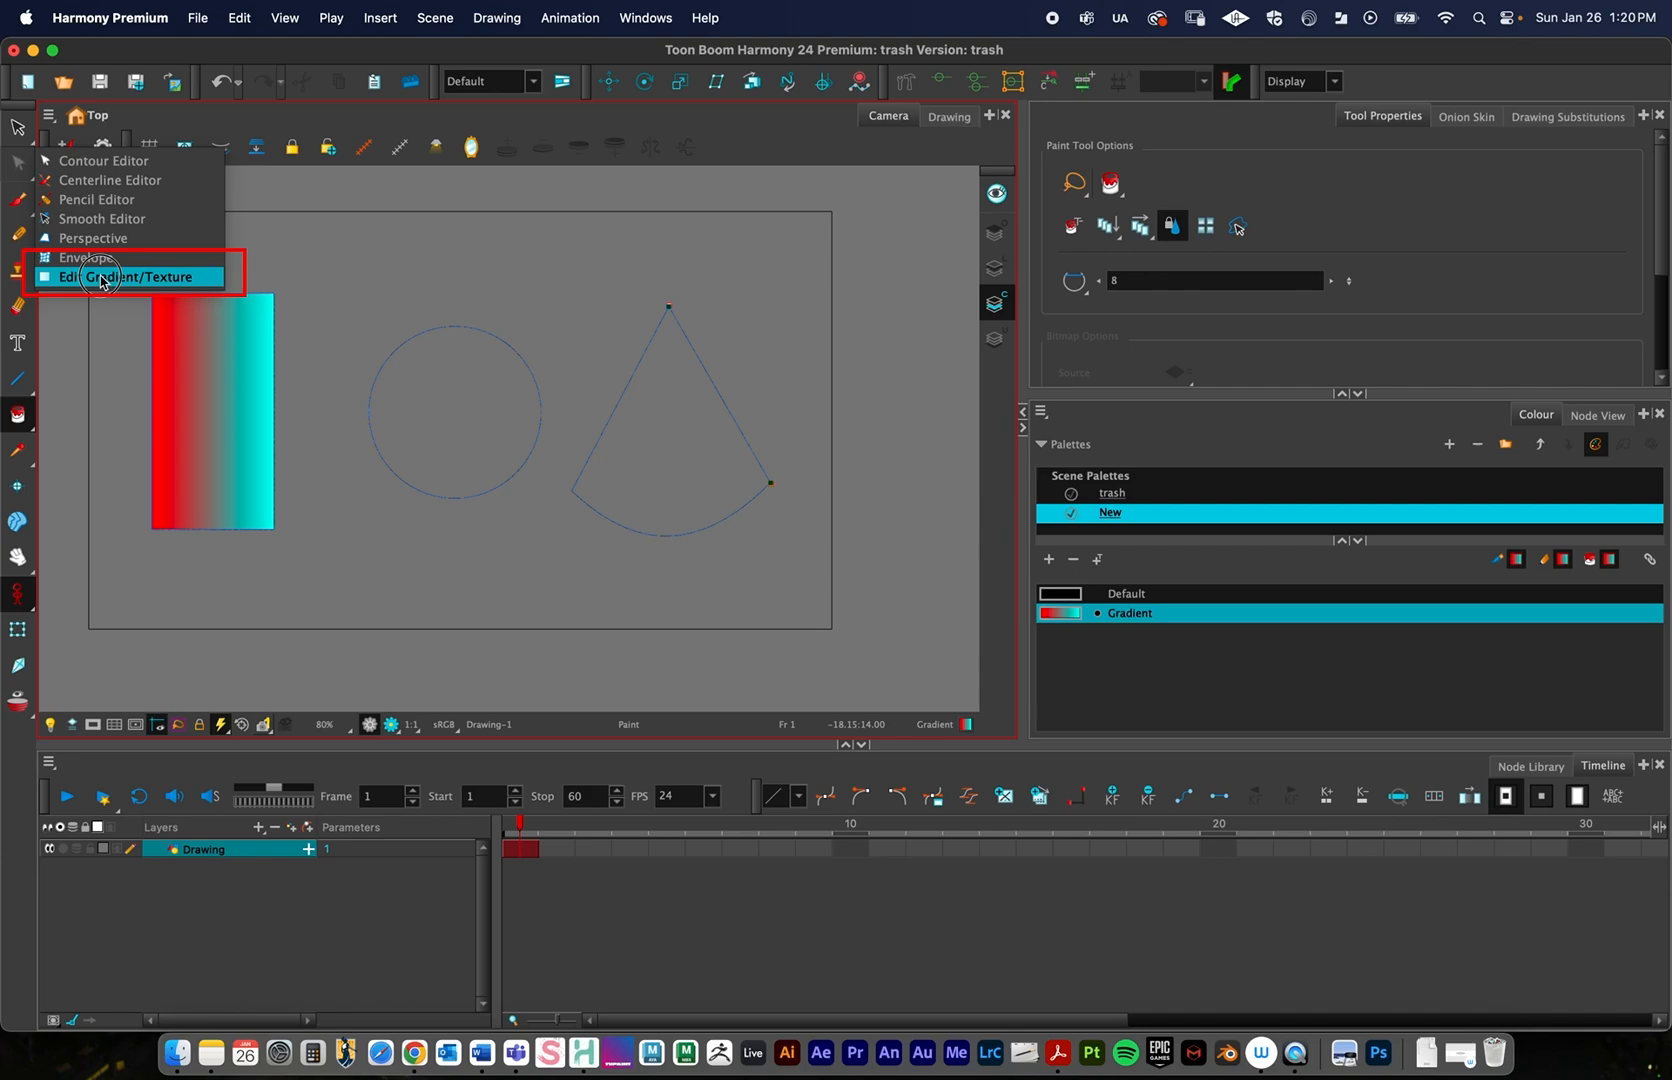
{"action": "mouse_move", "coordinate": [96, 278]}
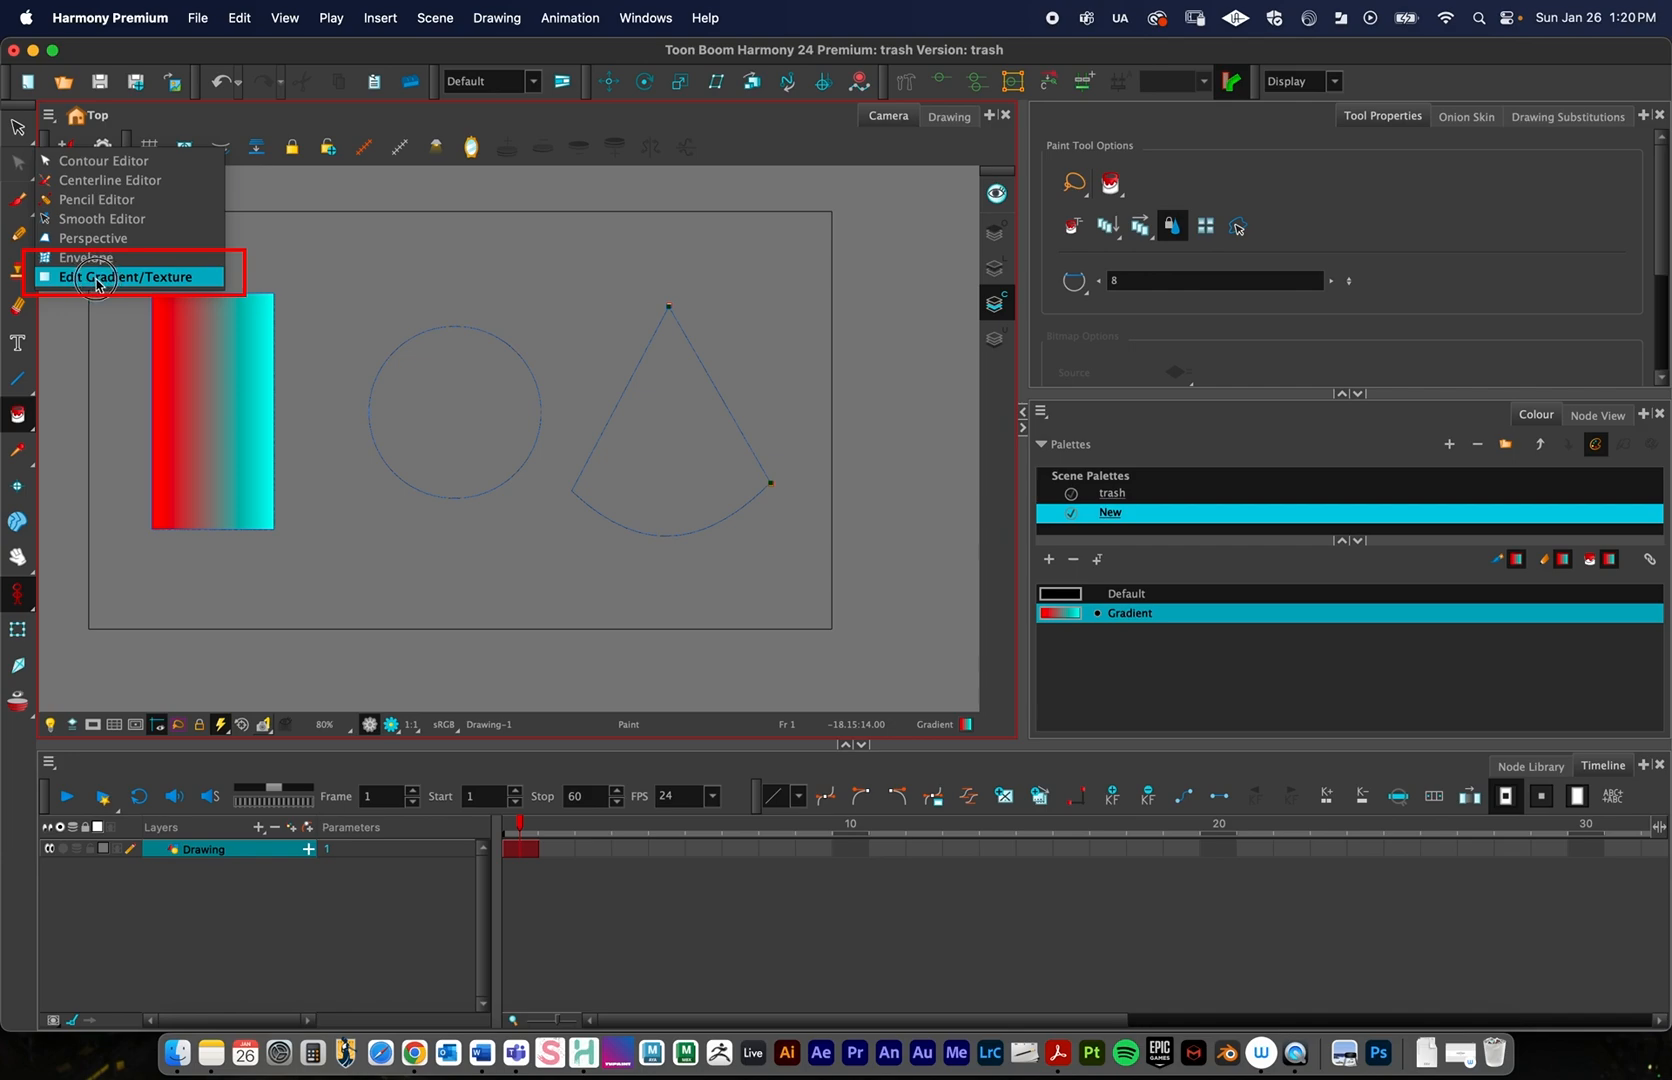
{"action": "left_click", "coordinate": [124, 278]}
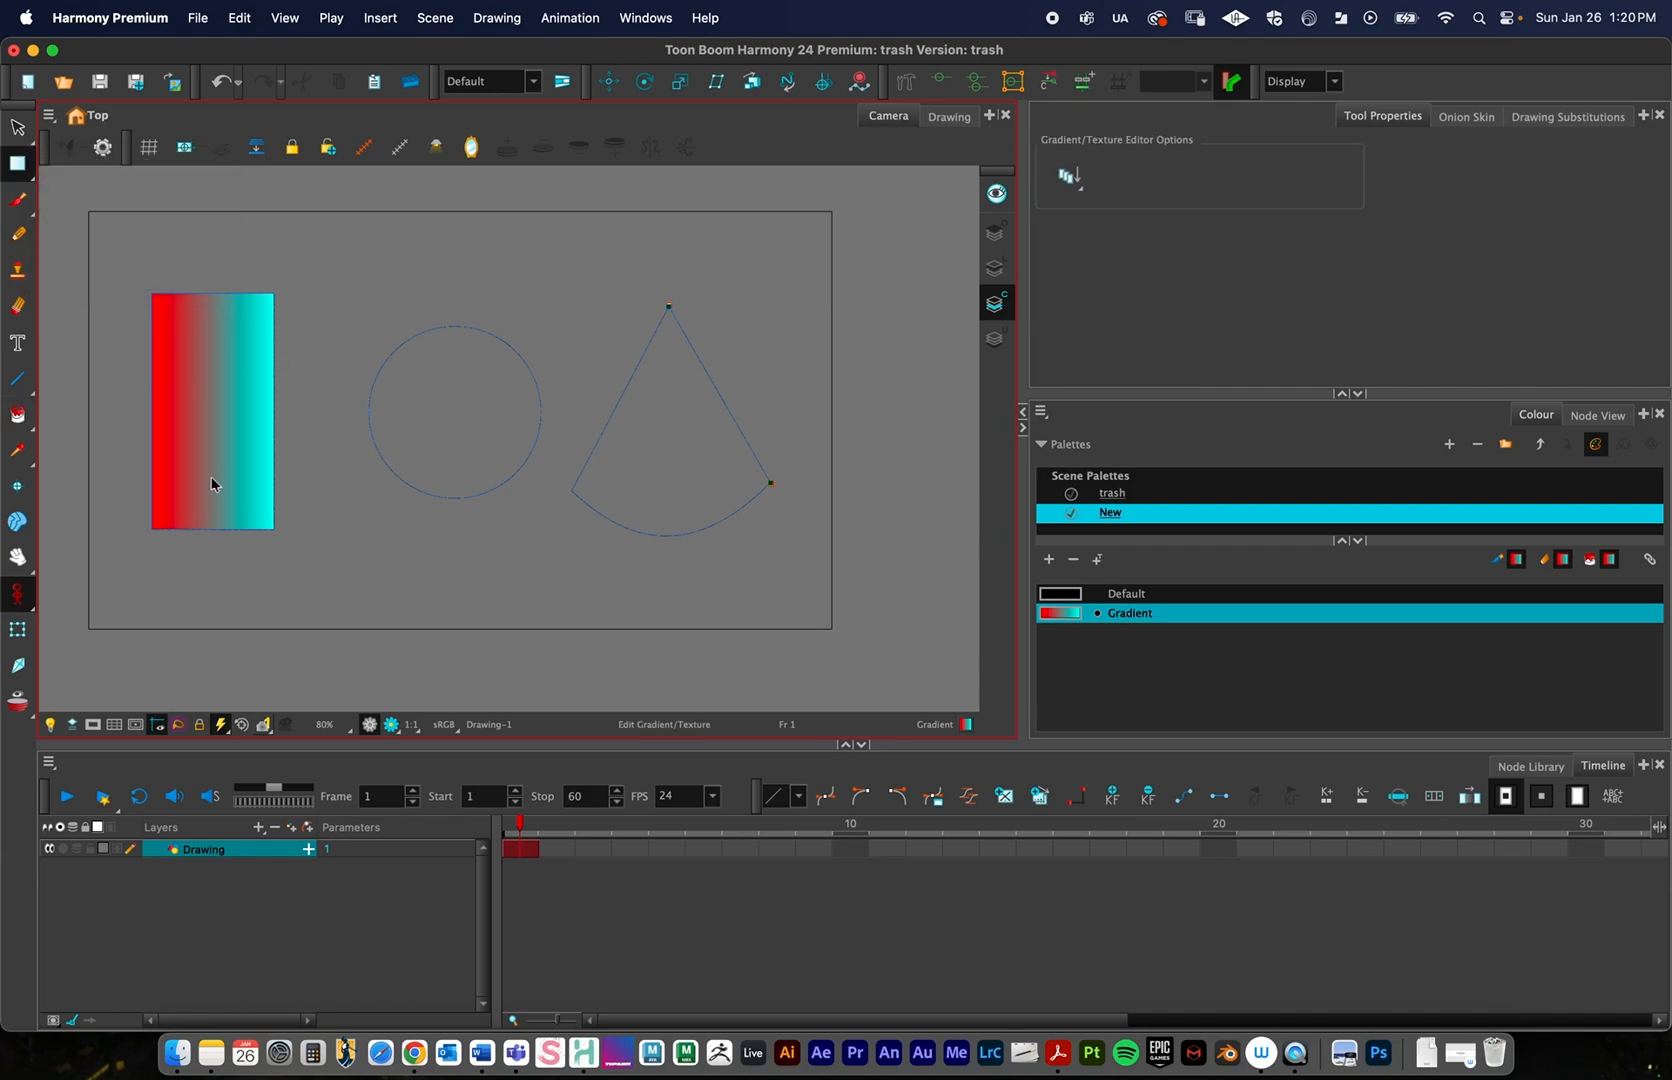
{"action": "mouse_move", "coordinate": [882, 332]}
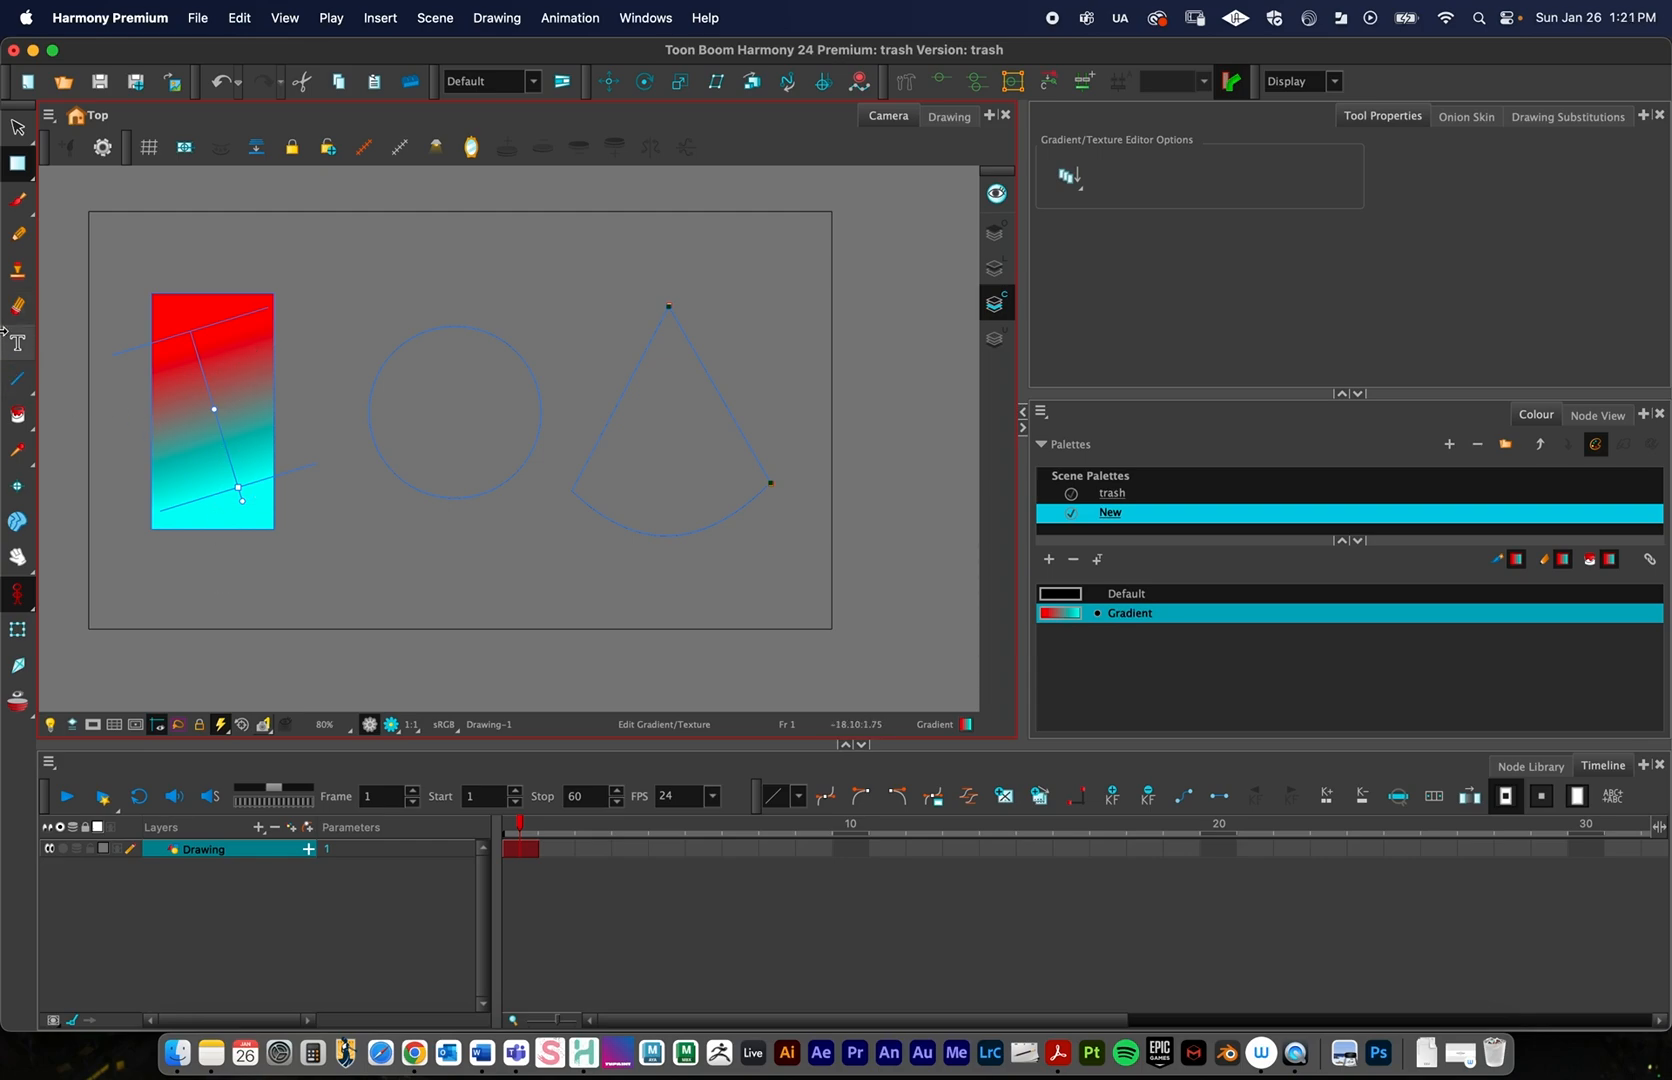
{"action": "left_click", "coordinate": [18, 416]}
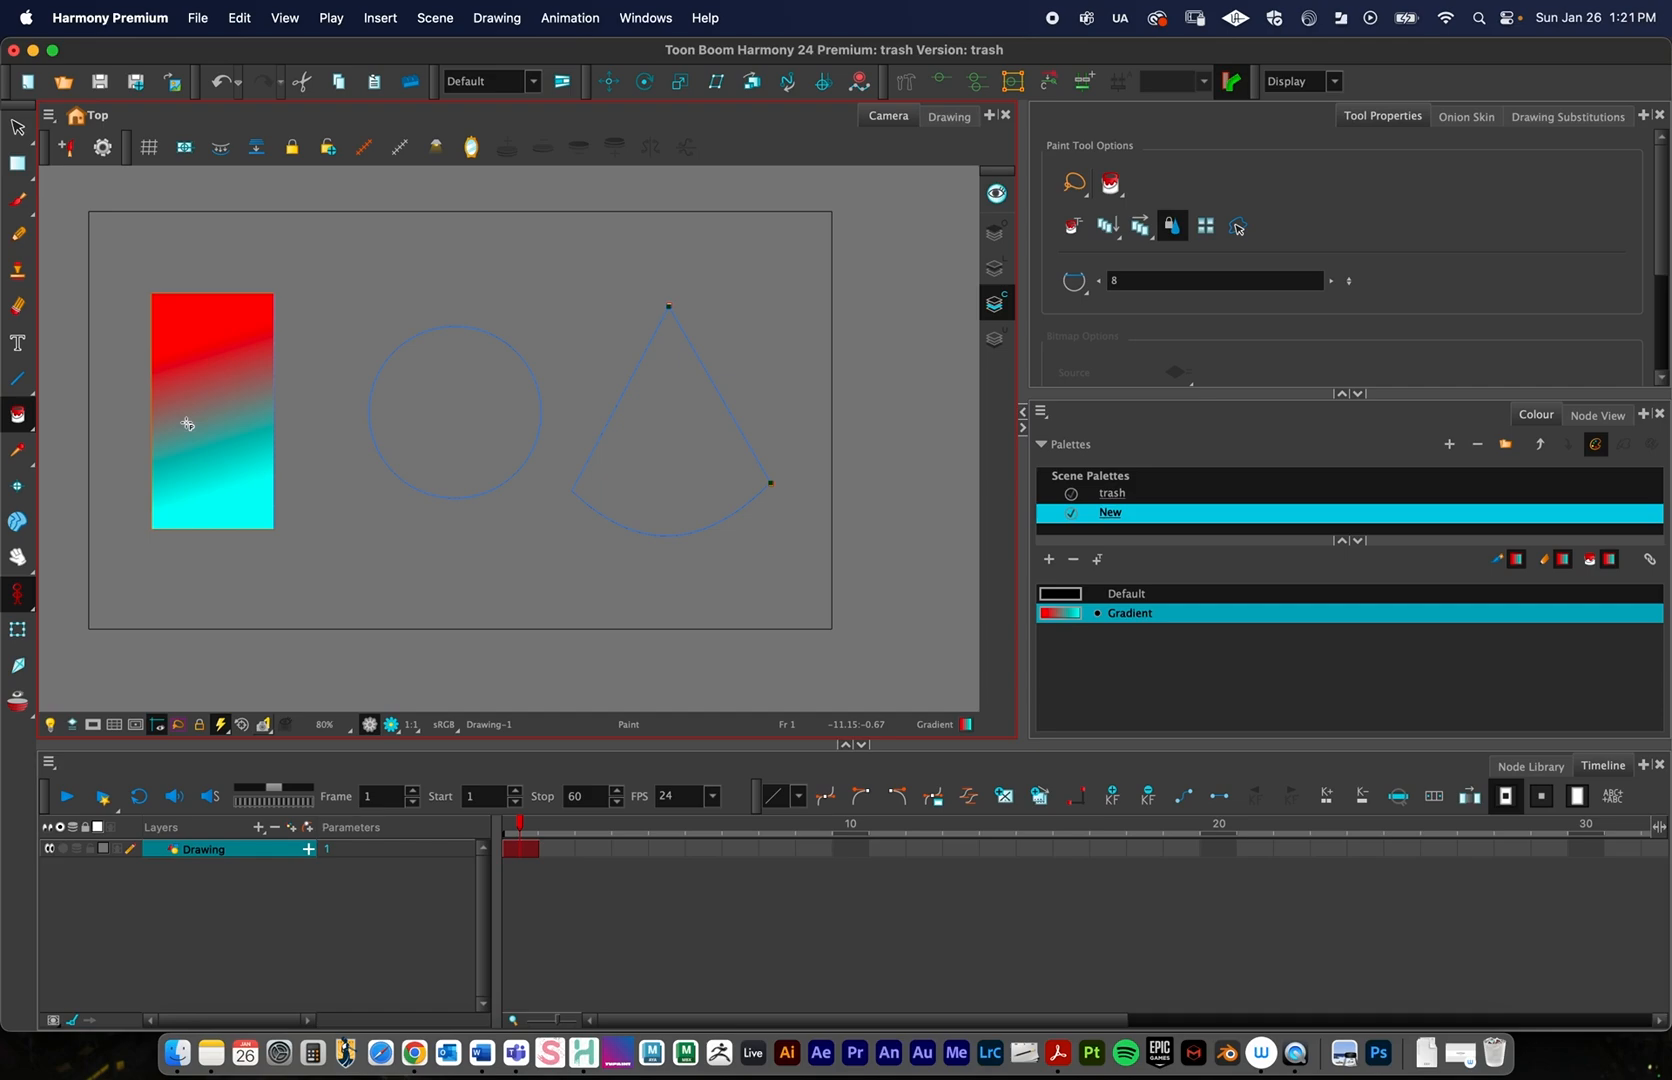
{"action": "mouse_move", "coordinate": [470, 410]}
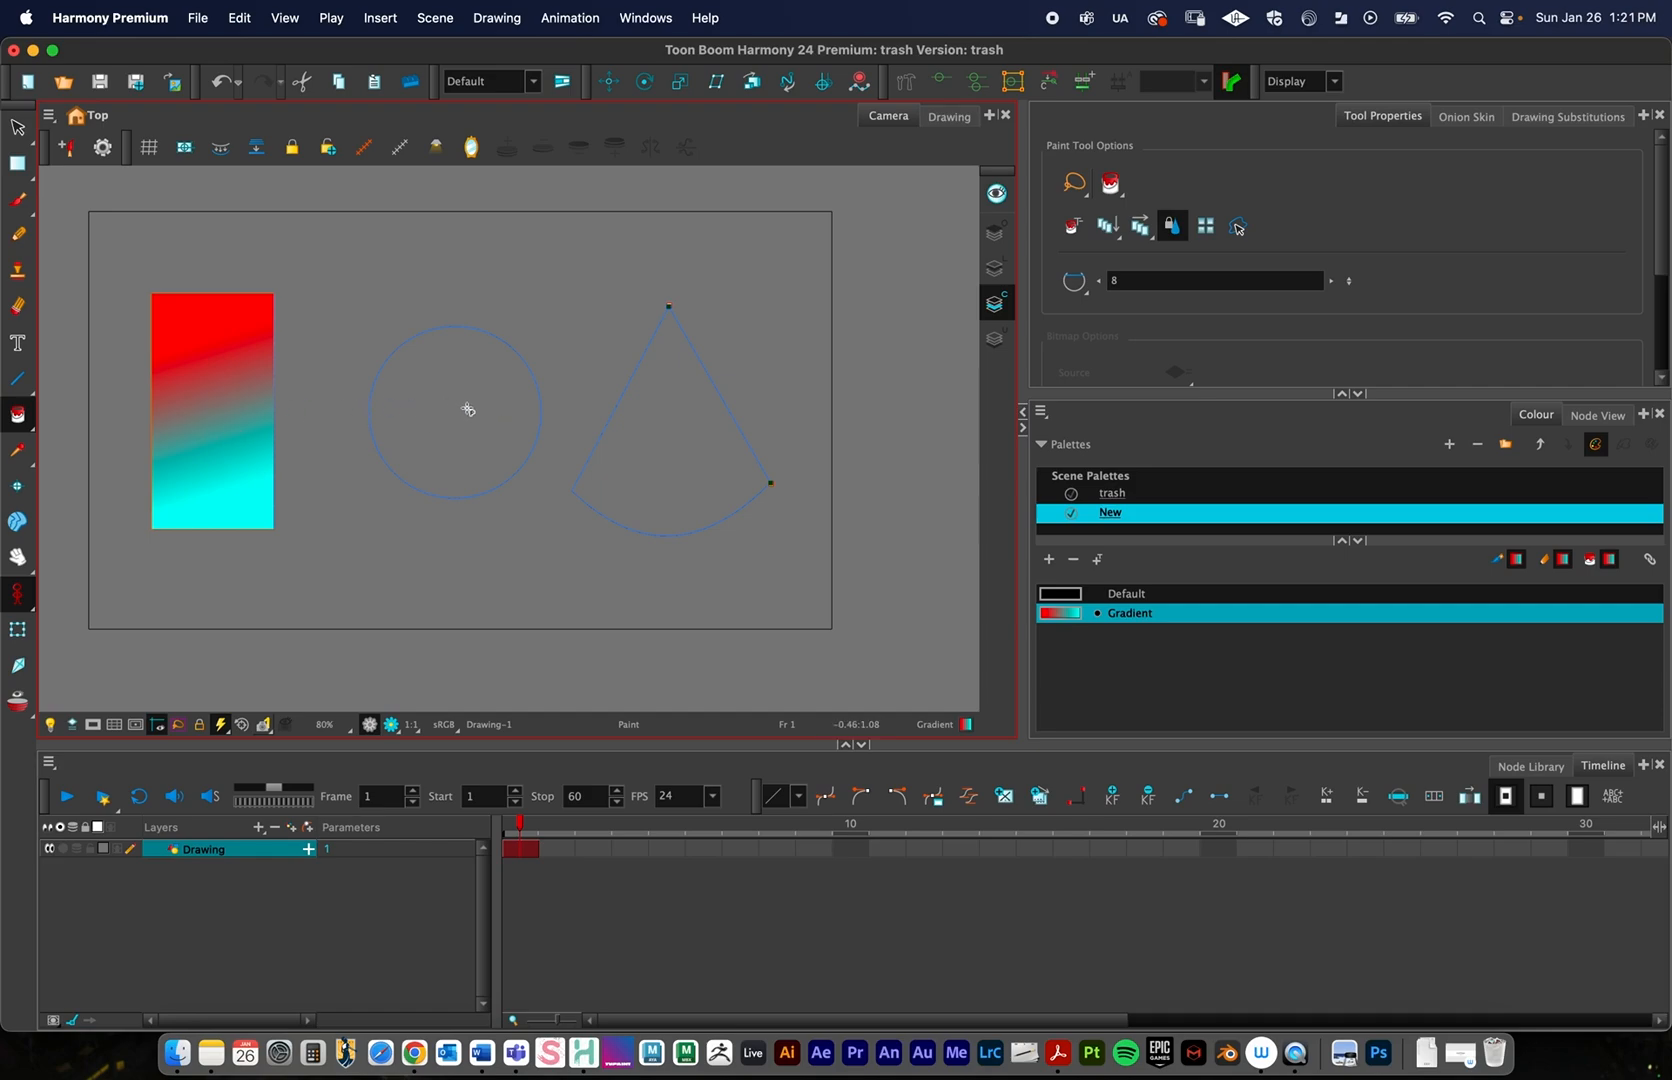
{"action": "mouse_move", "coordinate": [834, 538]}
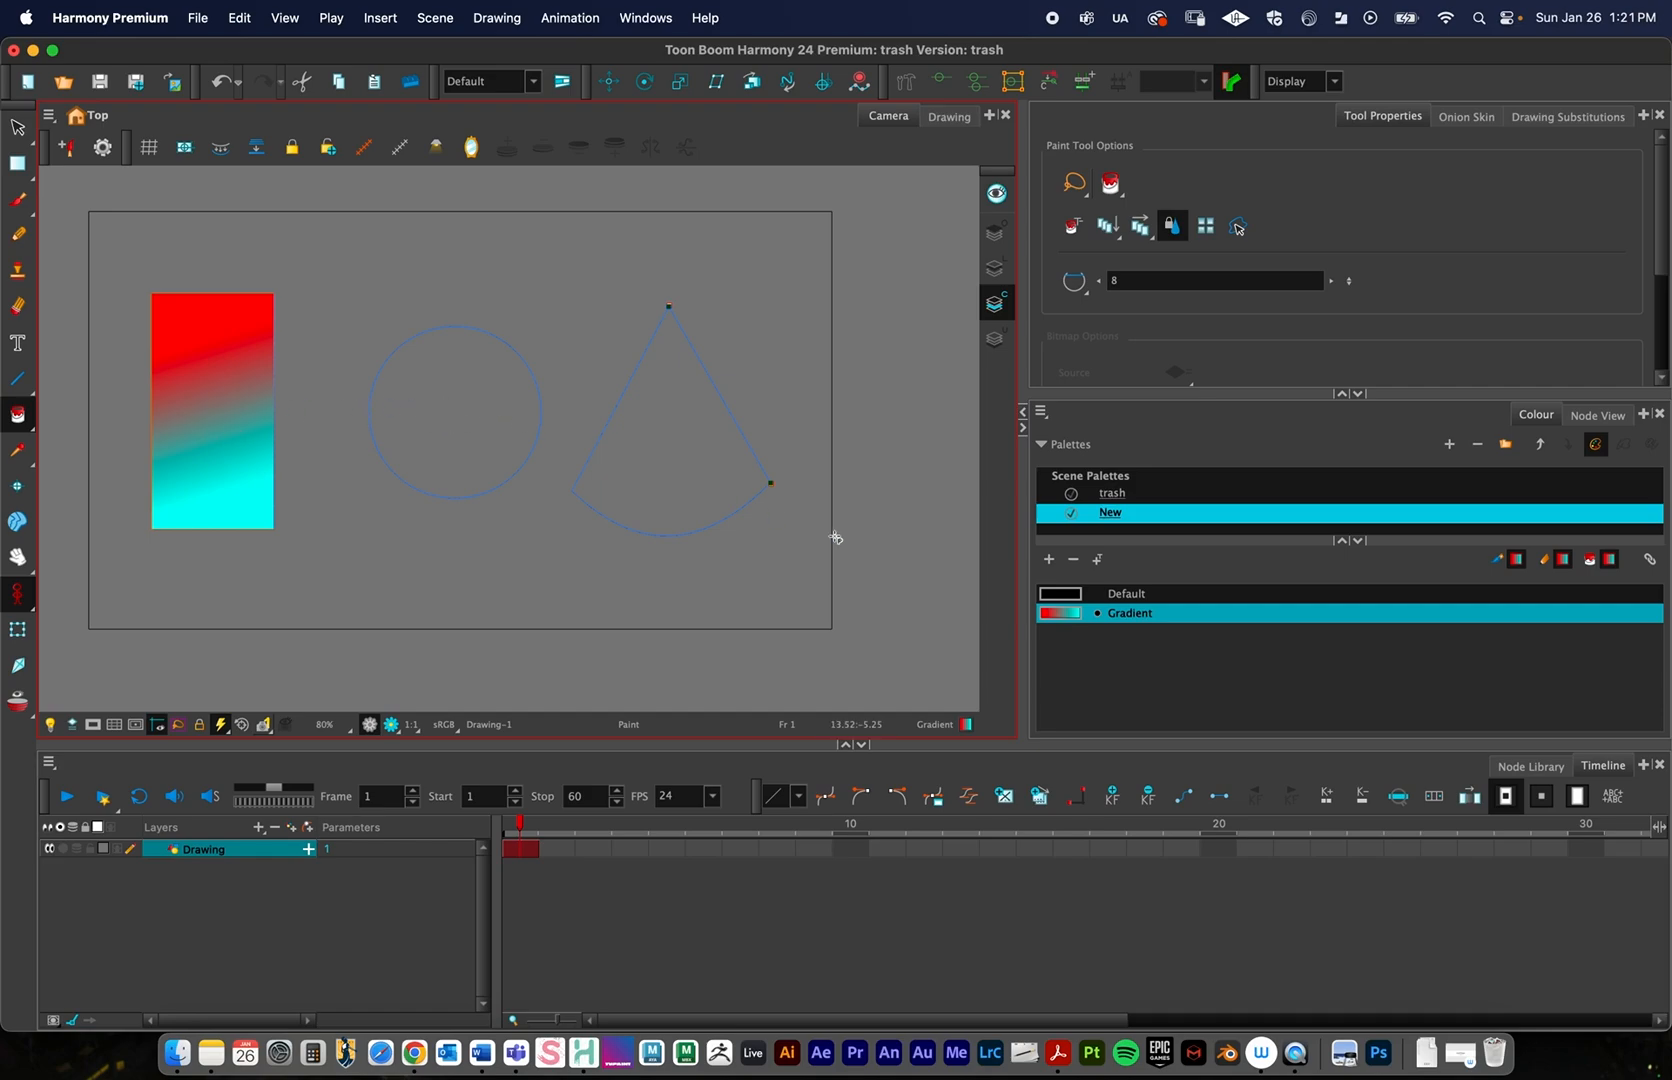
Paint the circle's interior with the red-to-cyan Gradient swatch, running left to right
{"action": "left_click", "coordinate": [454, 412]}
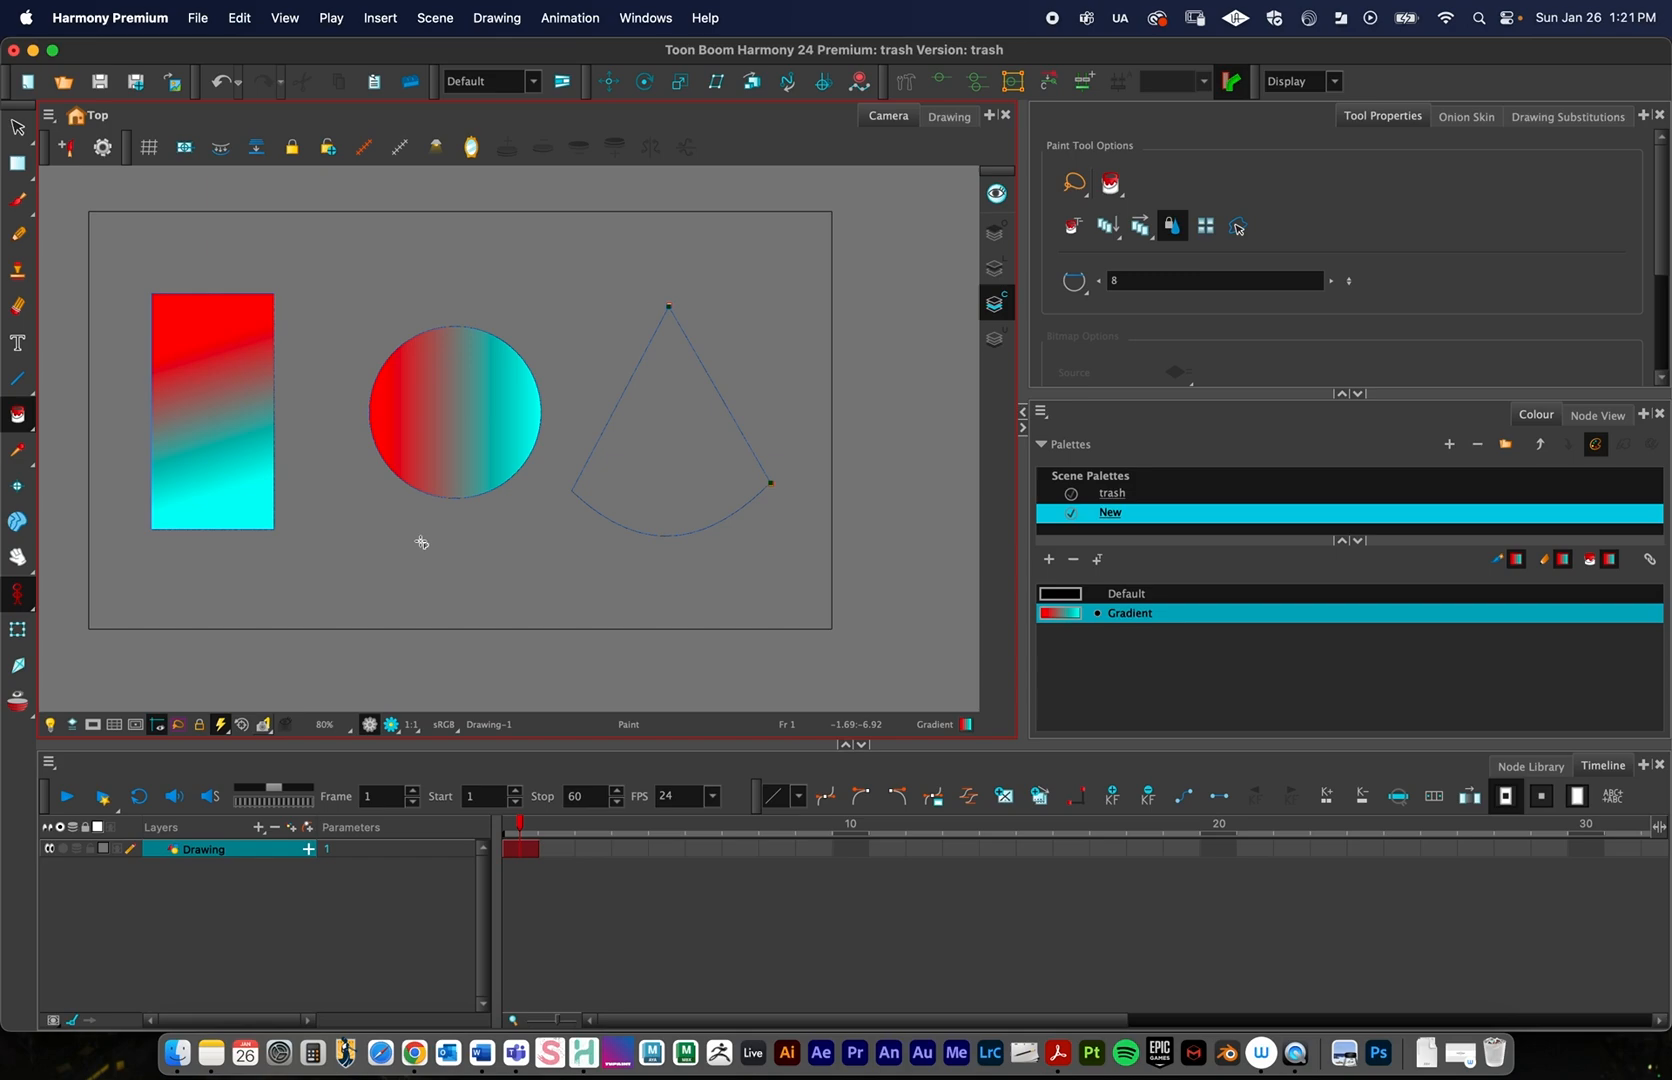
{"action": "mouse_move", "coordinate": [428, 544]}
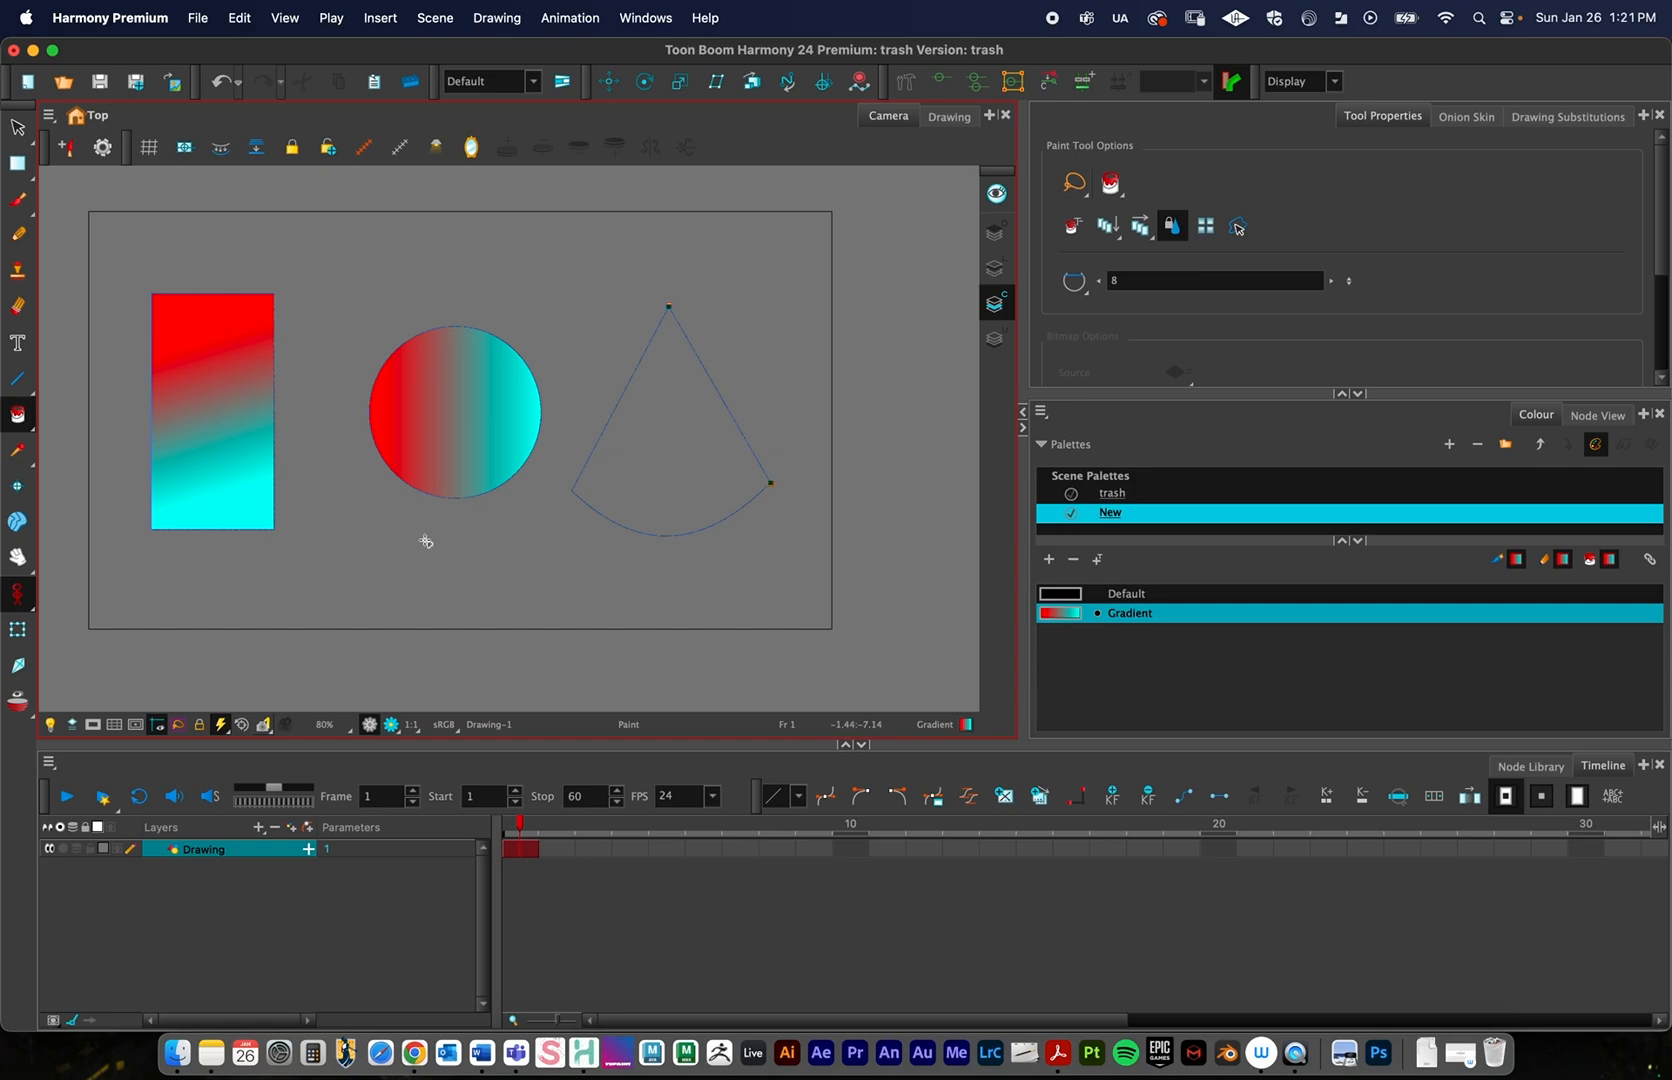
{"action": "mouse_move", "coordinate": [450, 488]}
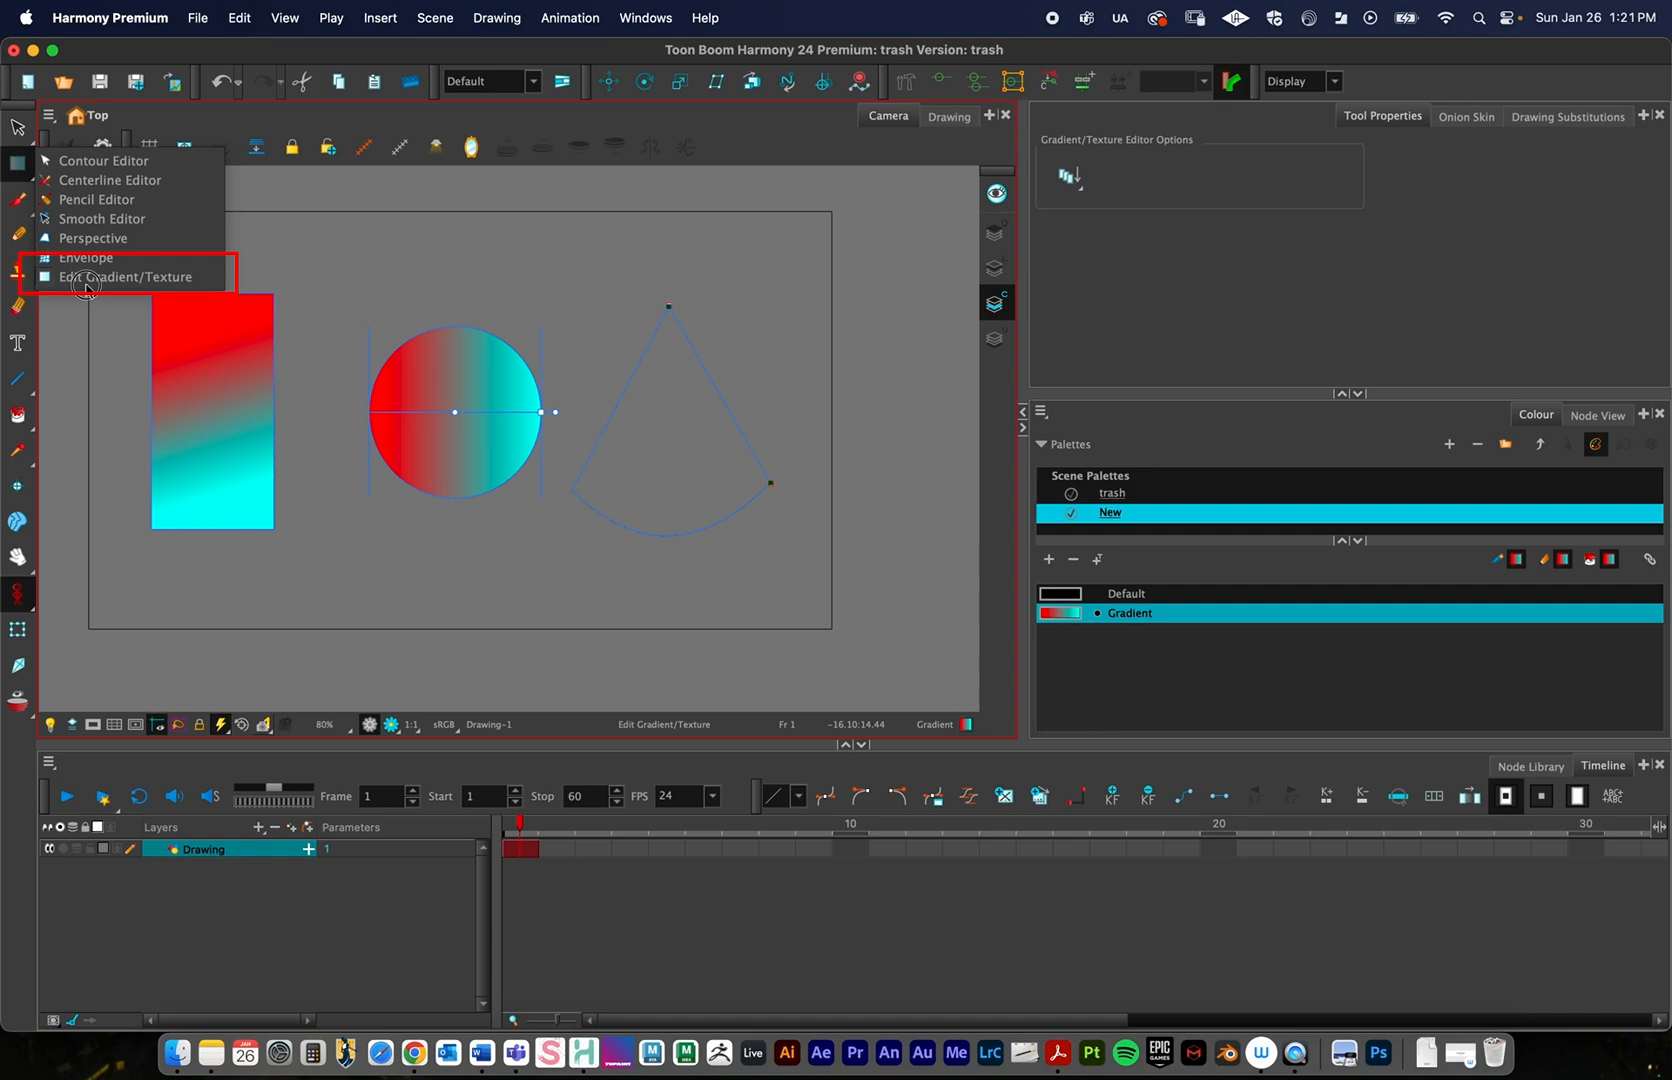
Rotate the circle's gradient handles so red runs from the top to cyan at the bottom
{"action": "left_click", "coordinate": [124, 282]}
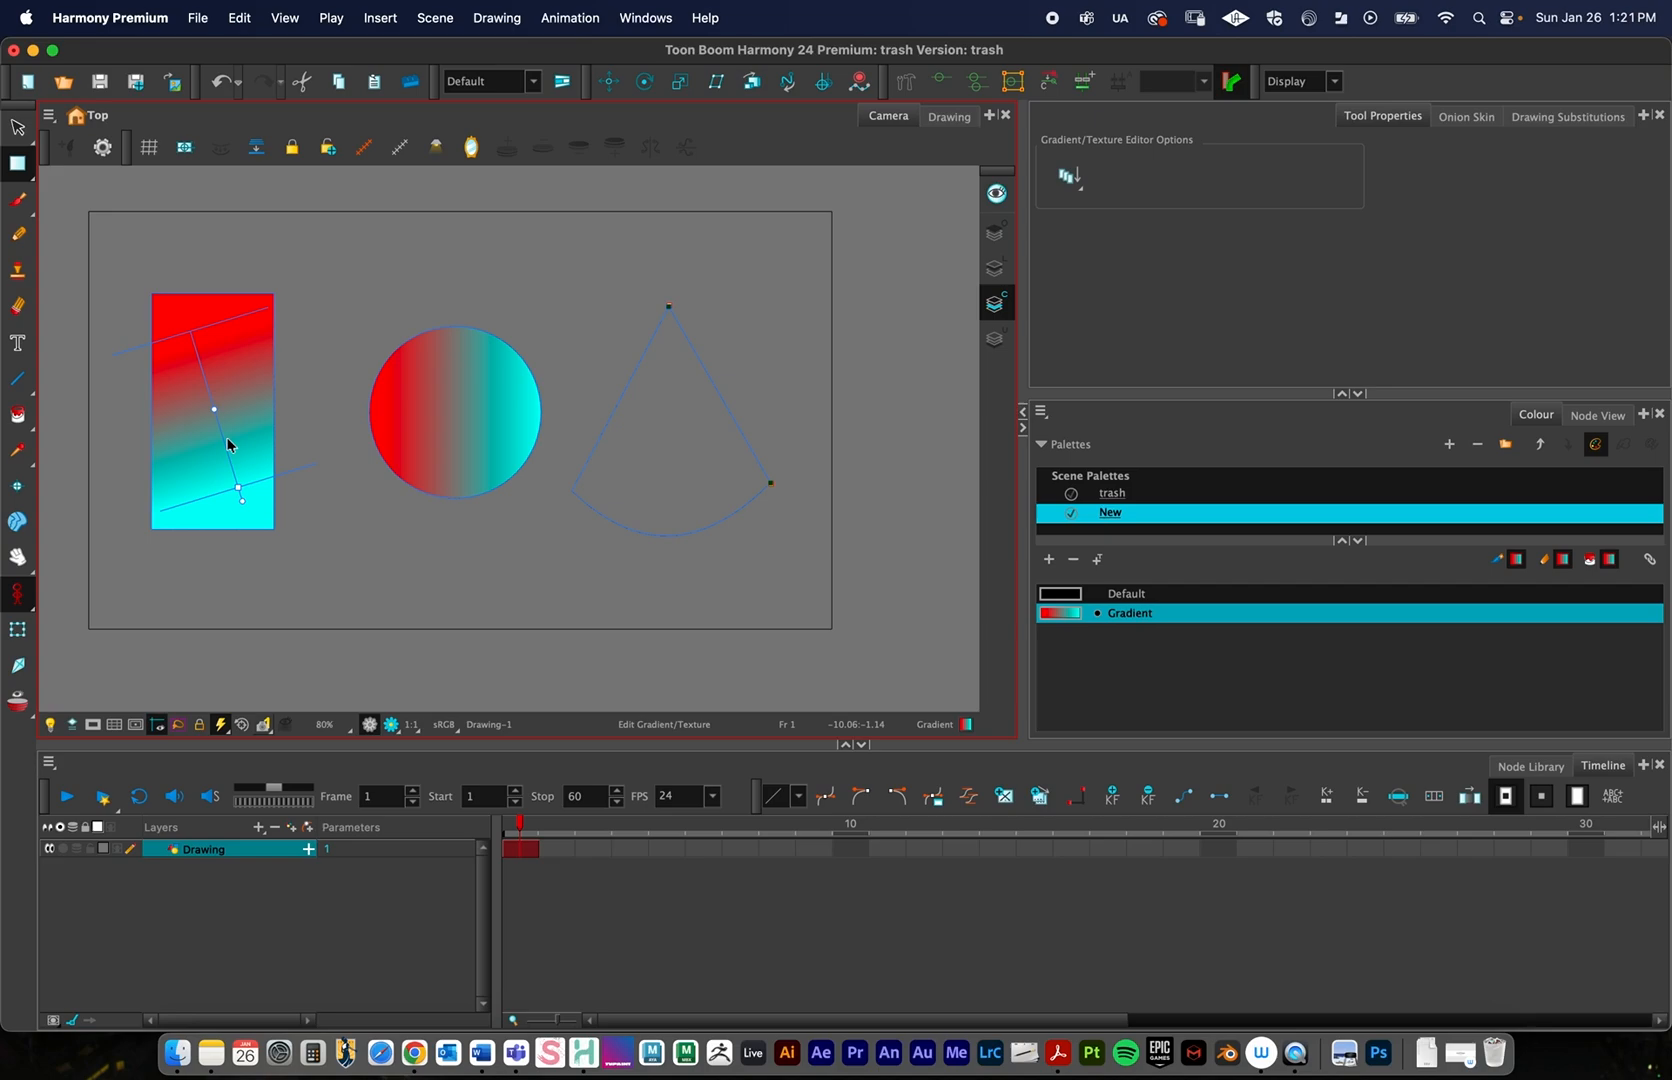
{"action": "mouse_move", "coordinate": [196, 442]}
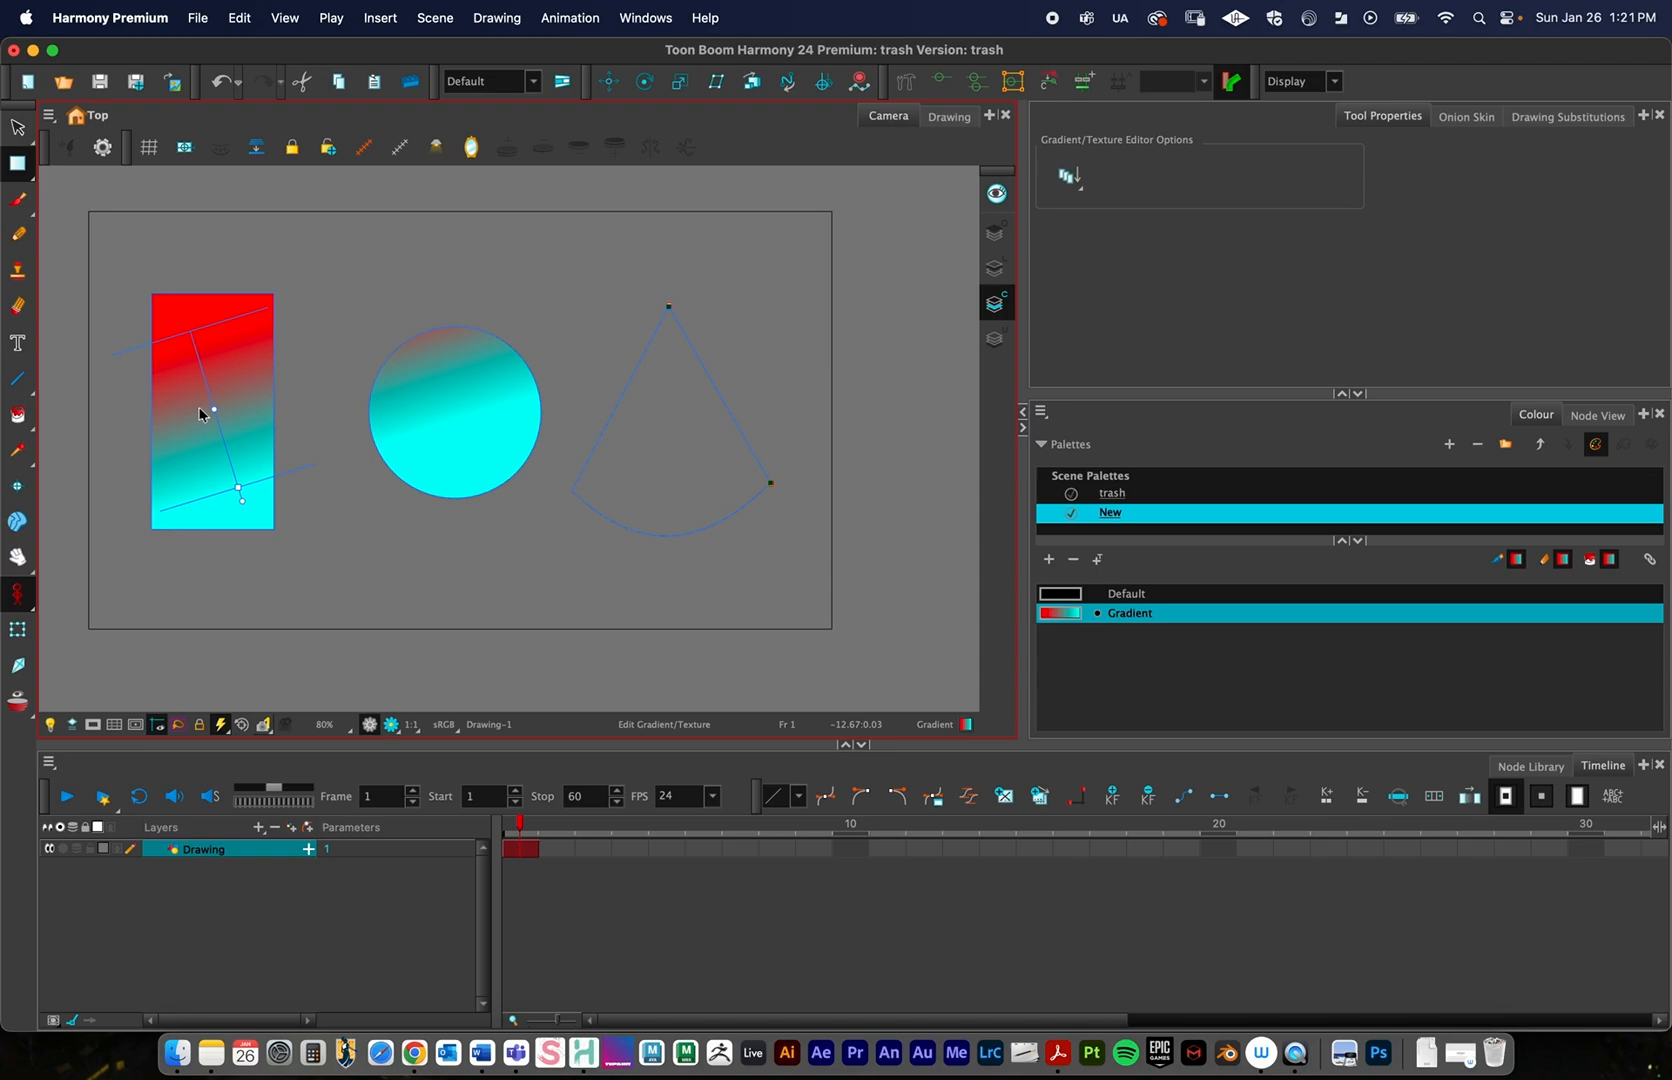
{"action": "mouse_move", "coordinate": [236, 428]}
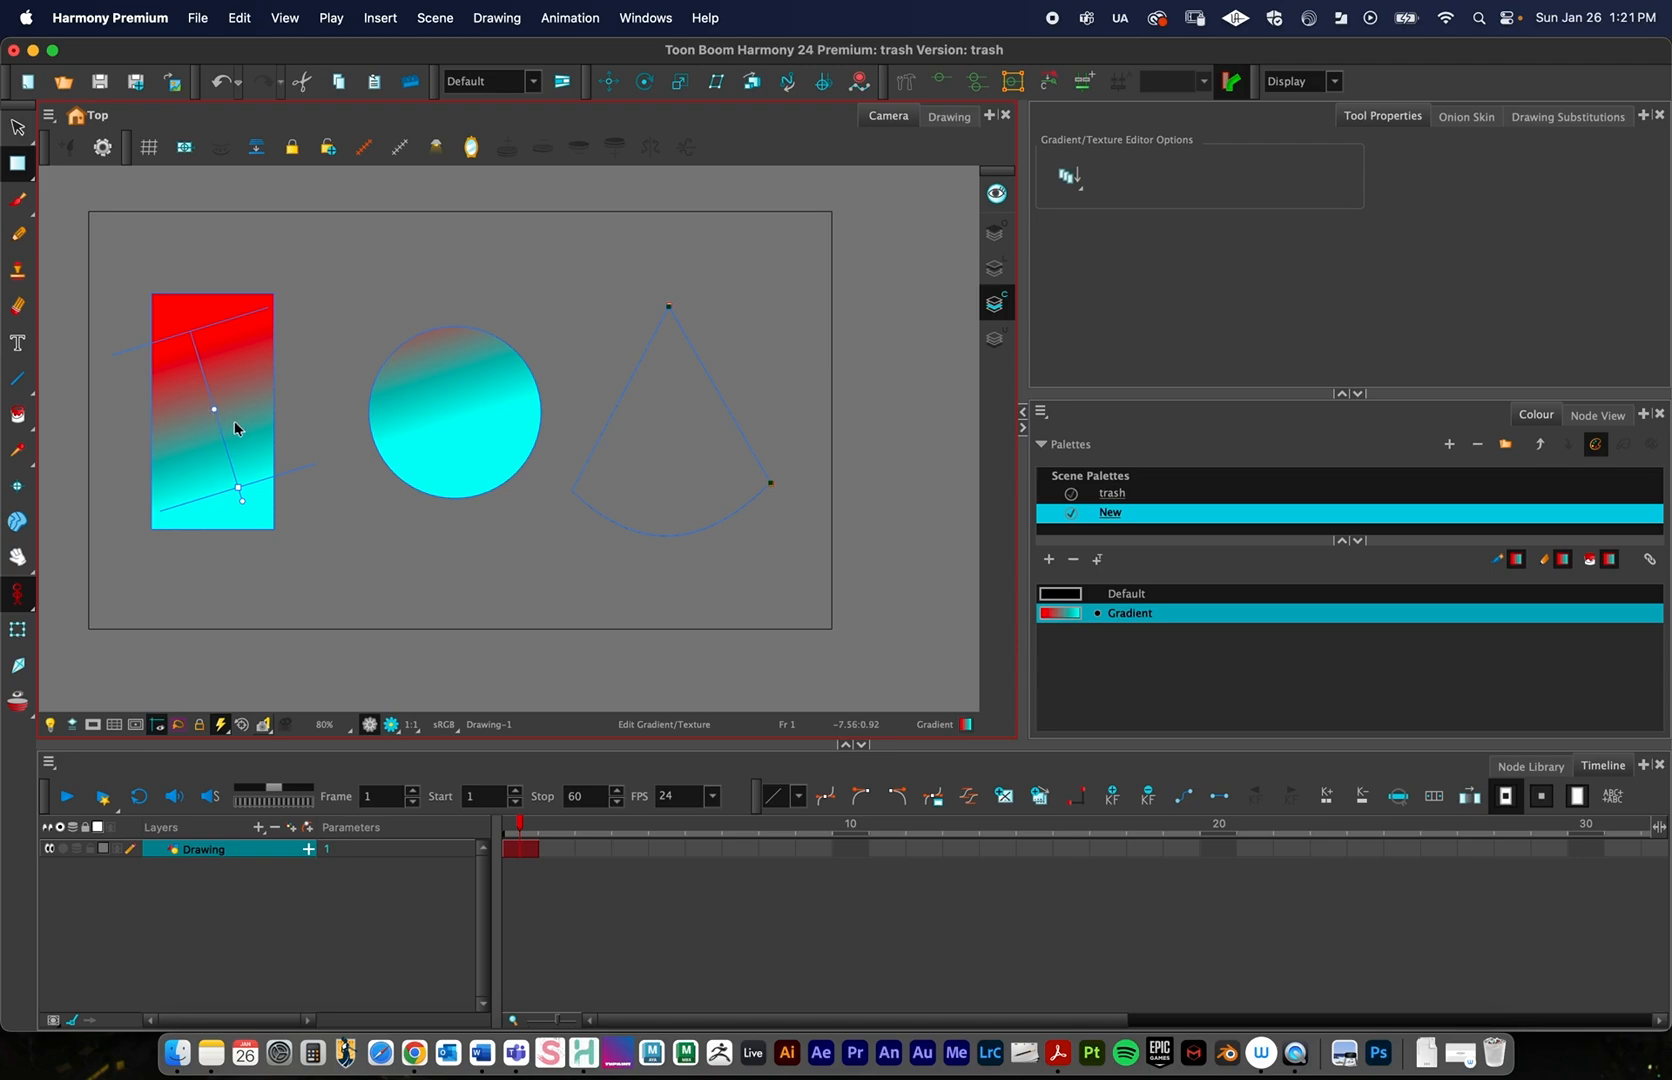
{"action": "mouse_move", "coordinate": [218, 448]}
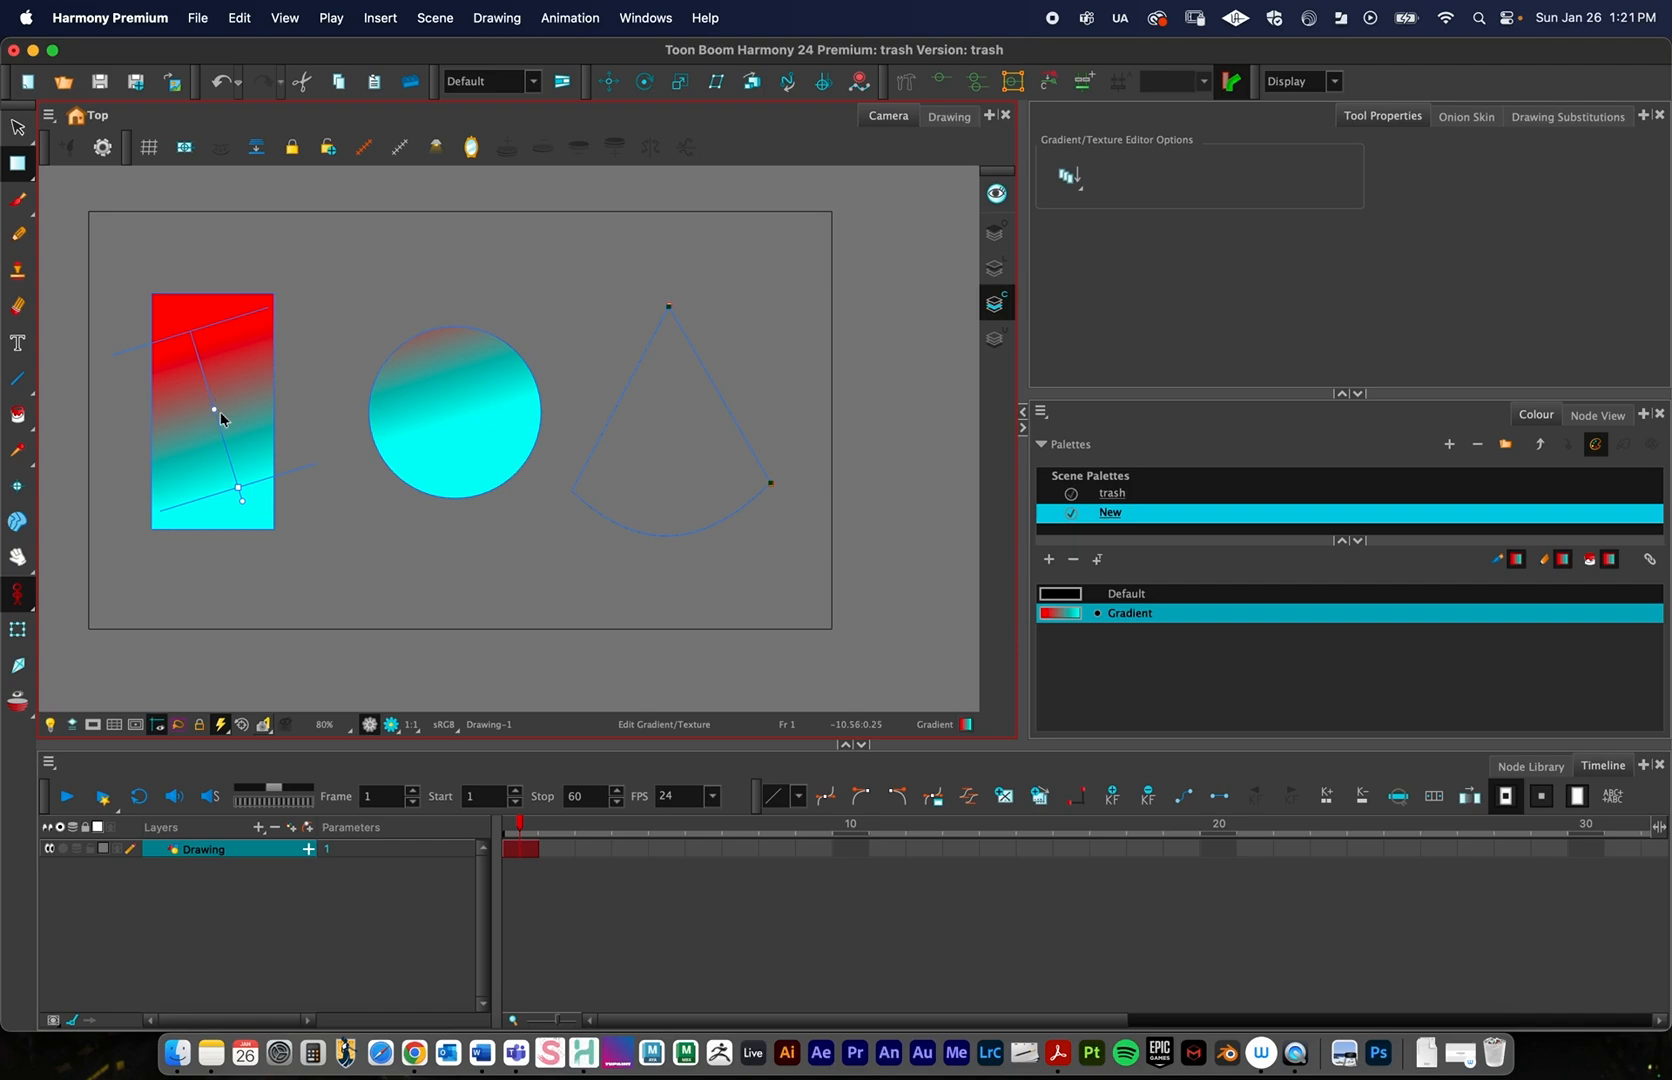
{"action": "left_click", "coordinate": [454, 410]}
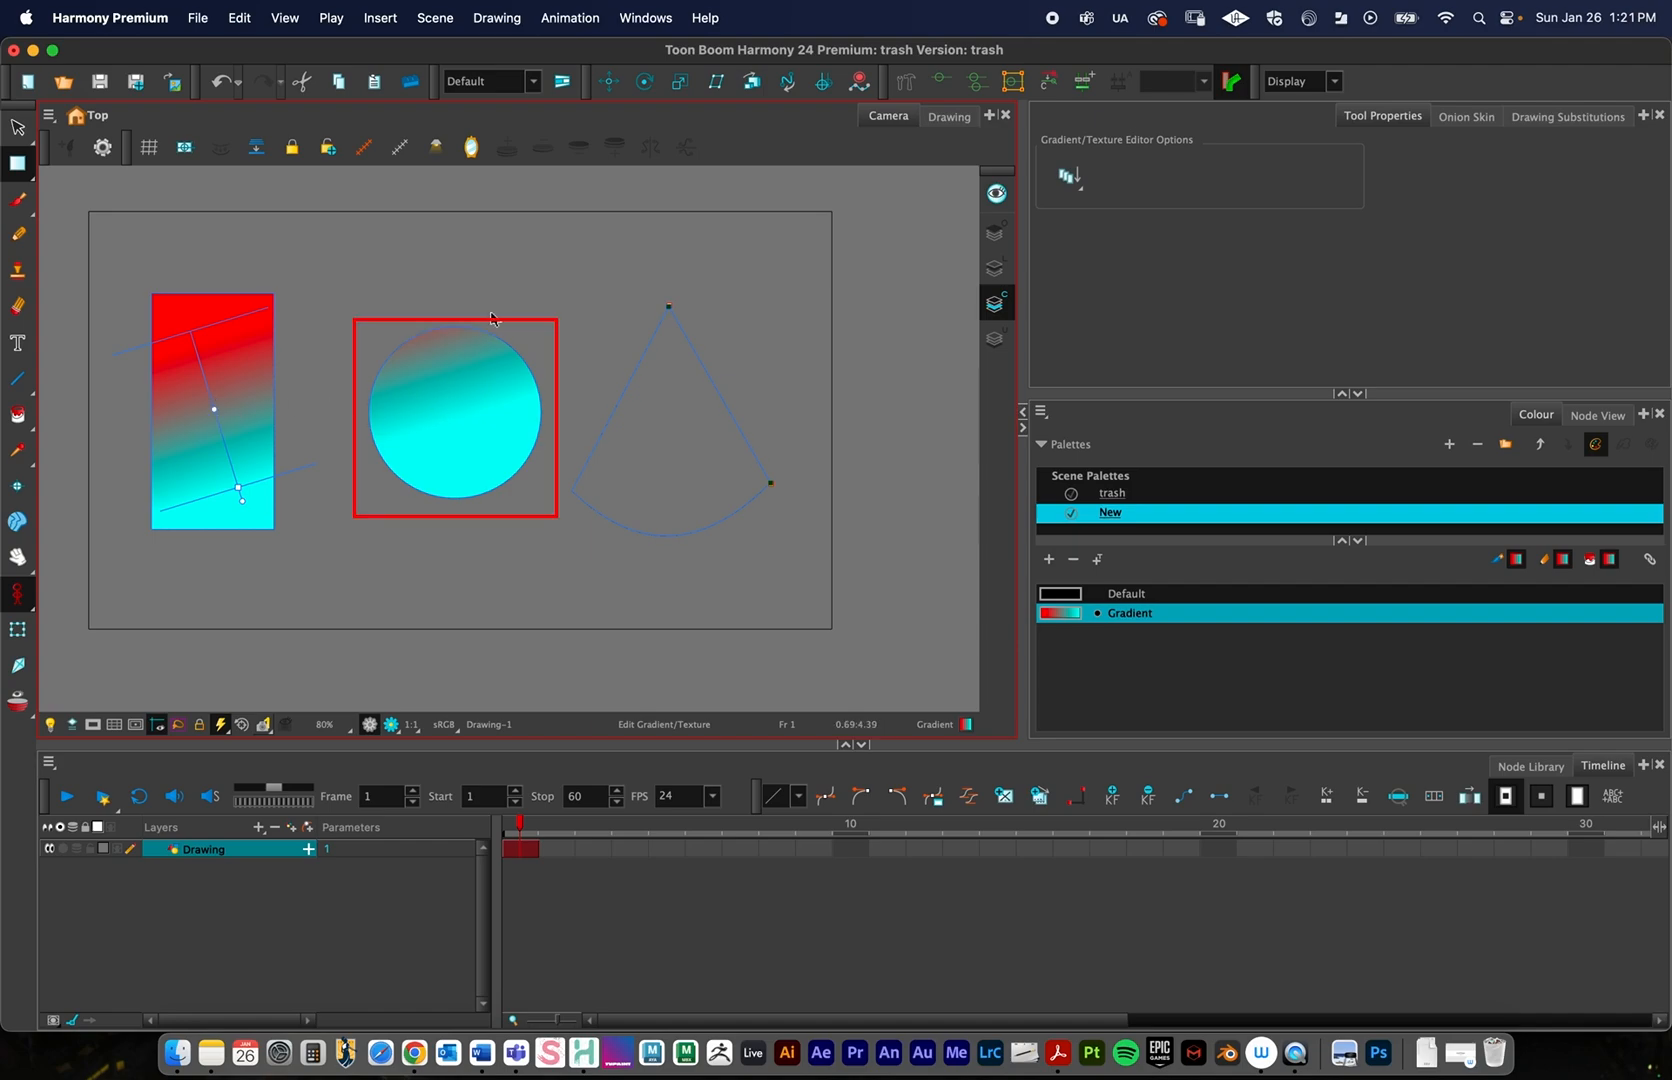
{"action": "left_click", "coordinate": [214, 408]}
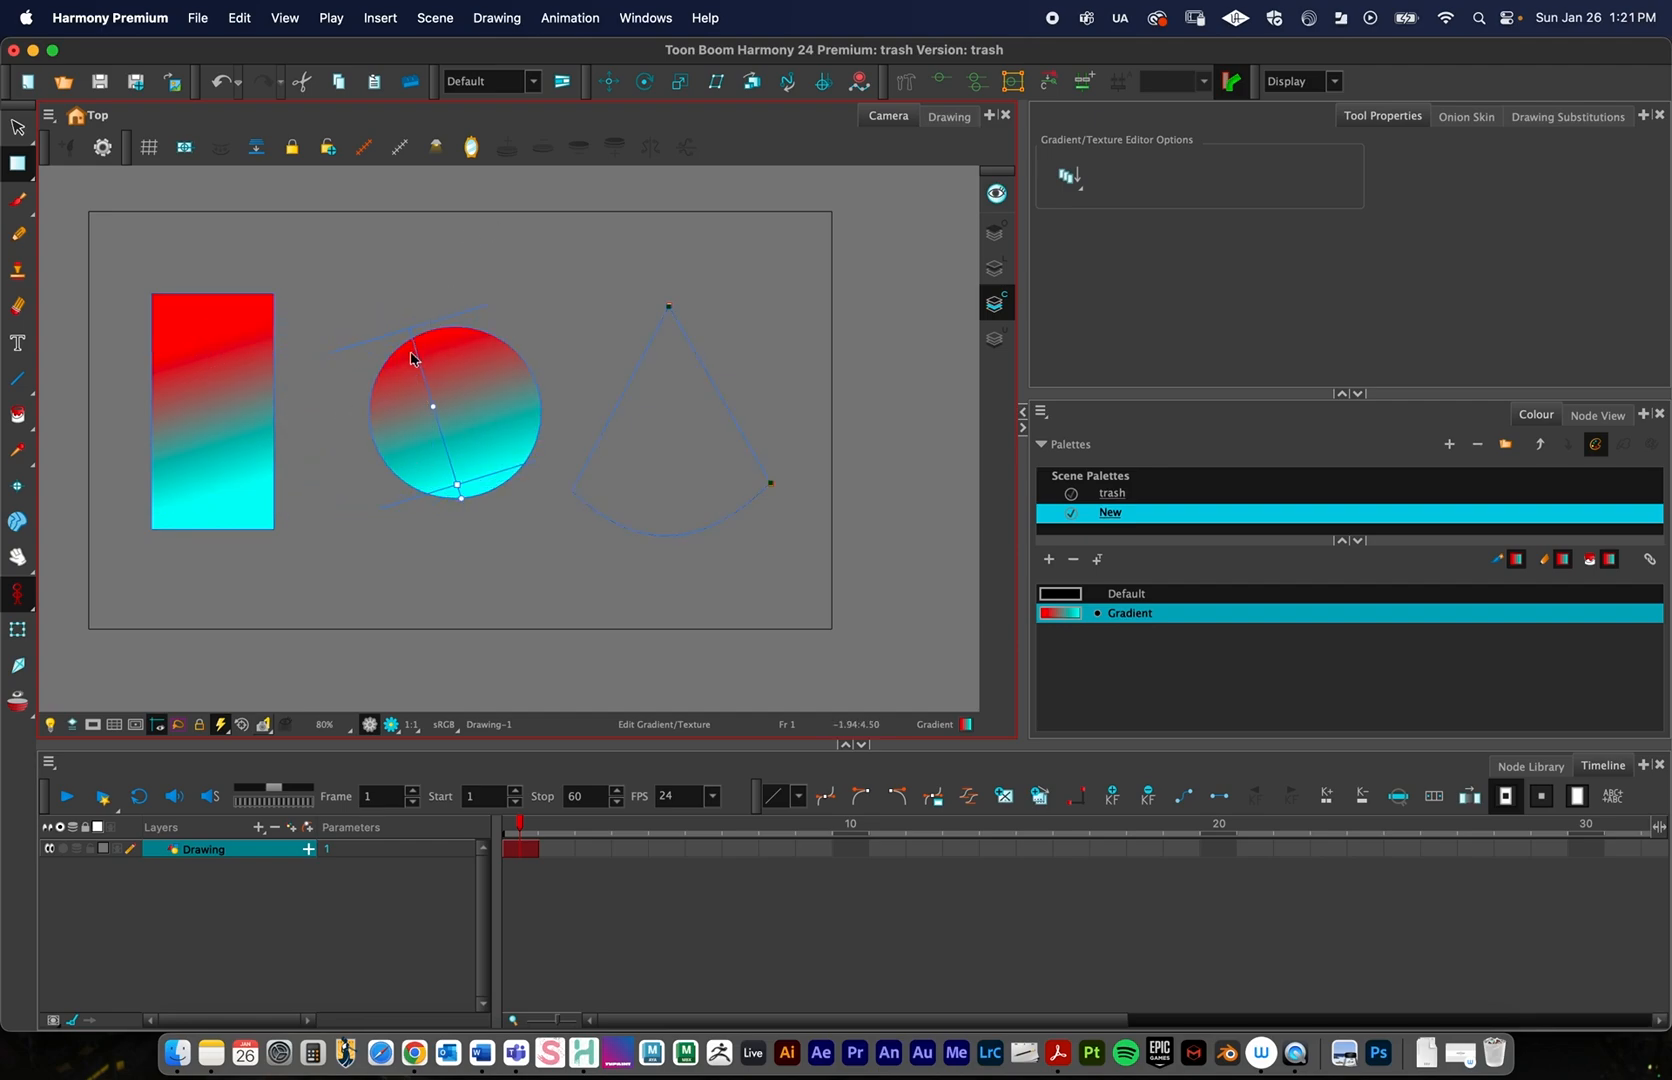
{"action": "mouse_move", "coordinate": [168, 410]}
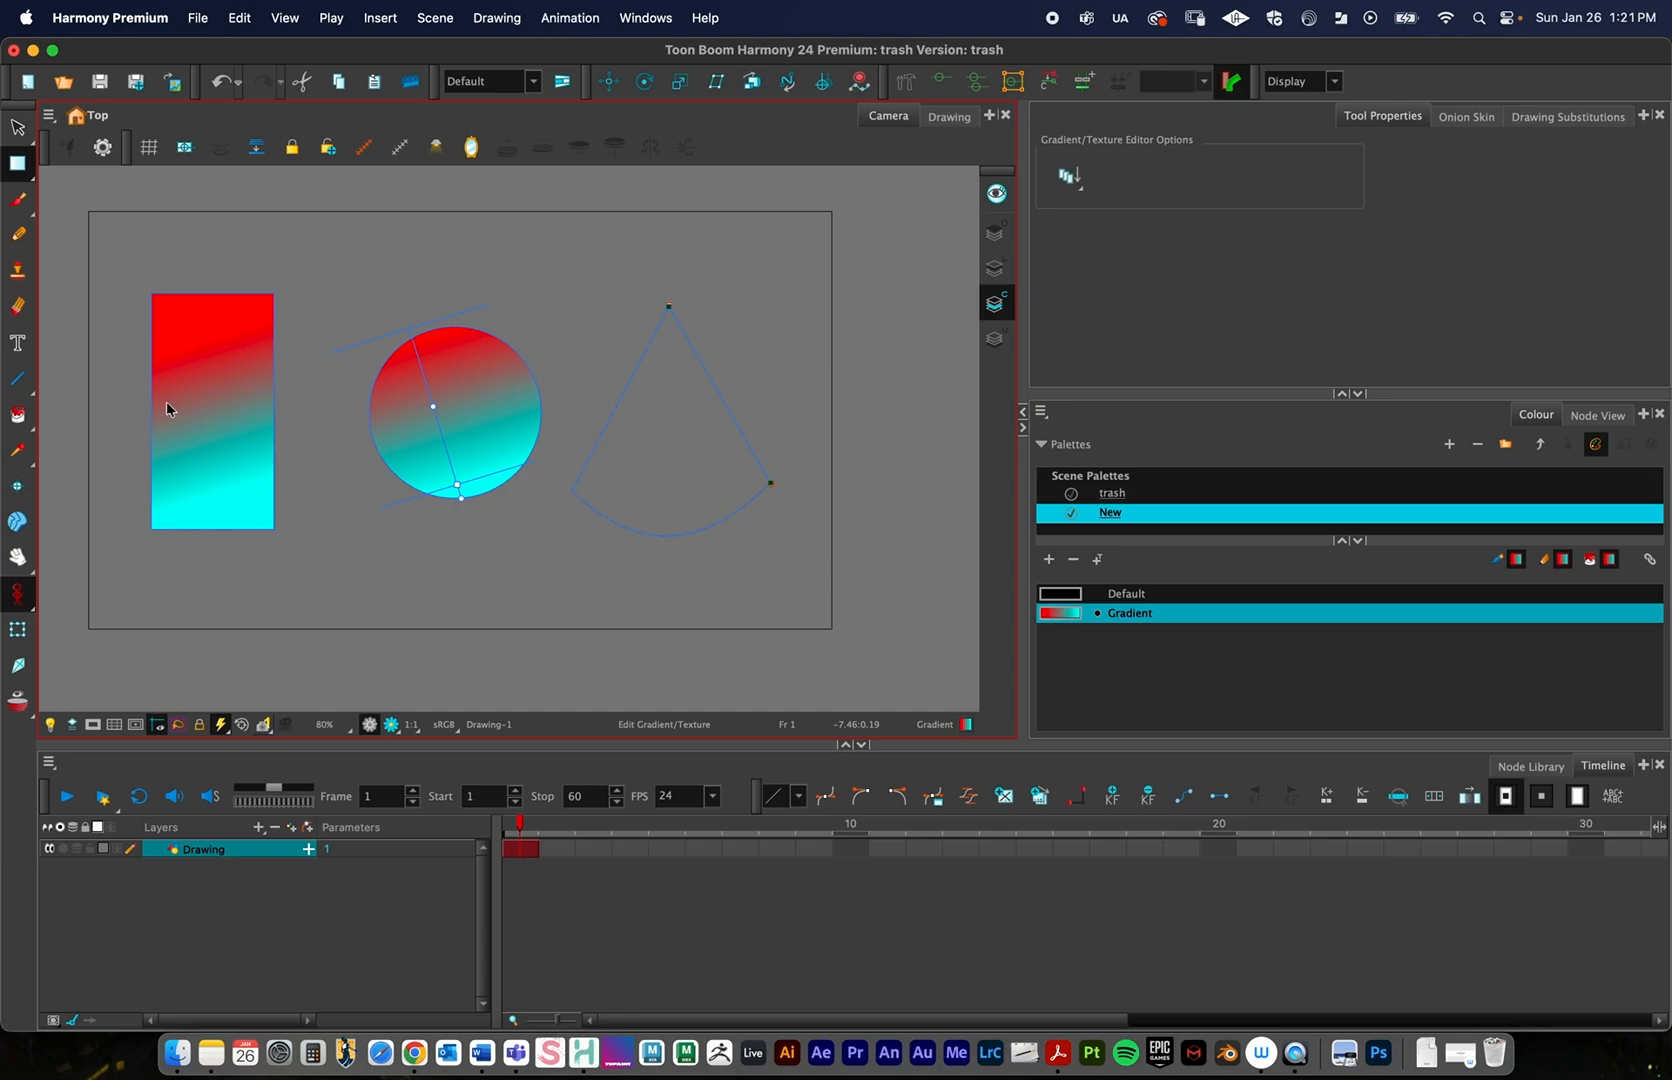
{"action": "mouse_move", "coordinate": [288, 496]}
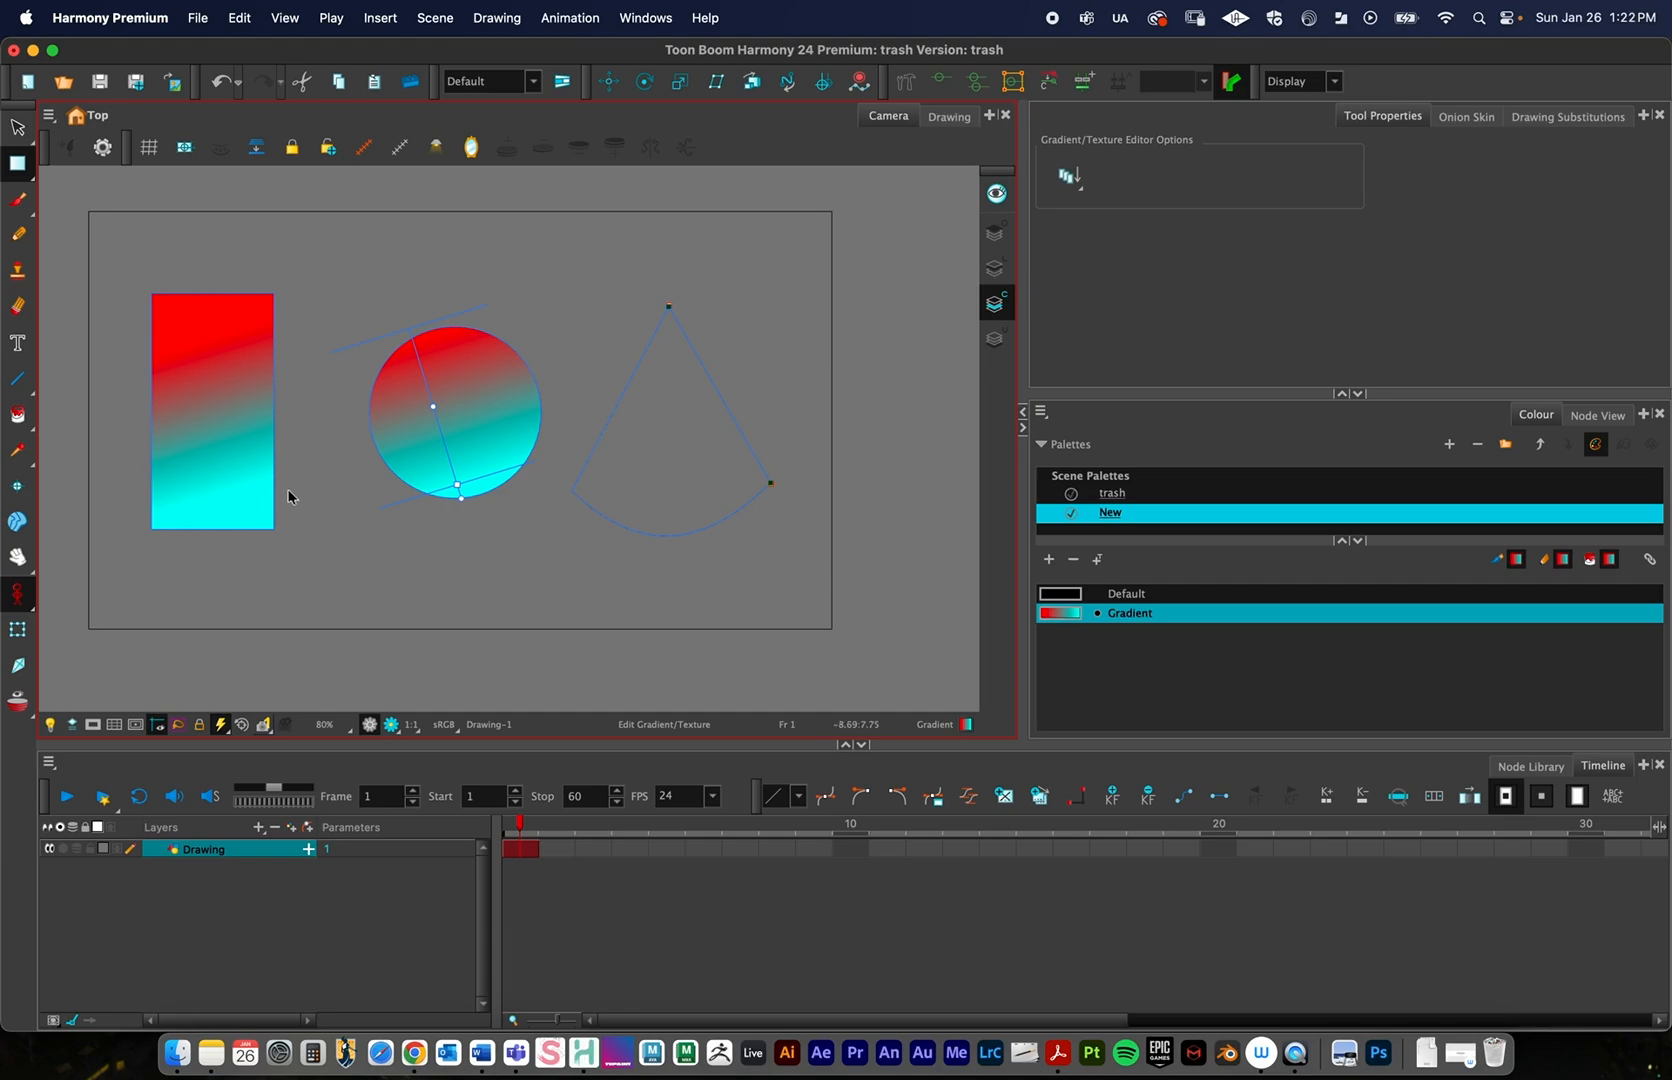
{"action": "mouse_move", "coordinate": [446, 372]}
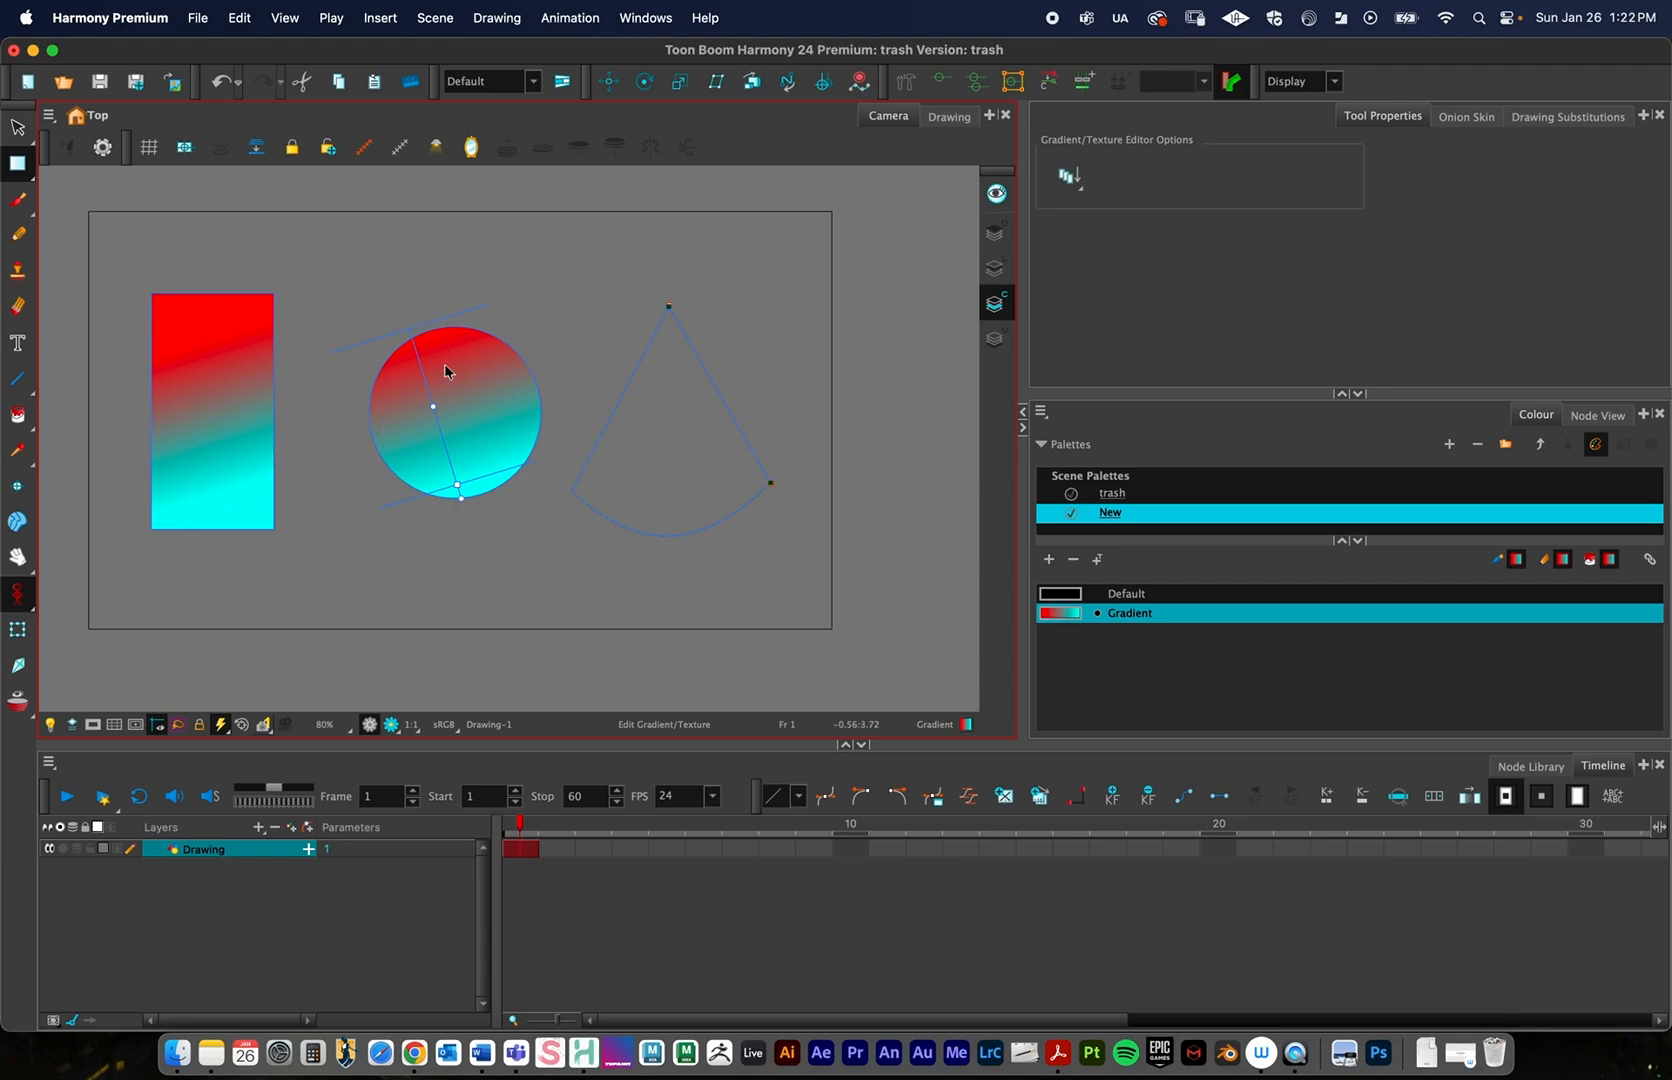
{"action": "mouse_move", "coordinate": [526, 336]}
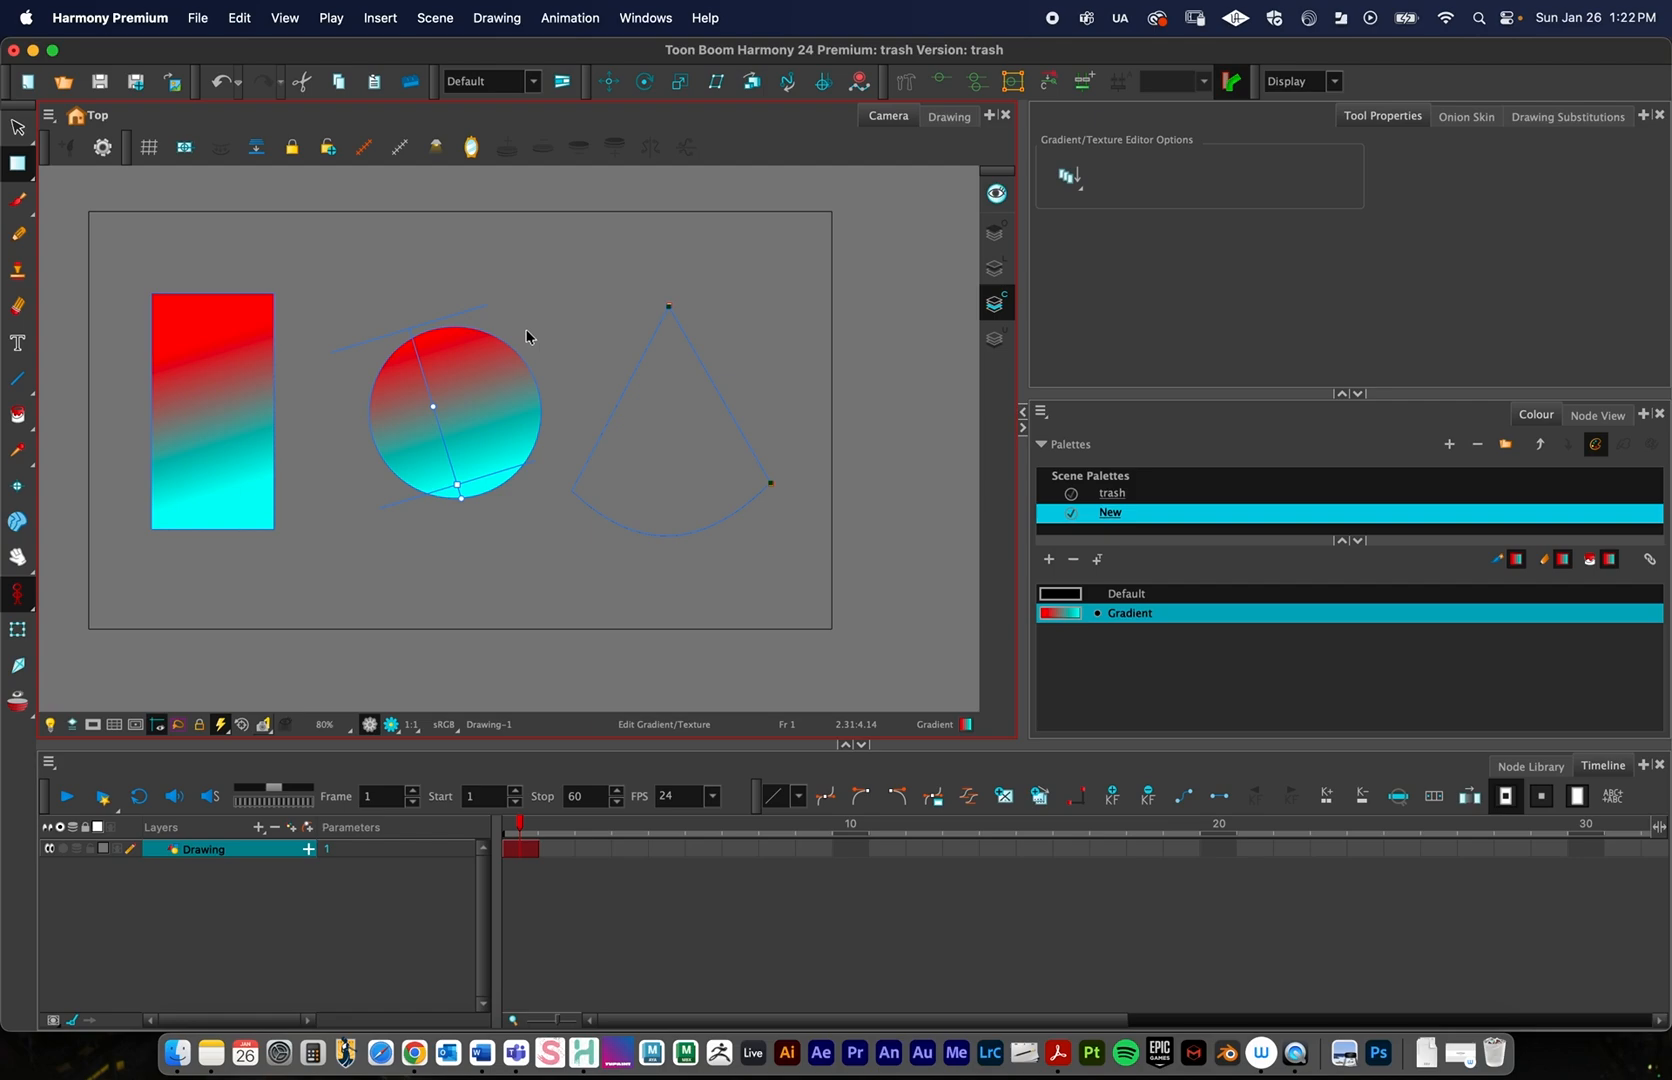
{"action": "mouse_move", "coordinate": [594, 428]}
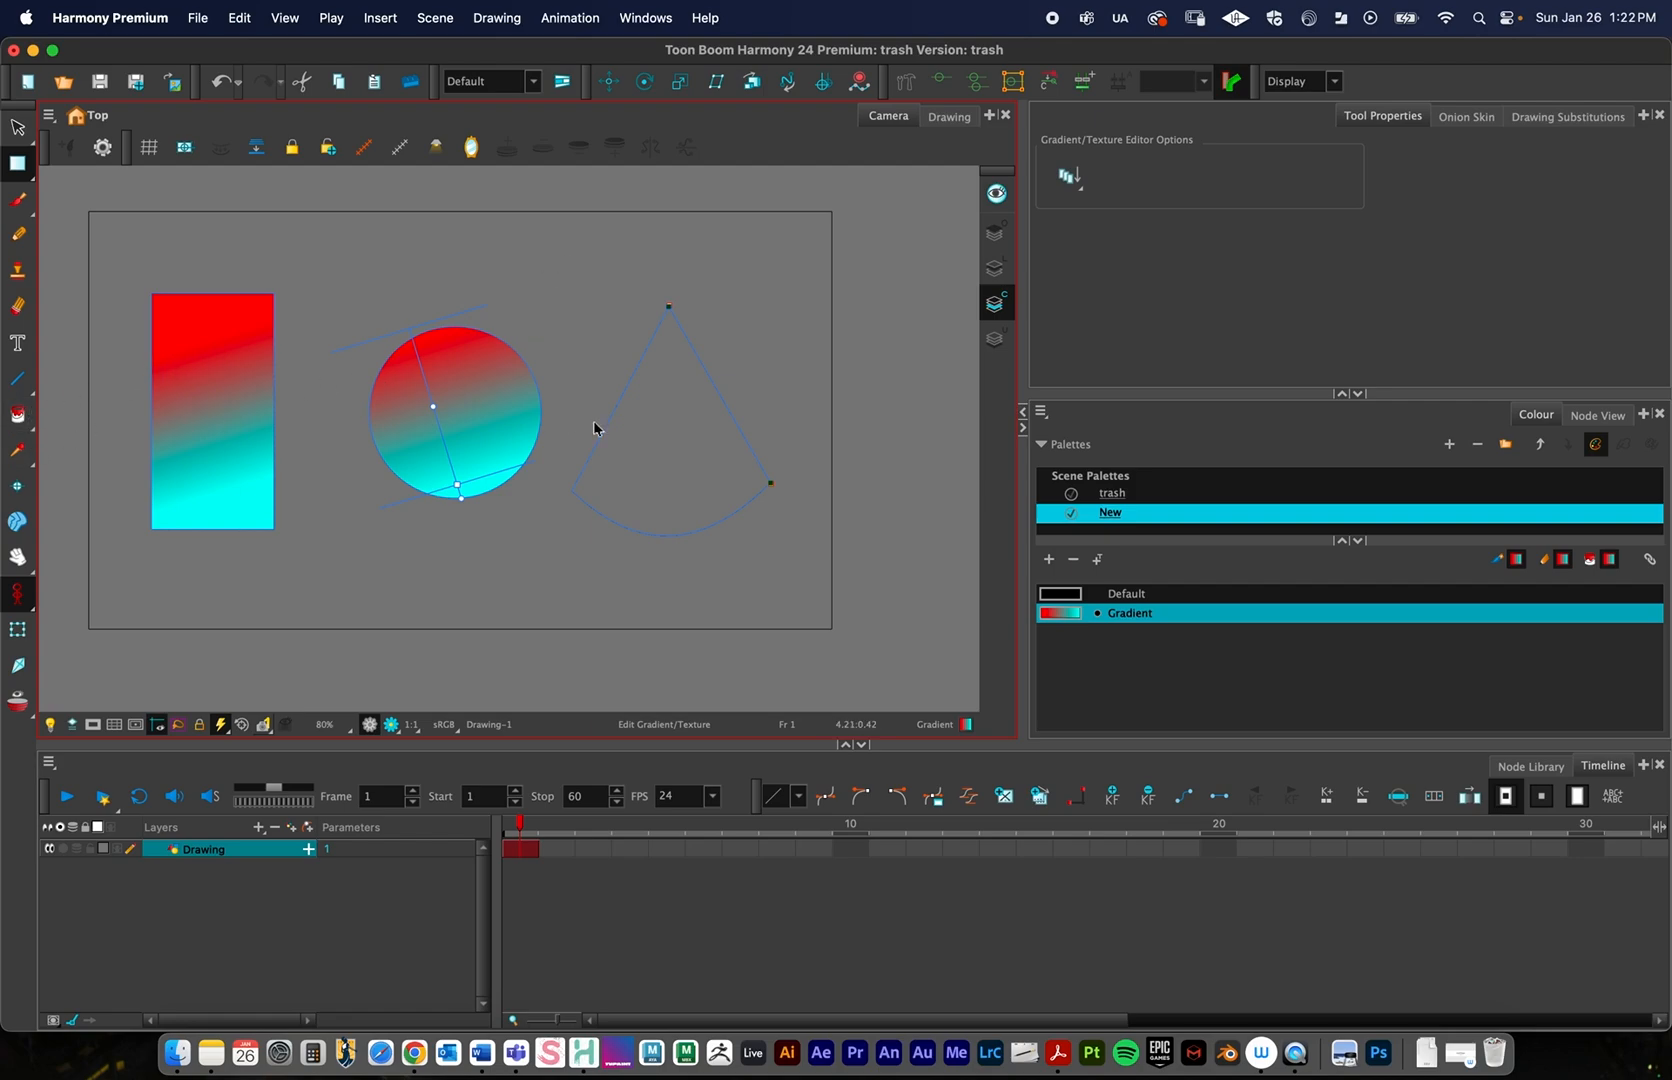
{"action": "mouse_move", "coordinate": [588, 260]}
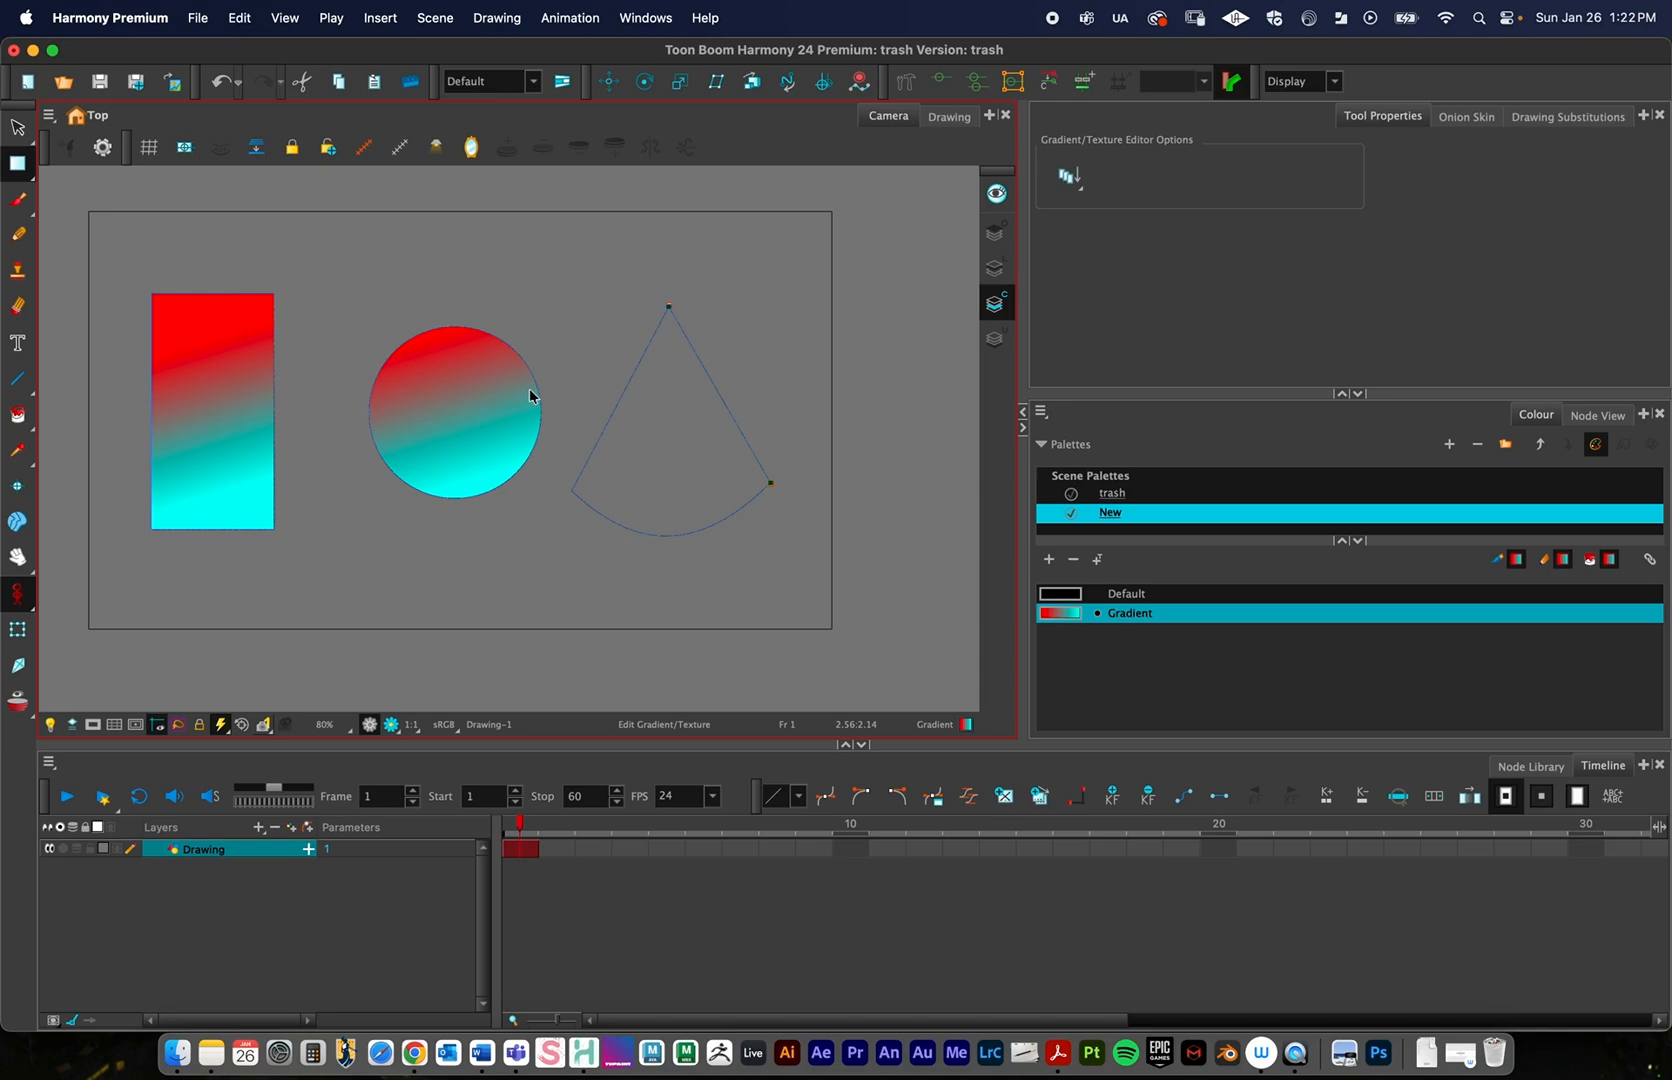
{"action": "mouse_move", "coordinate": [420, 524]}
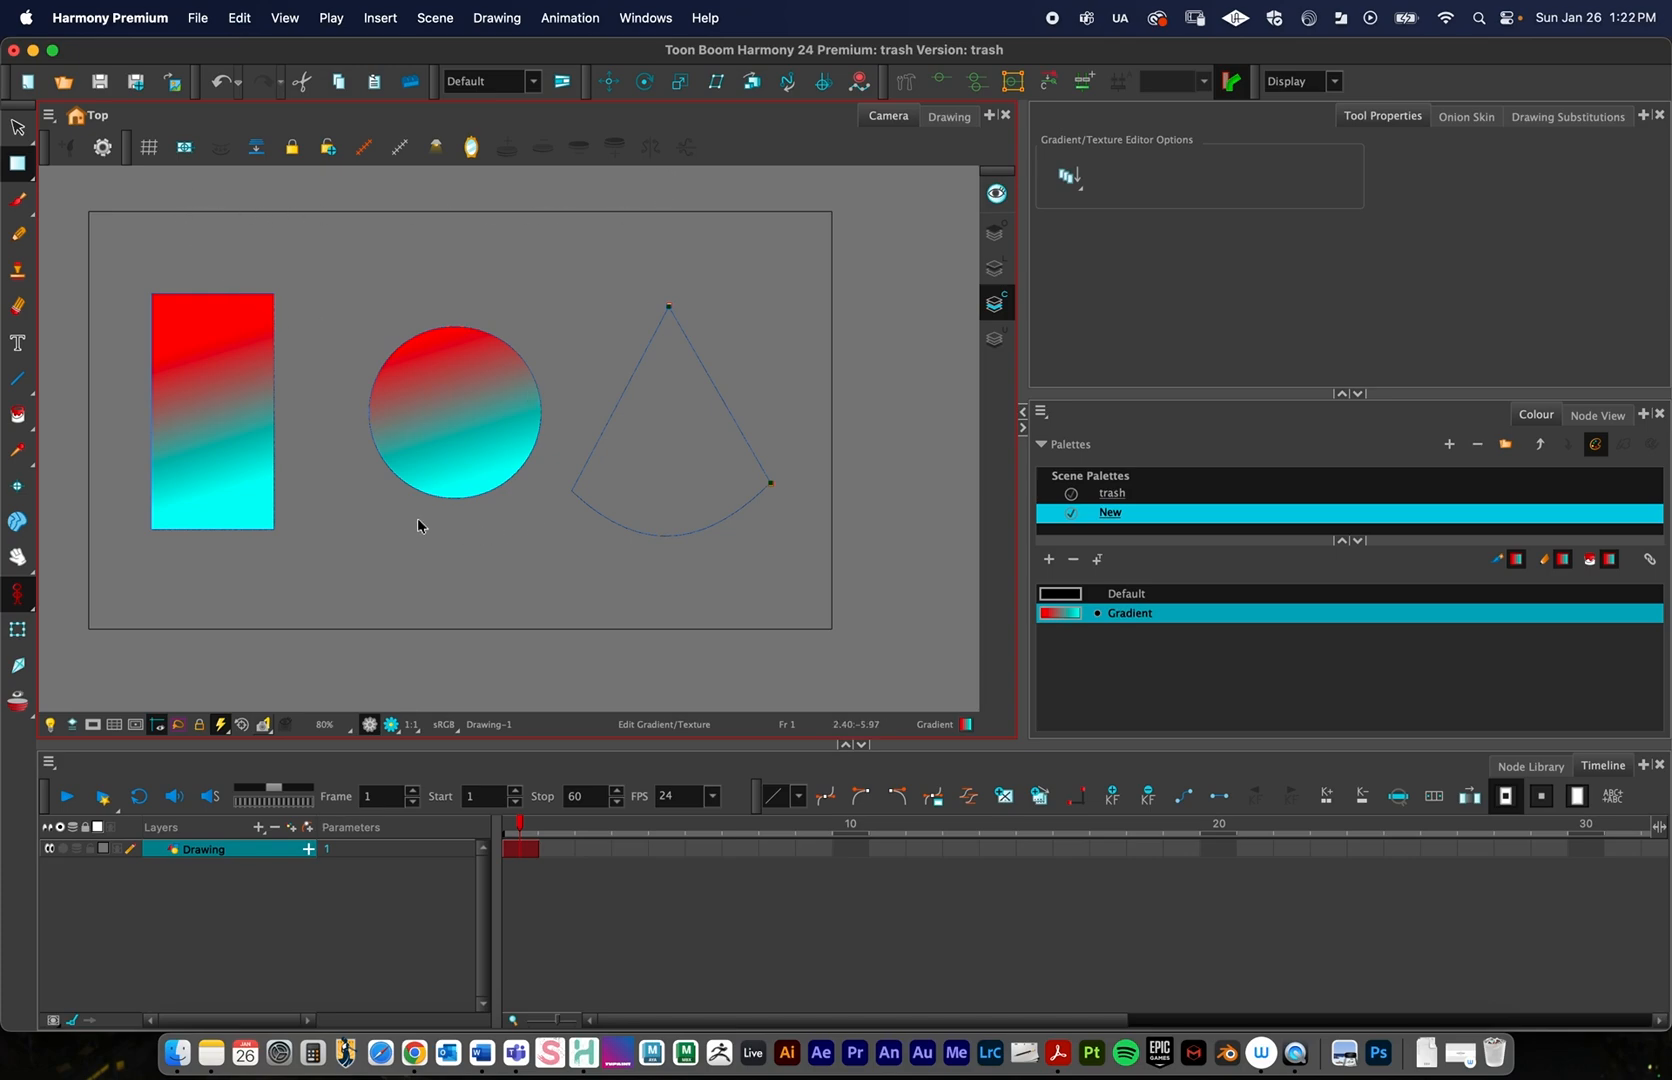
Paint the triangle's interior with the red-to-cyan Gradient swatch
{"action": "left_click", "coordinate": [18, 408]}
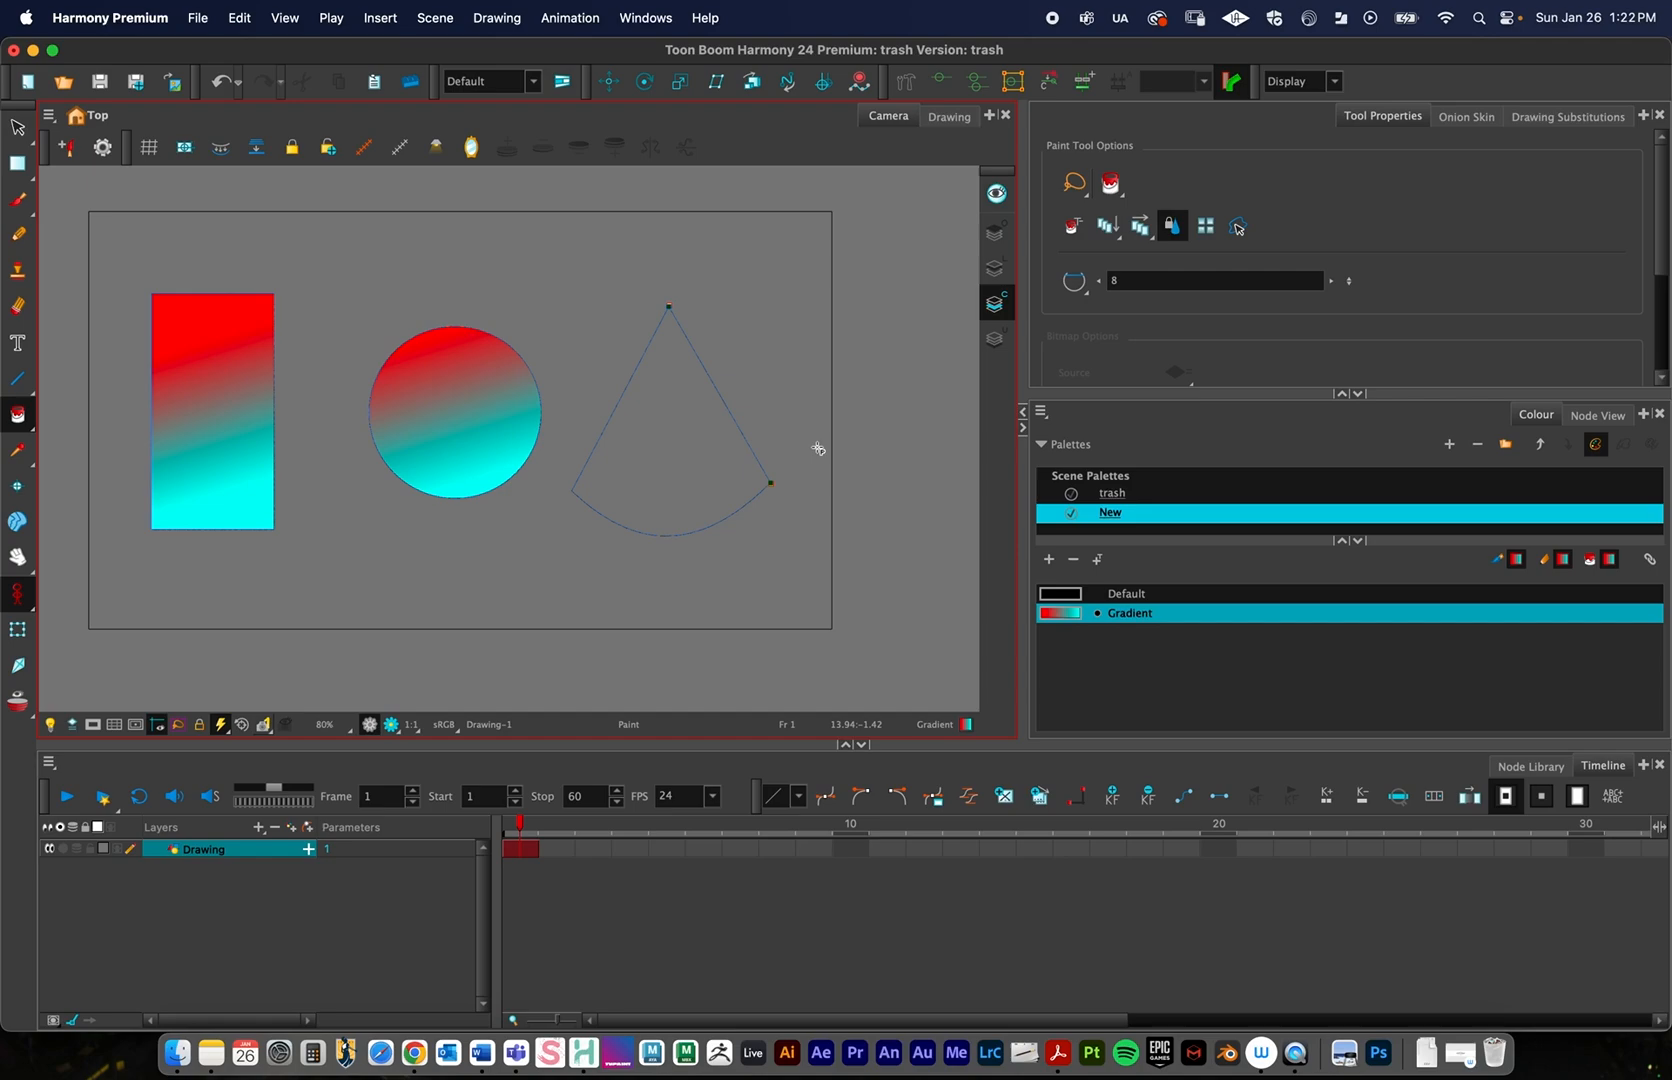
{"action": "mouse_move", "coordinate": [688, 418]}
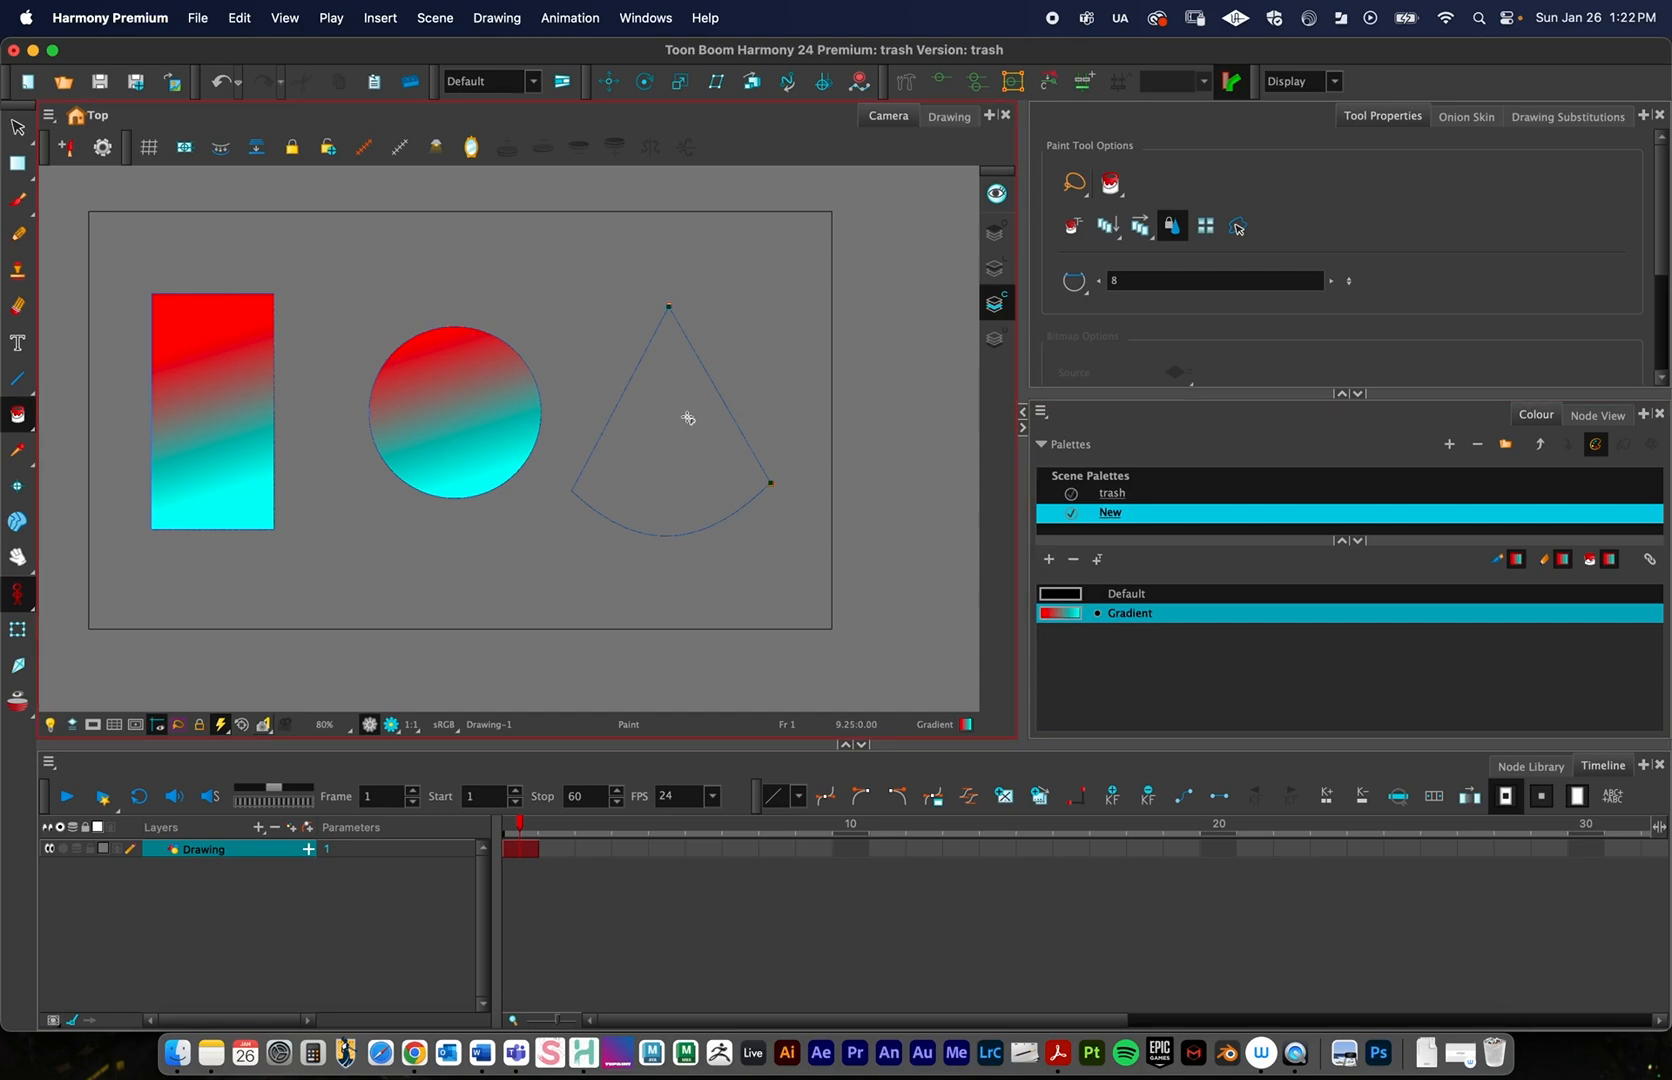
{"action": "left_click", "coordinate": [688, 416]}
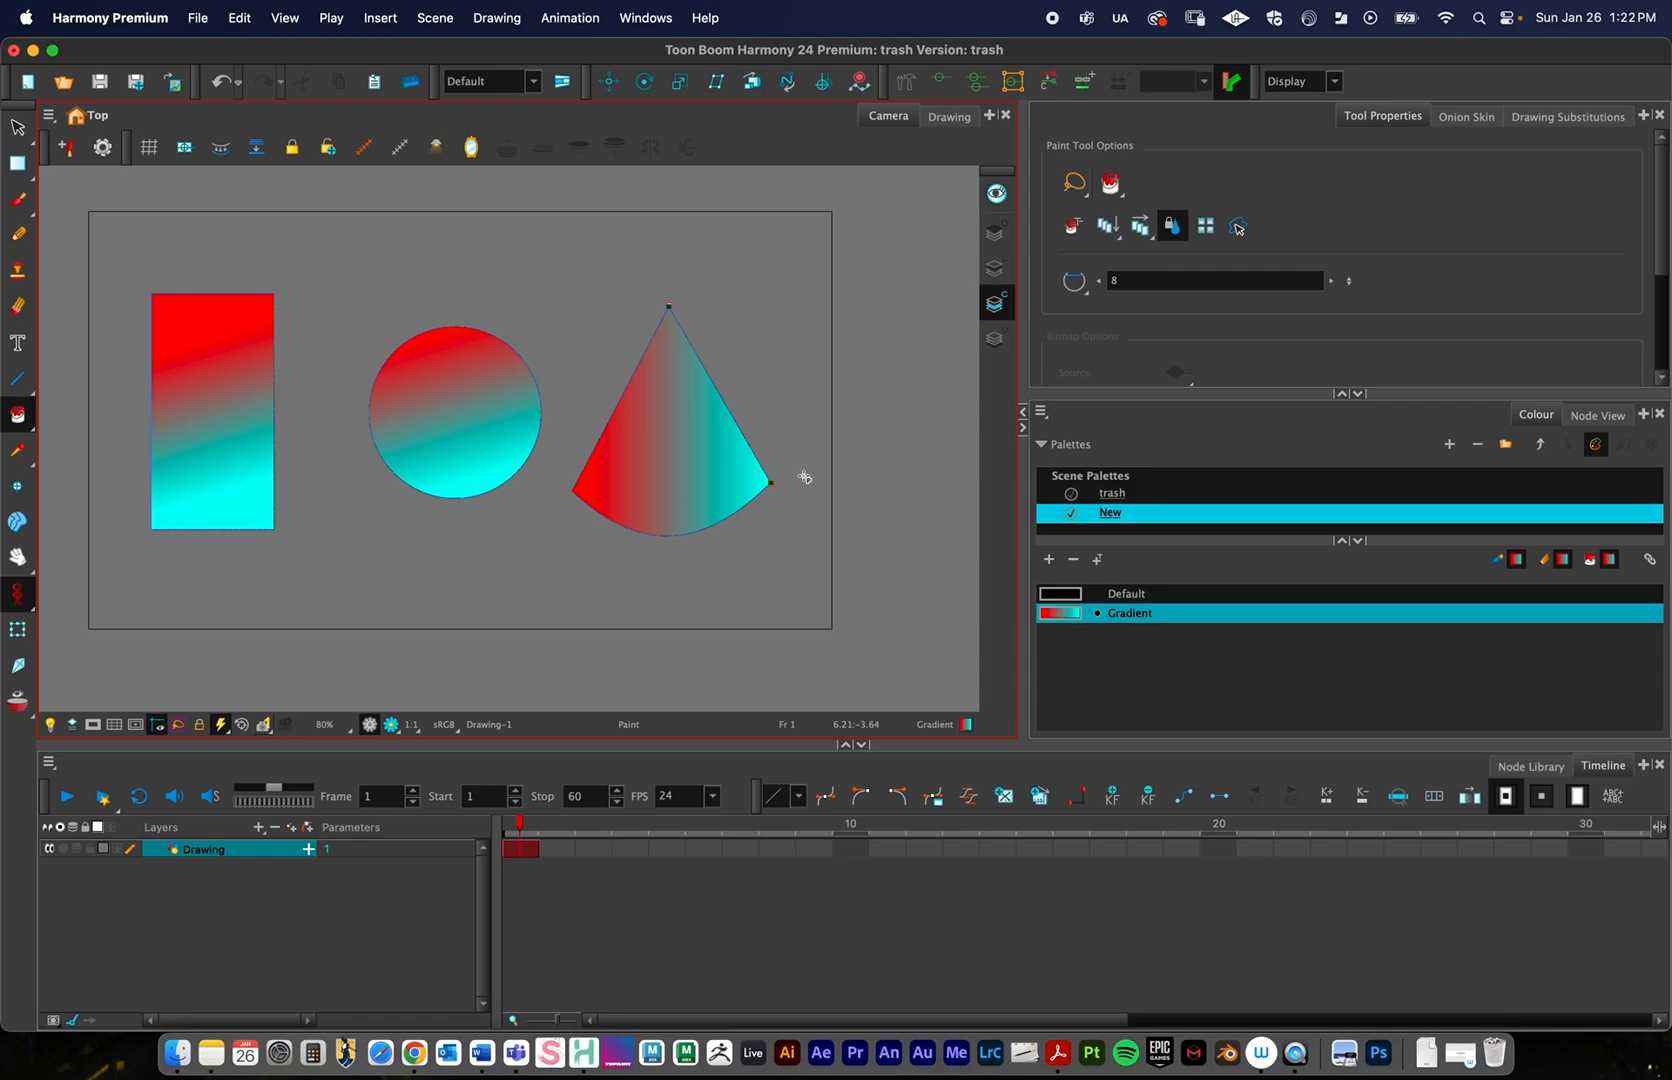
{"action": "mouse_move", "coordinate": [562, 494]}
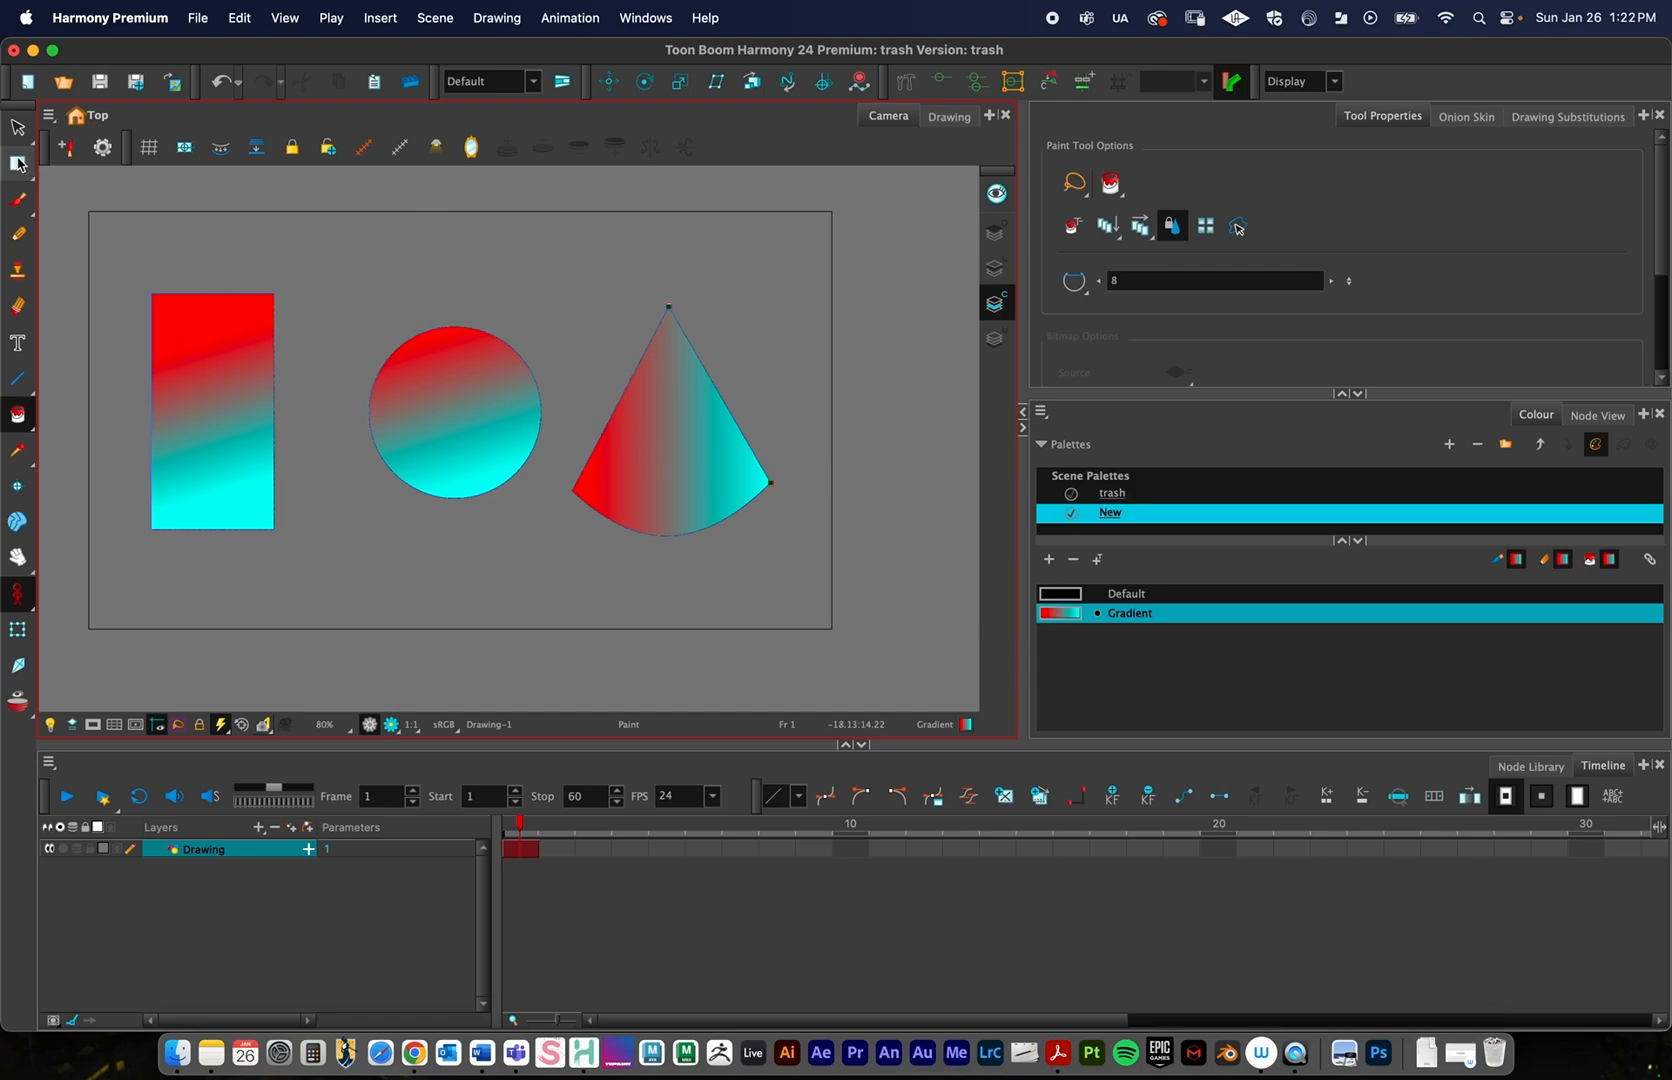
{"action": "left_click", "coordinate": [18, 164]}
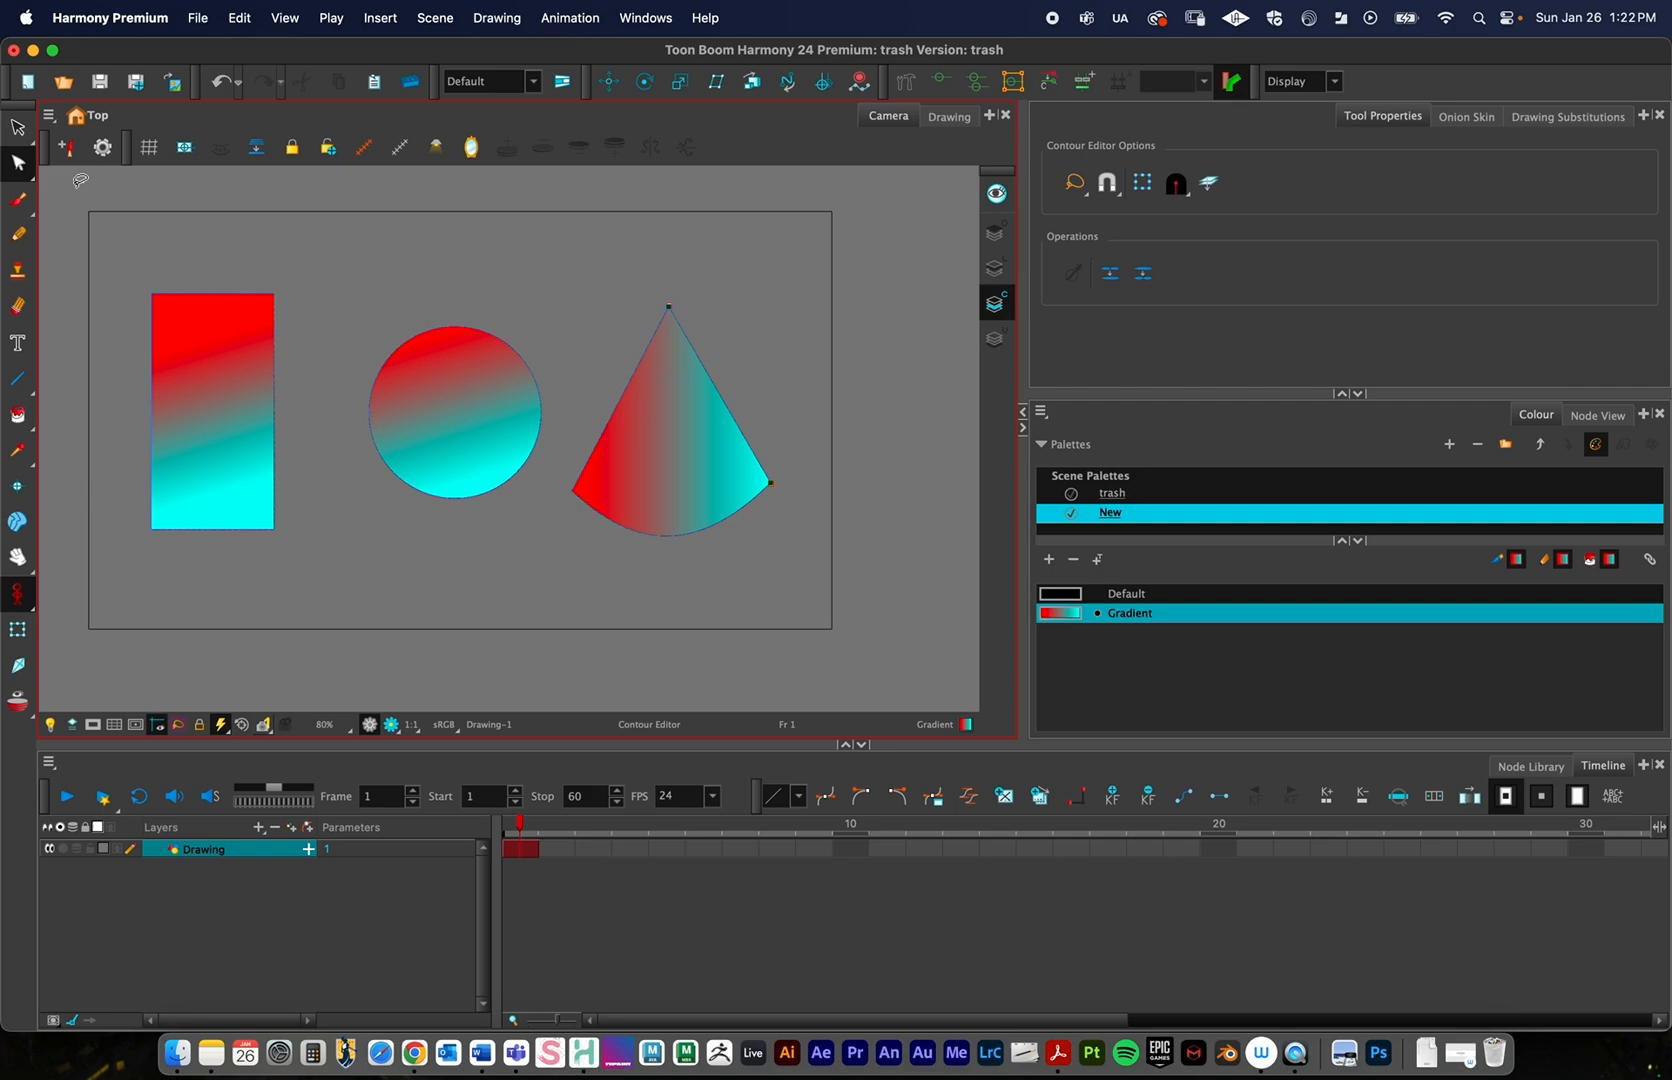
{"action": "left_click", "coordinate": [16, 162]}
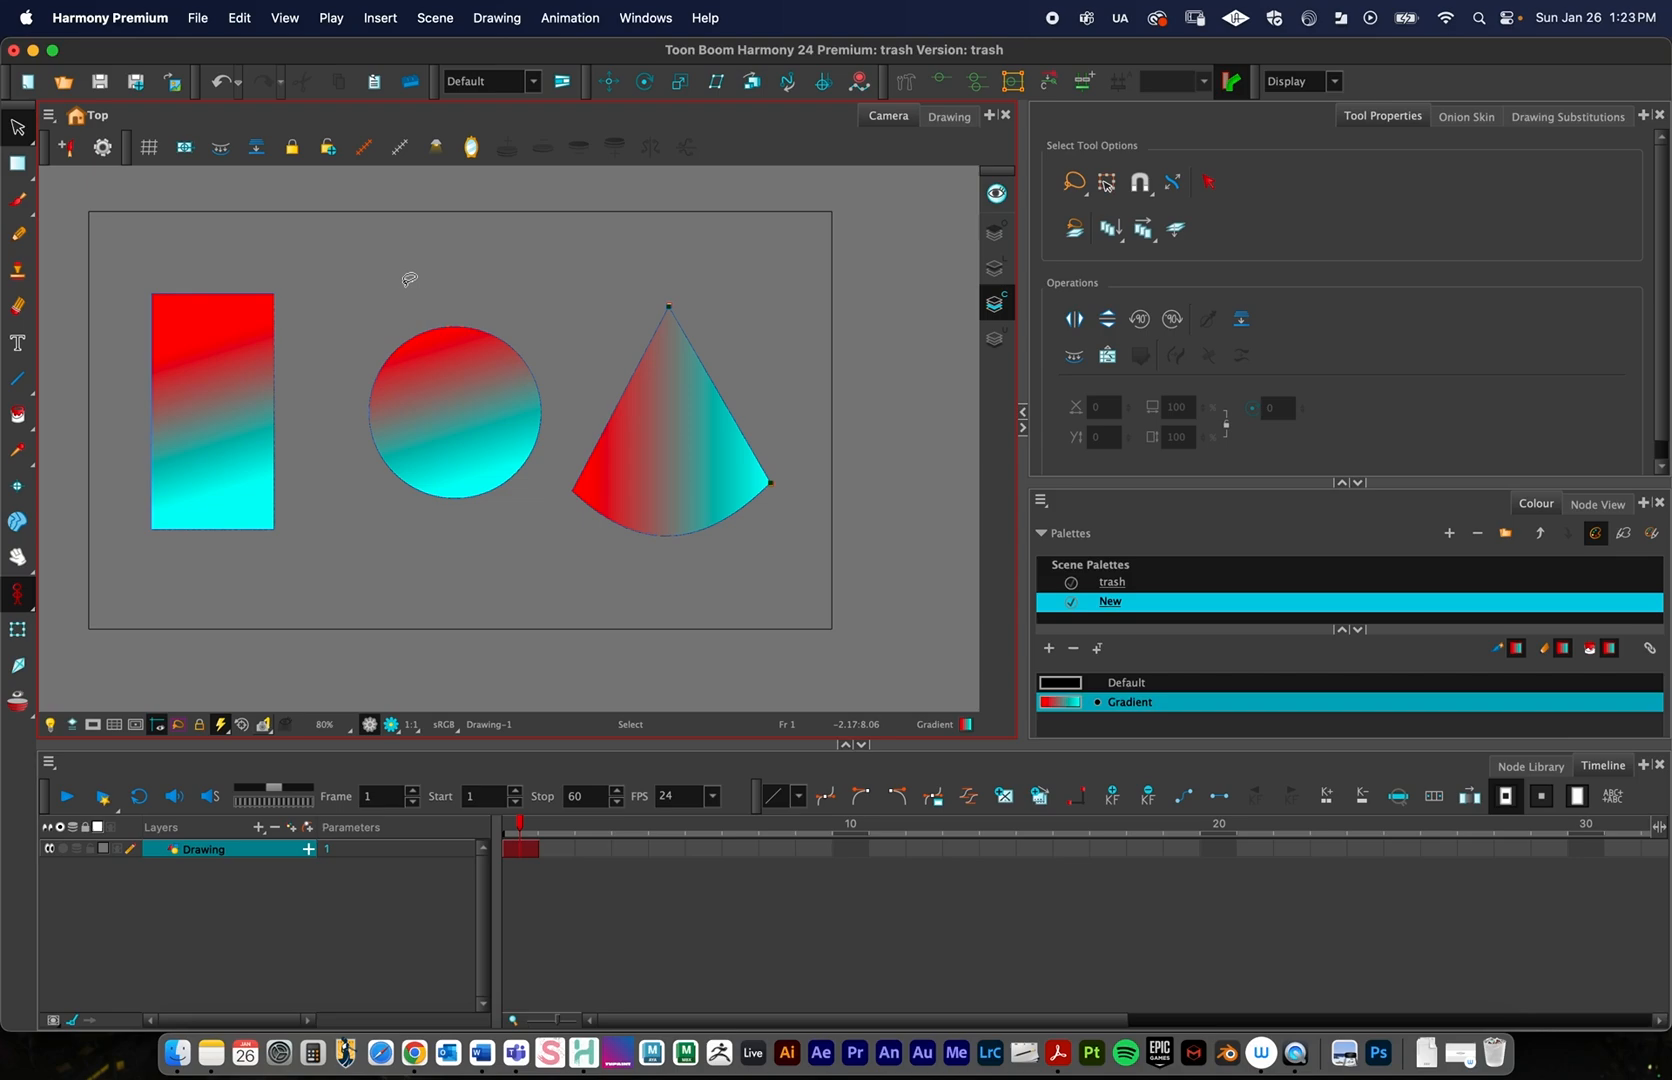
{"action": "mouse_move", "coordinate": [990, 244]}
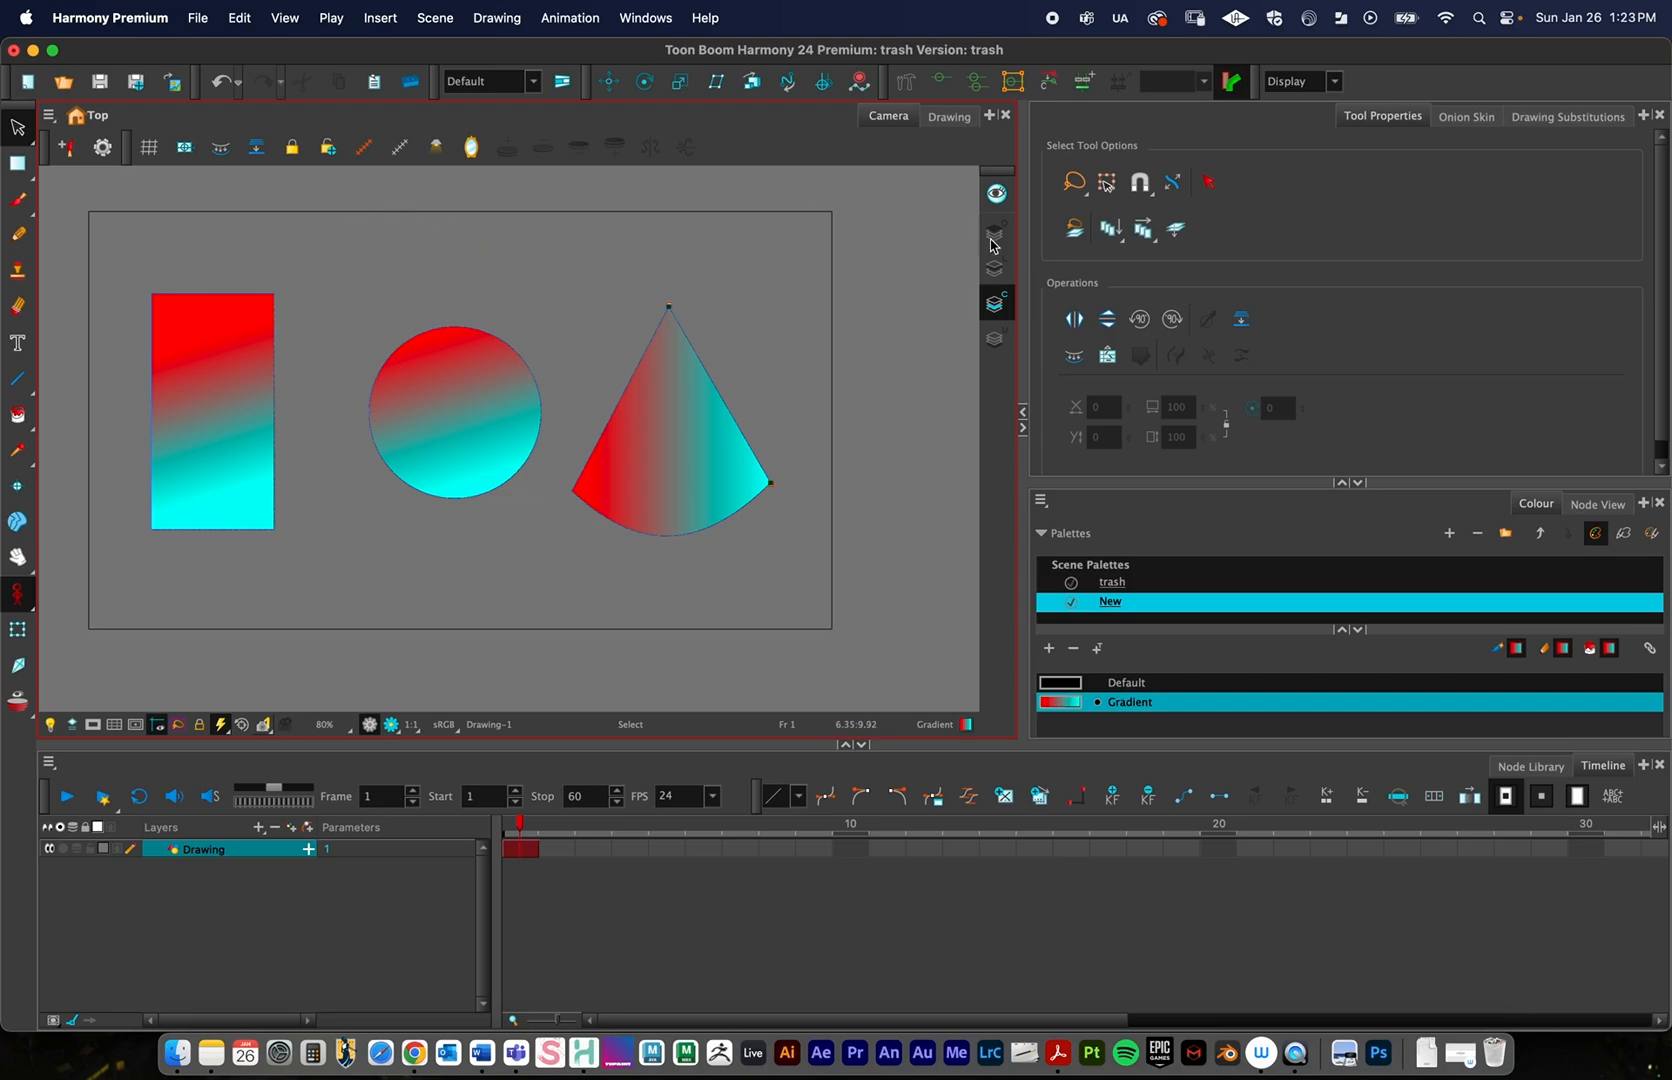
{"action": "left_click", "coordinate": [1144, 356]}
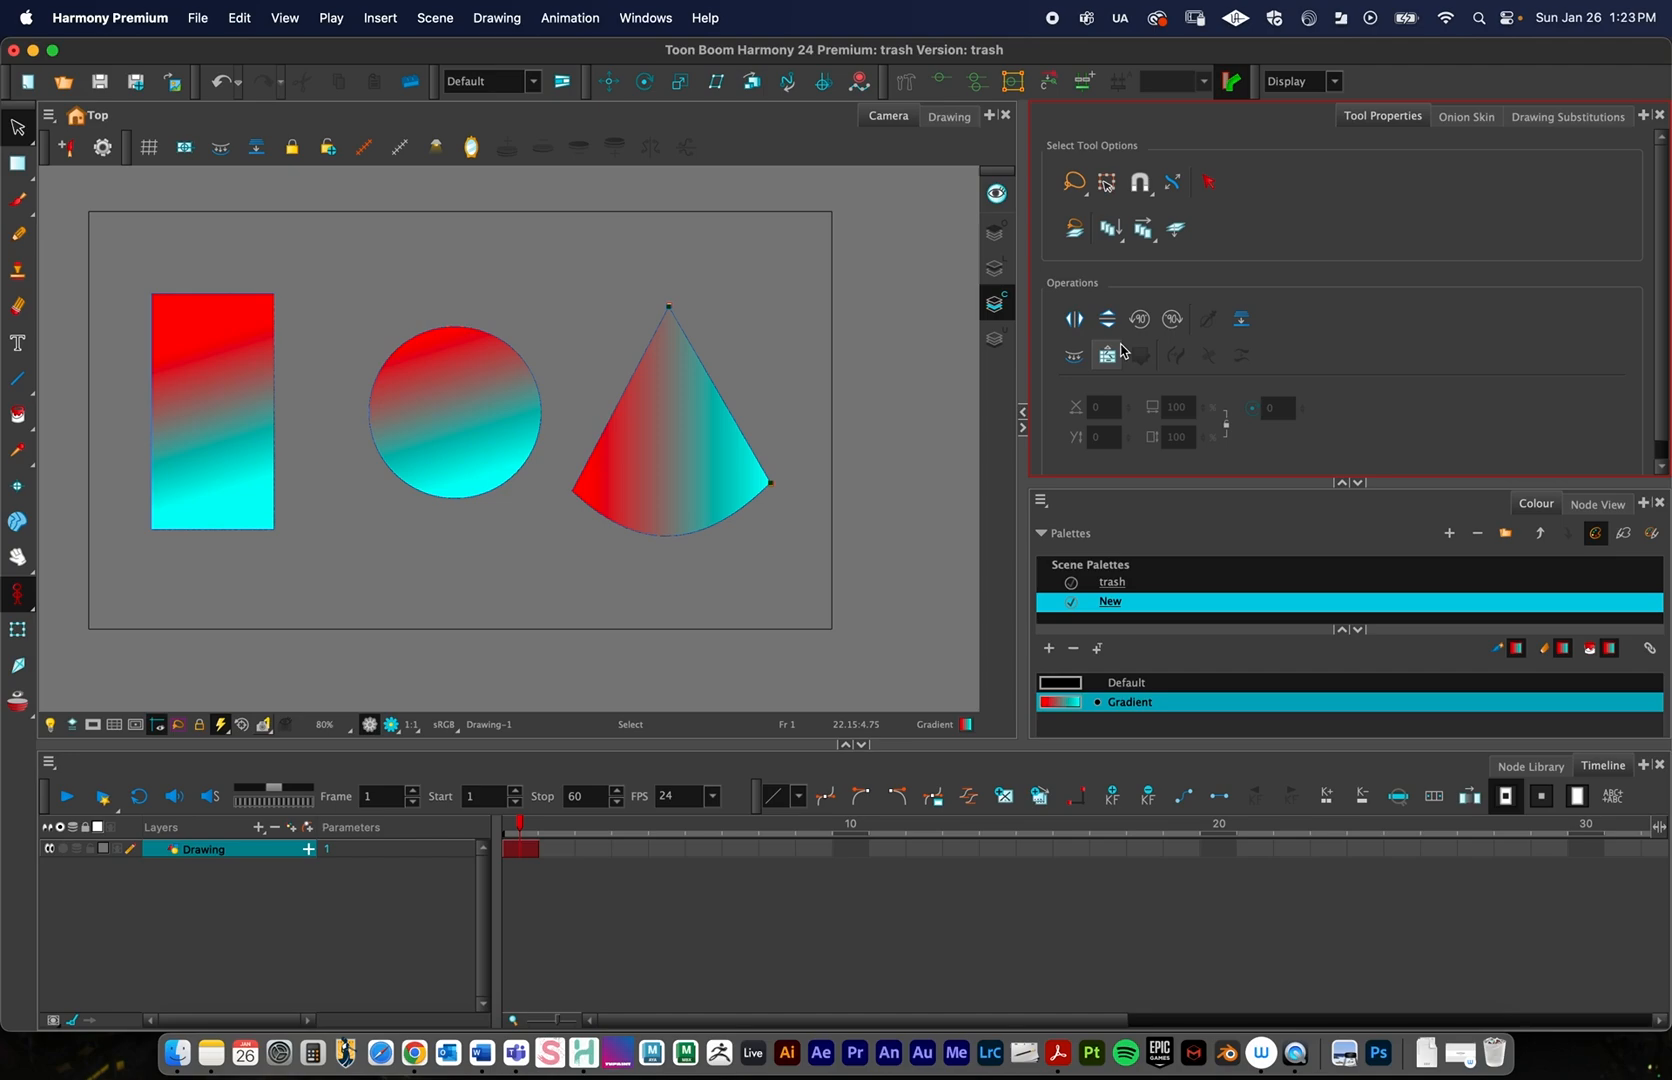
{"action": "left_click", "coordinate": [212, 410]}
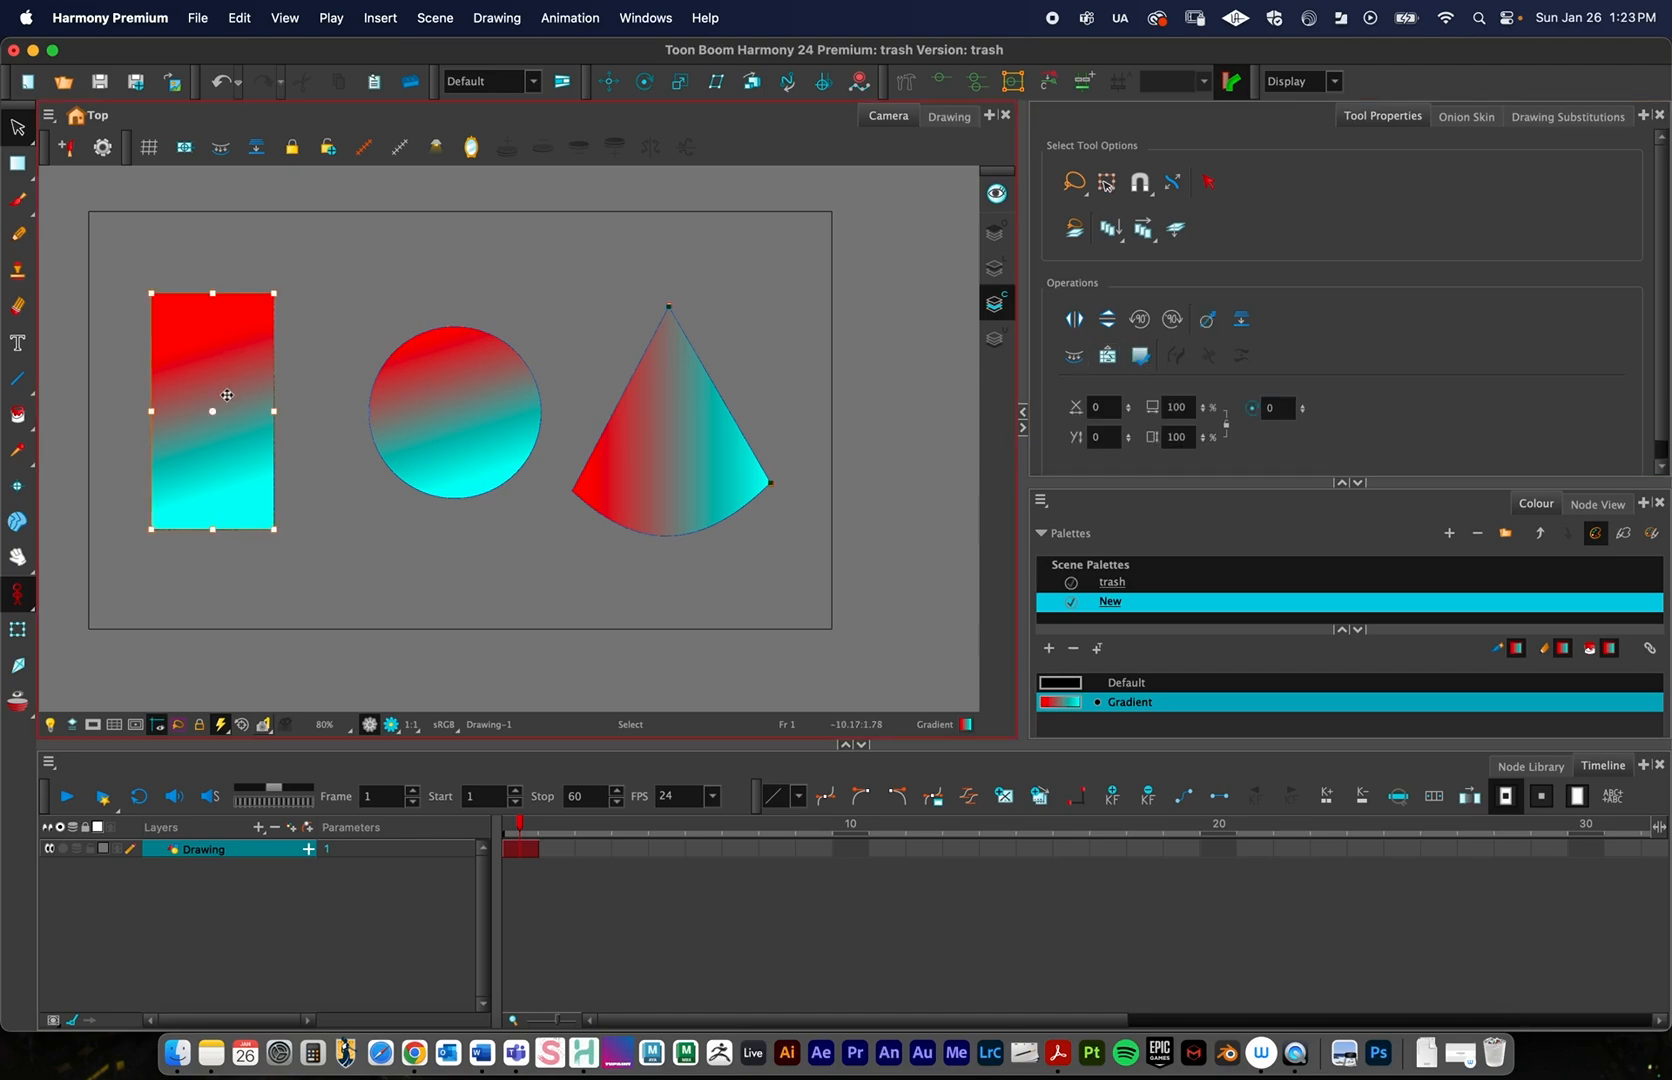
{"action": "left_click", "coordinate": [454, 414]}
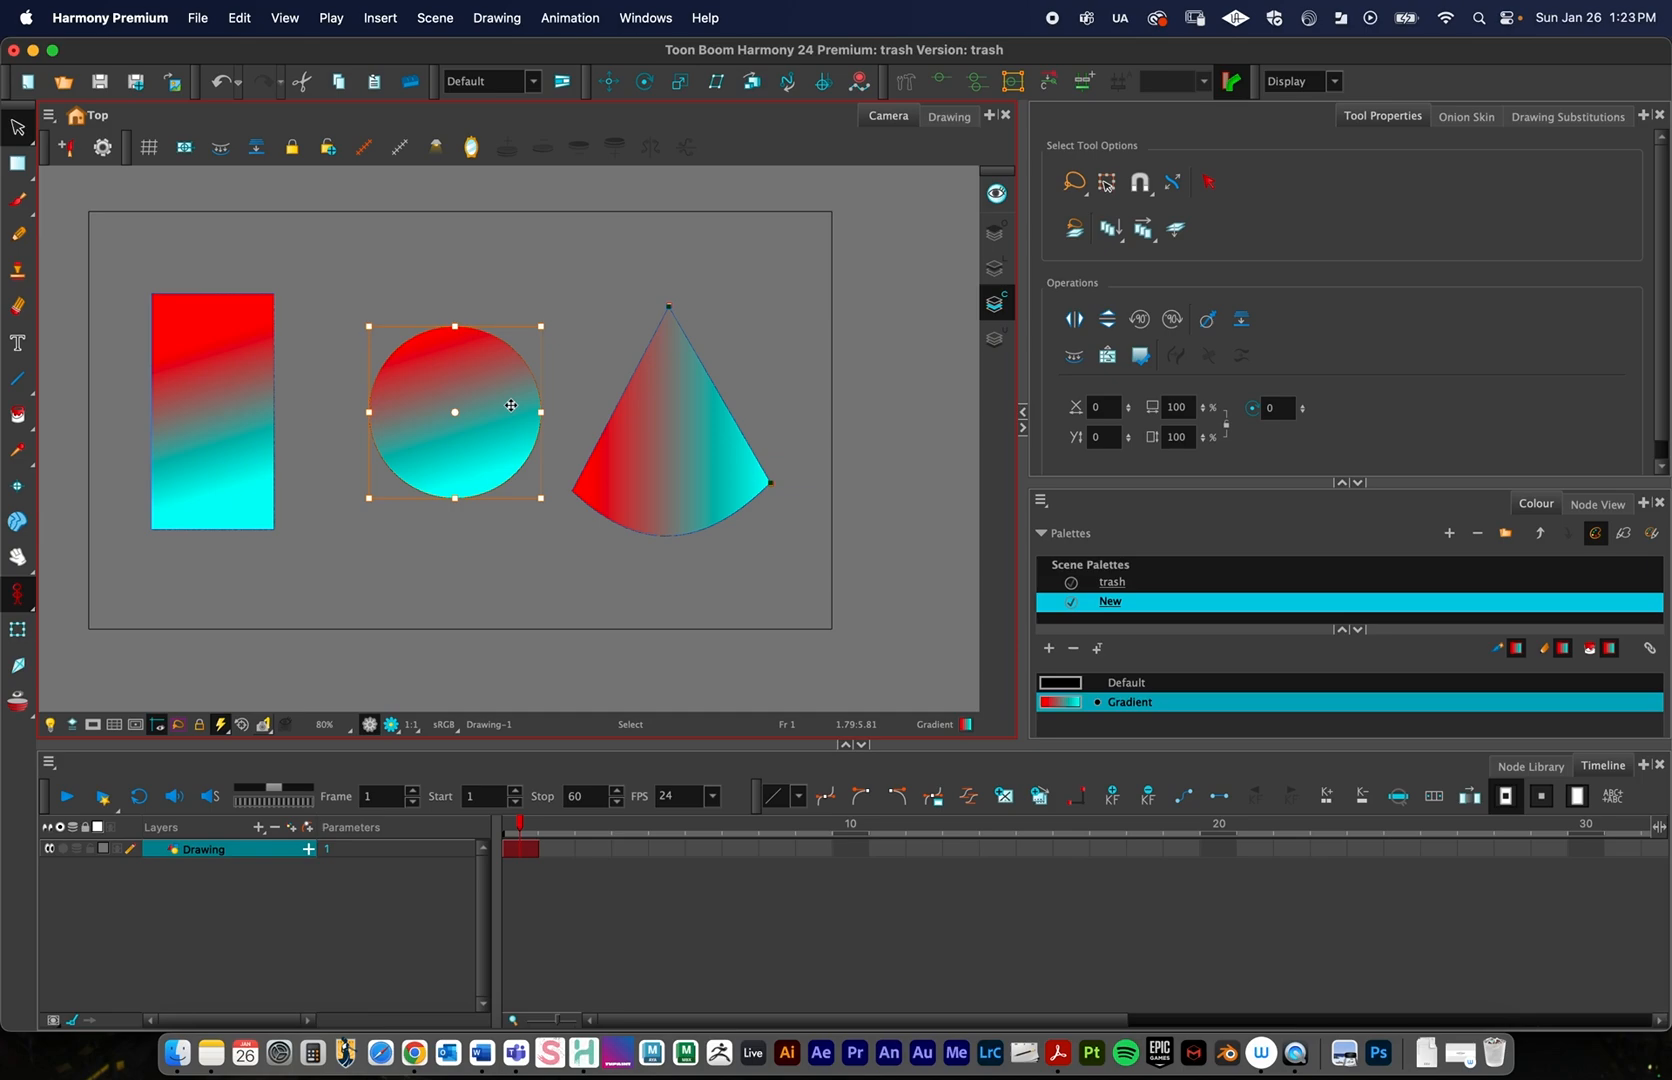
{"action": "mouse_move", "coordinate": [344, 456]}
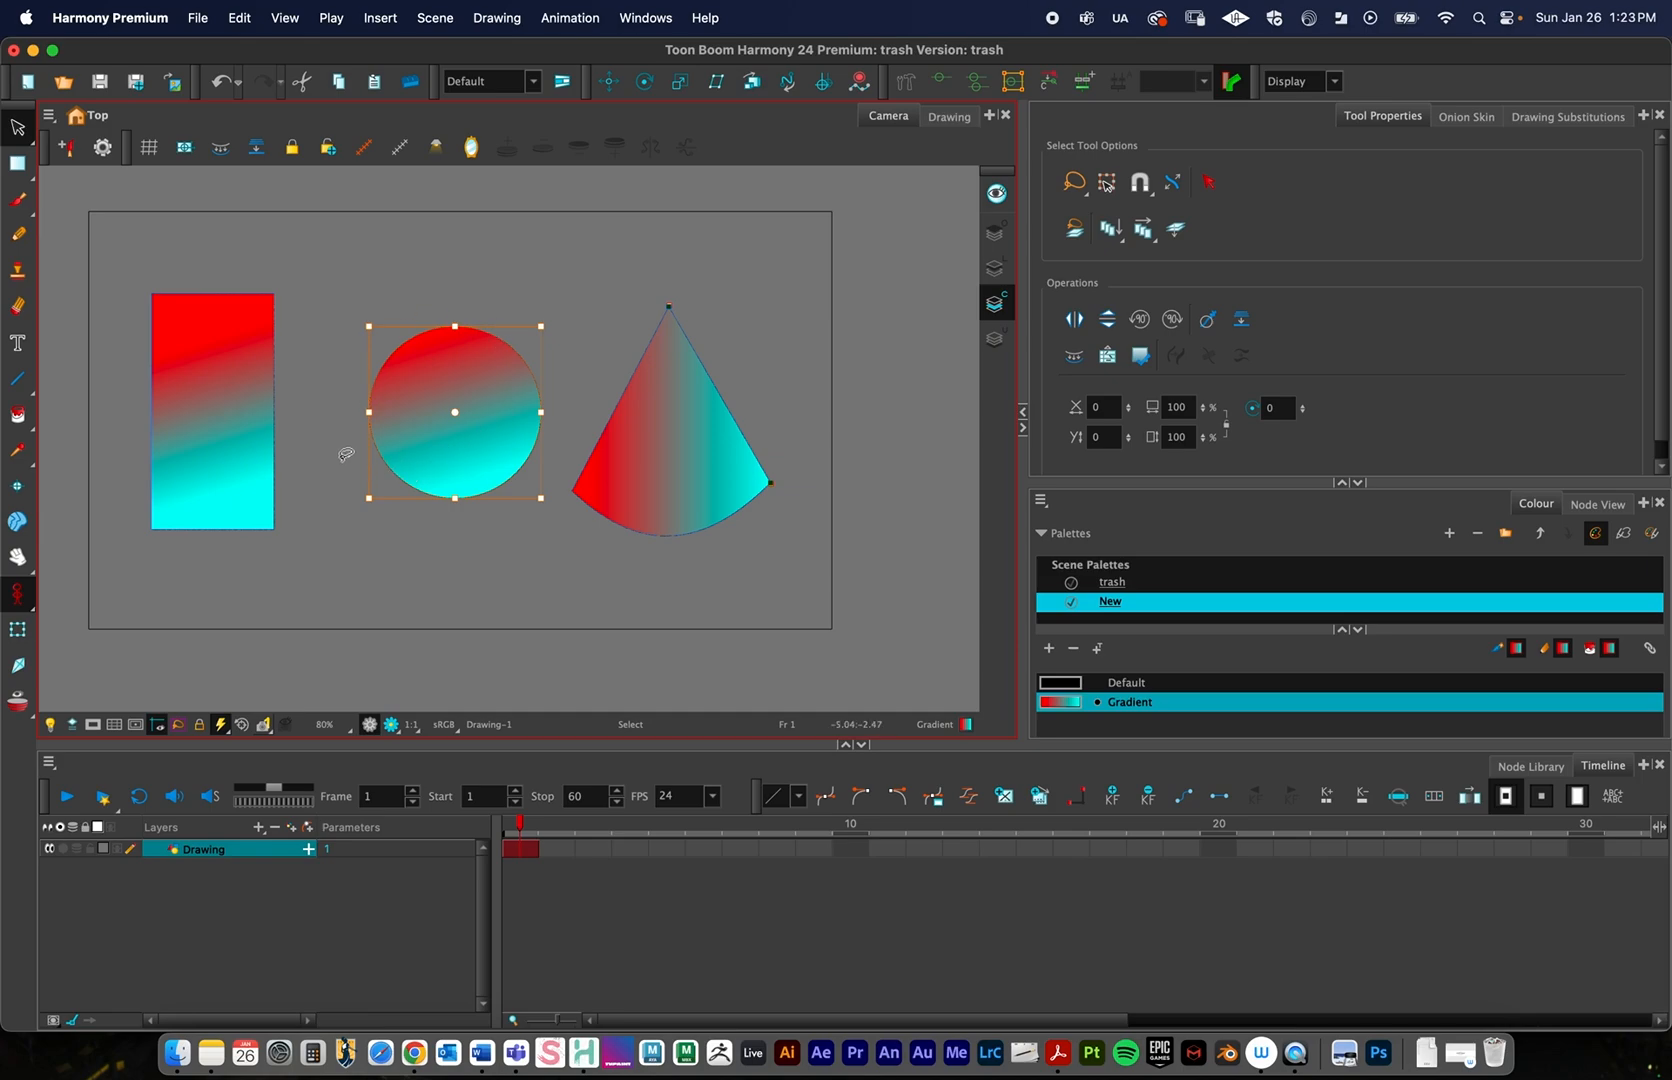
{"action": "mouse_move", "coordinate": [388, 458]}
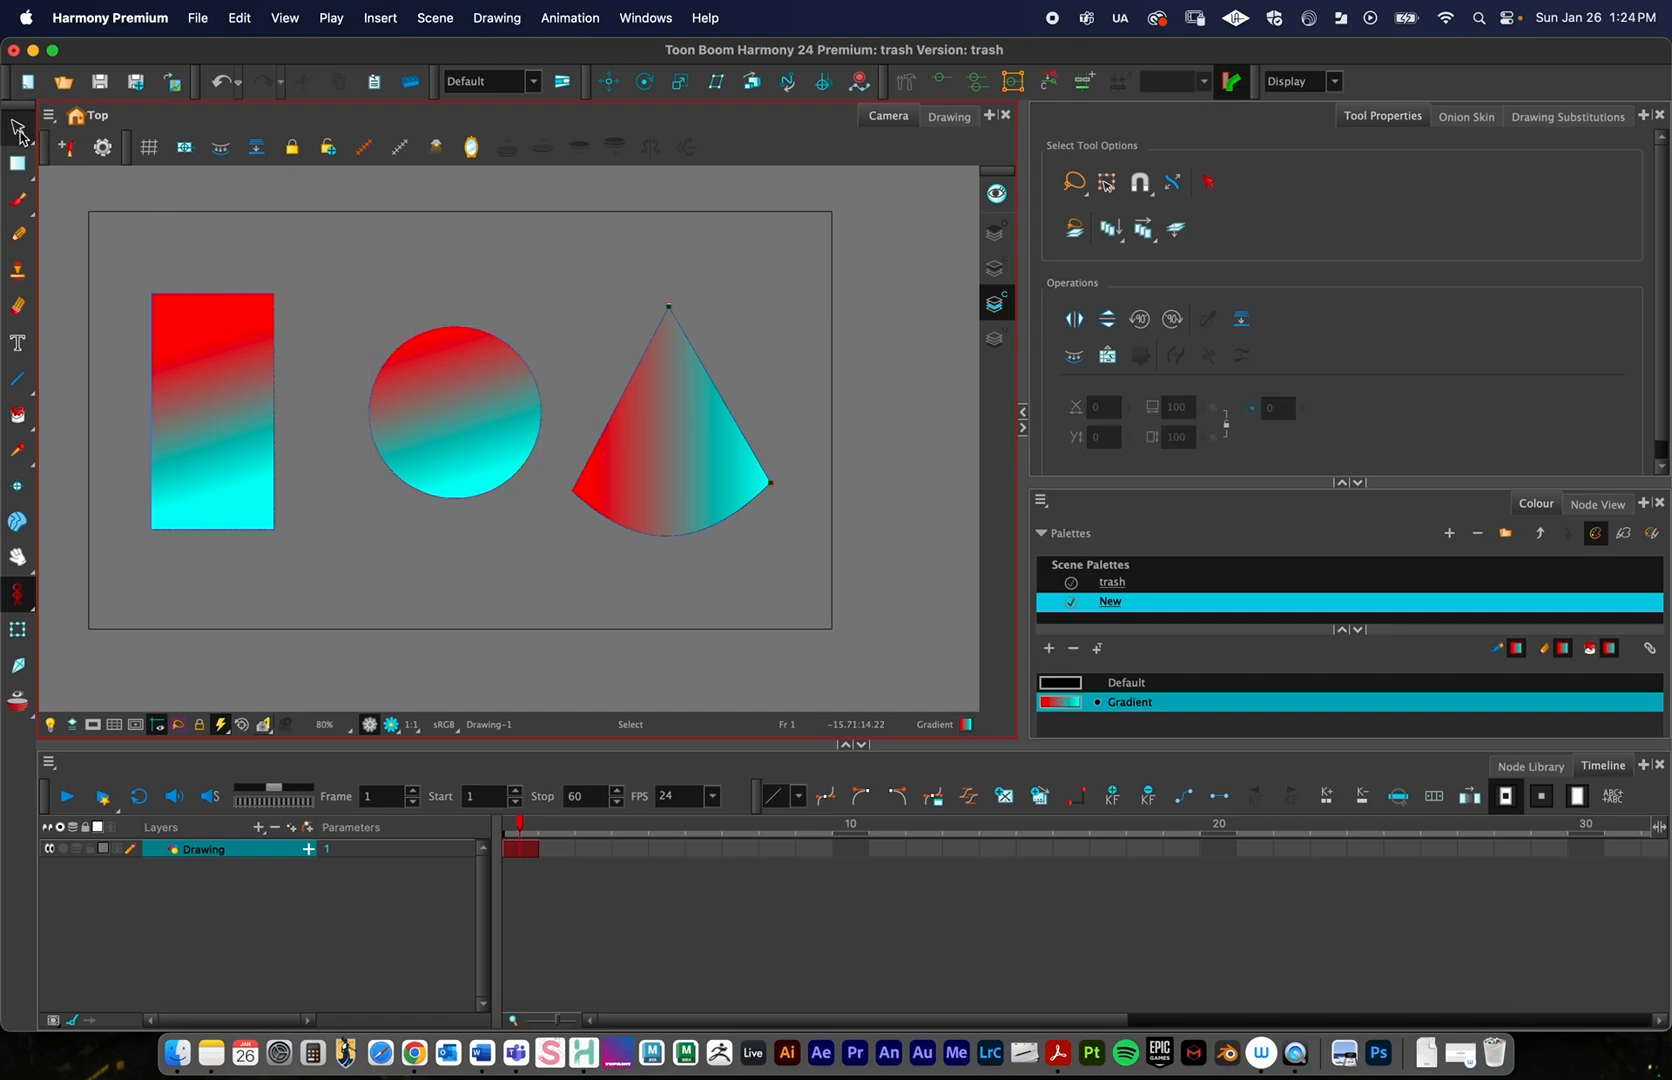
{"action": "mouse_move", "coordinate": [446, 426]}
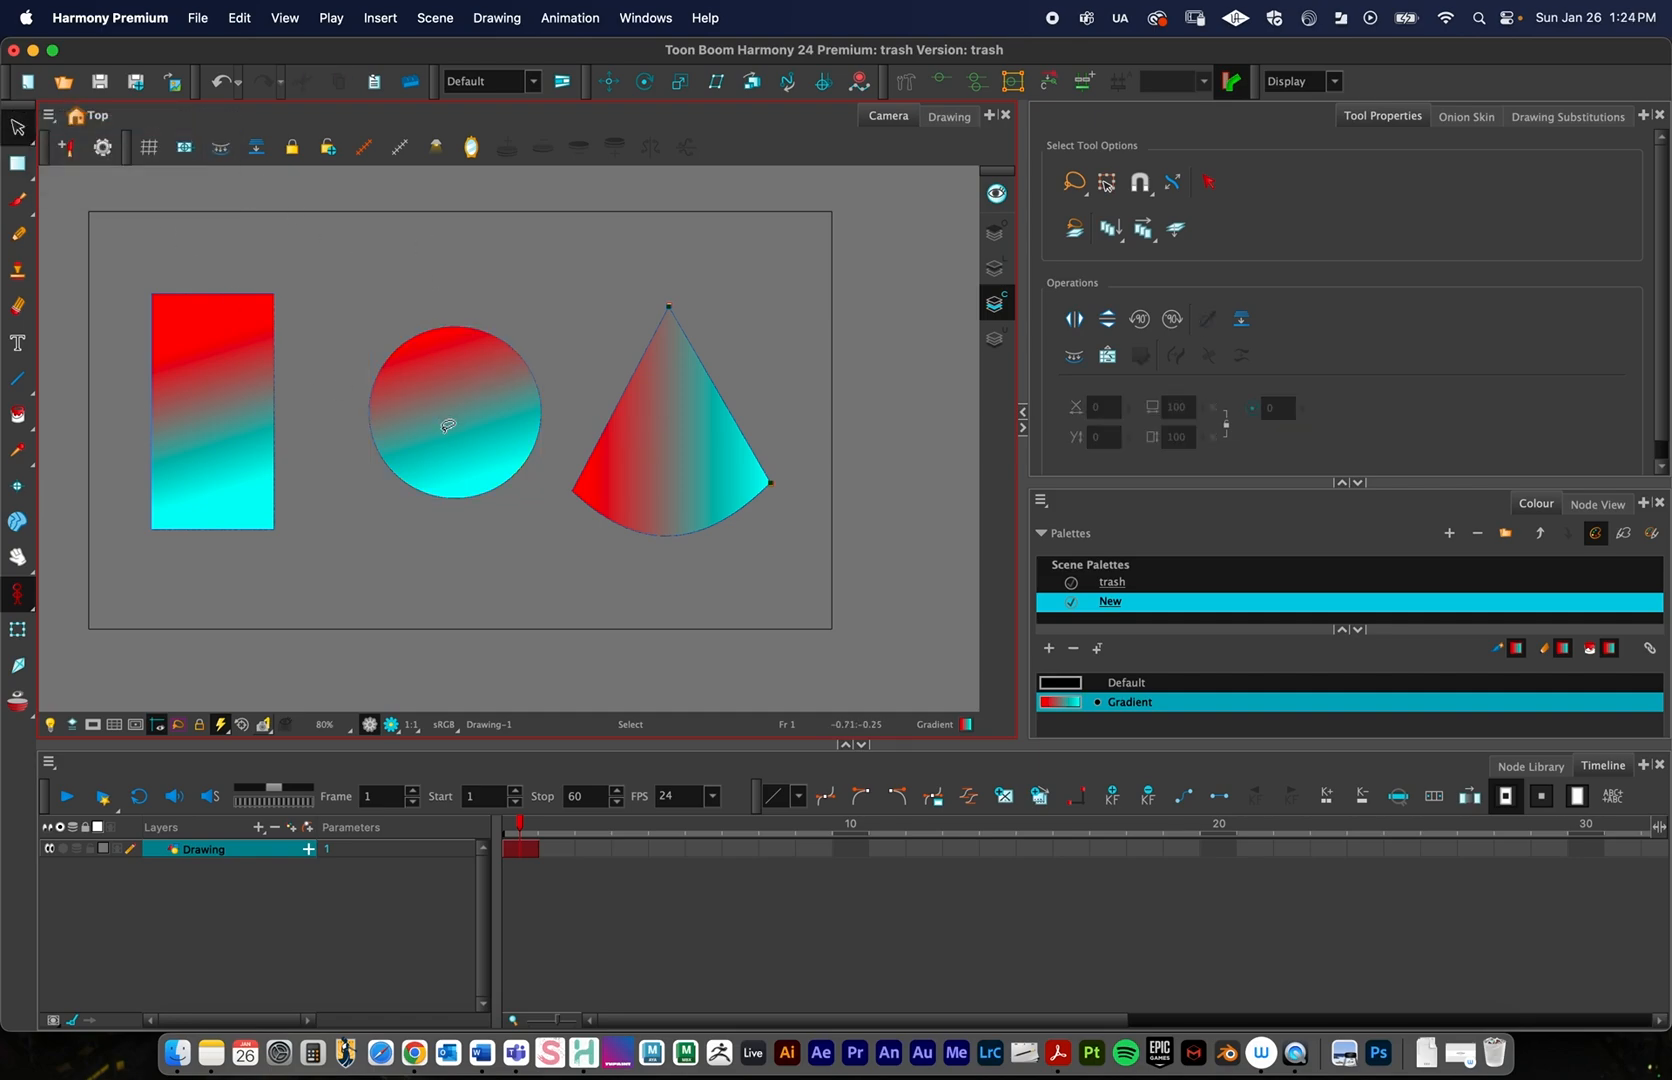
{"action": "left_click", "coordinate": [454, 412]}
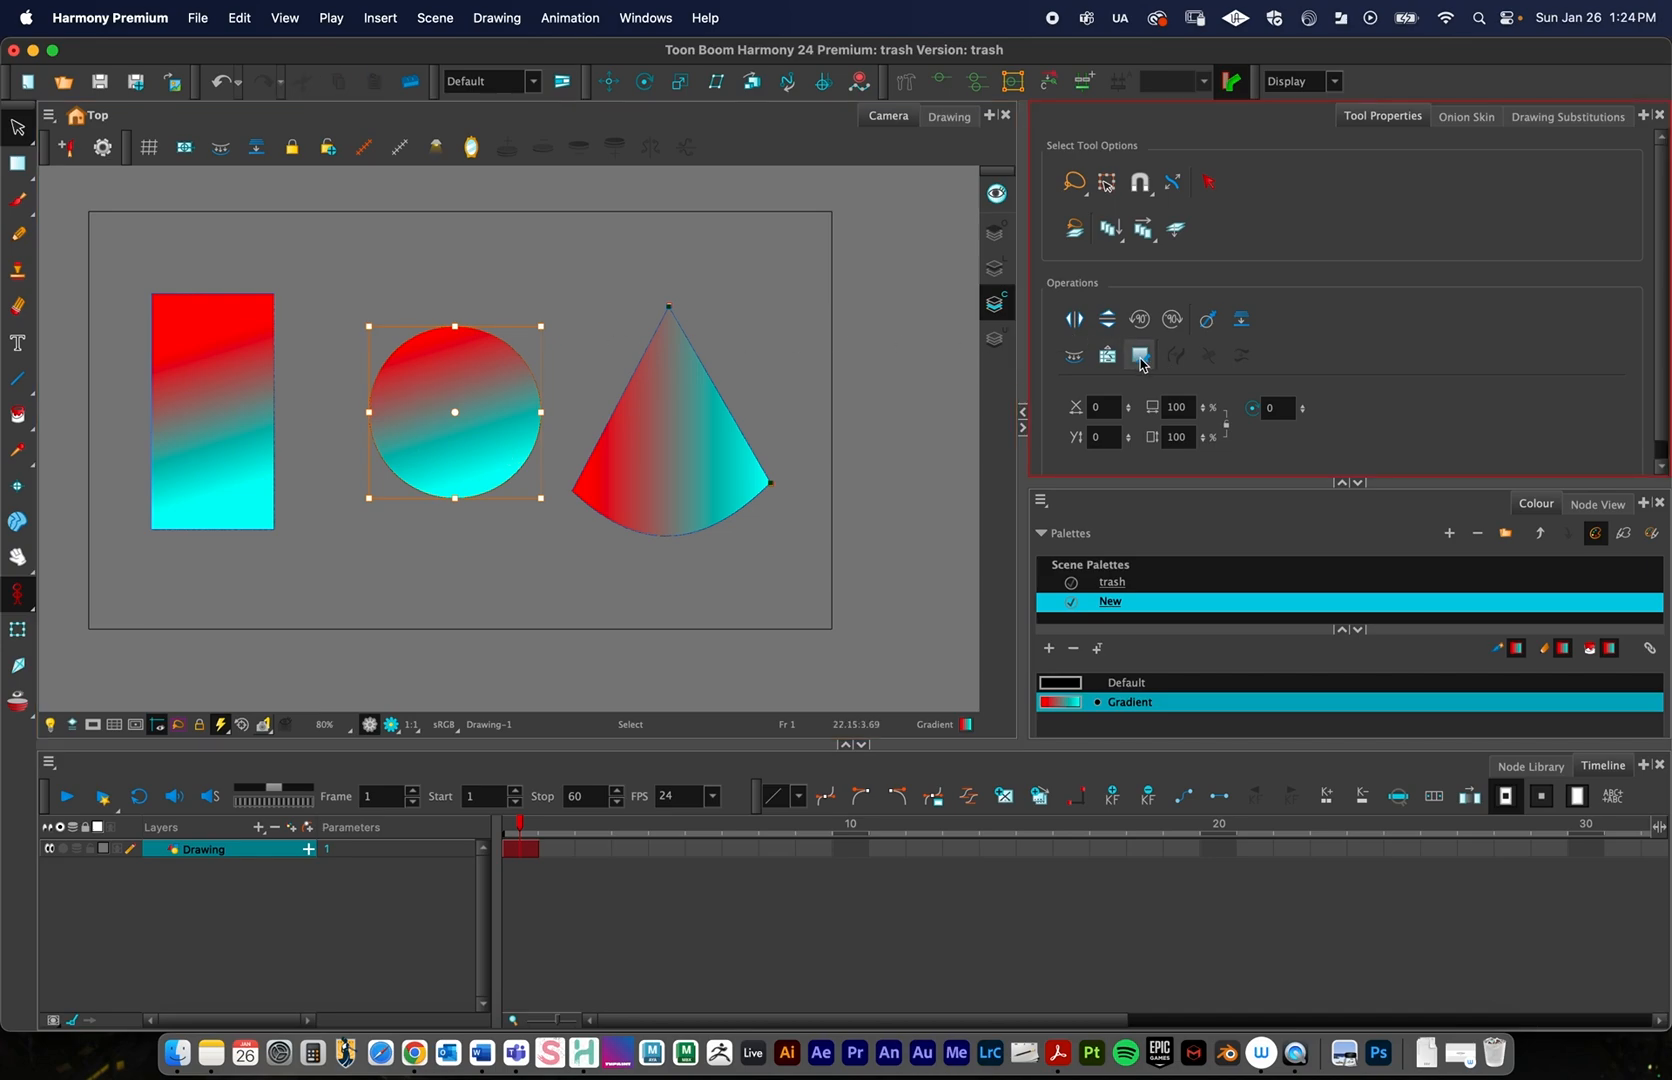
Store the selected circle's gradient position with Store Colour Gradient for later reuse
{"action": "left_click", "coordinate": [1140, 354]}
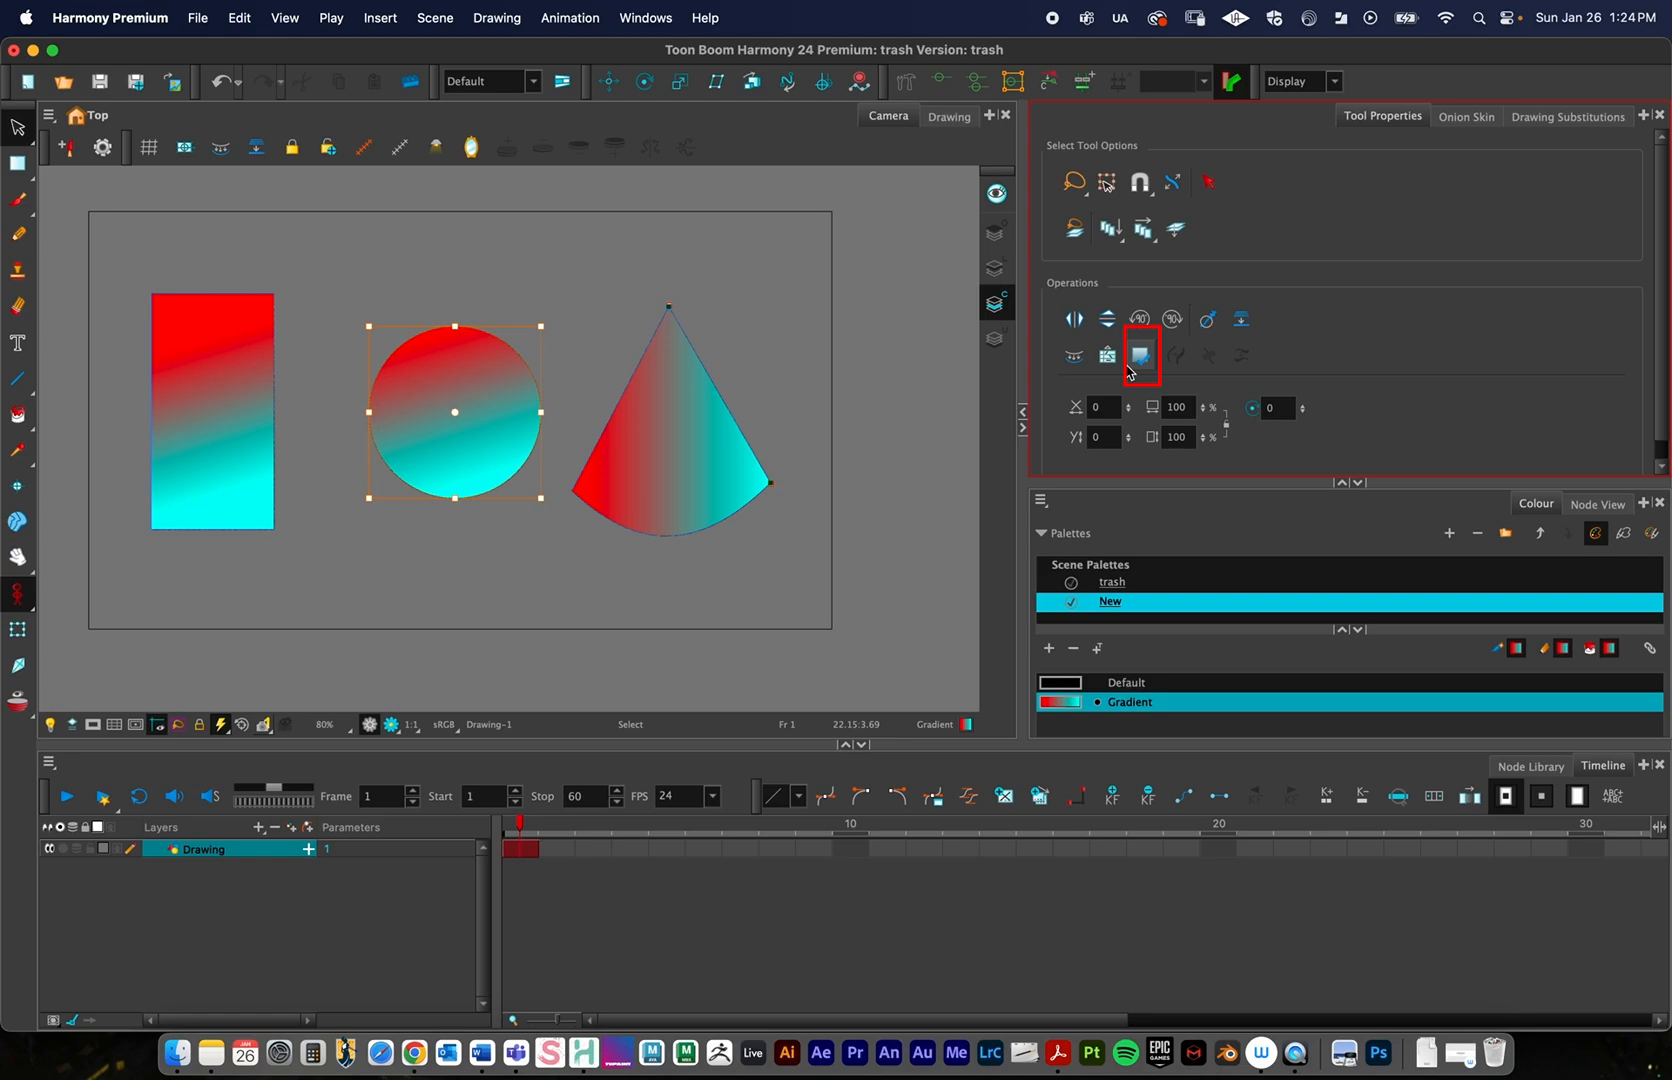
{"action": "mouse_move", "coordinate": [1140, 354]}
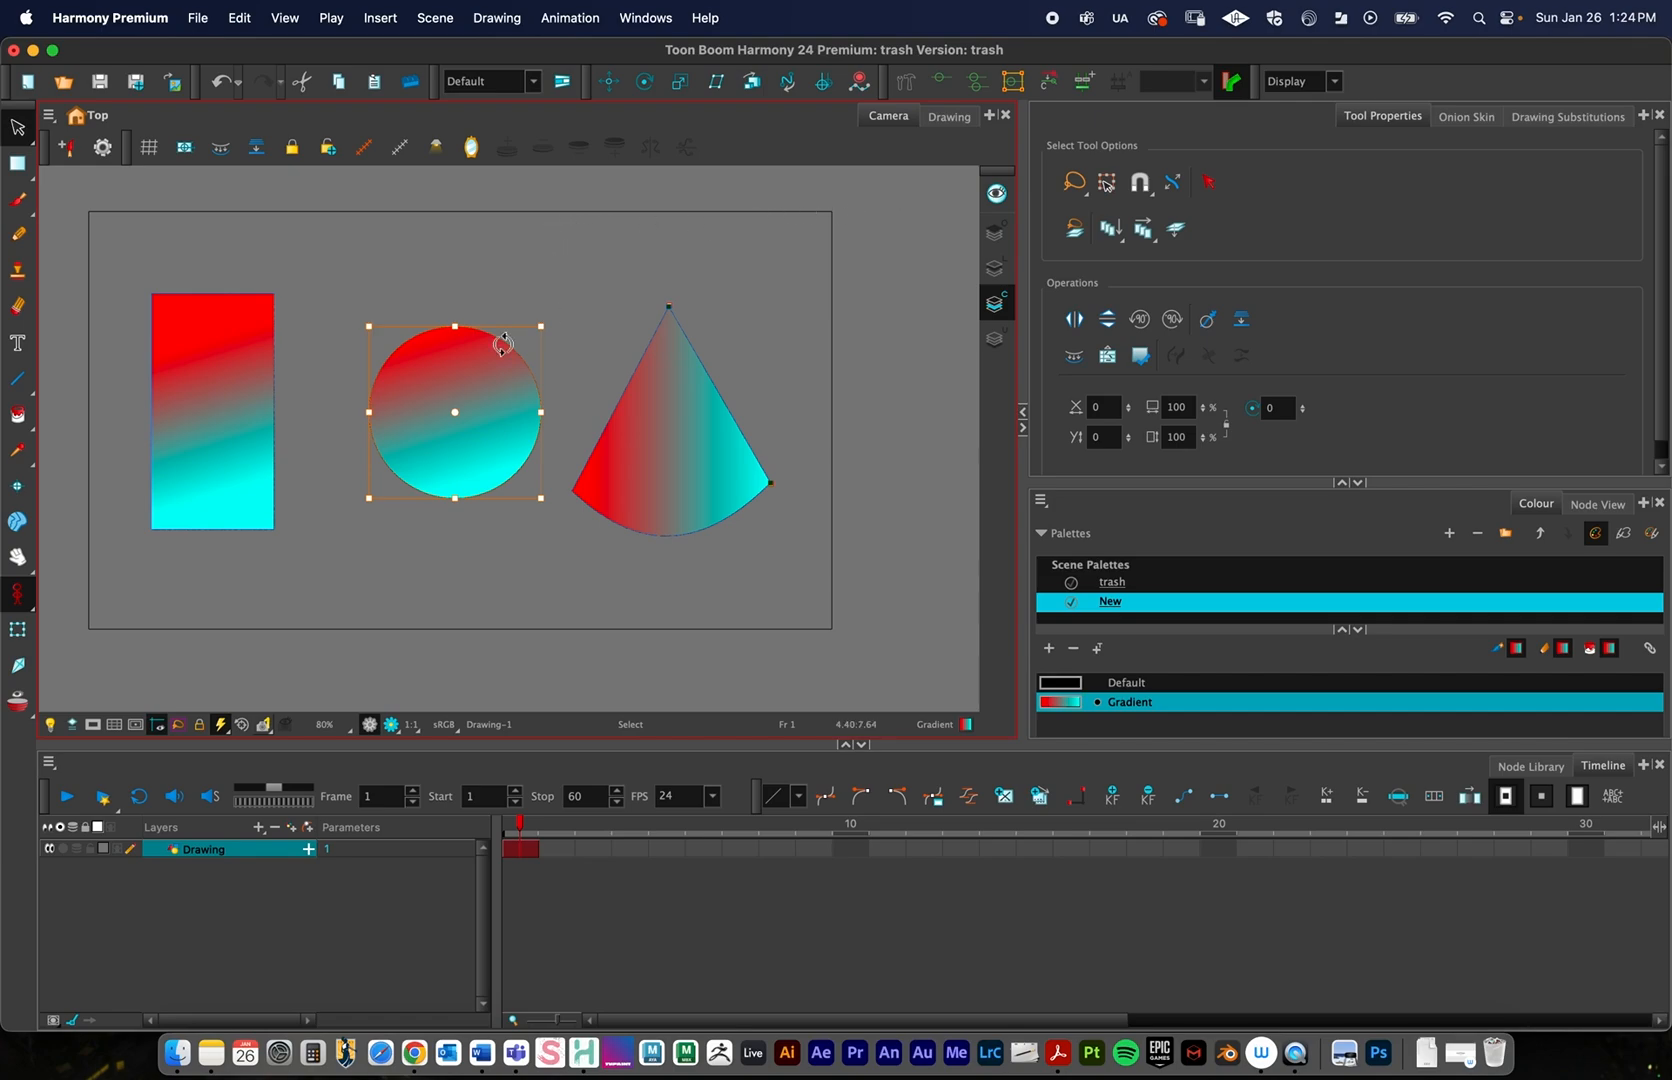
{"action": "left_click", "coordinate": [16, 414]}
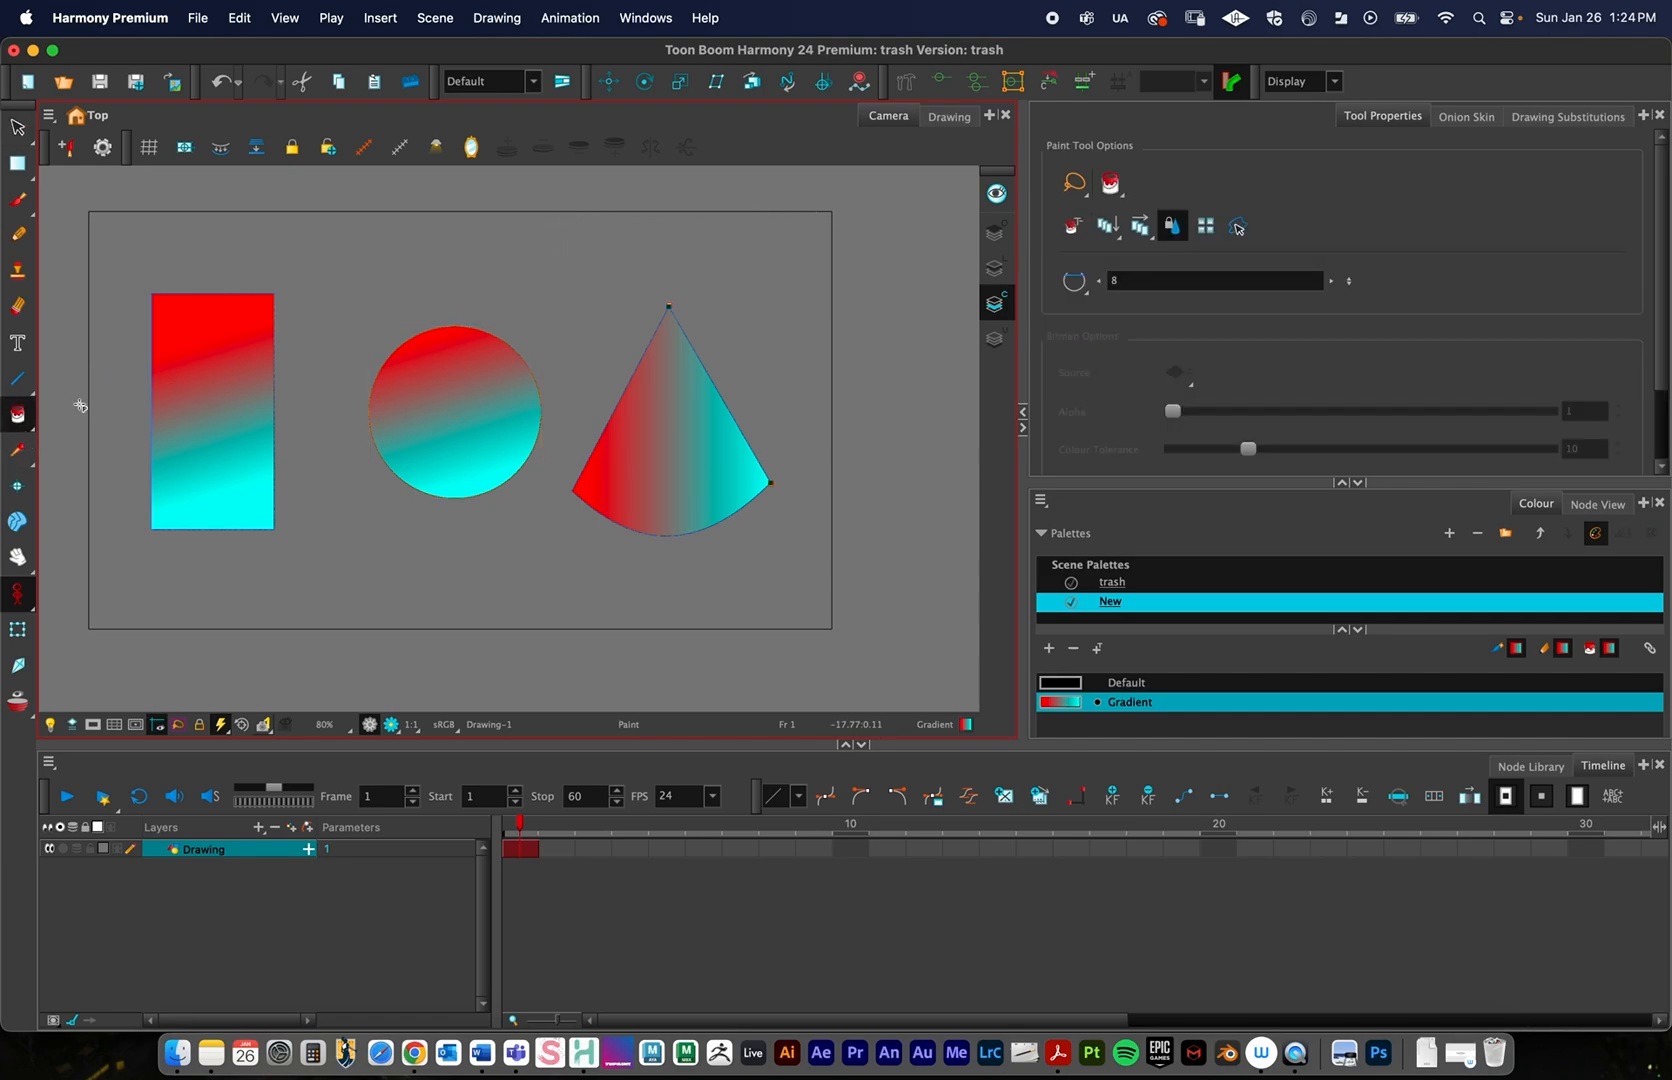
Enable Use Stored Gradient in Paint options and remove the triangle's existing fill
{"action": "left_click", "coordinate": [1204, 226]}
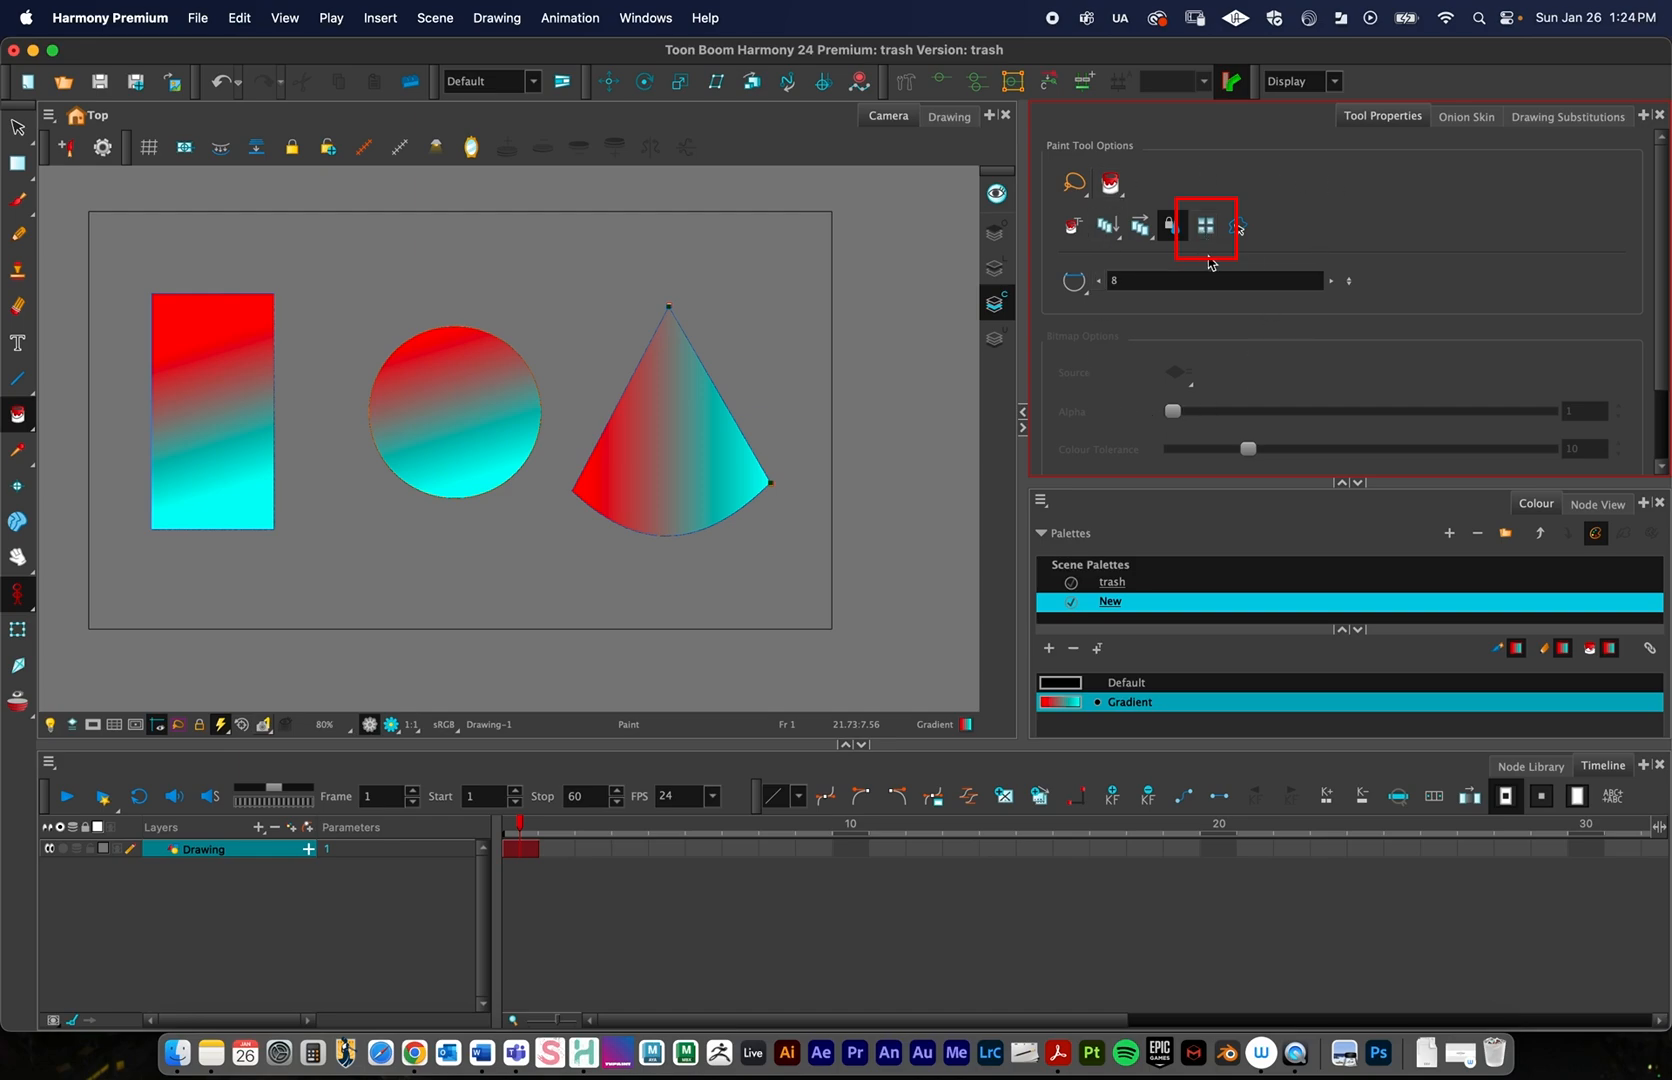
{"action": "mouse_move", "coordinate": [1208, 230]}
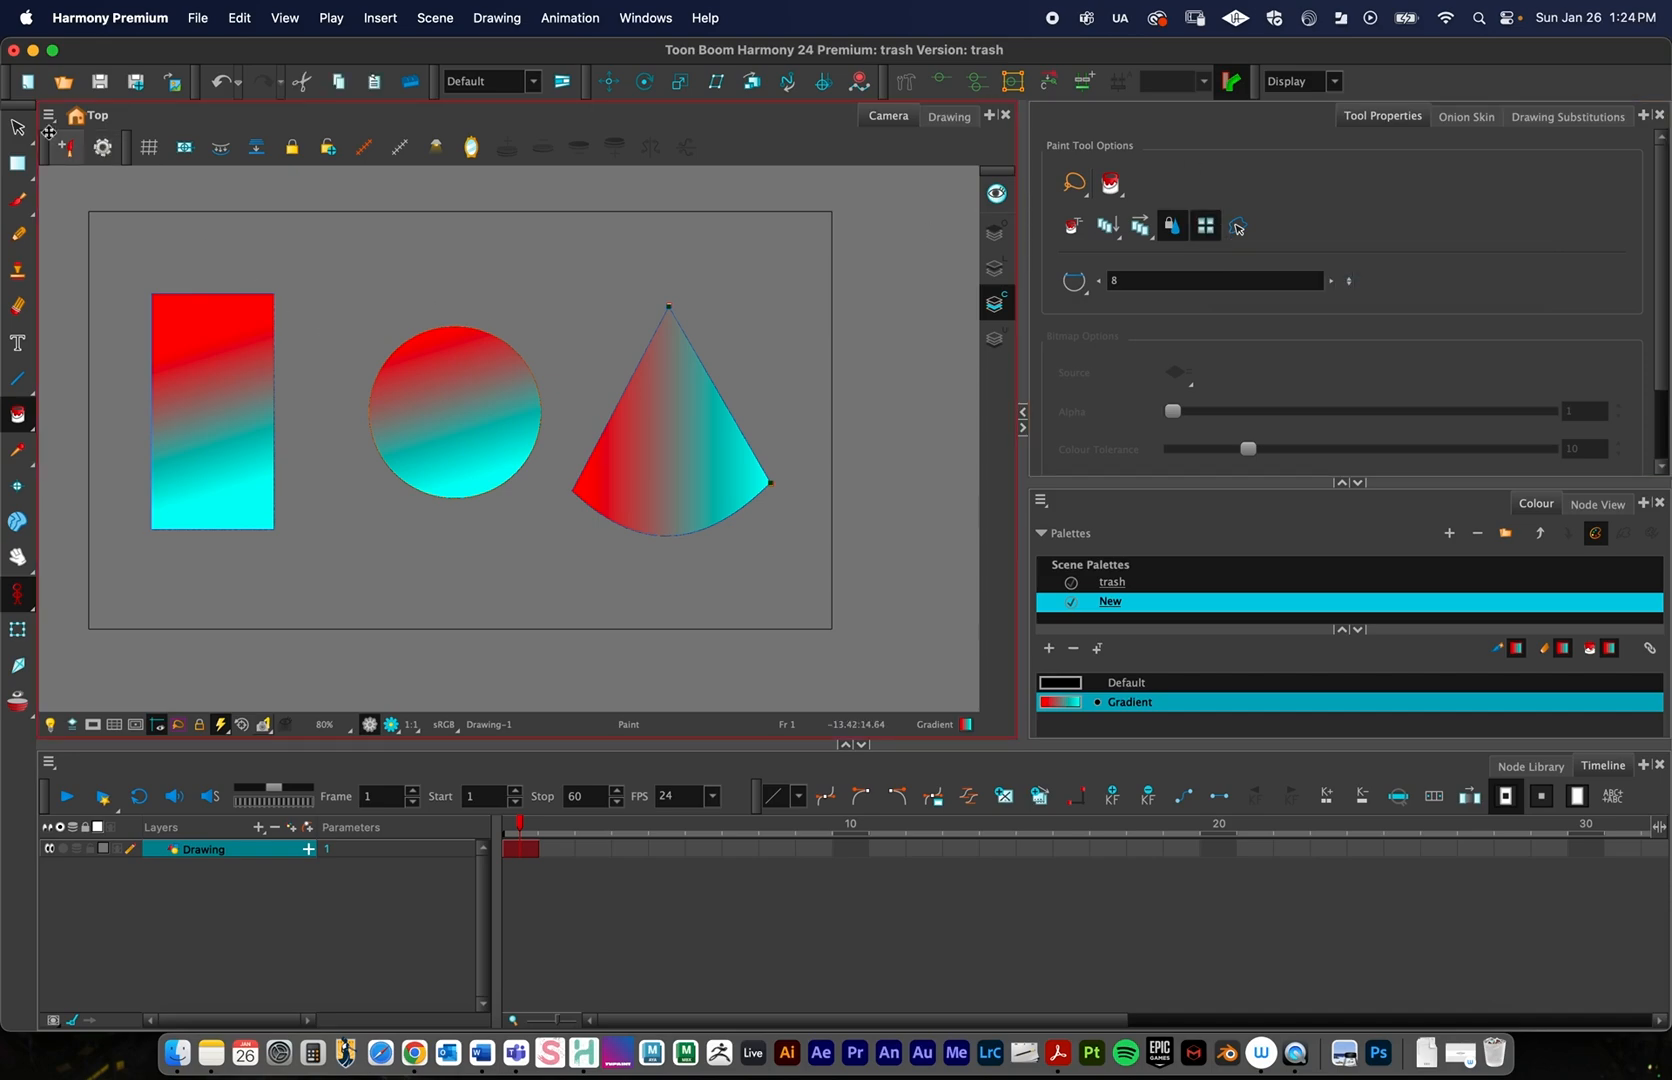
{"action": "left_click", "coordinate": [16, 126]}
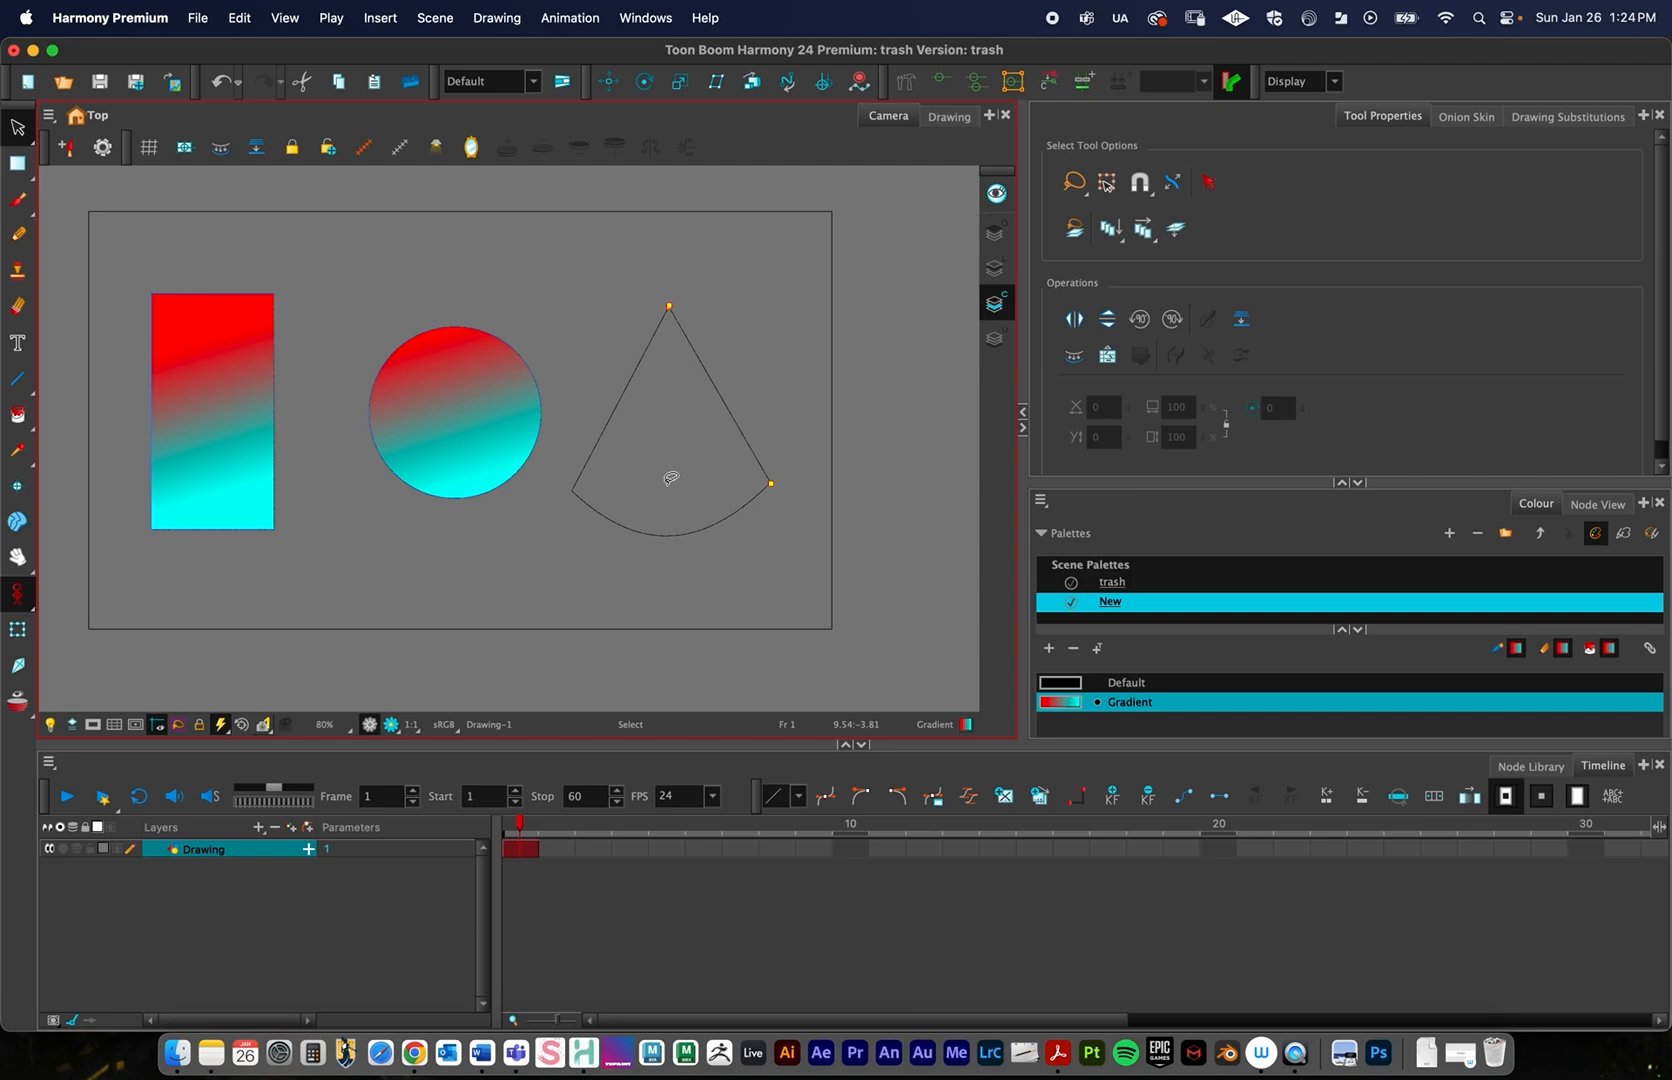
{"action": "mouse_move", "coordinate": [18, 416]}
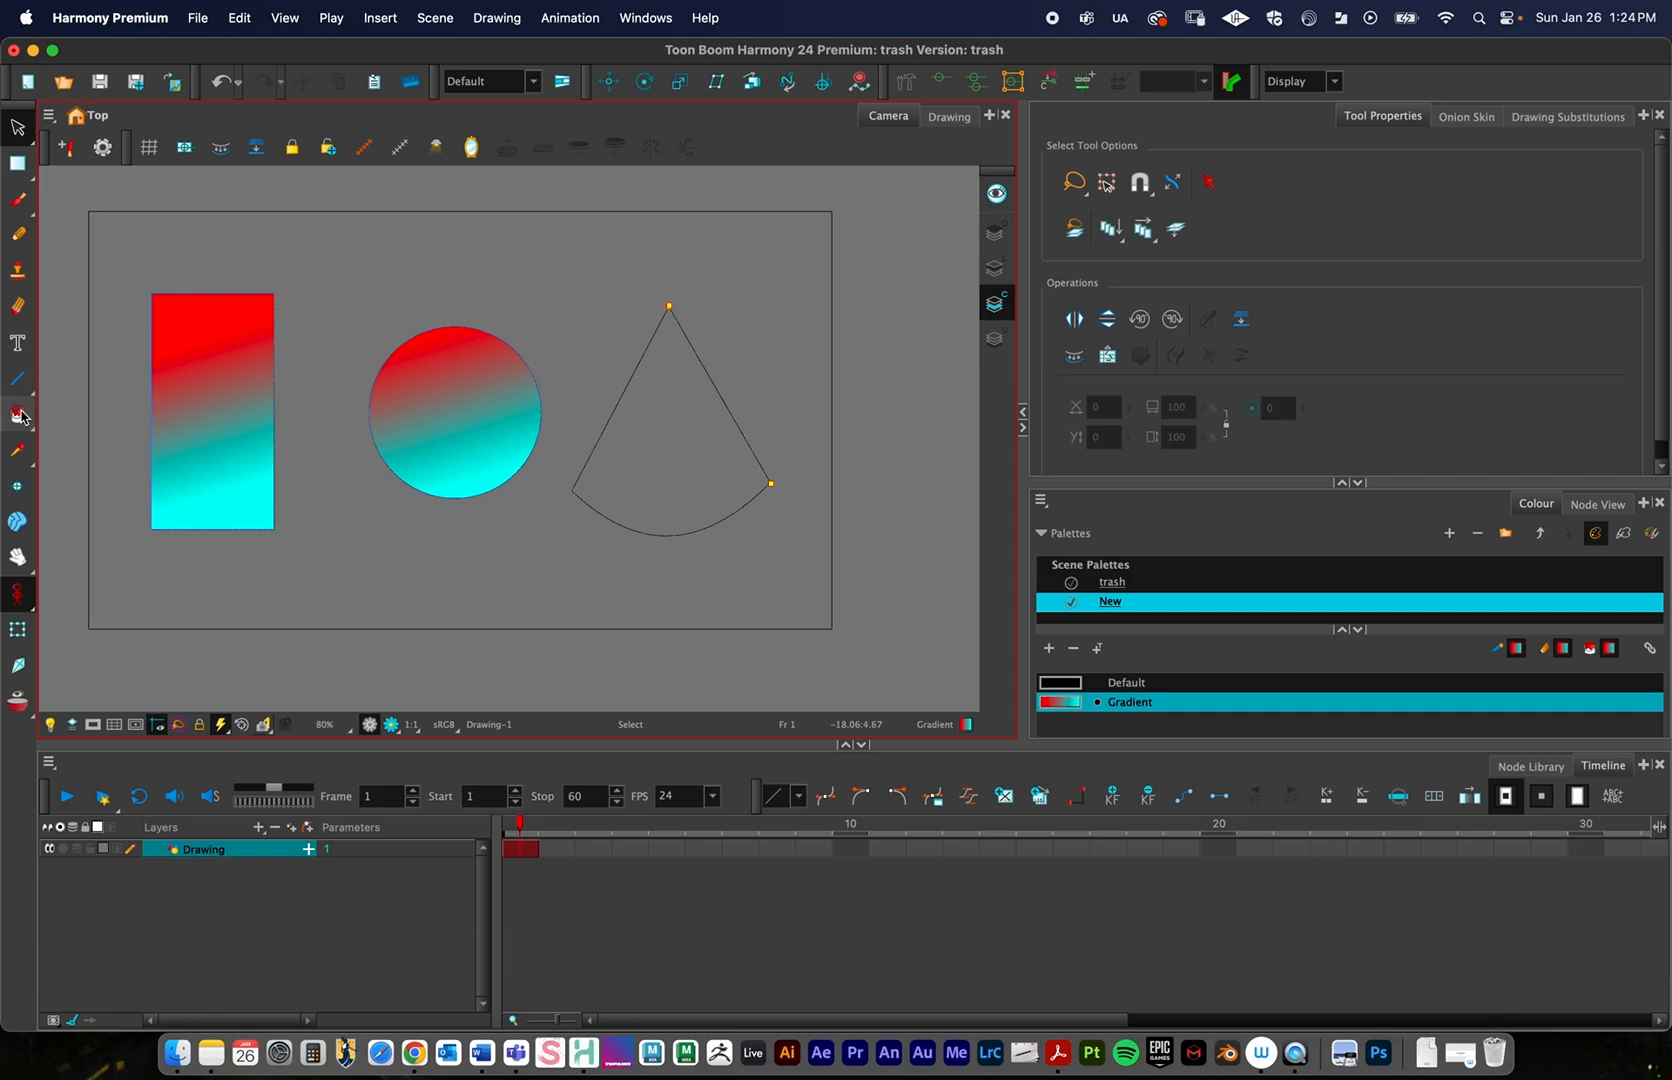
Repaint the triangle with the Gradient swatch so red sits only at its tip
{"action": "left_click", "coordinate": [18, 416]}
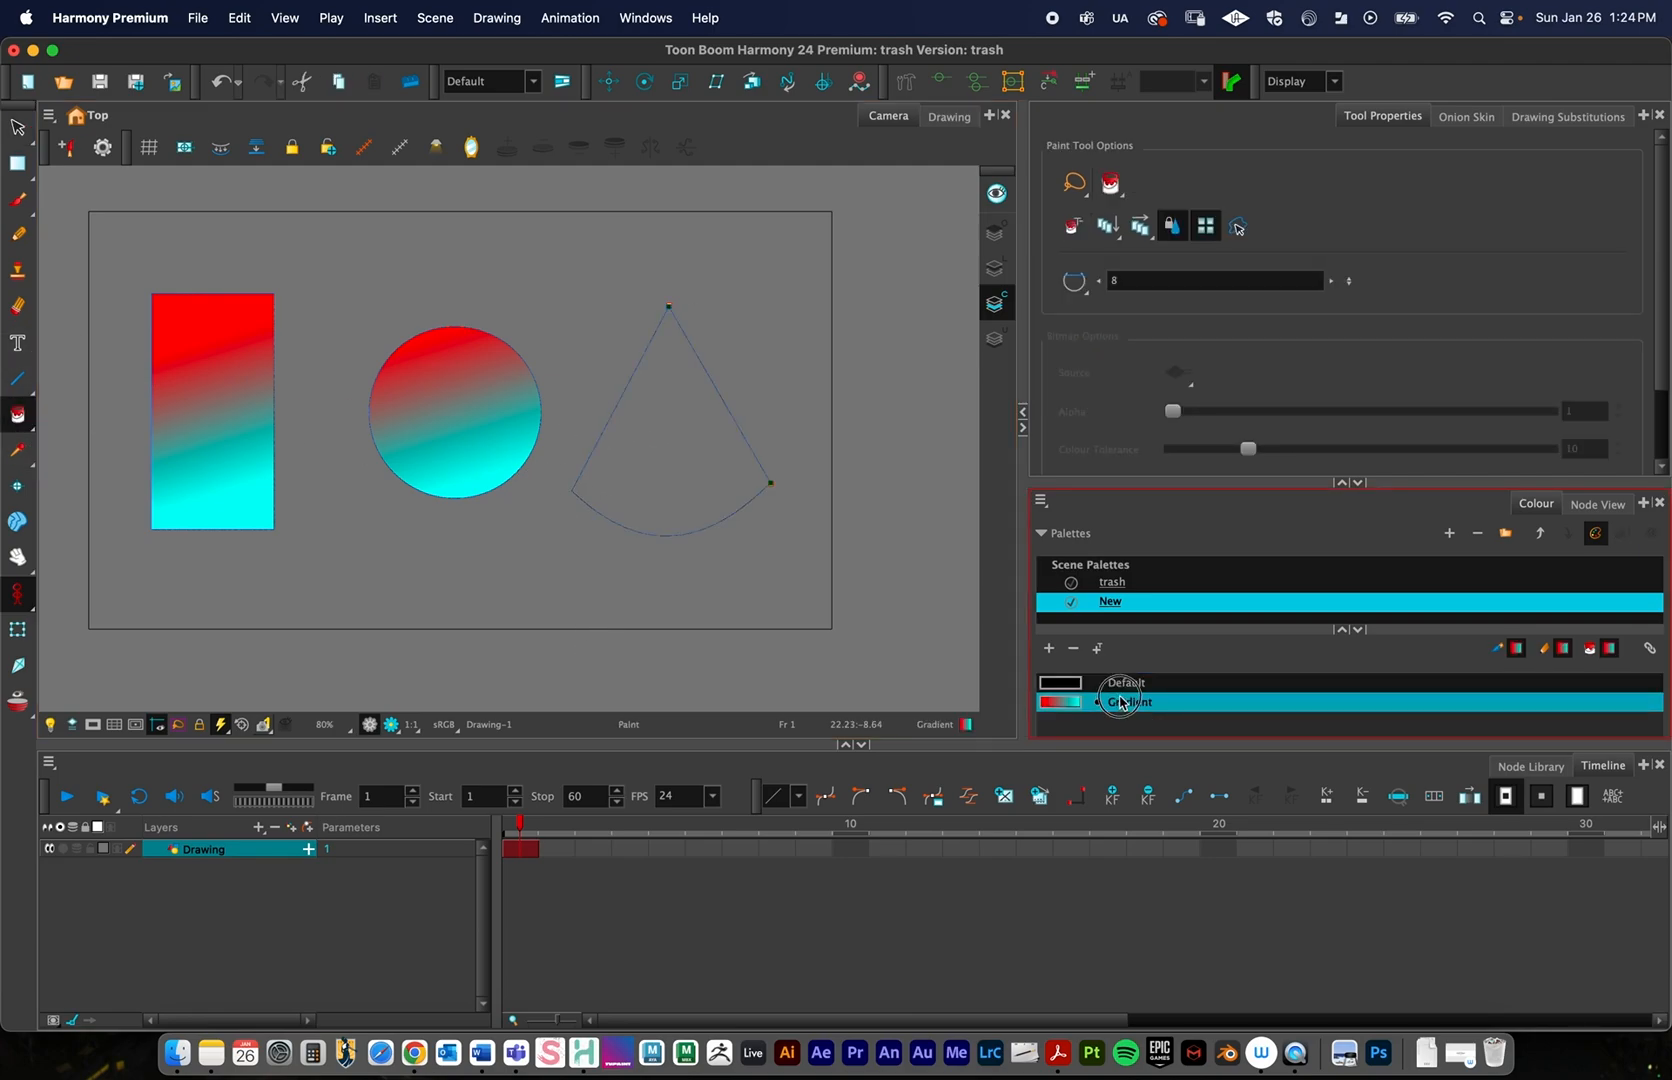
{"action": "left_click", "coordinate": [1128, 702]}
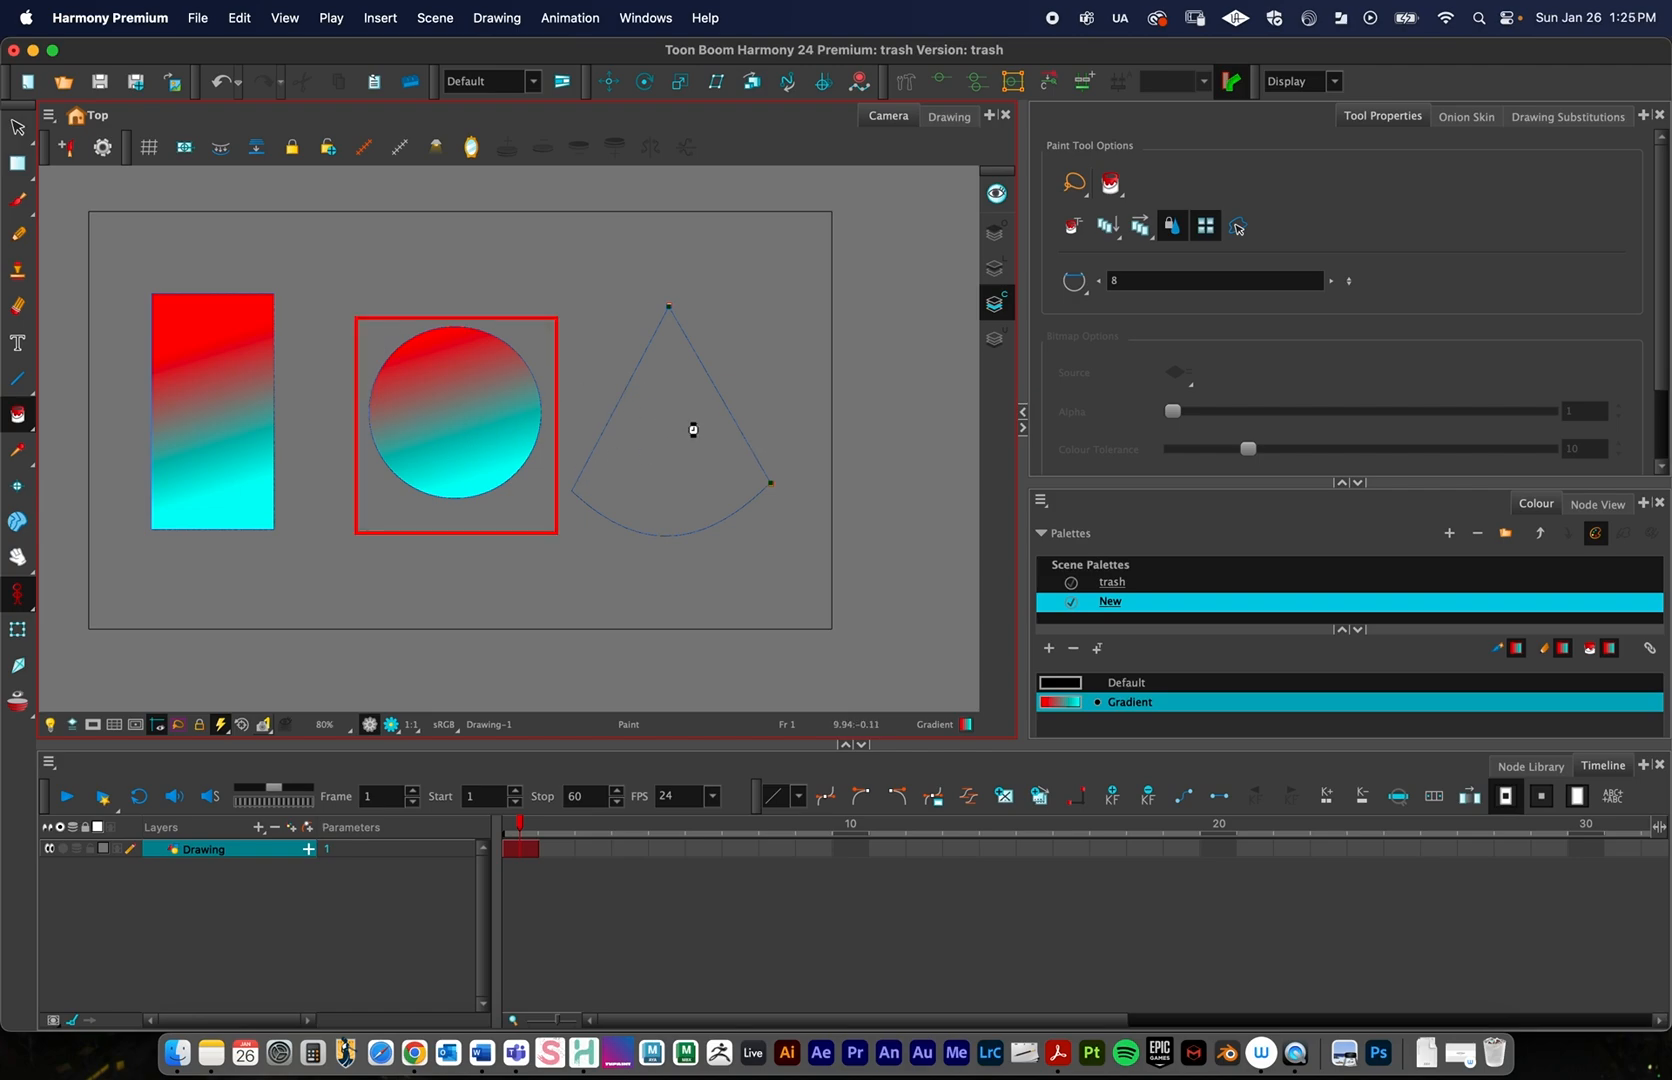
{"action": "left_click", "coordinate": [692, 428]}
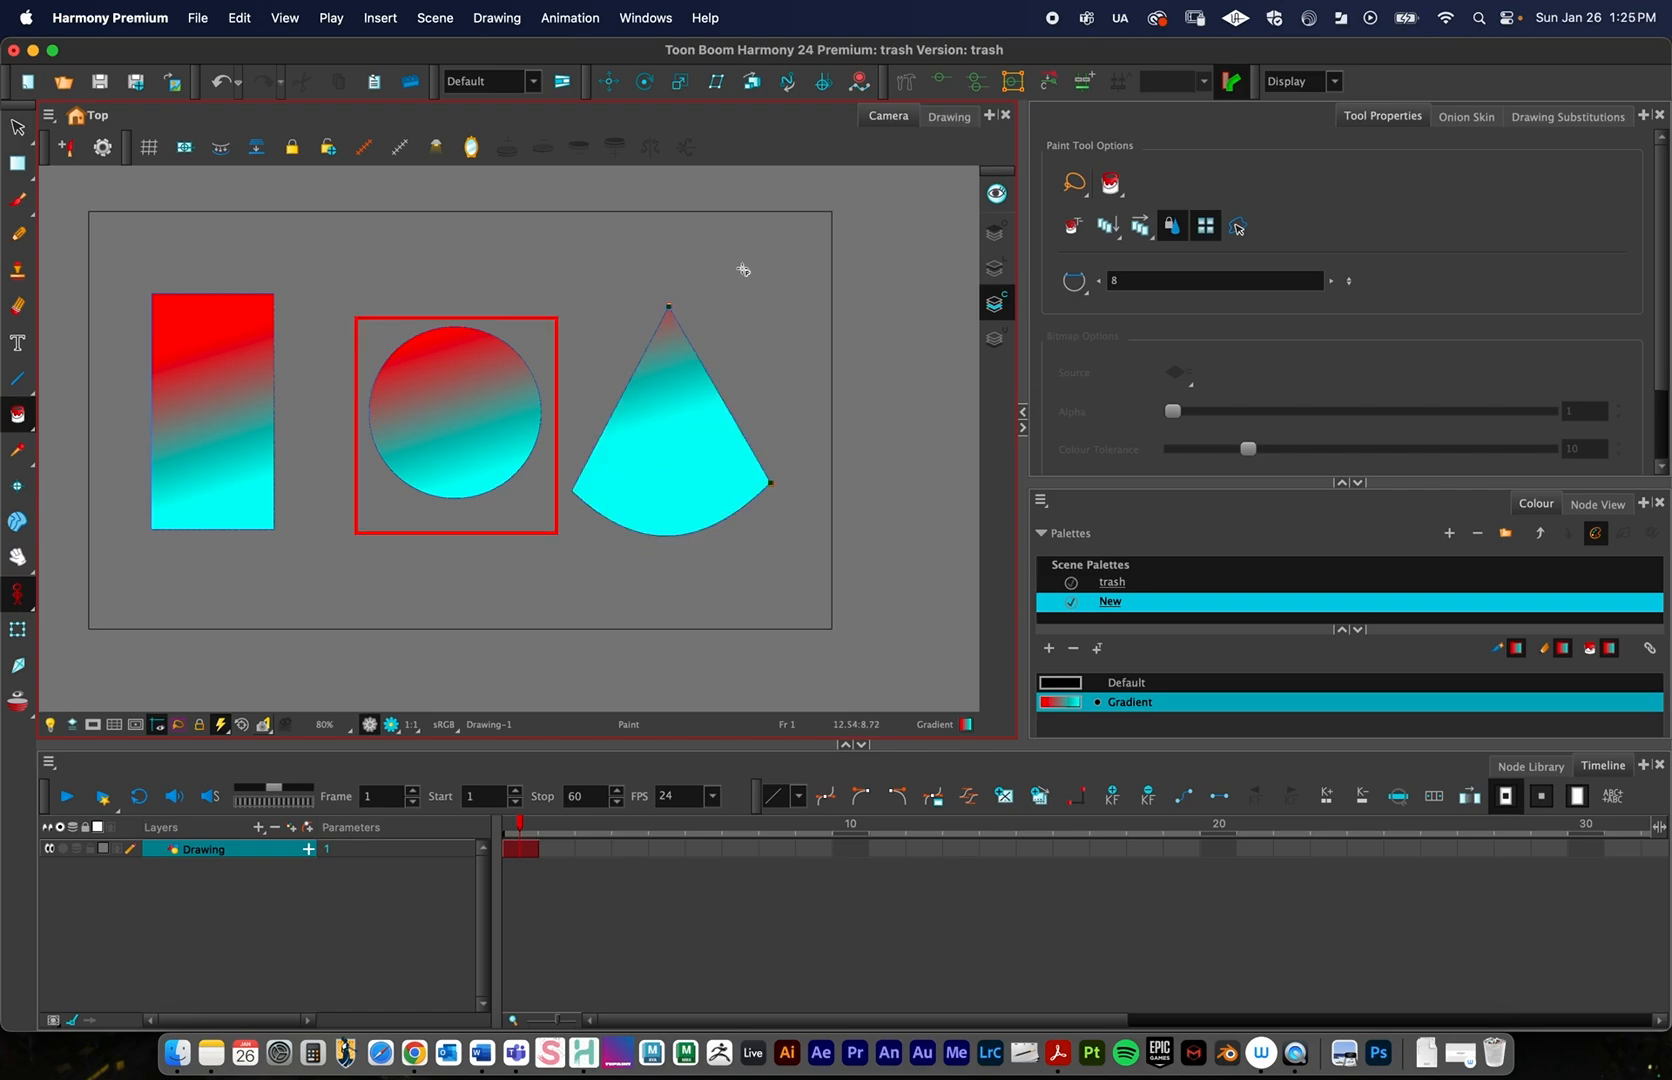